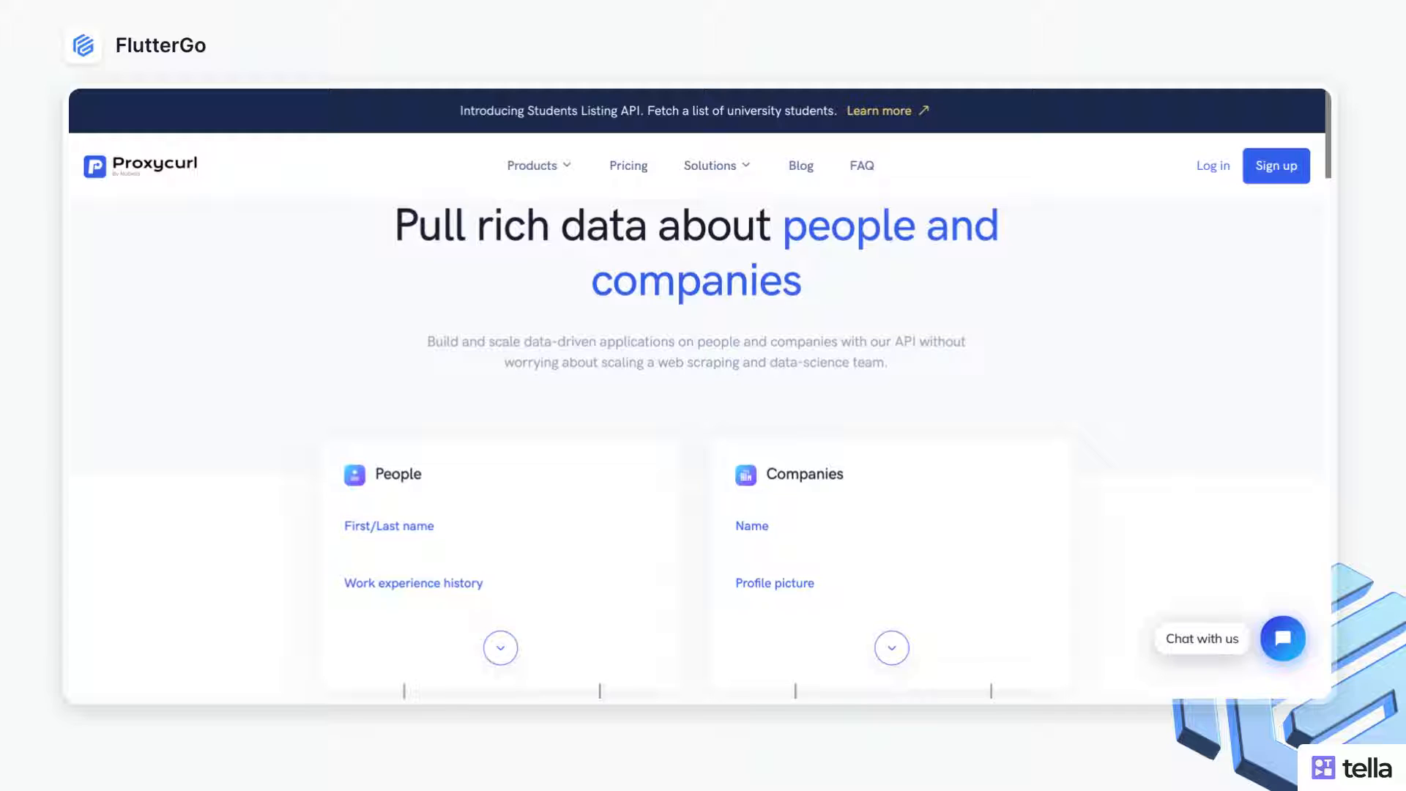
{"action": "mouse_move", "coordinate": [1152, 270]}
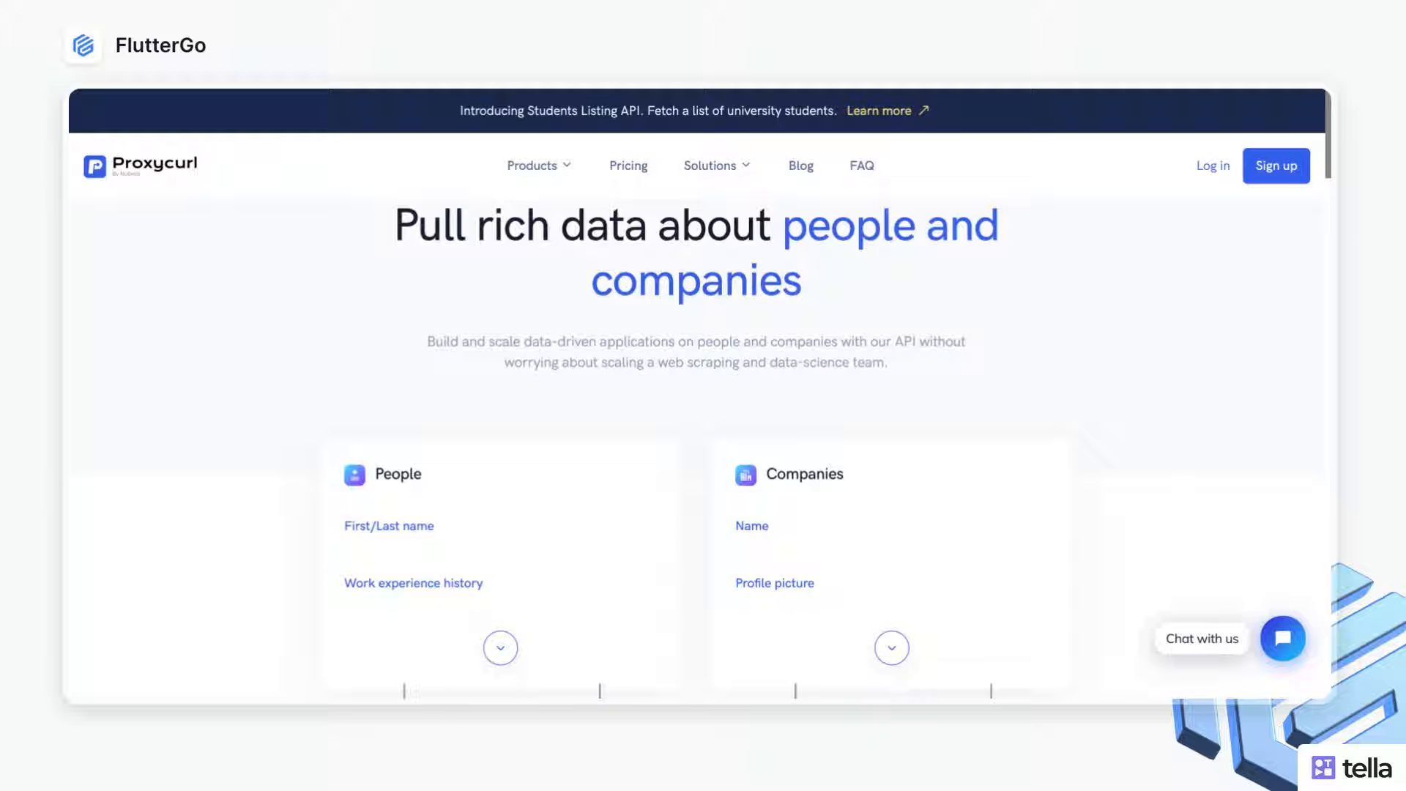
{"action": "mouse_move", "coordinate": [1085, 370]}
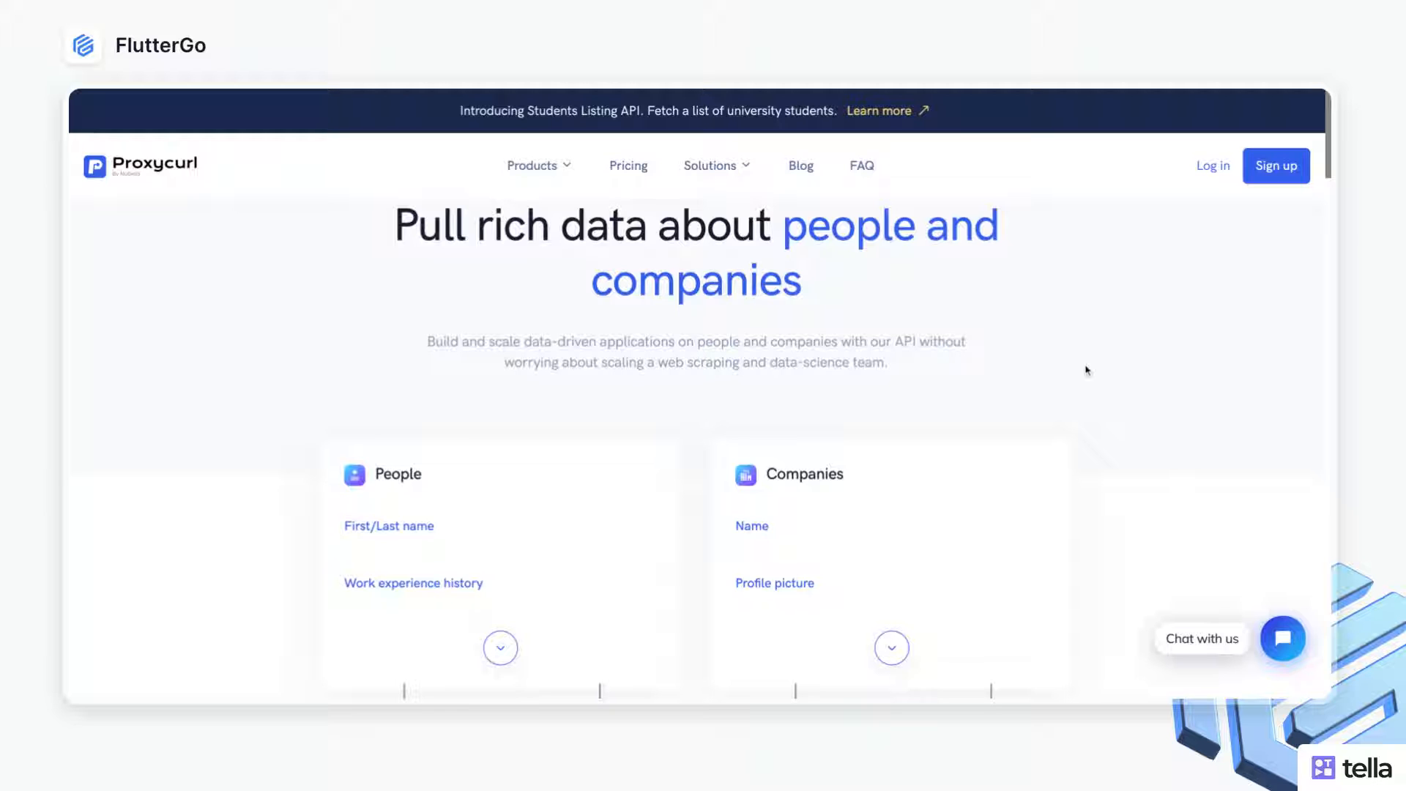
Navigate the Proxycurl docs sidebar to People API, then the Person Profile Endpoint page.
{"action": "scroll", "scroll_direction": "down", "scroll_amount": 3}
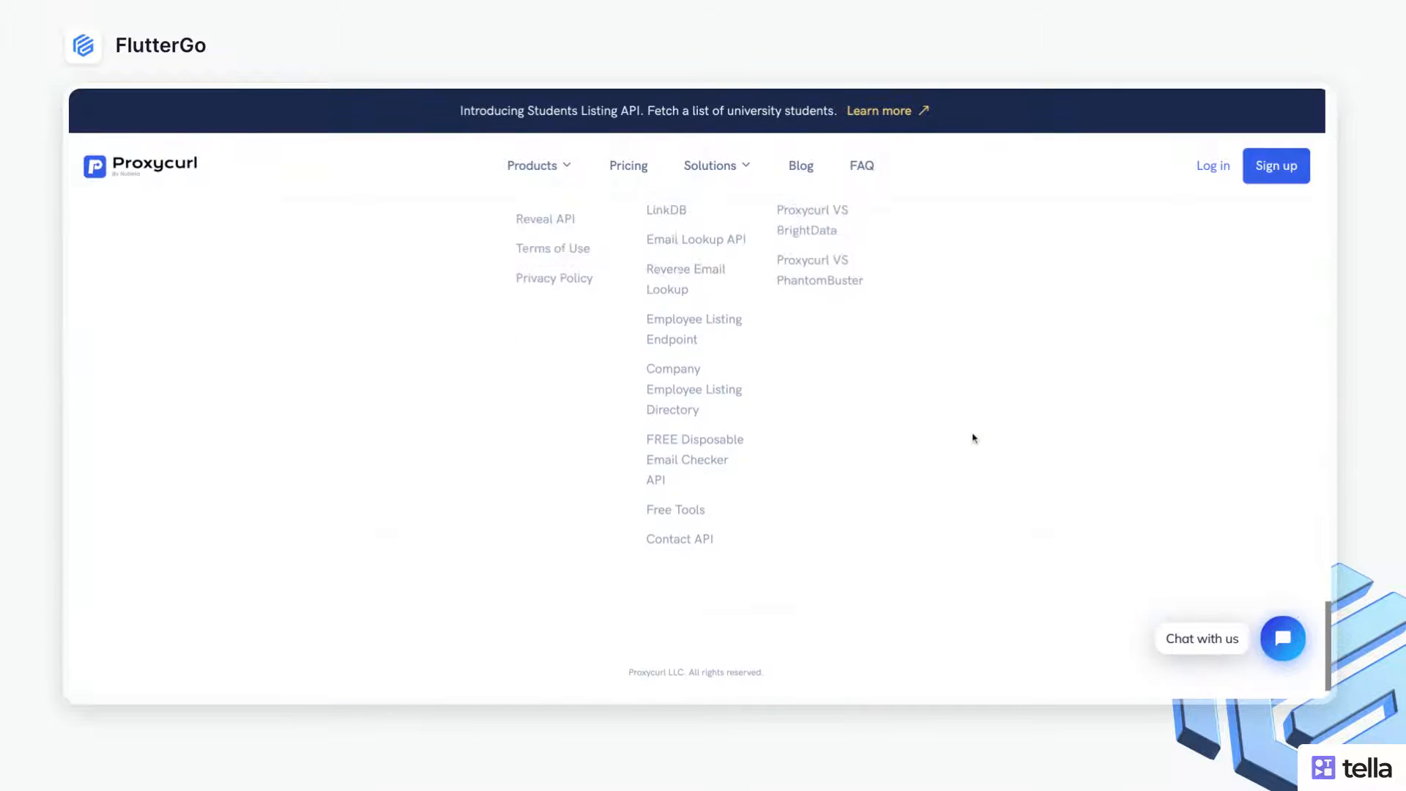
{"action": "scroll", "scroll_direction": "up", "scroll_amount": 3}
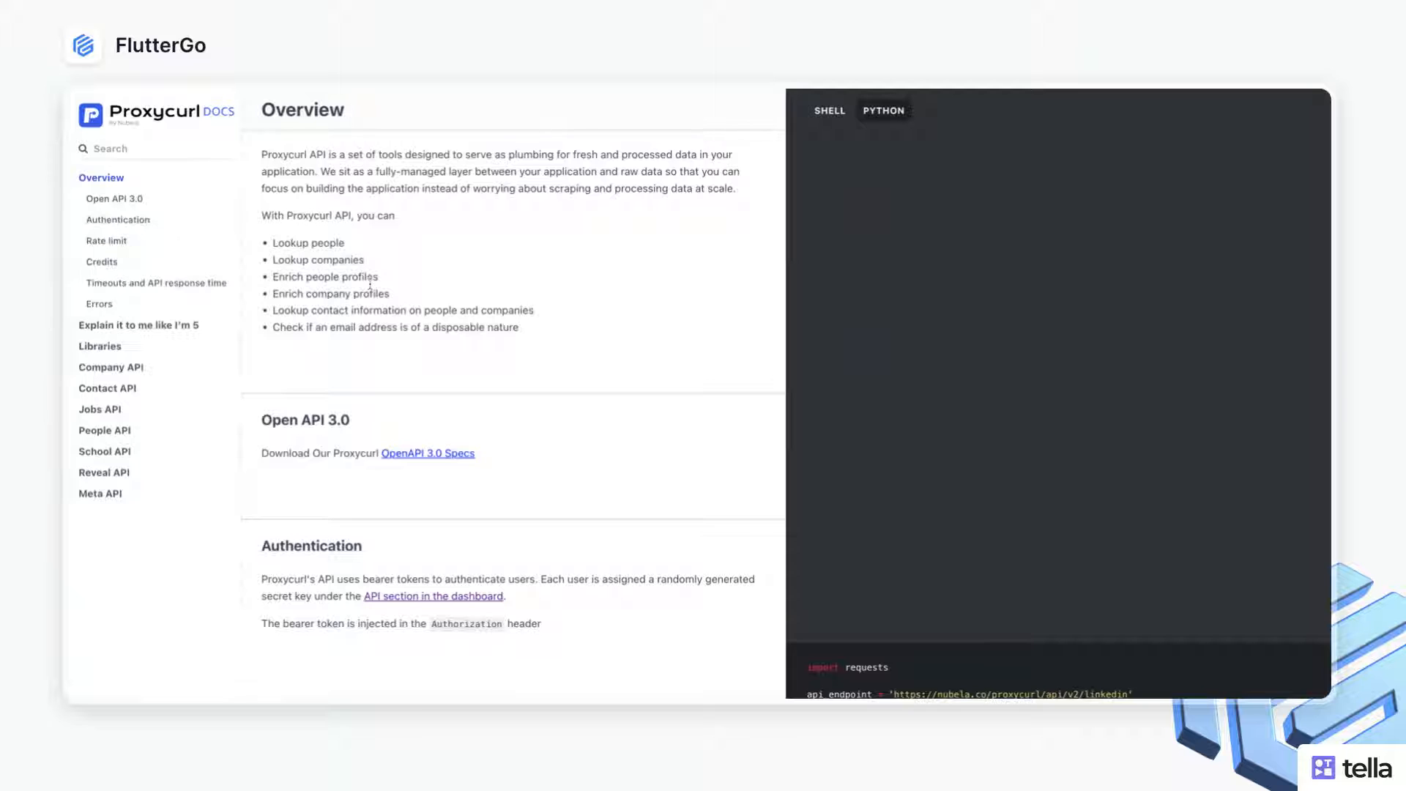
{"action": "left_click", "coordinate": [101, 177]}
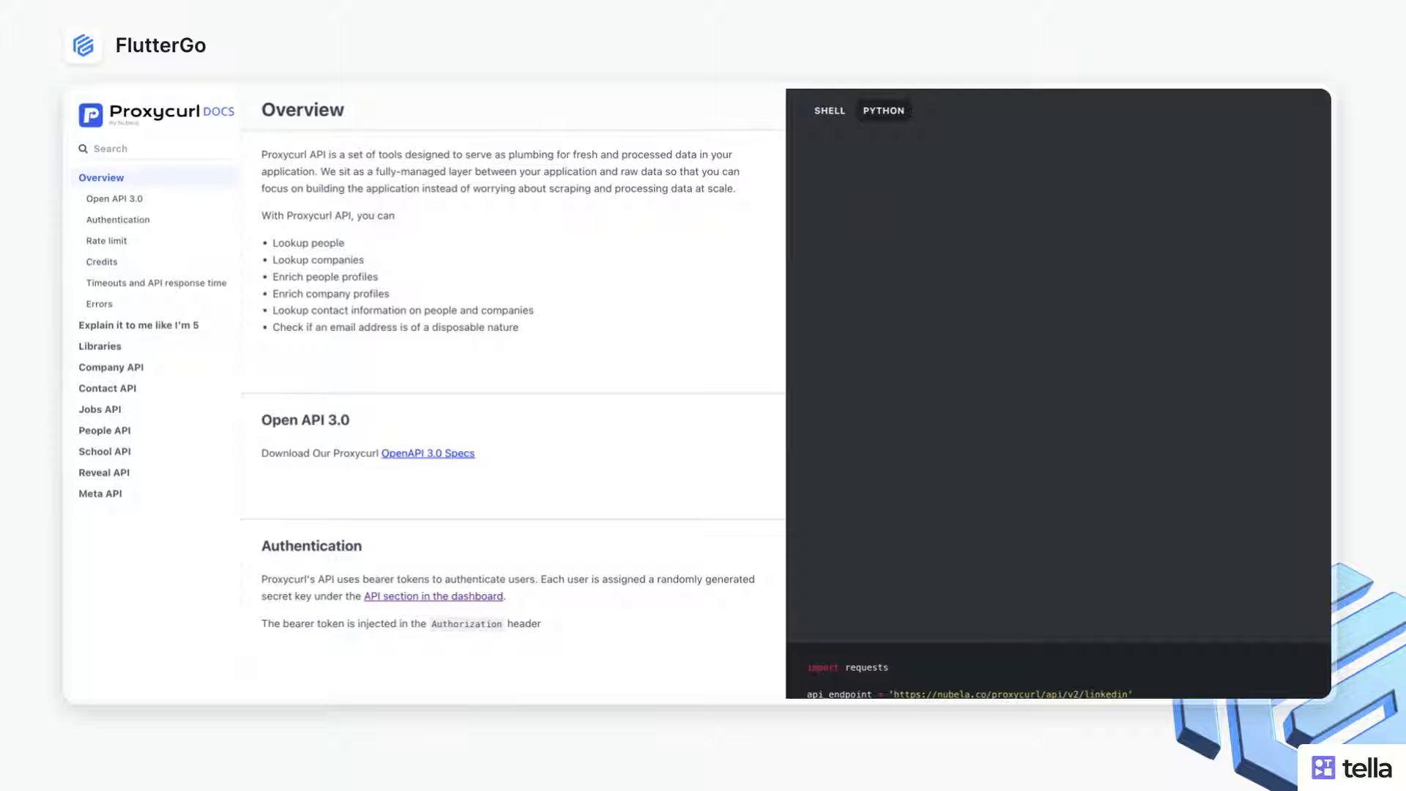
{"action": "left_click", "coordinate": [104, 429]}
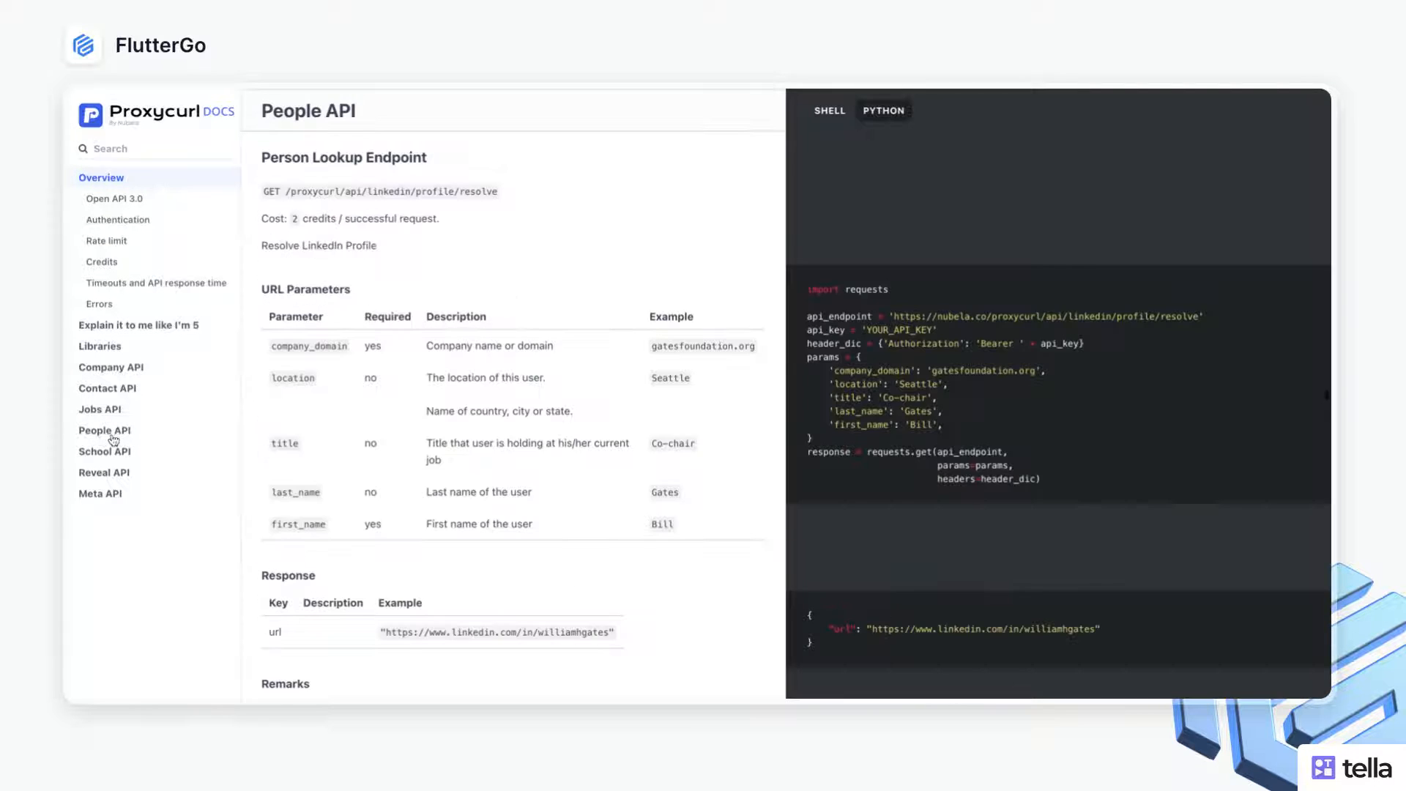
{"action": "left_click", "coordinate": [104, 429]}
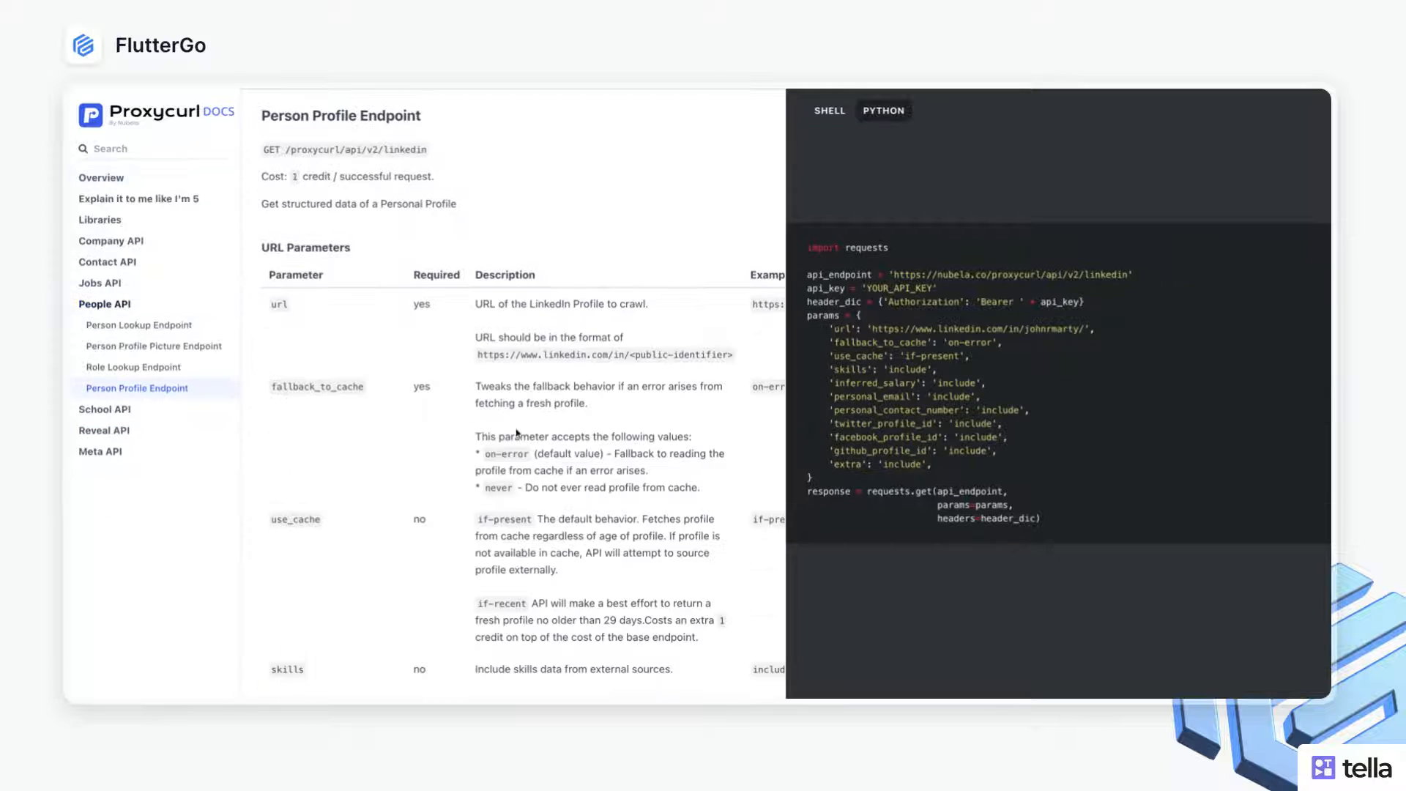
{"action": "mouse_move", "coordinate": [517, 436]}
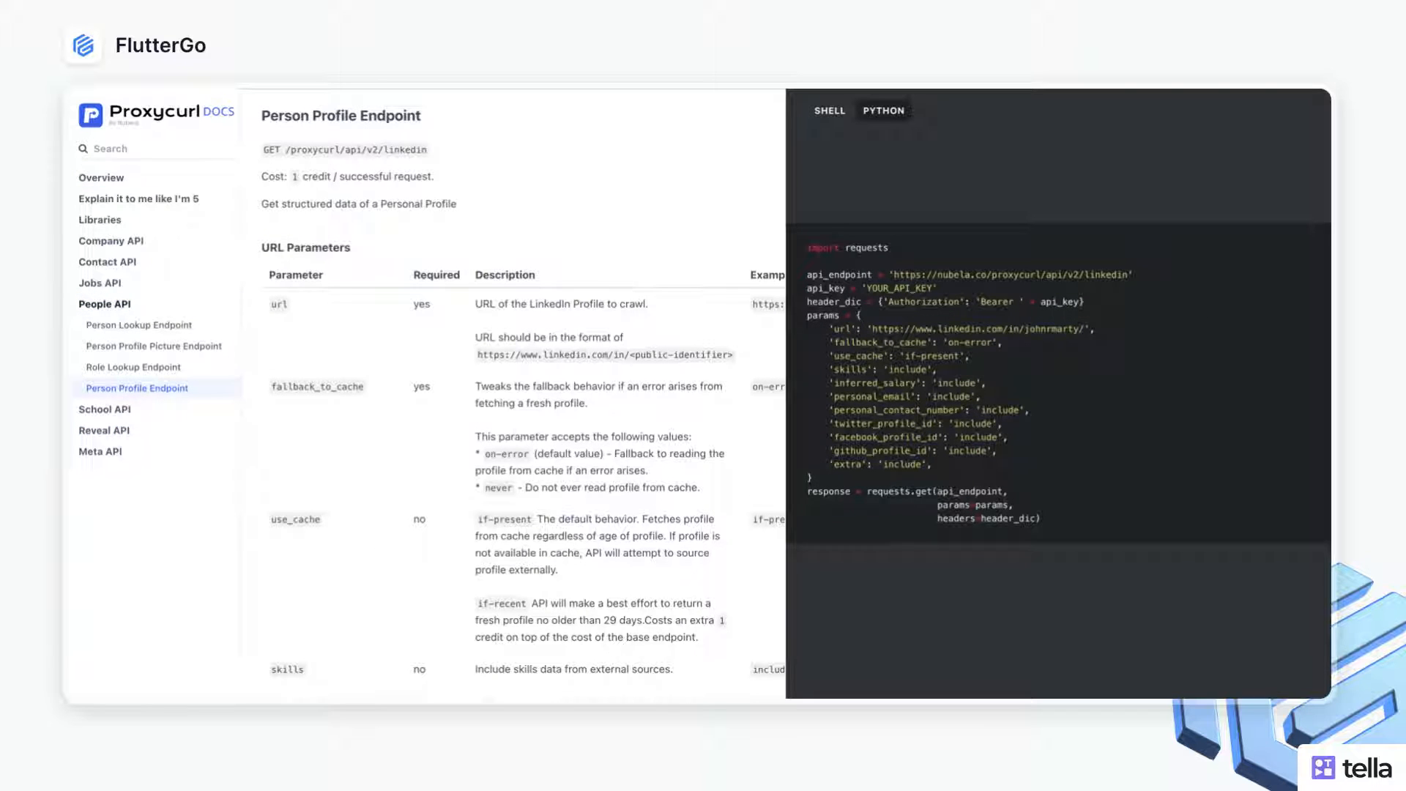
{"action": "mouse_move", "coordinate": [1012, 350]}
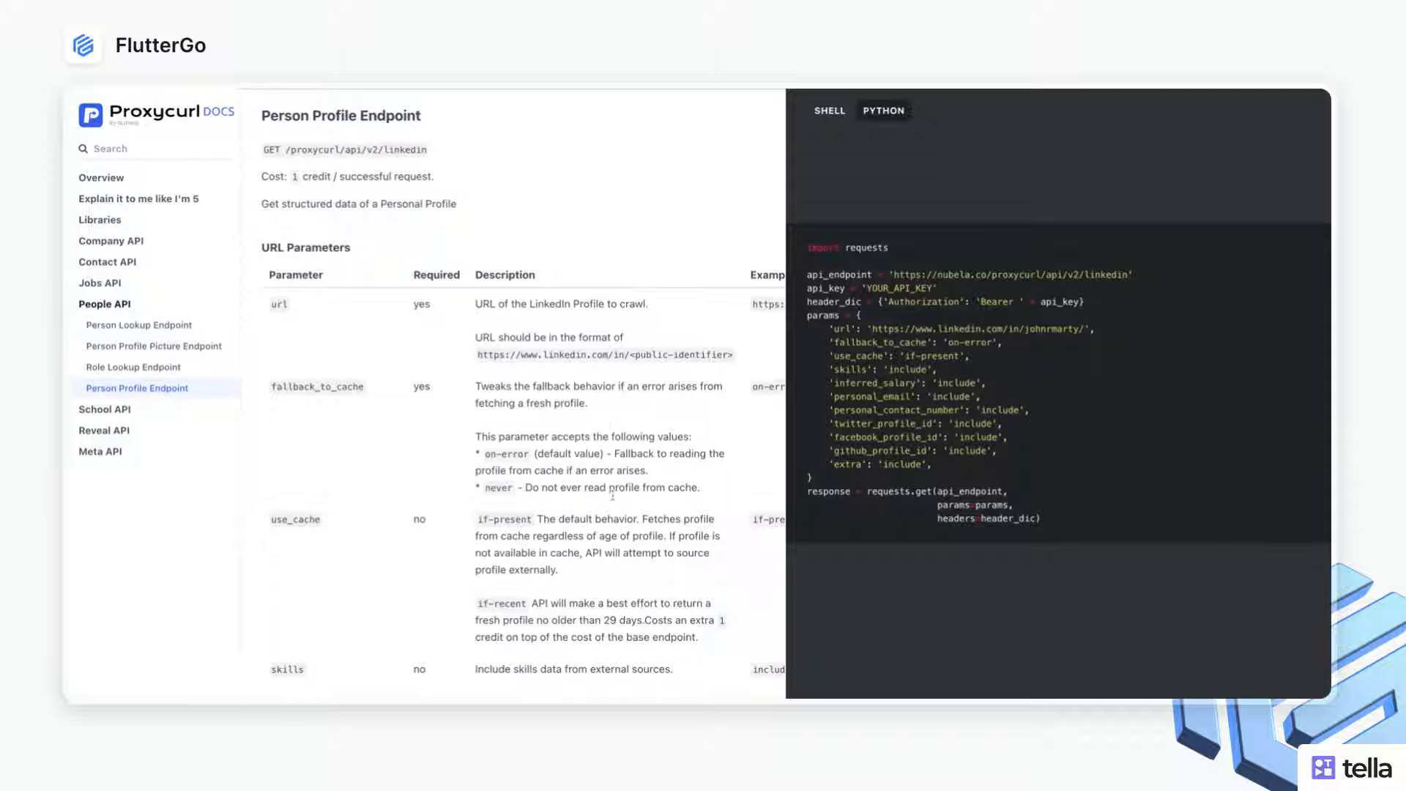
{"action": "scroll", "scroll_direction": "down", "scroll_amount": 3}
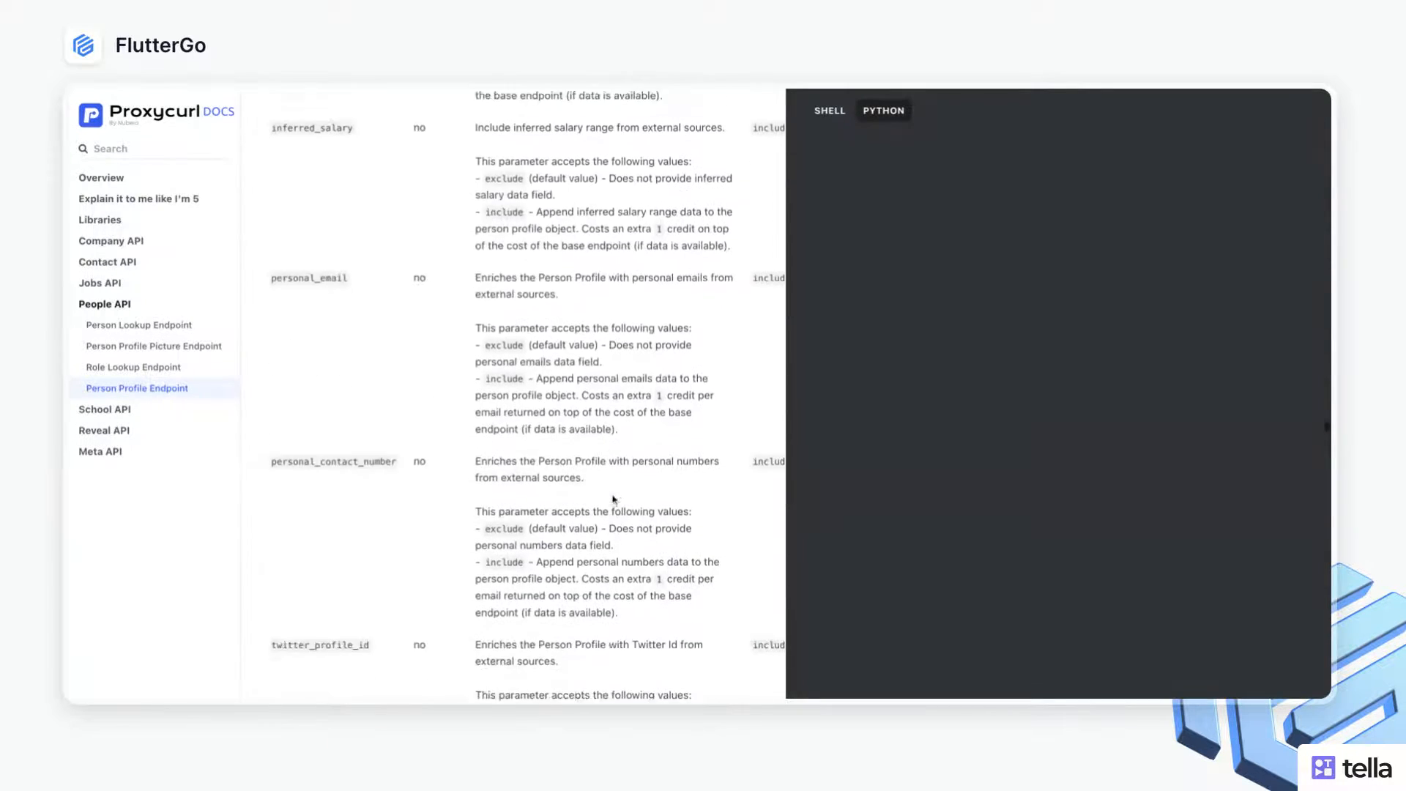
{"action": "scroll", "scroll_direction": "down", "scroll_amount": 3}
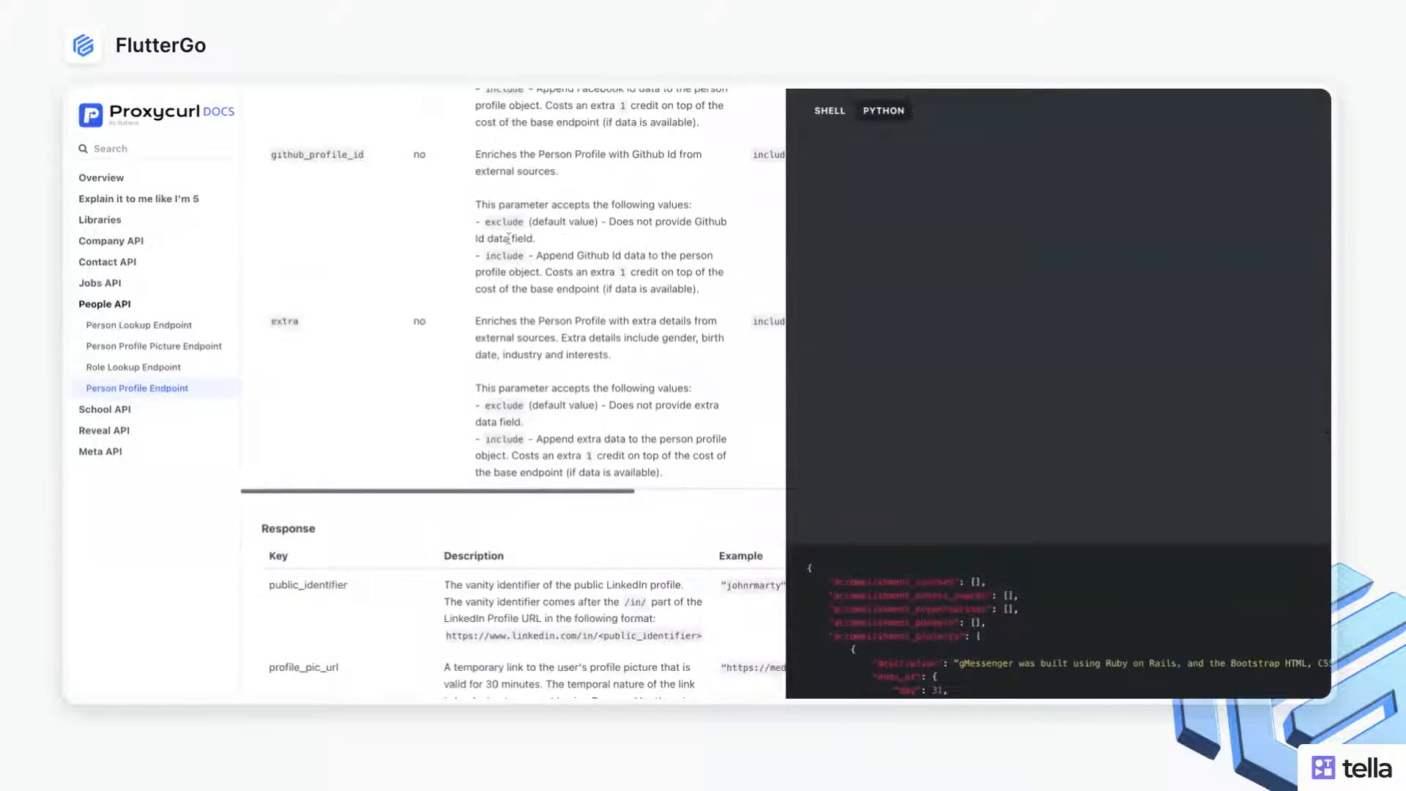
{"action": "scroll", "scroll_direction": "down", "scroll_amount": 3}
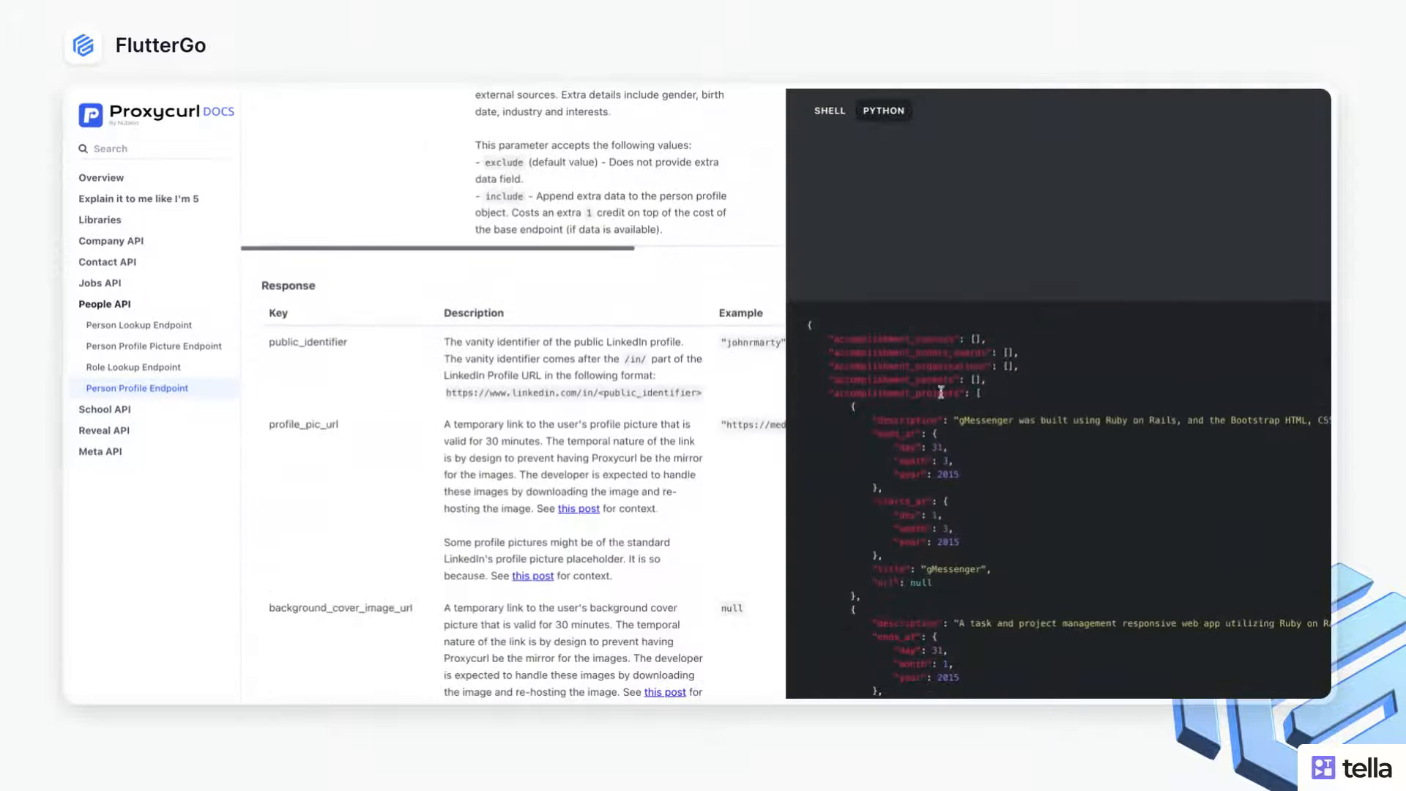
{"action": "scroll", "scroll_direction": "down", "scroll_amount": 3}
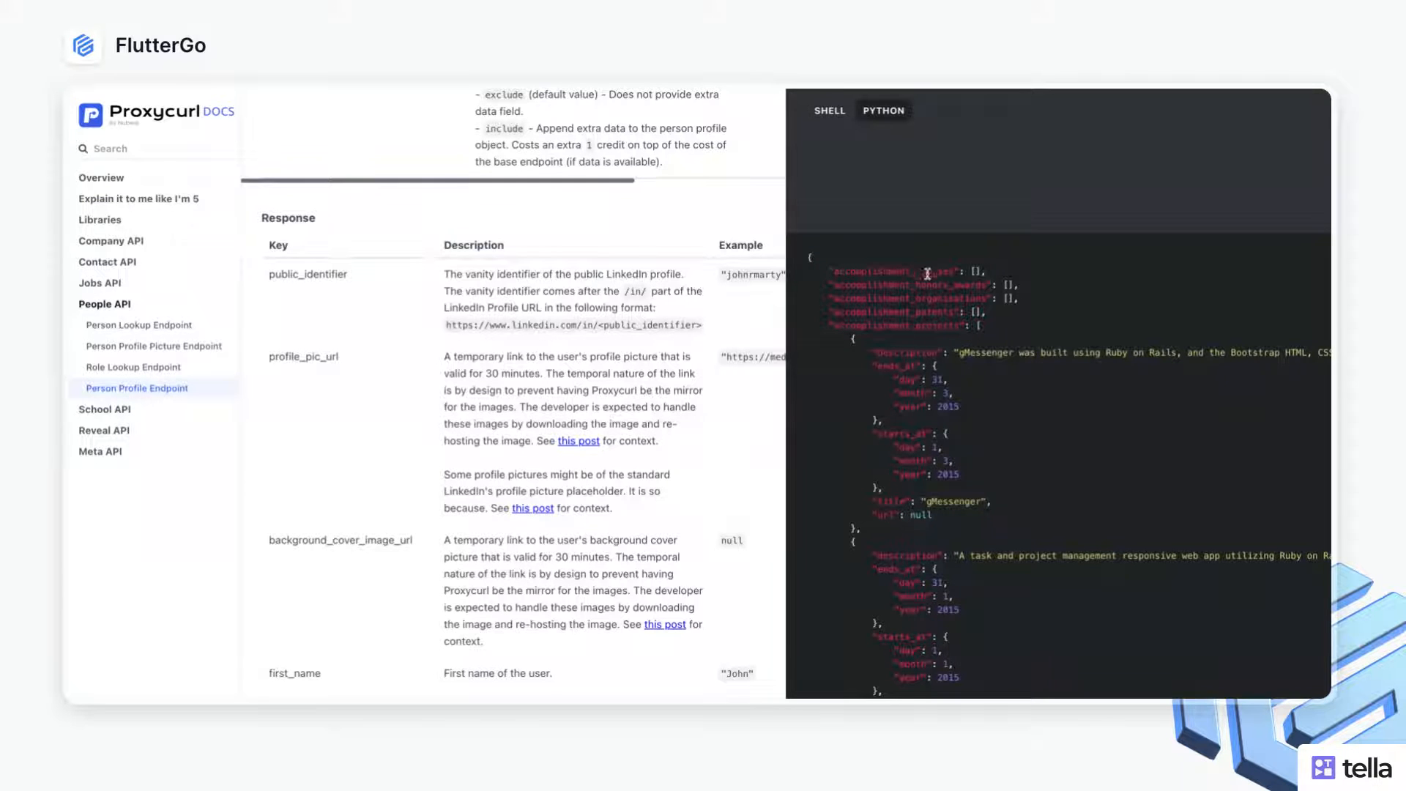
{"action": "scroll", "scroll_direction": "down", "scroll_amount": 3}
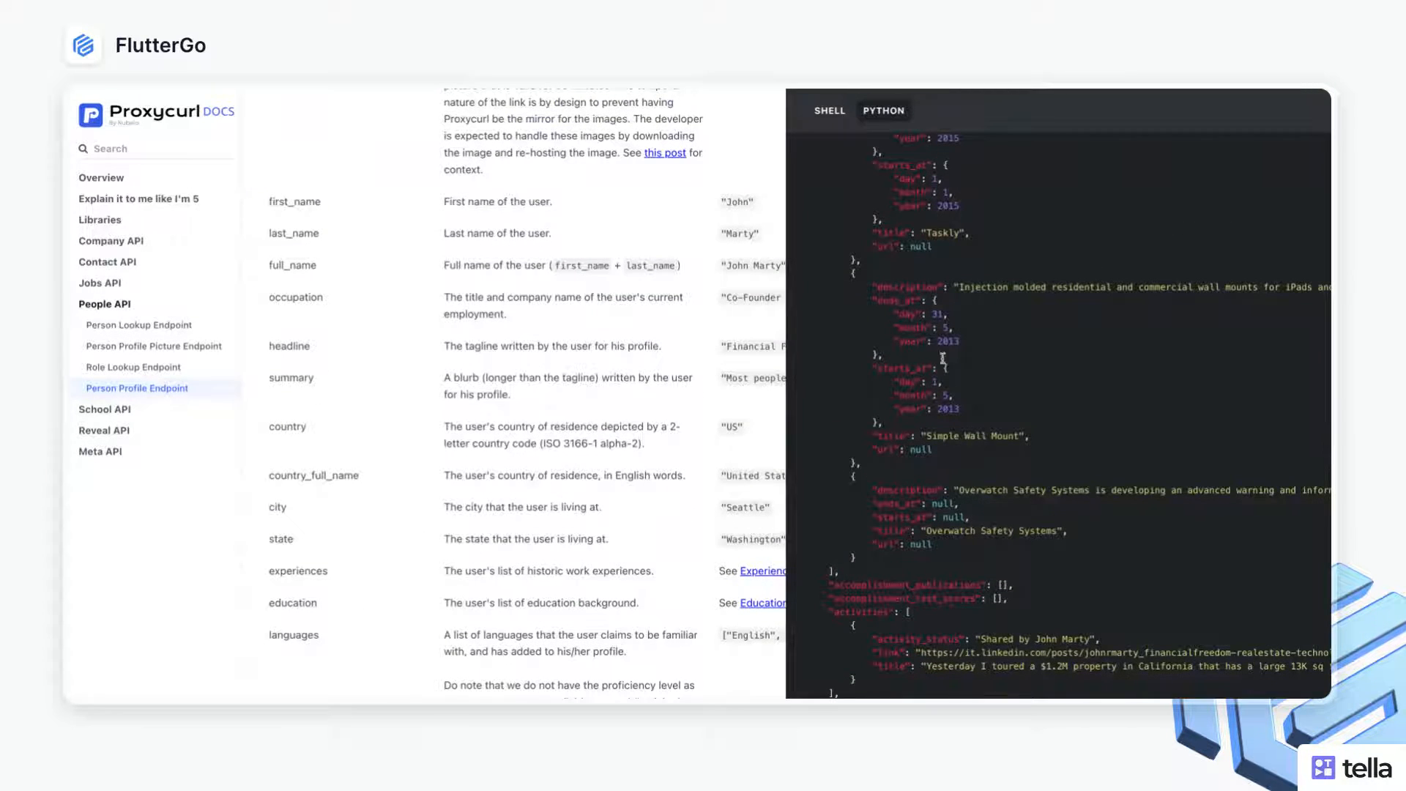
{"action": "scroll", "scroll_direction": "down", "scroll_amount": 3}
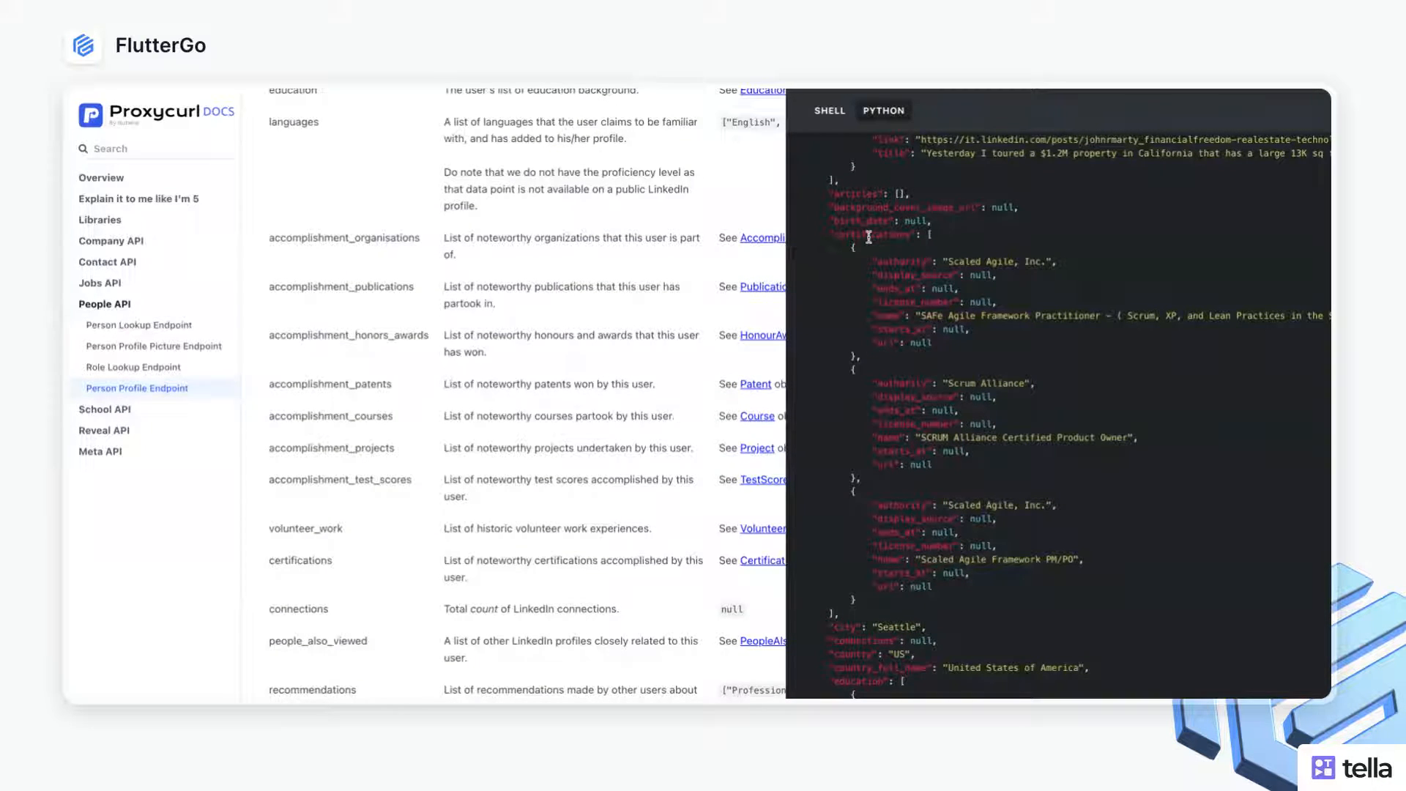
{"action": "scroll", "scroll_direction": "down", "scroll_amount": 3}
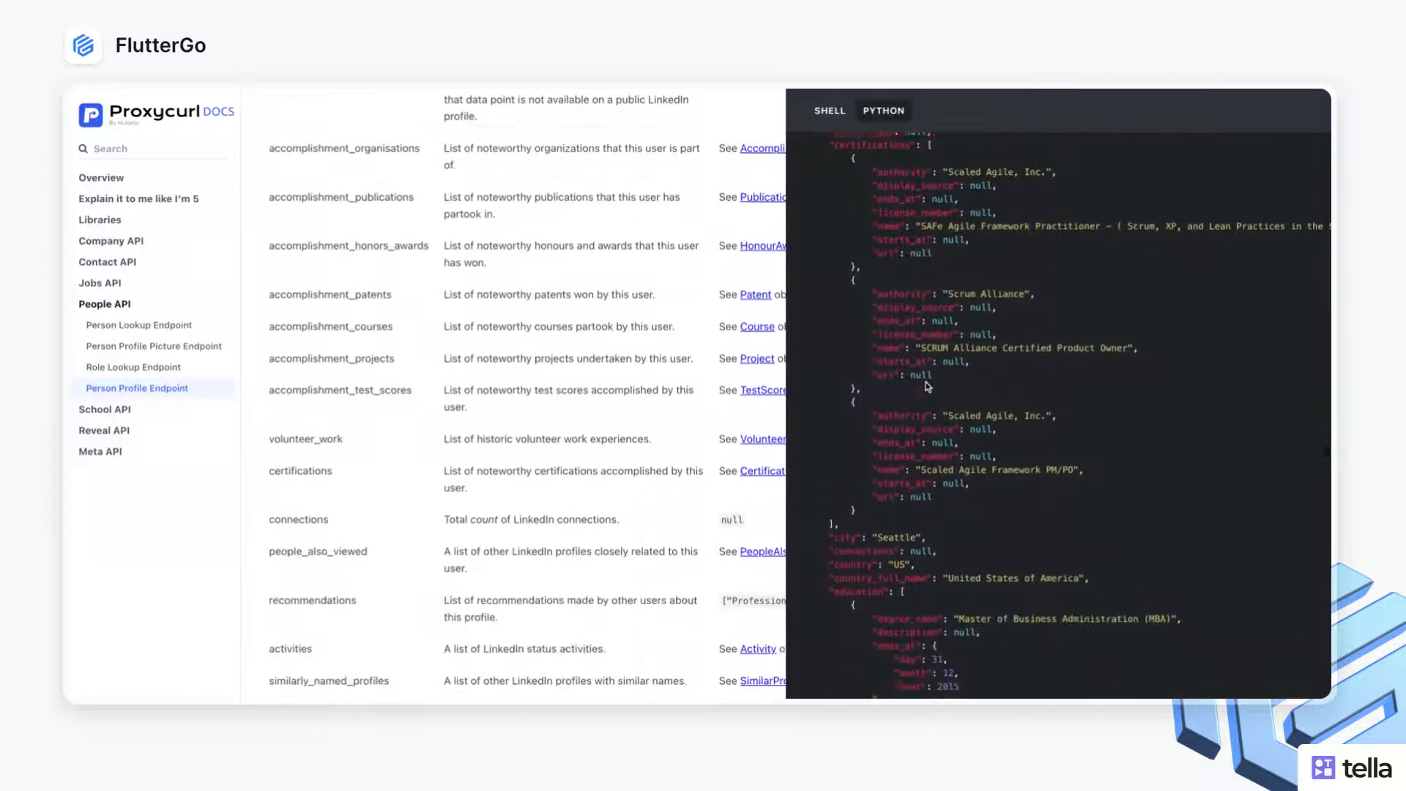
{"action": "scroll", "scroll_direction": "down", "scroll_amount": 3}
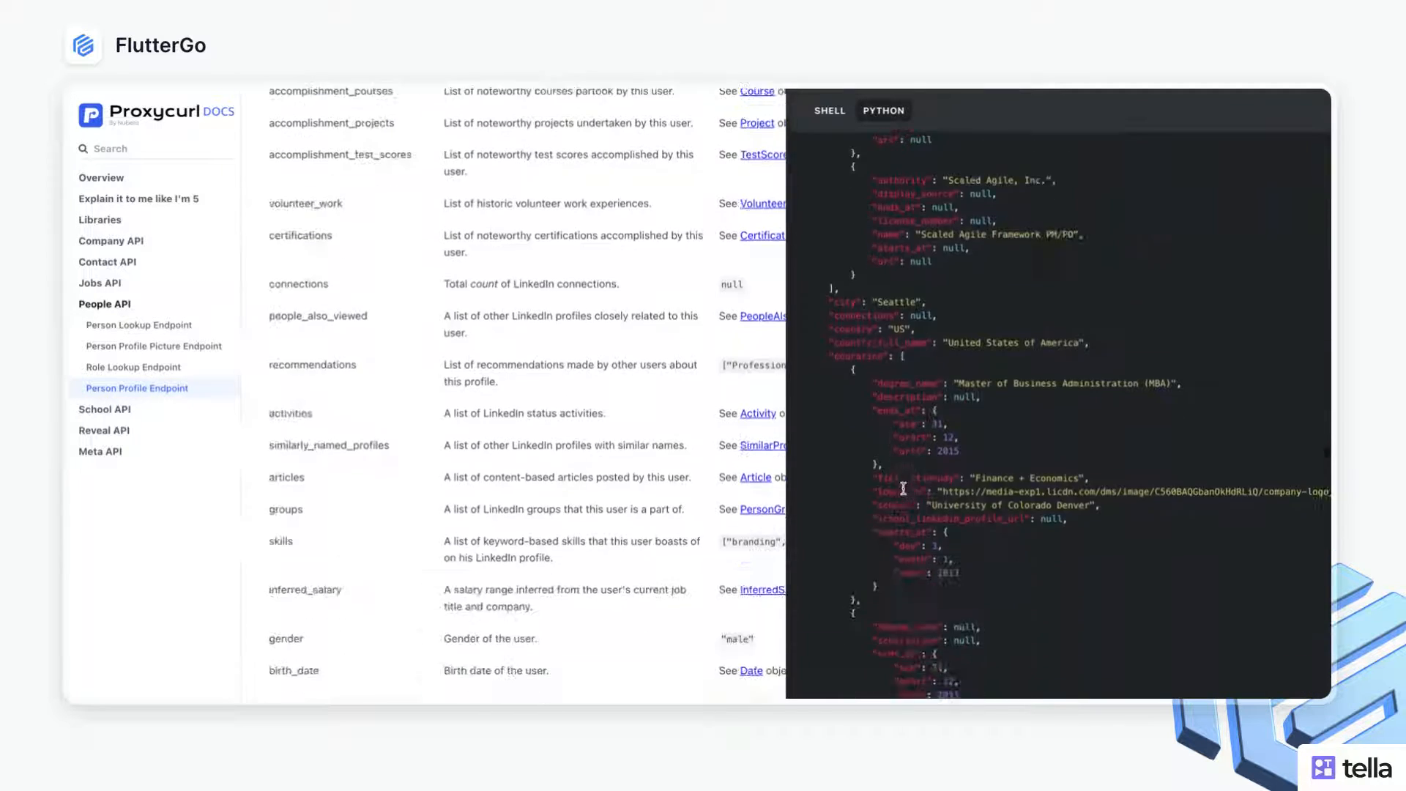
{"action": "scroll", "scroll_direction": "down", "scroll_amount": 3}
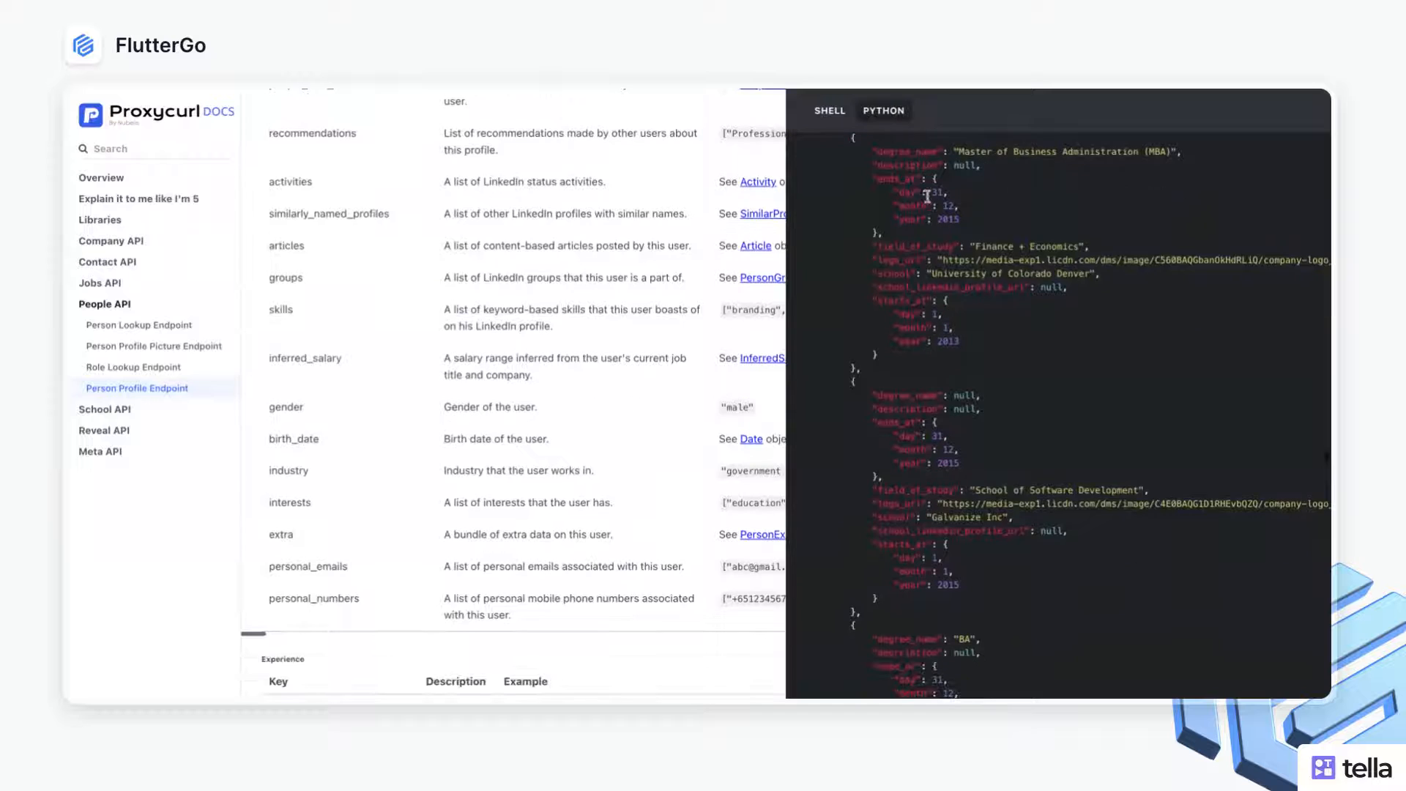
{"action": "scroll", "scroll_direction": "down", "scroll_amount": 3}
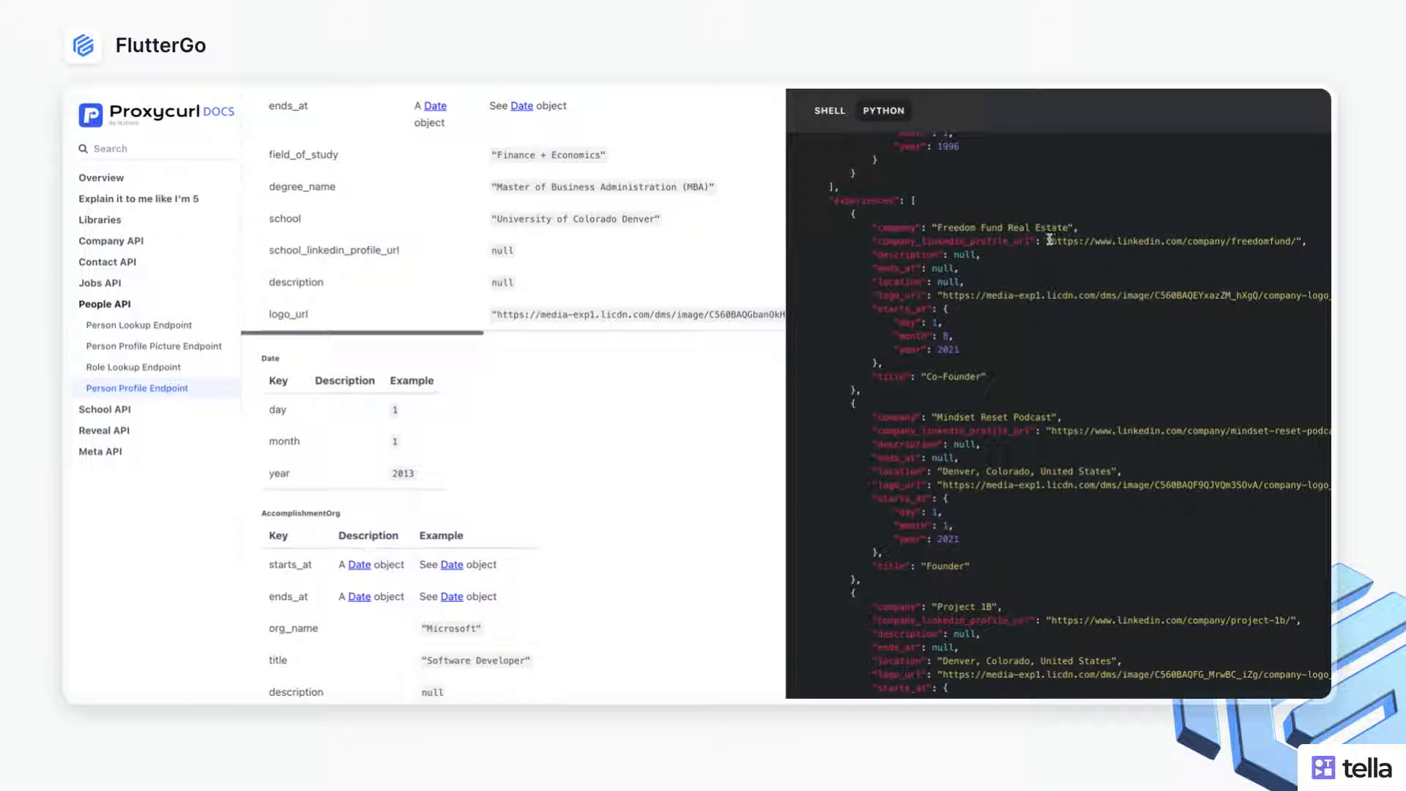
{"action": "scroll", "scroll_direction": "down", "scroll_amount": 3}
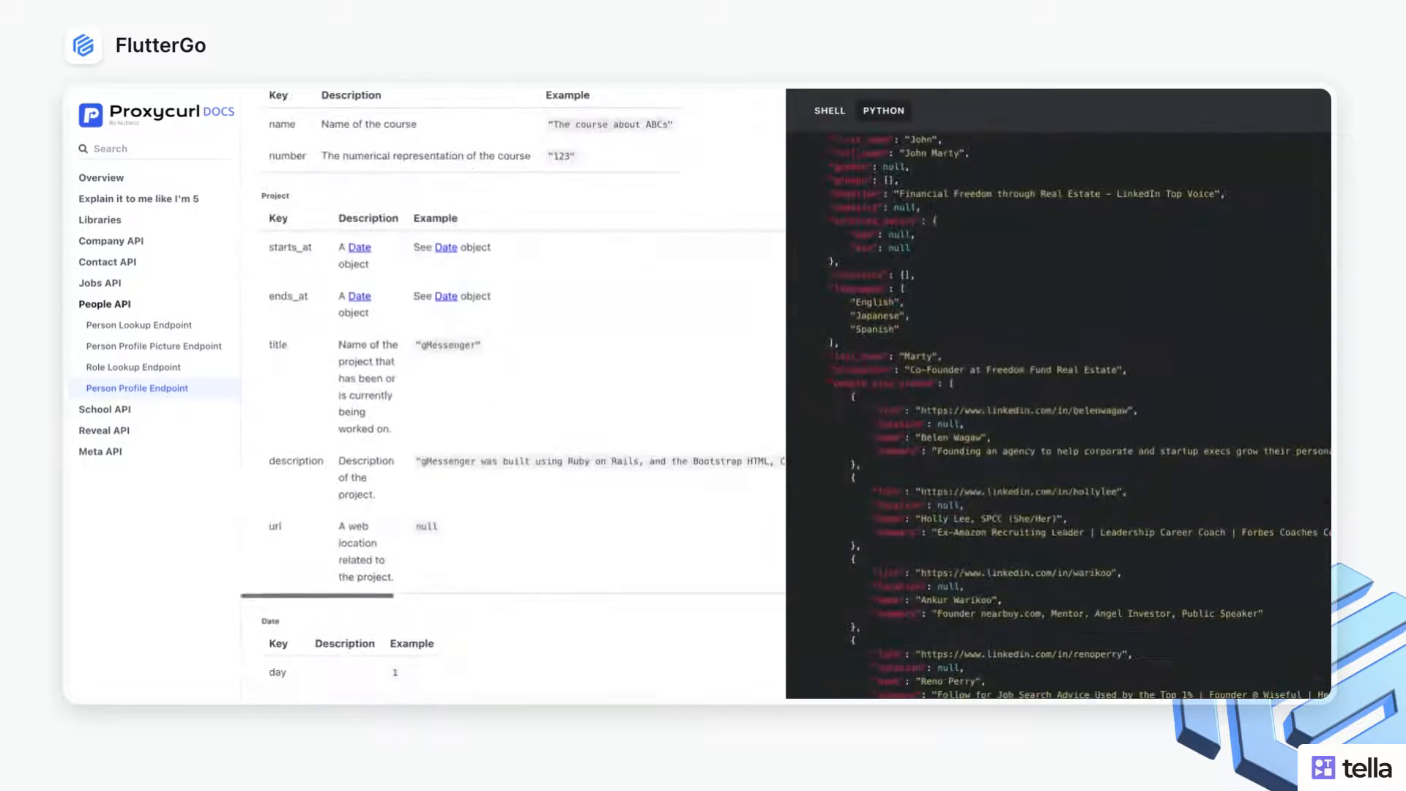
{"action": "scroll", "scroll_direction": "up", "scroll_amount": 3}
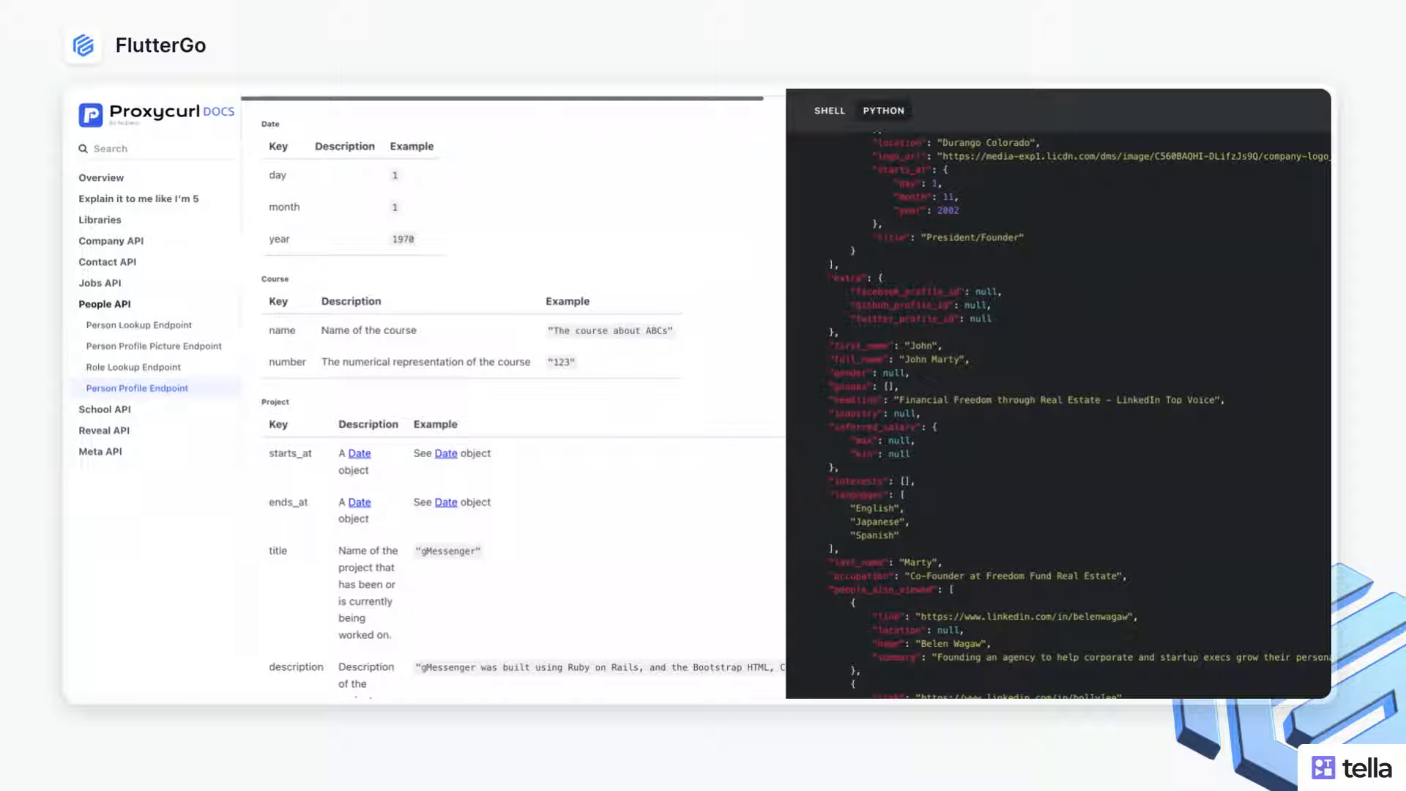
{"action": "scroll", "scroll_direction": "down", "scroll_amount": 3}
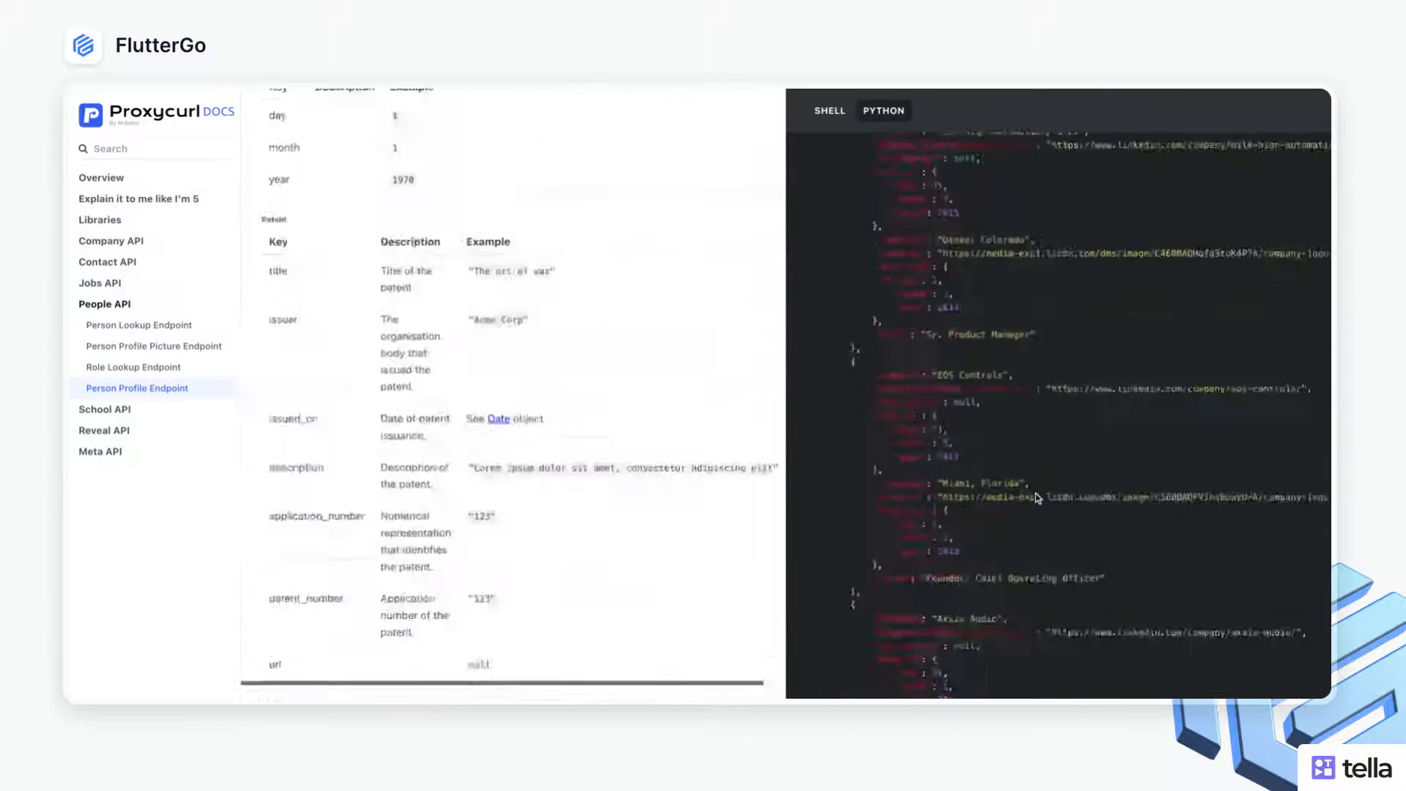
{"action": "scroll", "scroll_direction": "down", "scroll_amount": 3}
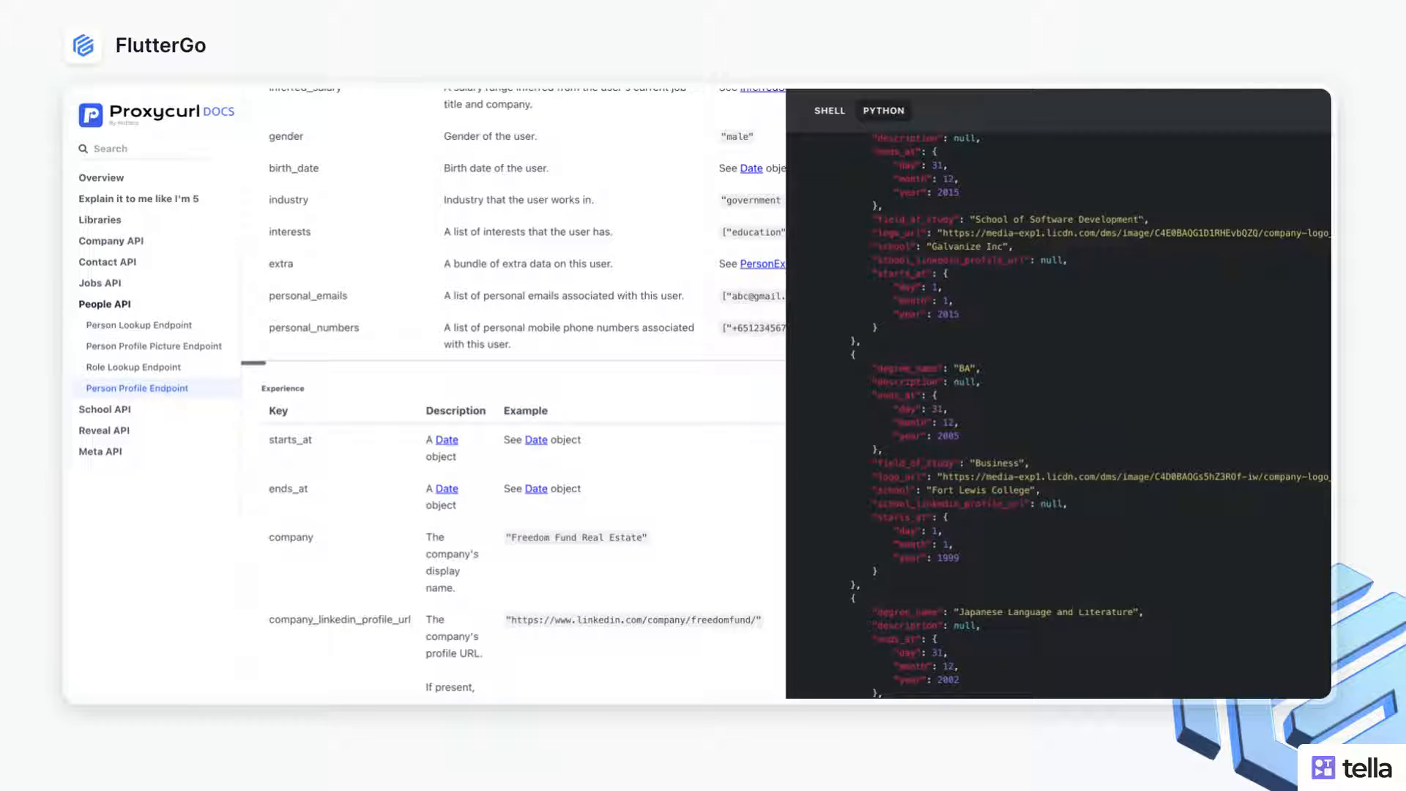
{"action": "mouse_move", "coordinate": [850, 338]}
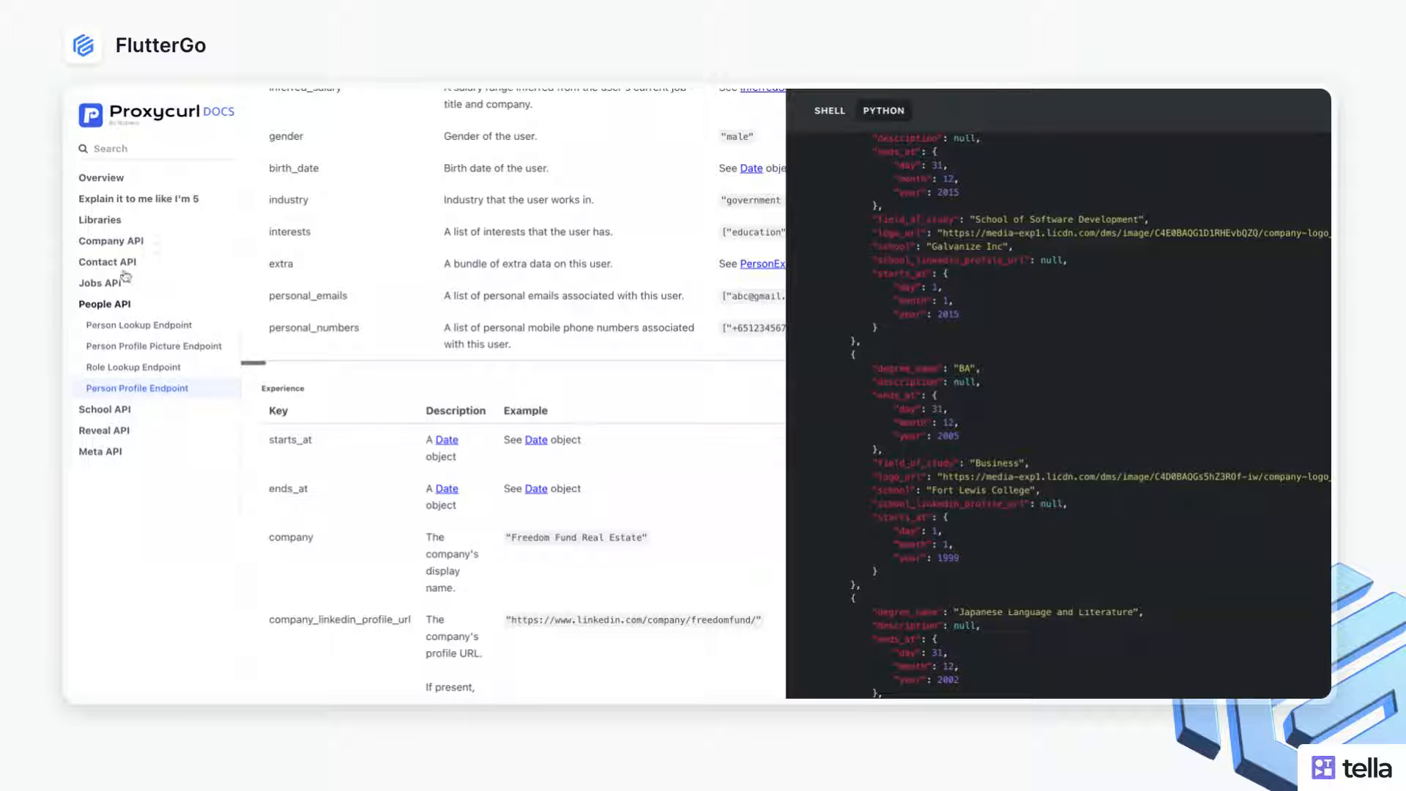
Browse the Company and Contact API docs and select the example response URL.
{"action": "left_click", "coordinate": [110, 241]}
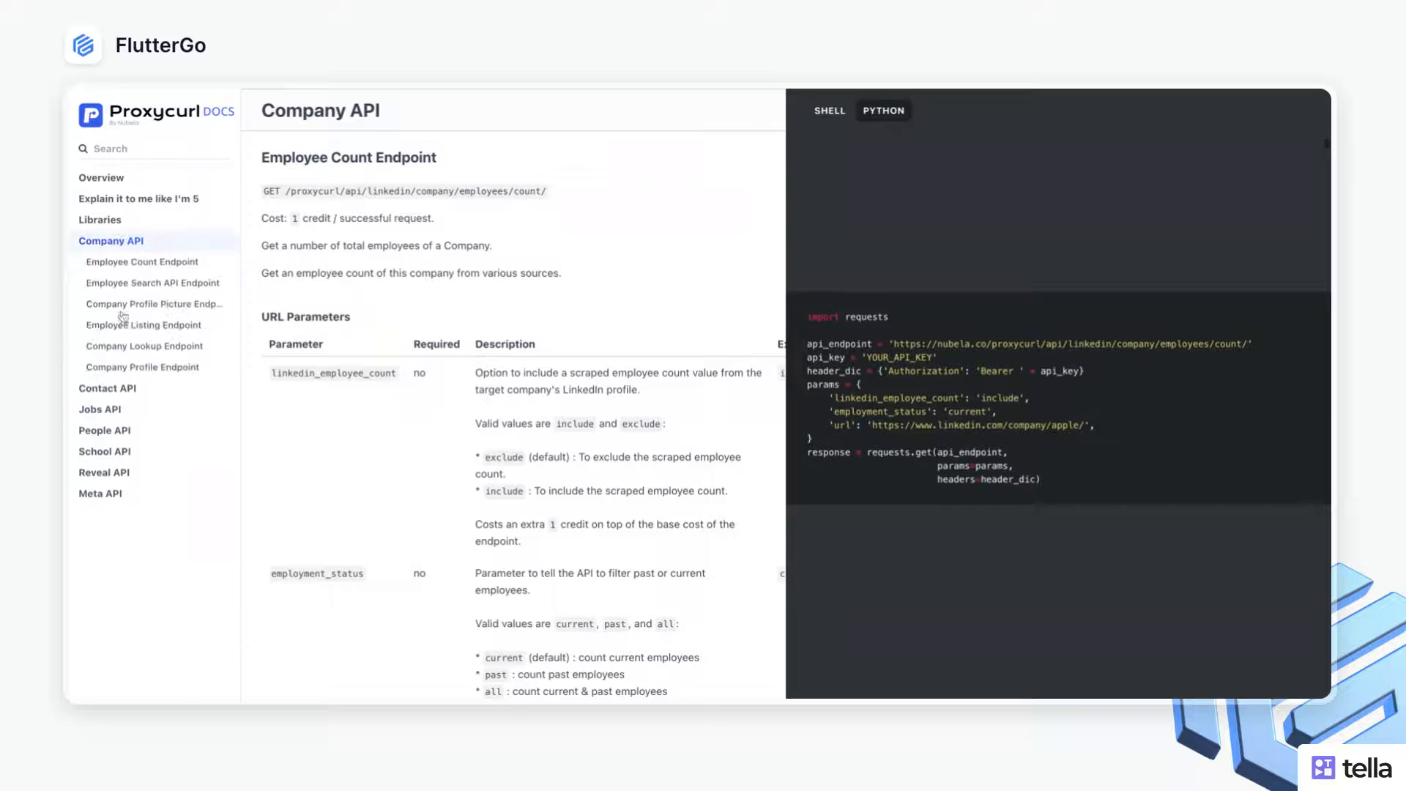
{"action": "left_click", "coordinate": [107, 386]}
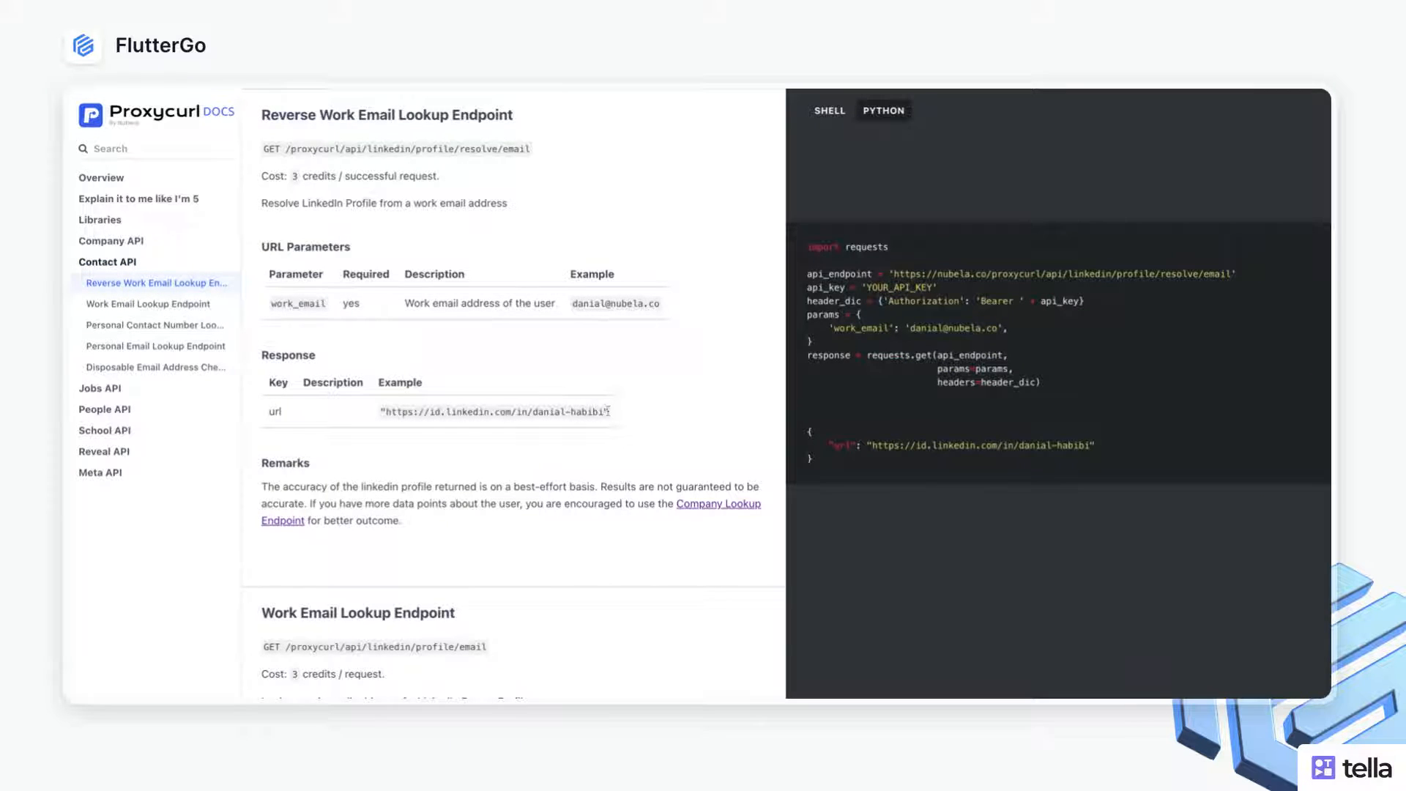
{"action": "double_click", "coordinate": [494, 410]}
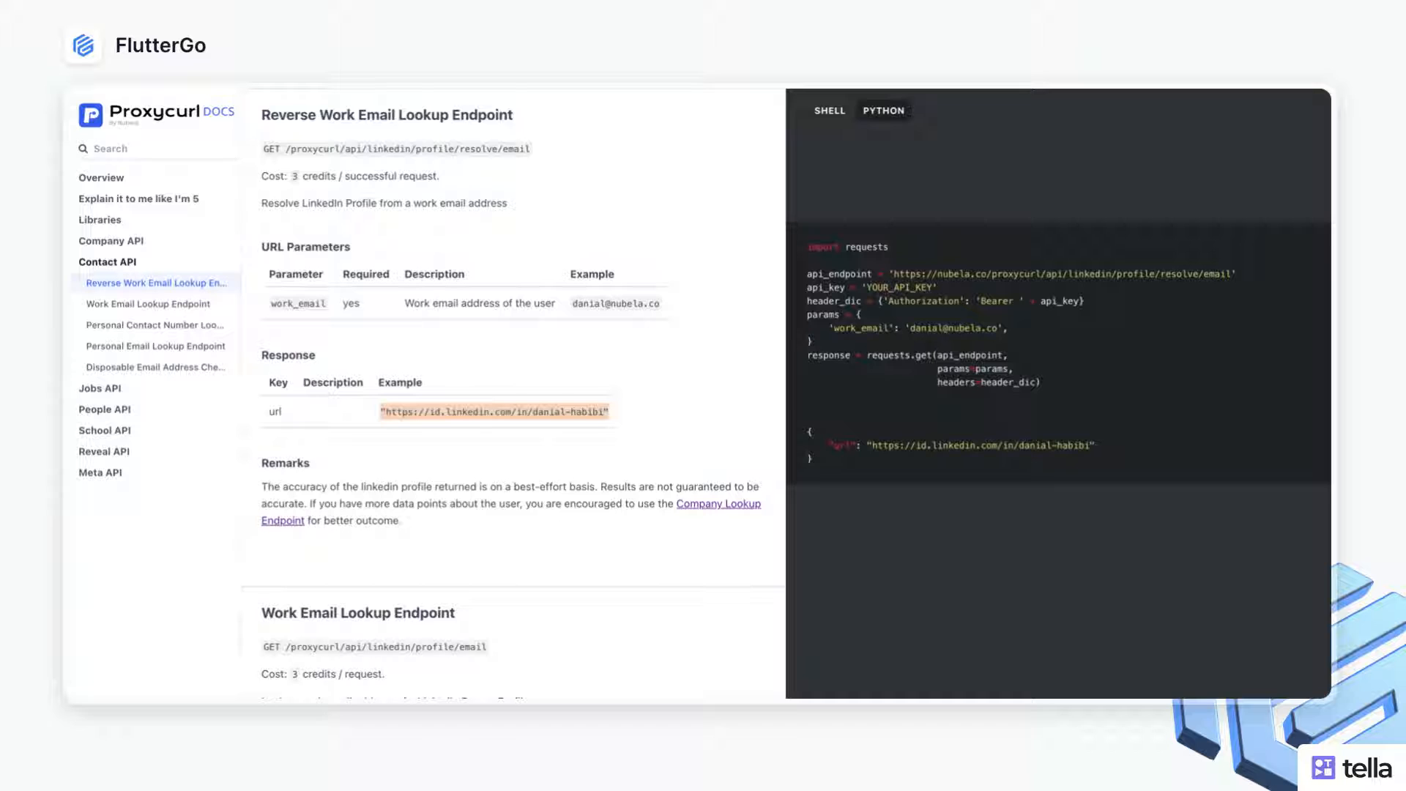
{"action": "mouse_move", "coordinate": [350, 413]}
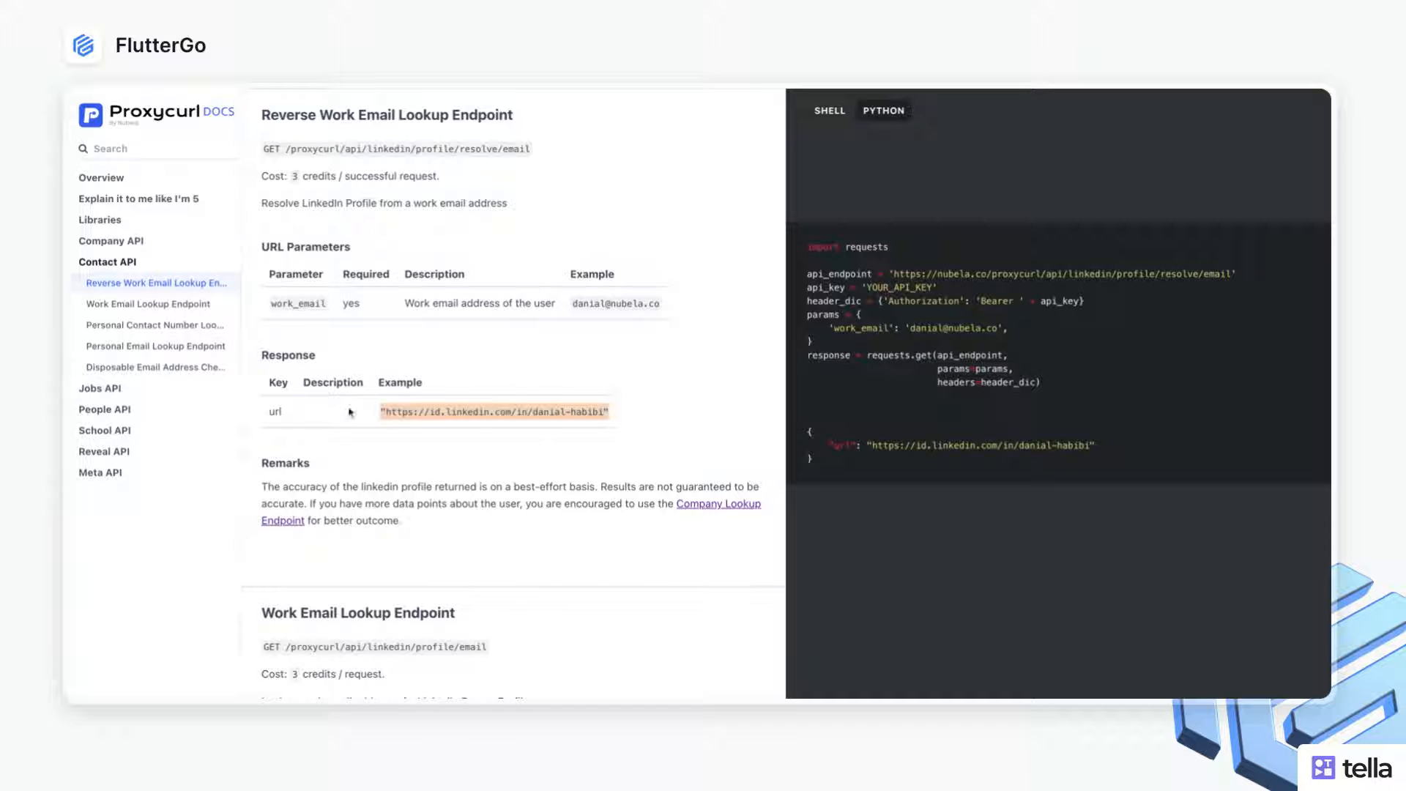
{"action": "mouse_move", "coordinate": [123, 380]}
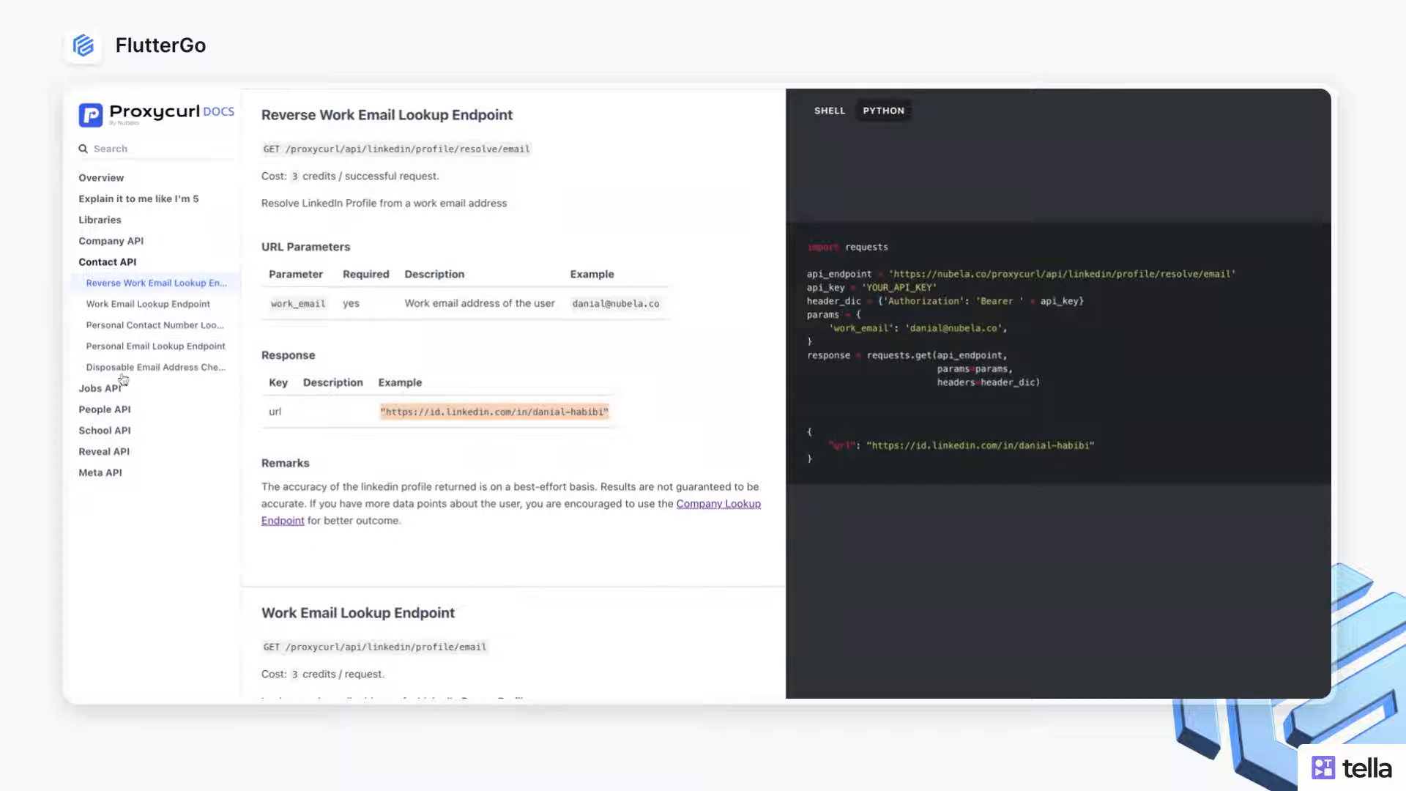
Under Company API, go through Employee Search and Company Lookup to the Company Profile Endpoint.
{"action": "left_click", "coordinate": [109, 241]}
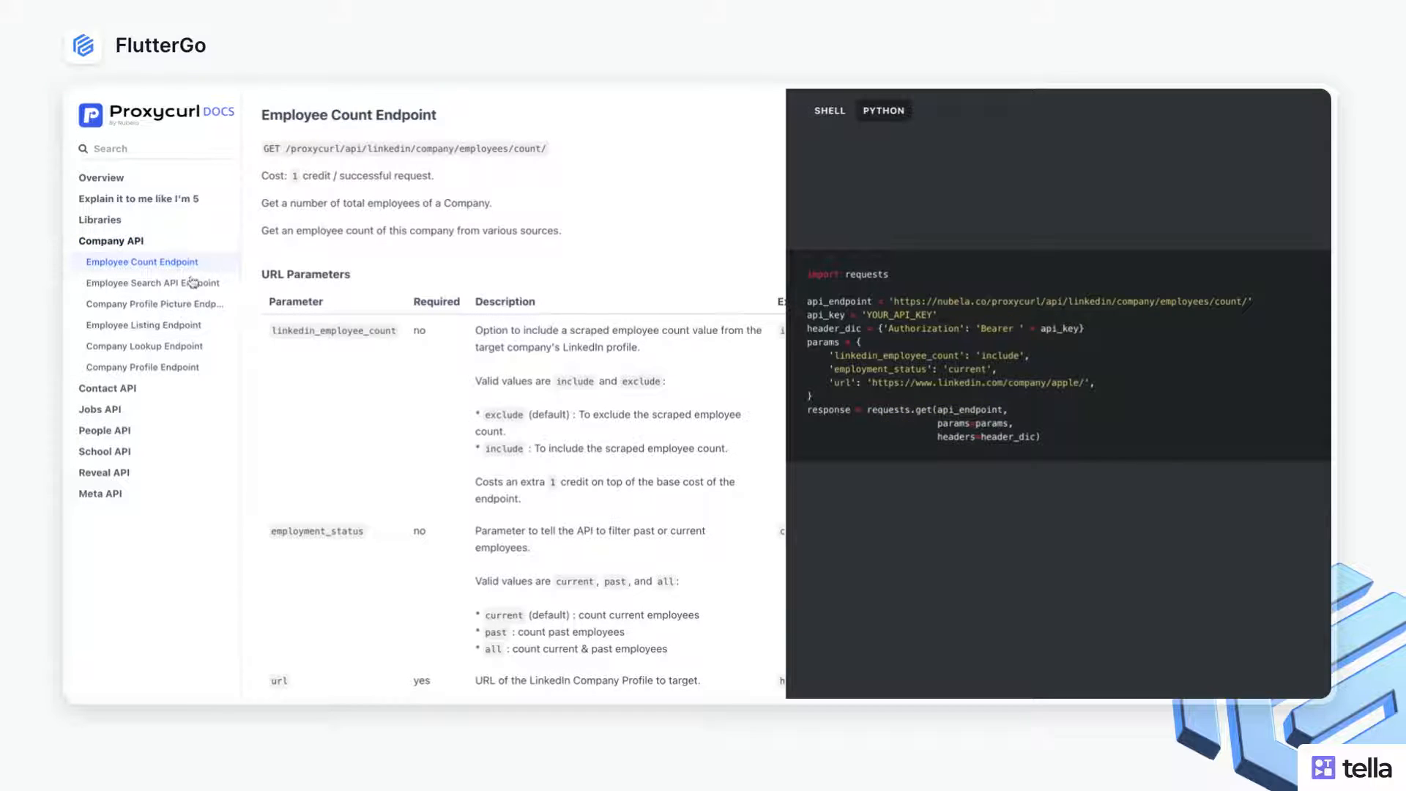
{"action": "left_click", "coordinate": [151, 282]}
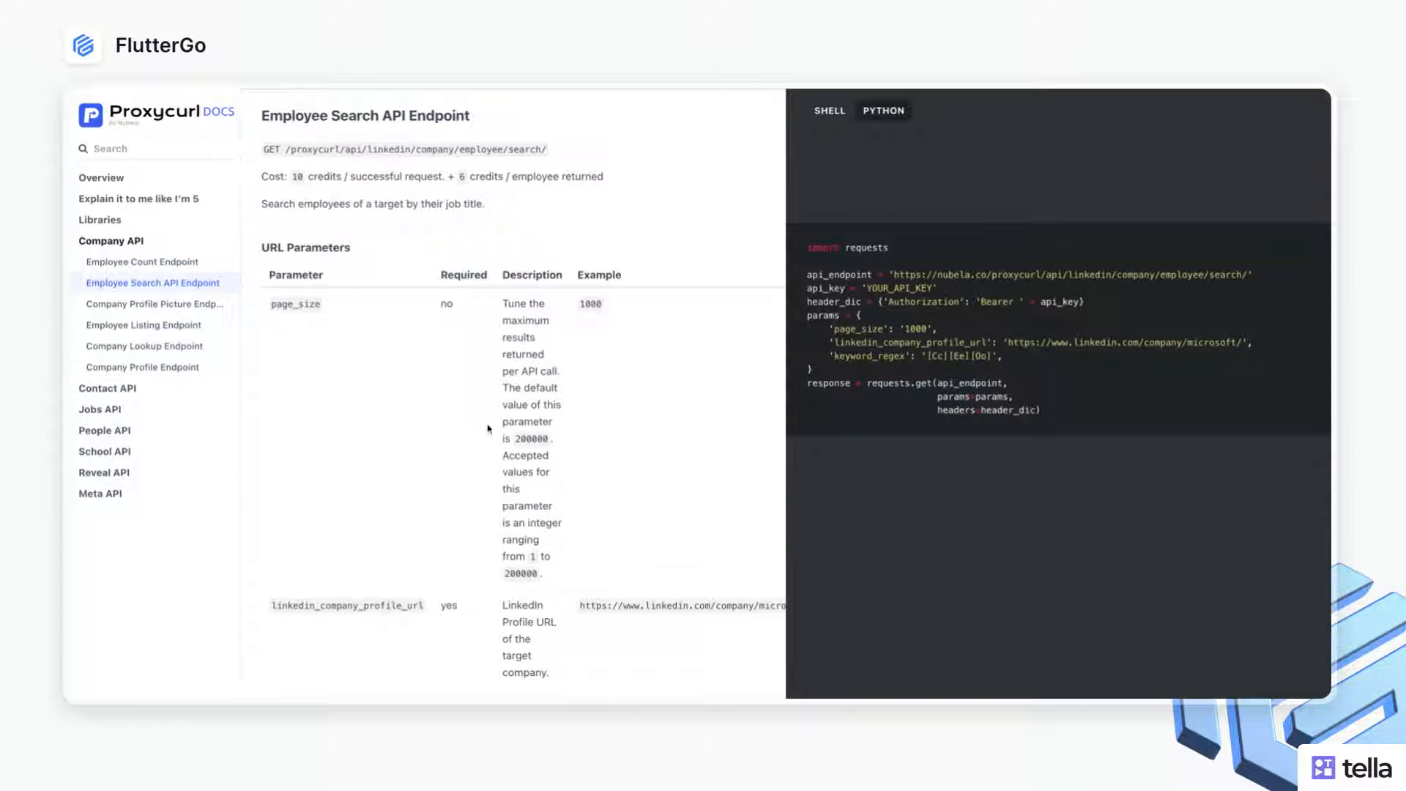
{"action": "left_click", "coordinate": [144, 345]}
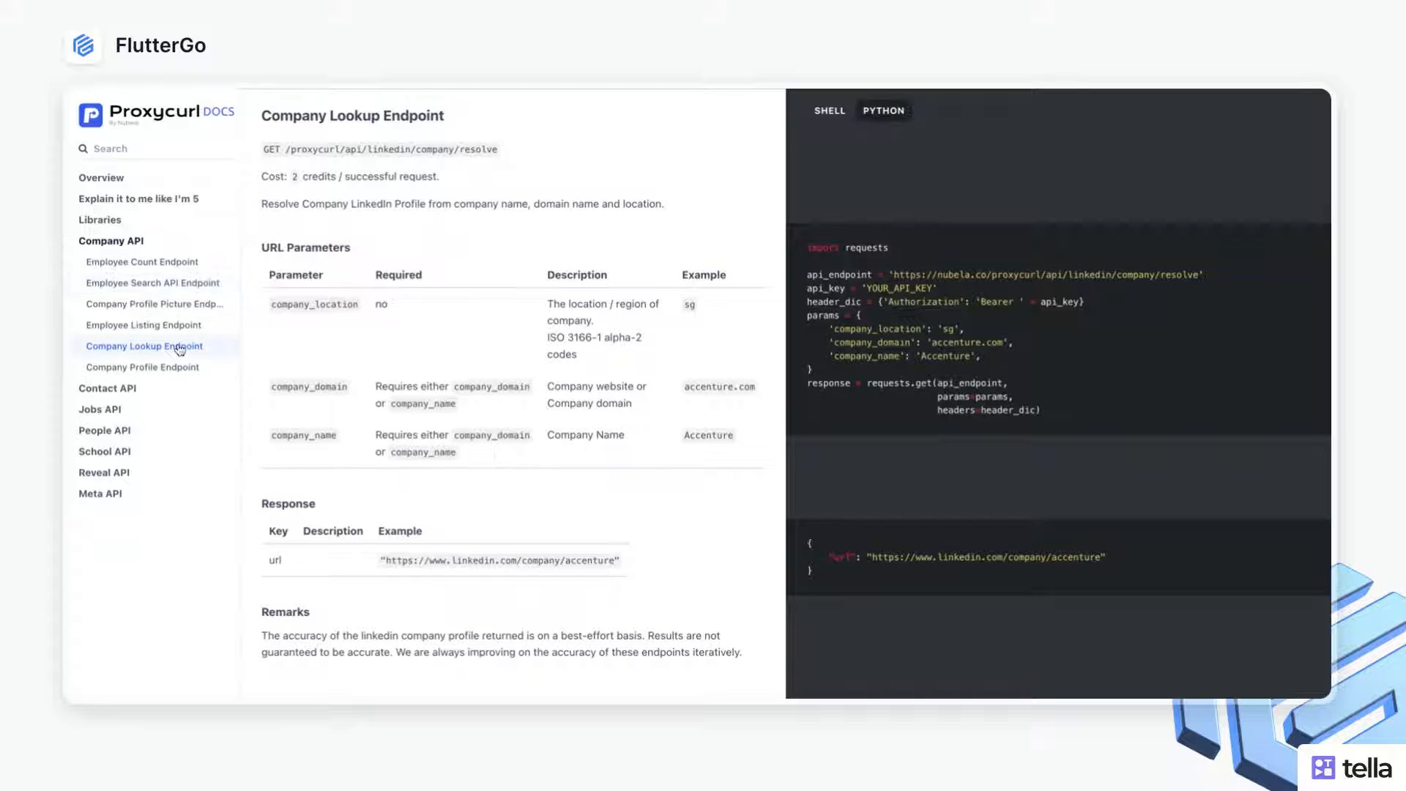
{"action": "left_click", "coordinate": [142, 366]}
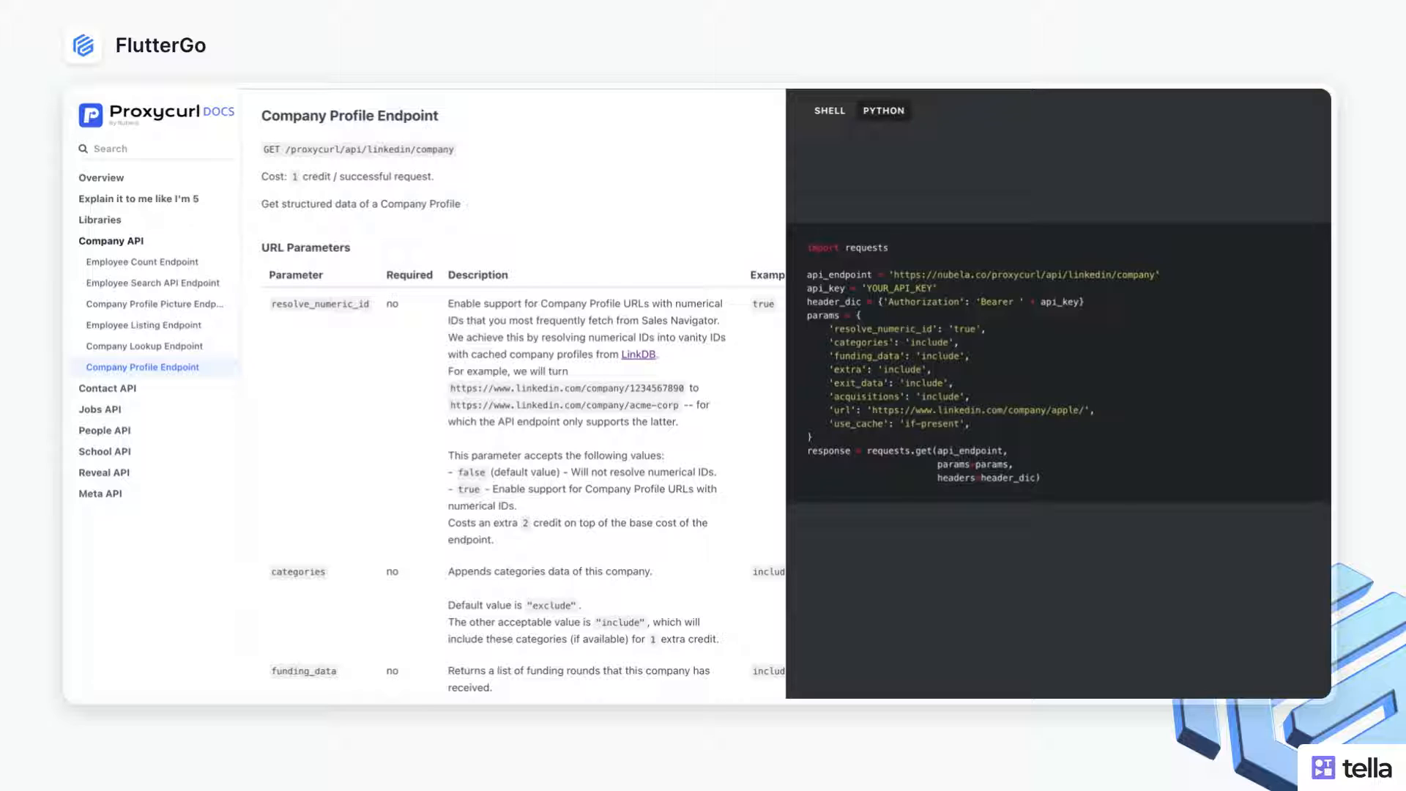
{"action": "mouse_move", "coordinate": [110, 170]}
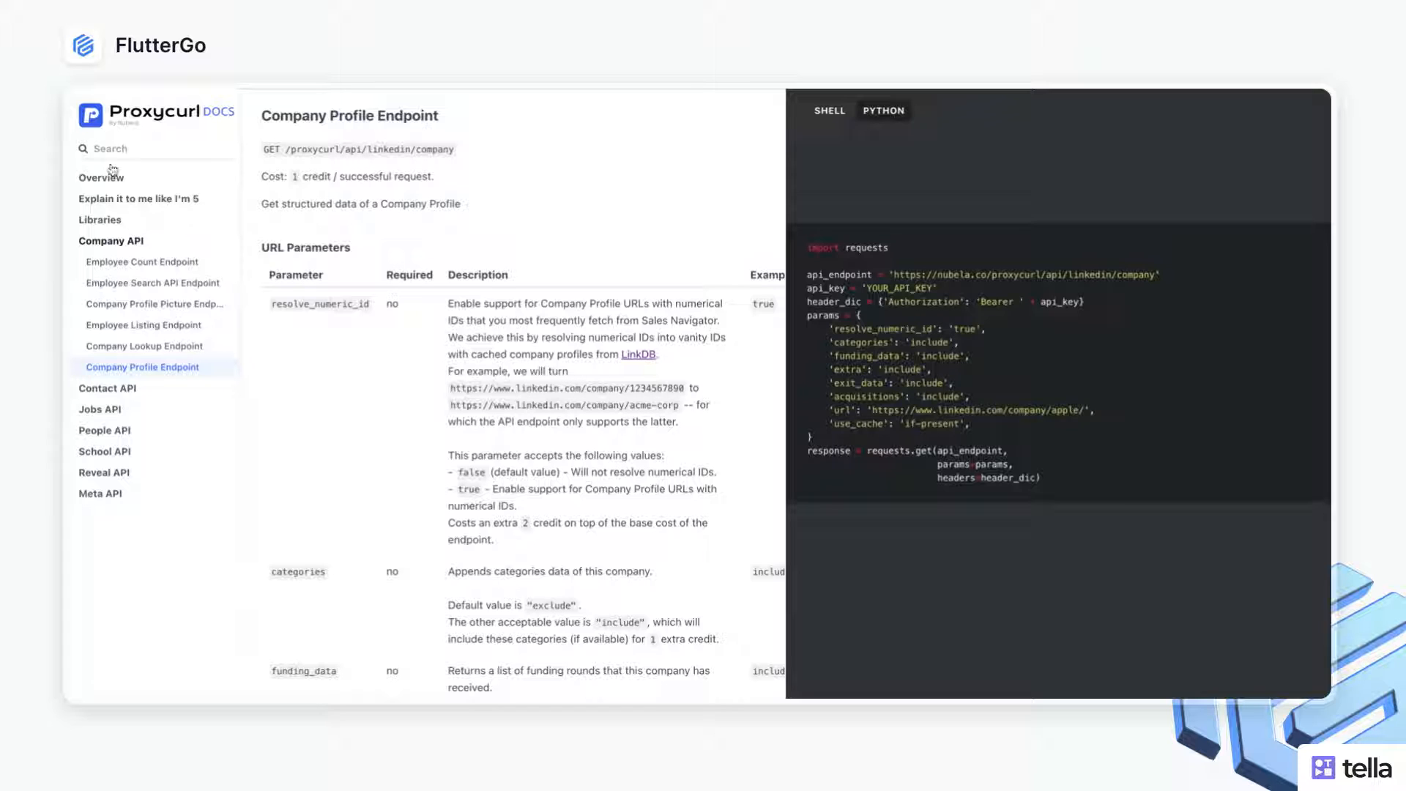
{"action": "mouse_move", "coordinate": [111, 177]}
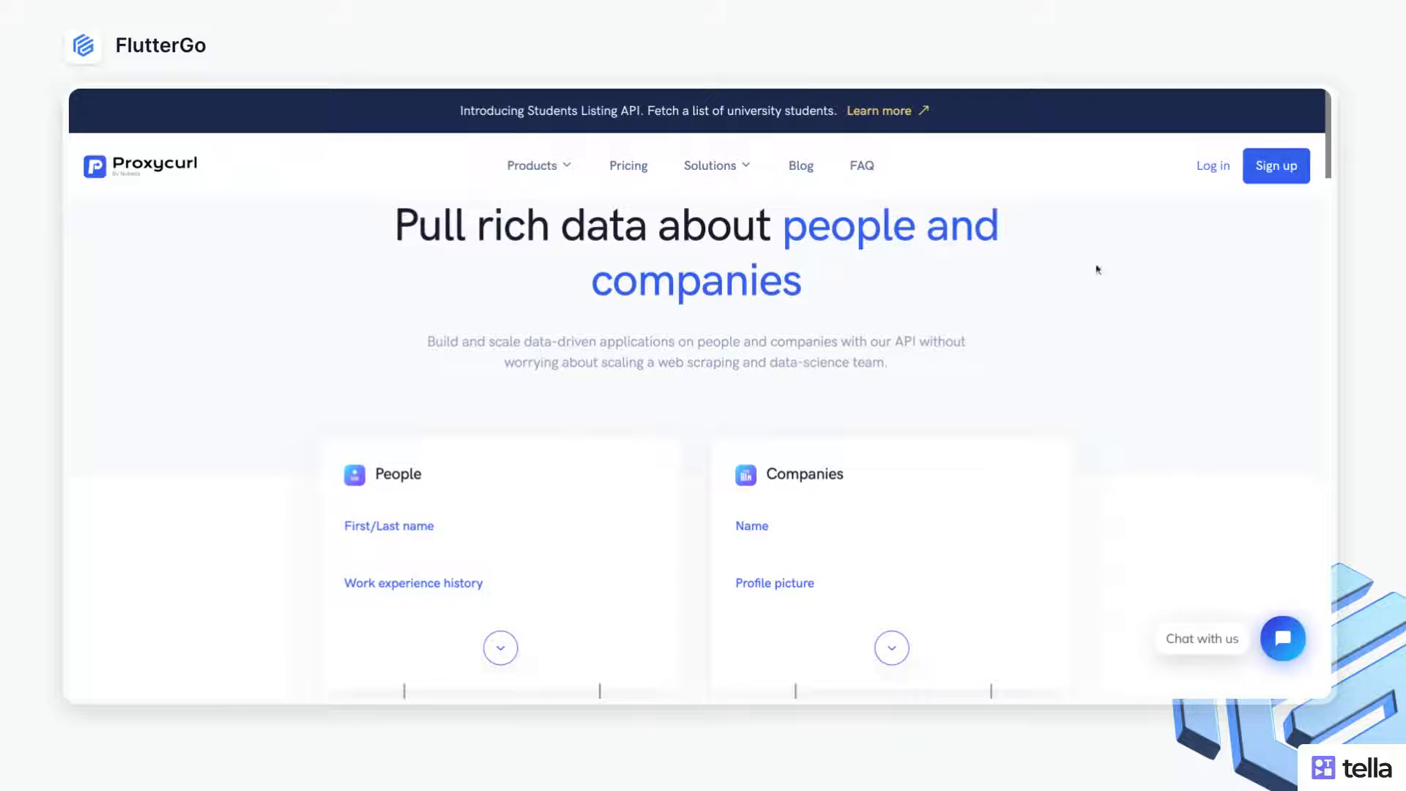
{"action": "mouse_move", "coordinate": [1174, 282]}
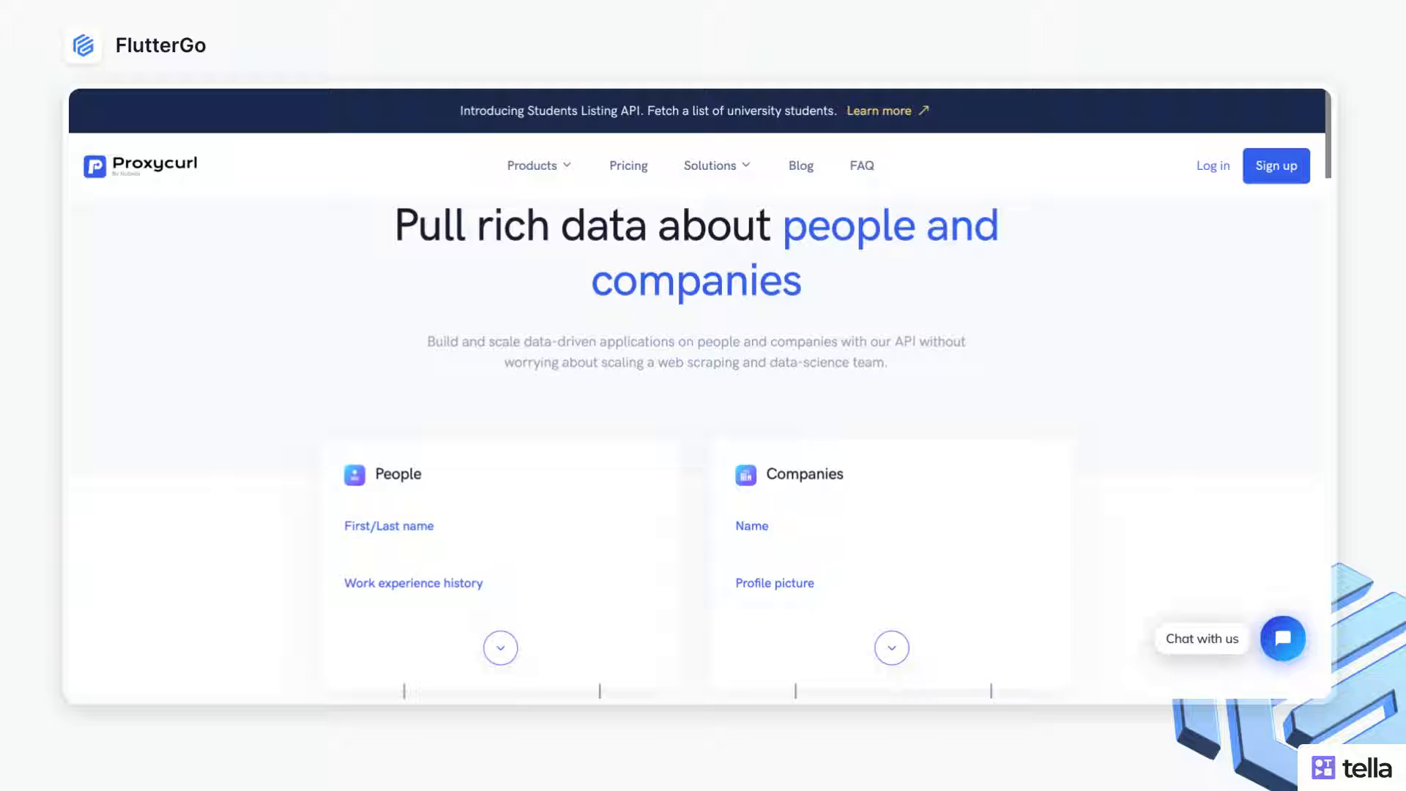
{"action": "mouse_move", "coordinate": [1130, 274]}
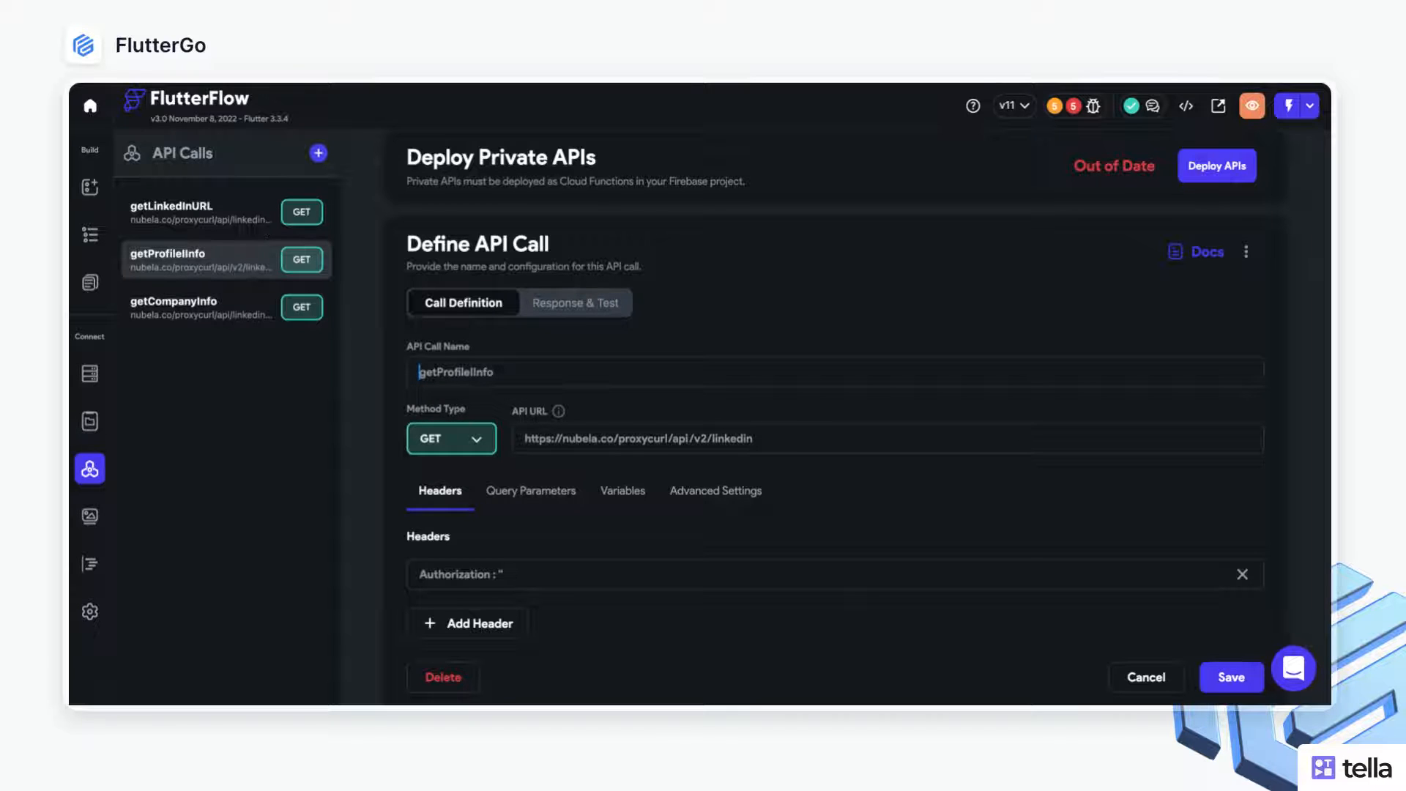
{"action": "mouse_move", "coordinate": [355, 294]}
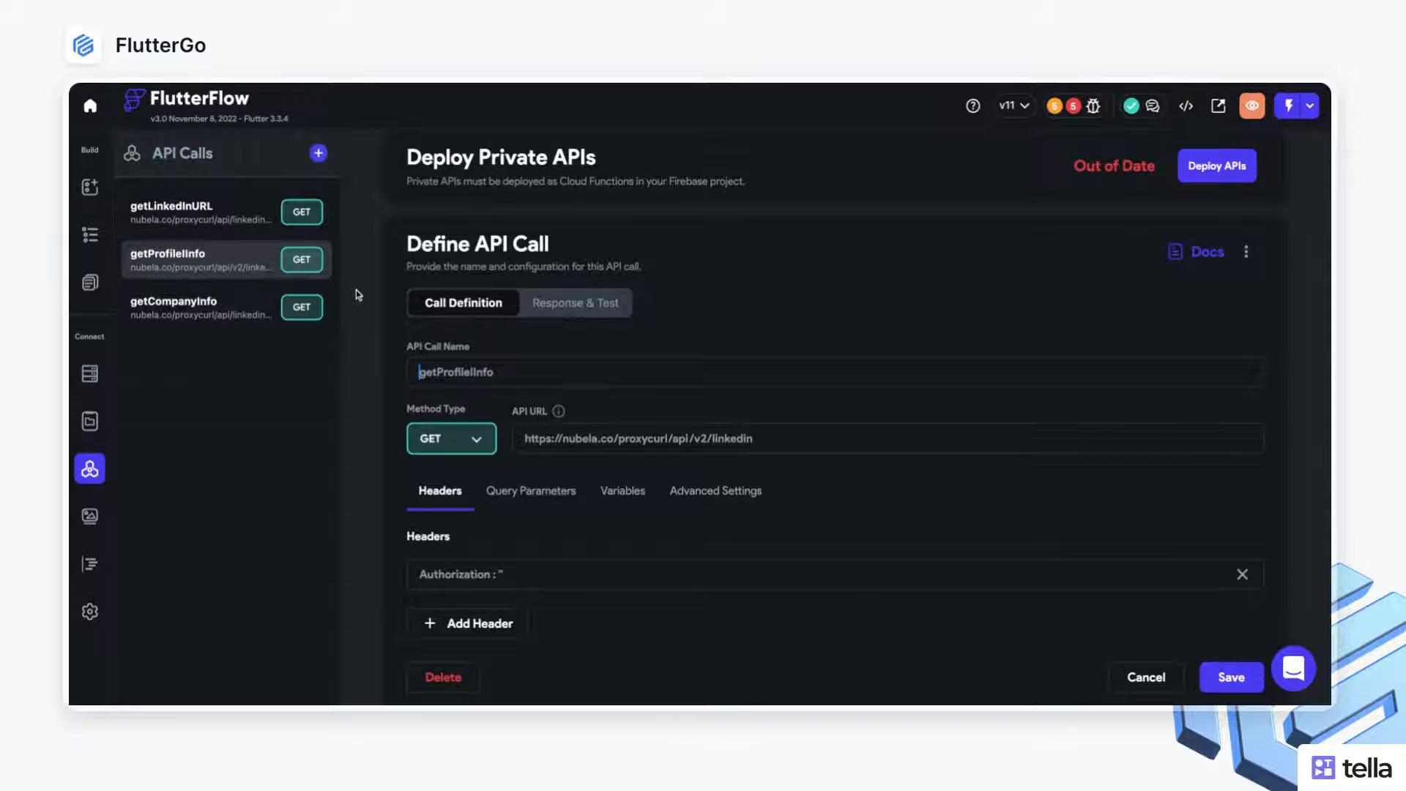
{"action": "mouse_move", "coordinate": [677, 248]}
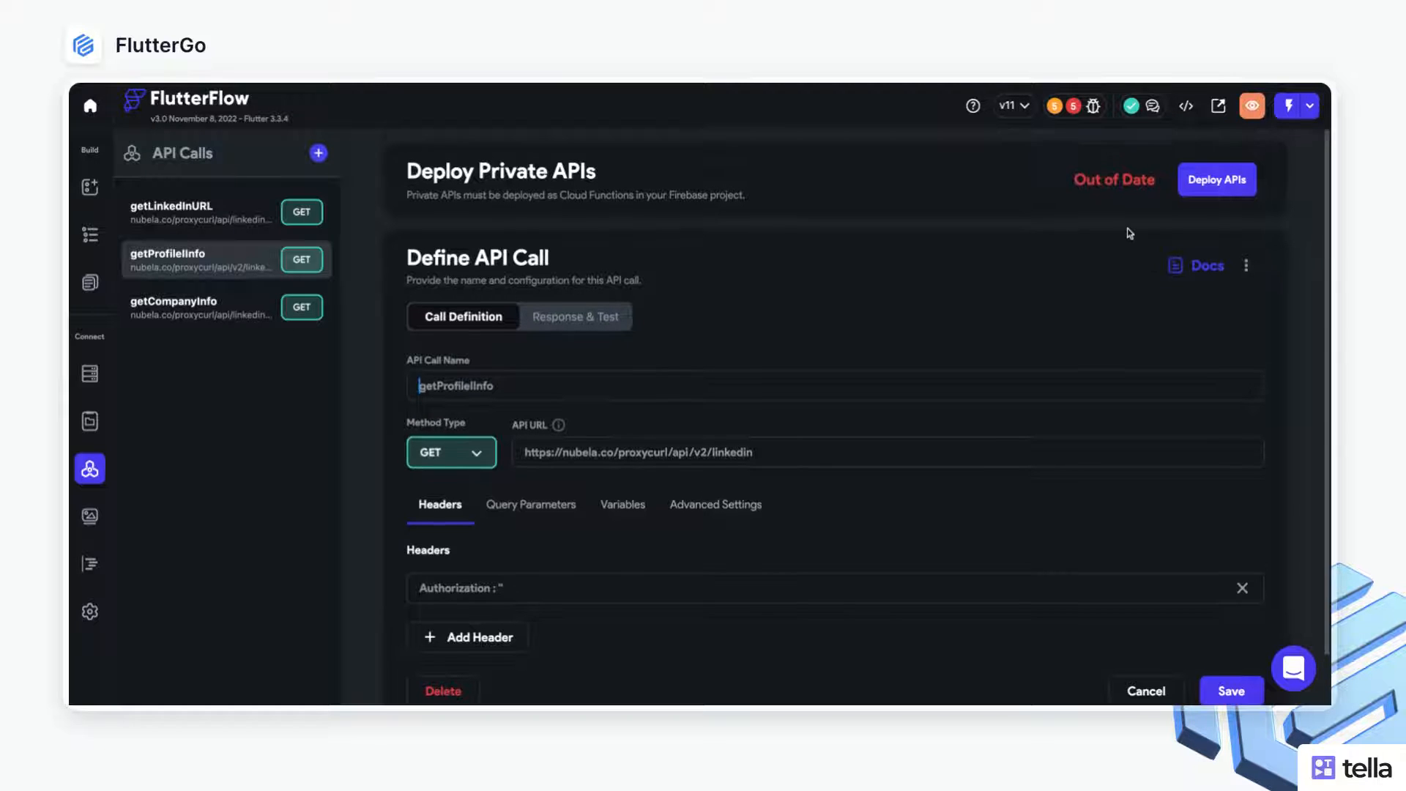
Select the getProfileInfo API call and inspect its API URL field.
{"action": "scroll", "scroll_direction": "down", "scroll_amount": 3}
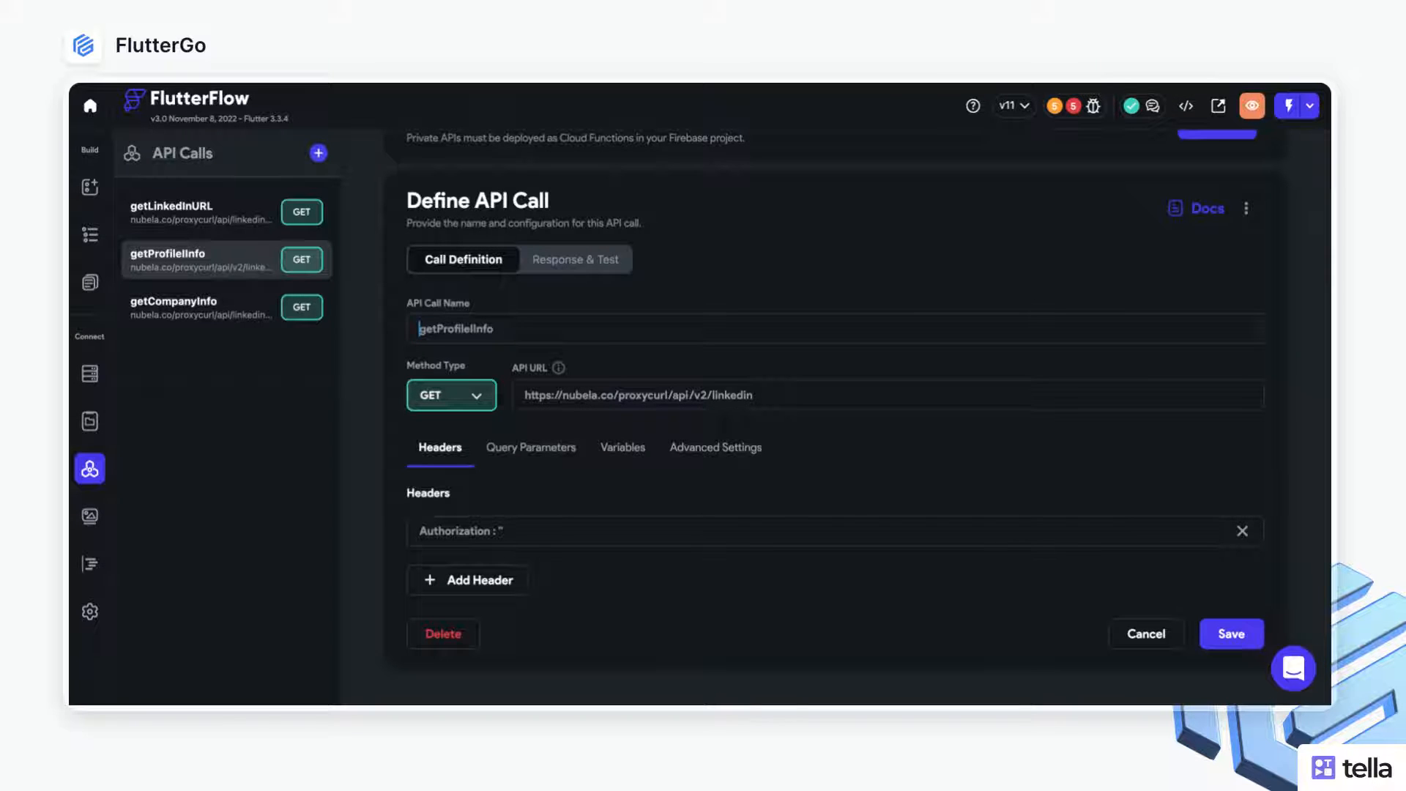
{"action": "mouse_move", "coordinate": [442, 393]}
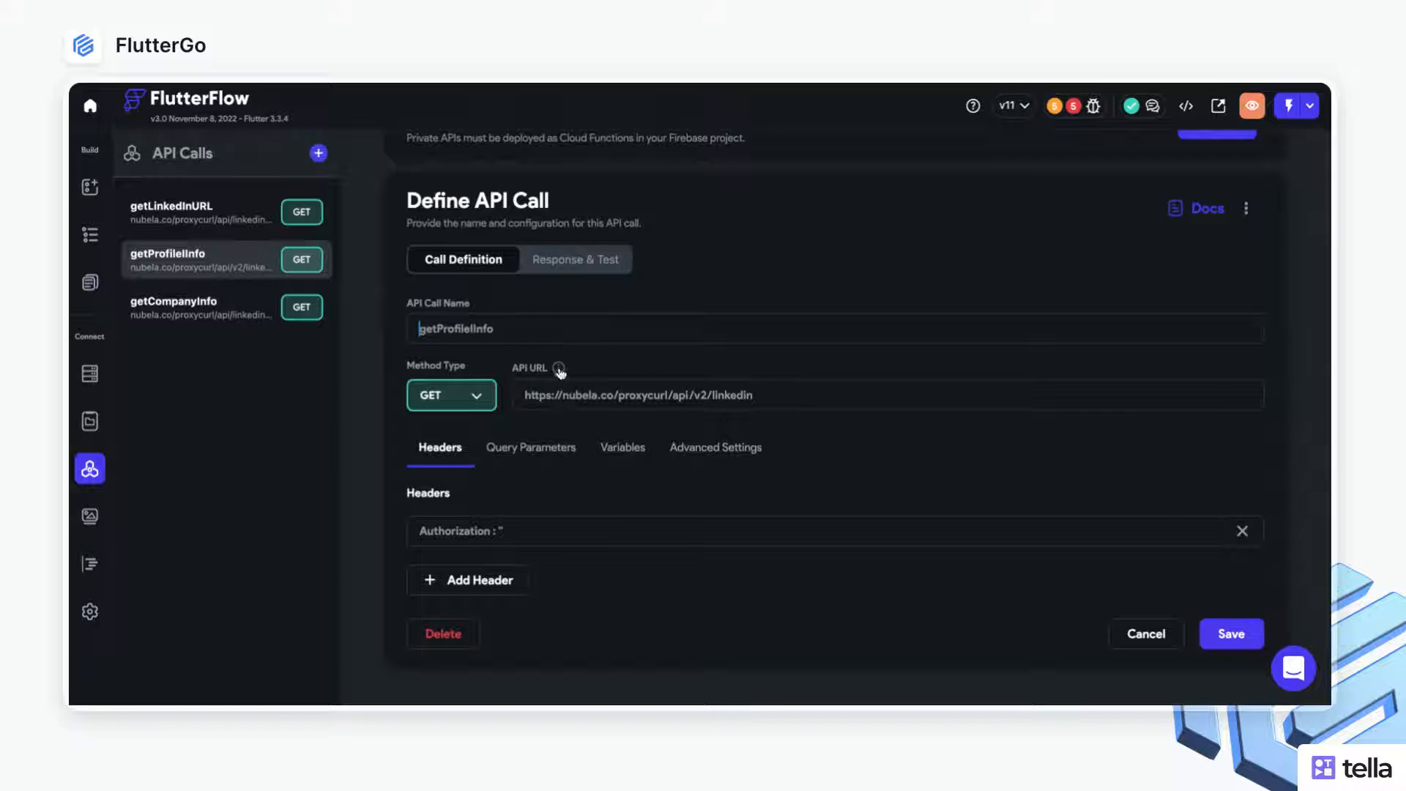
{"action": "left_click", "coordinate": [761, 394]}
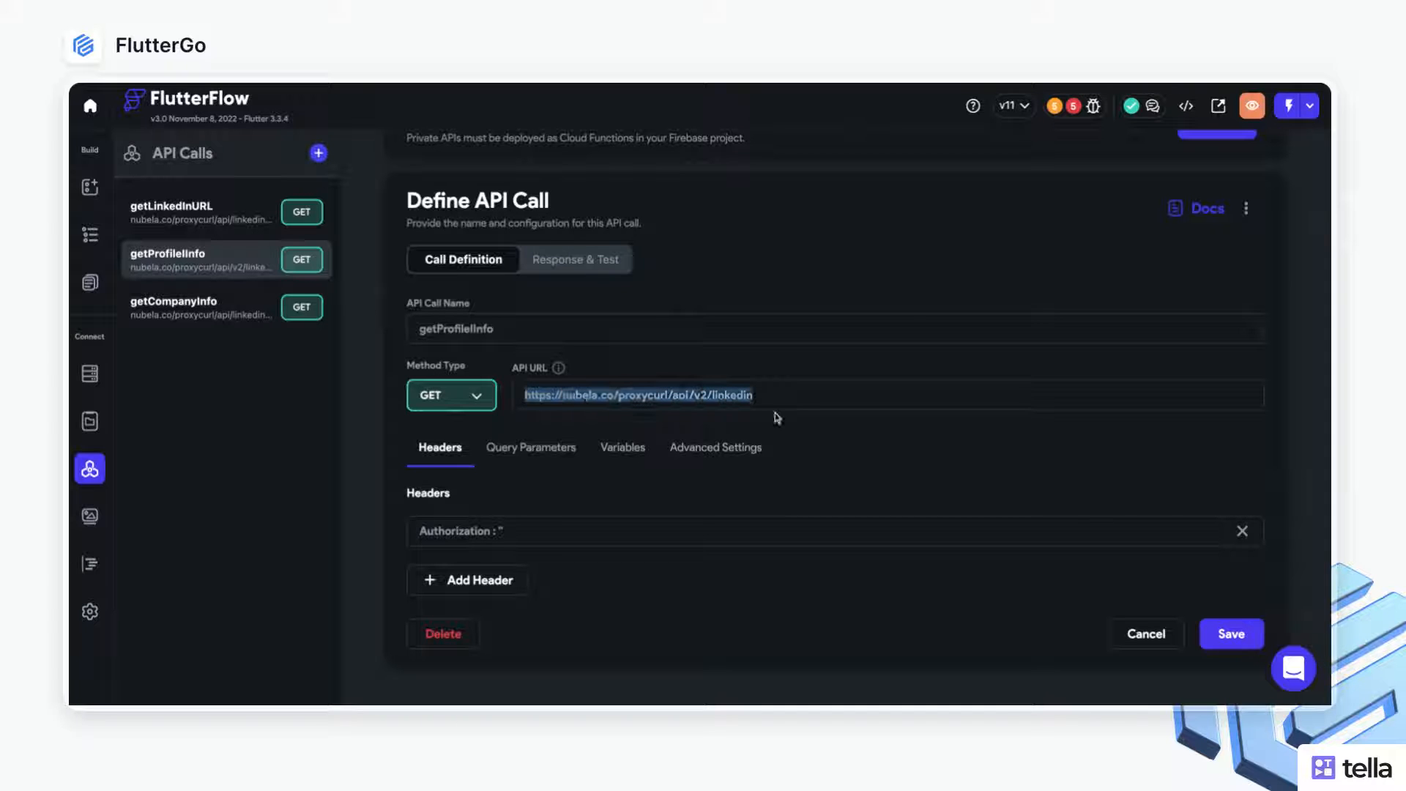
{"action": "left_click", "coordinate": [744, 394]}
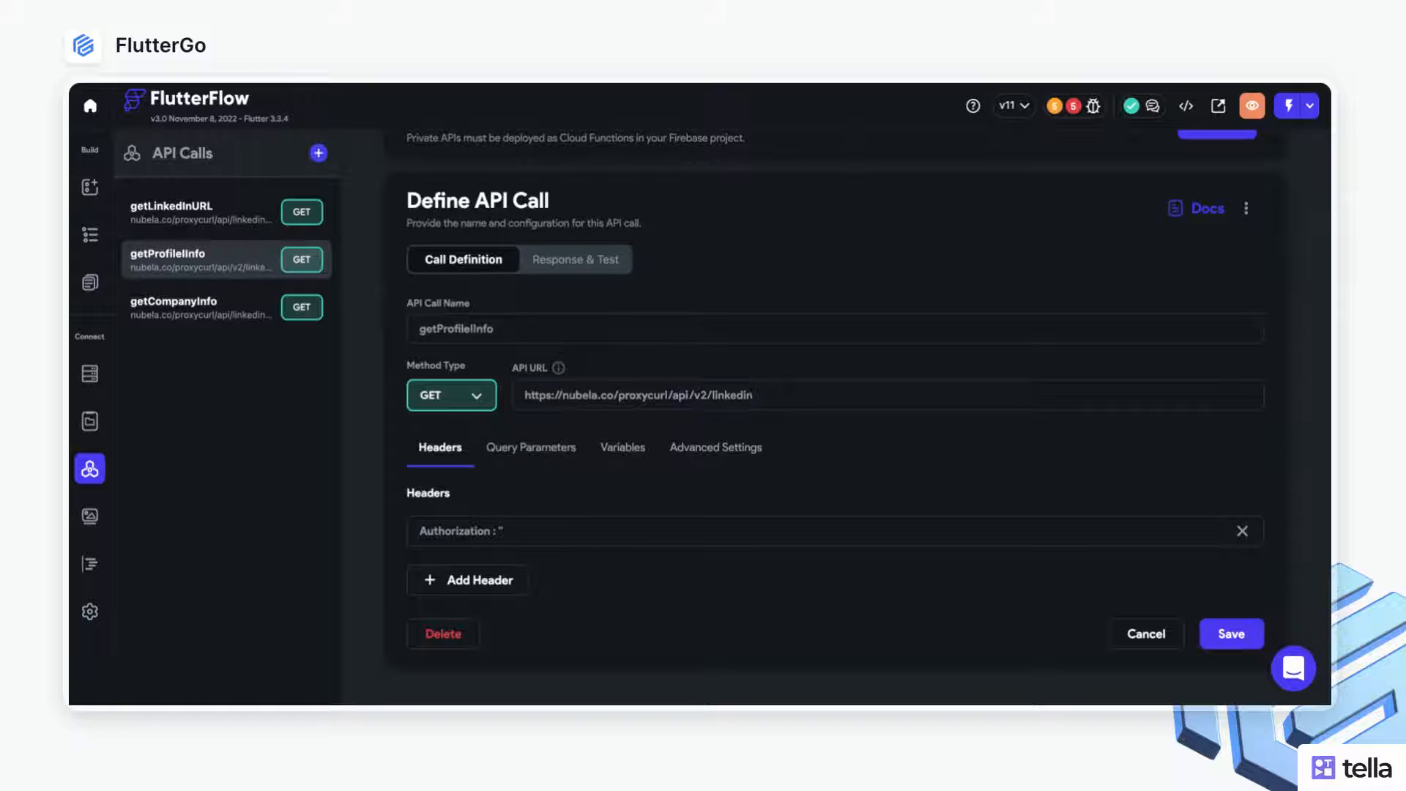
{"action": "left_click", "coordinate": [753, 395]}
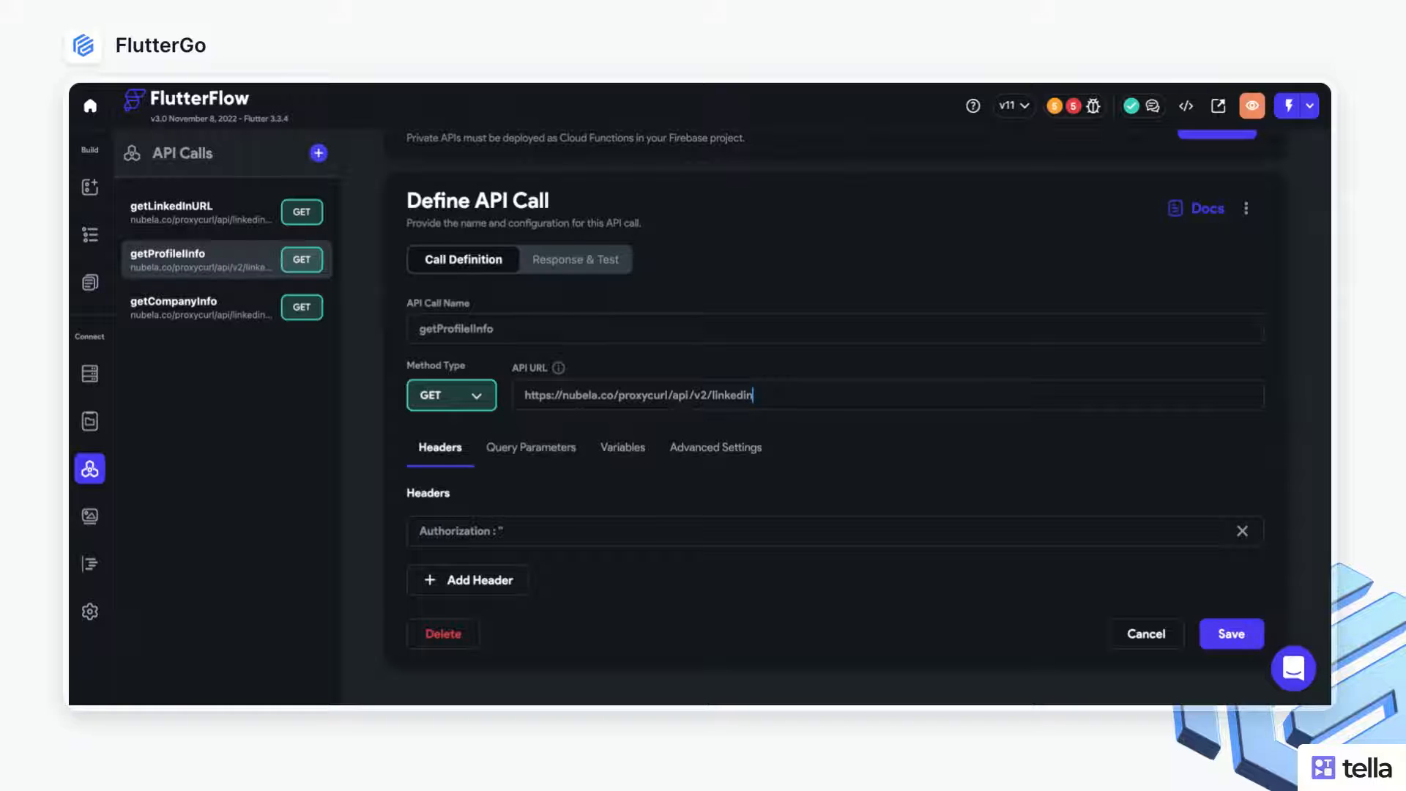
{"action": "mouse_move", "coordinate": [593, 496]}
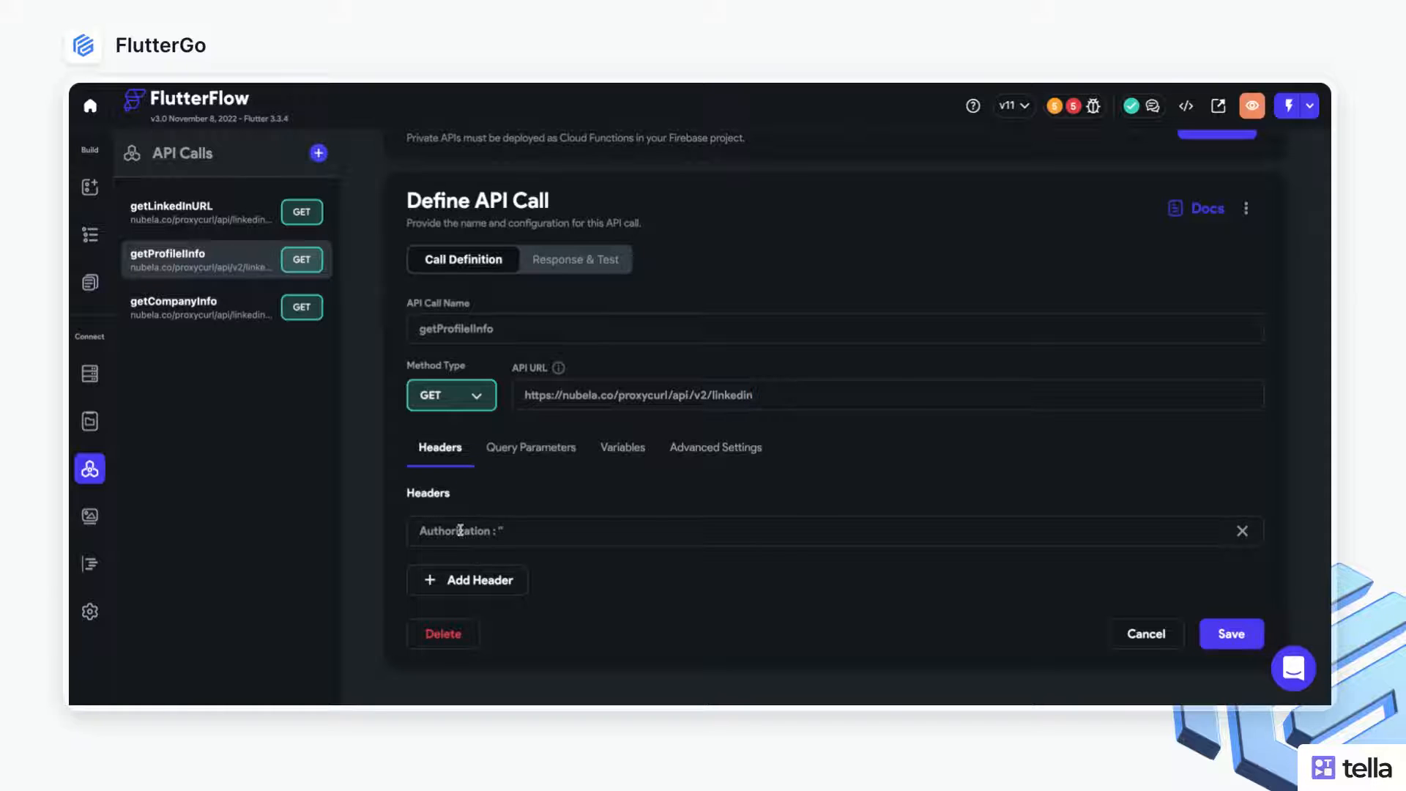
Review the Authorization header value and show the url, fallback_to_cache and use_cache query parameters.
{"action": "left_click", "coordinate": [807, 531]}
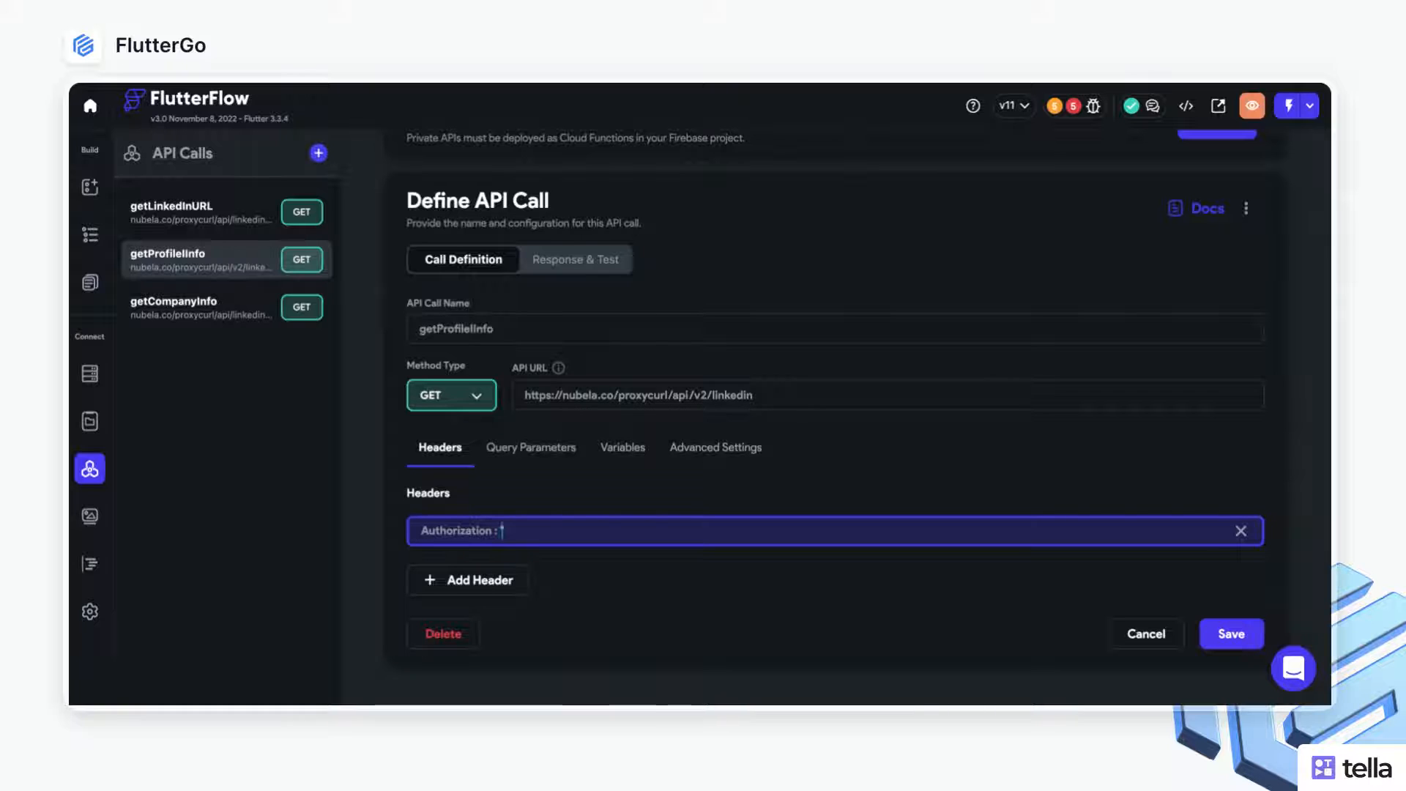
{"action": "mouse_move", "coordinate": [501, 546]}
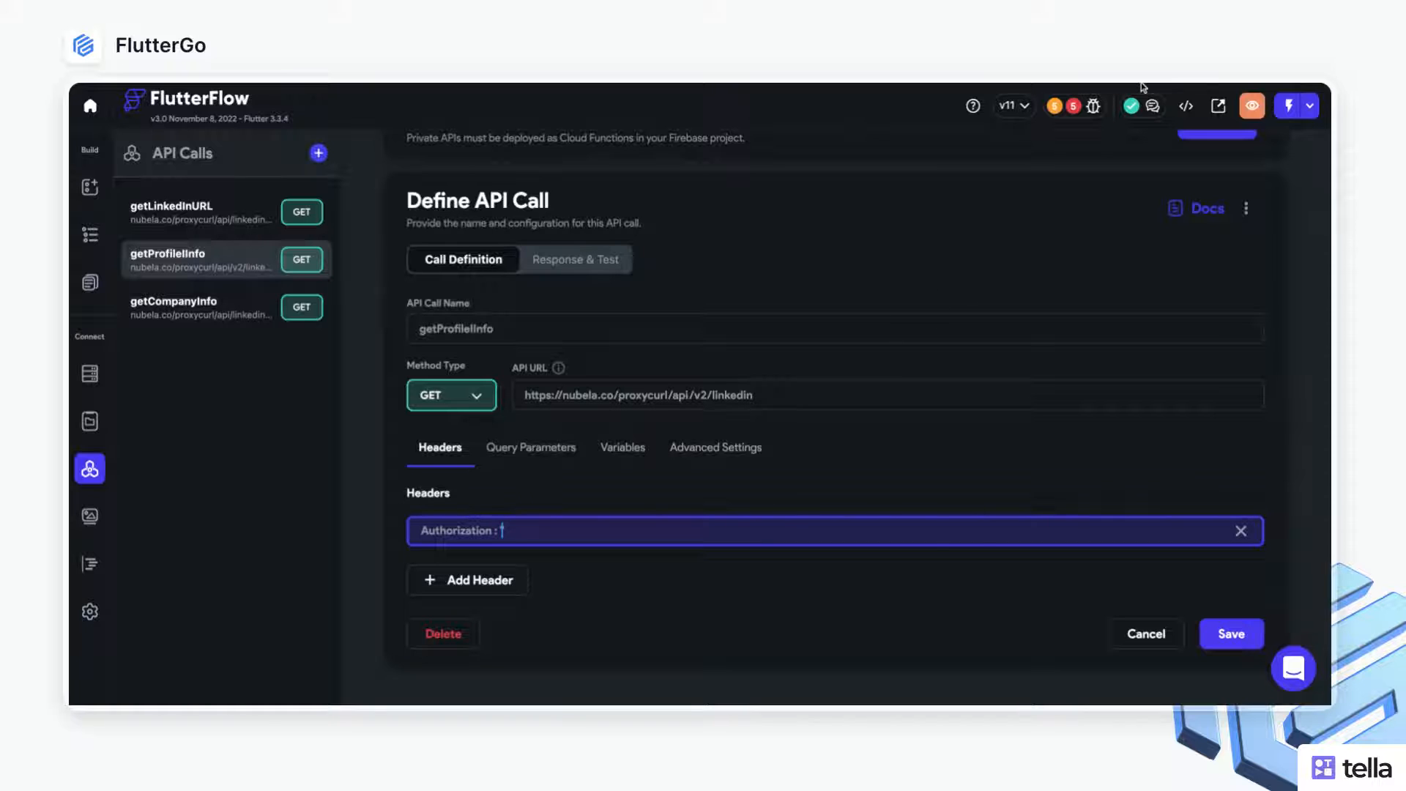
{"action": "mouse_move", "coordinate": [958, 324]}
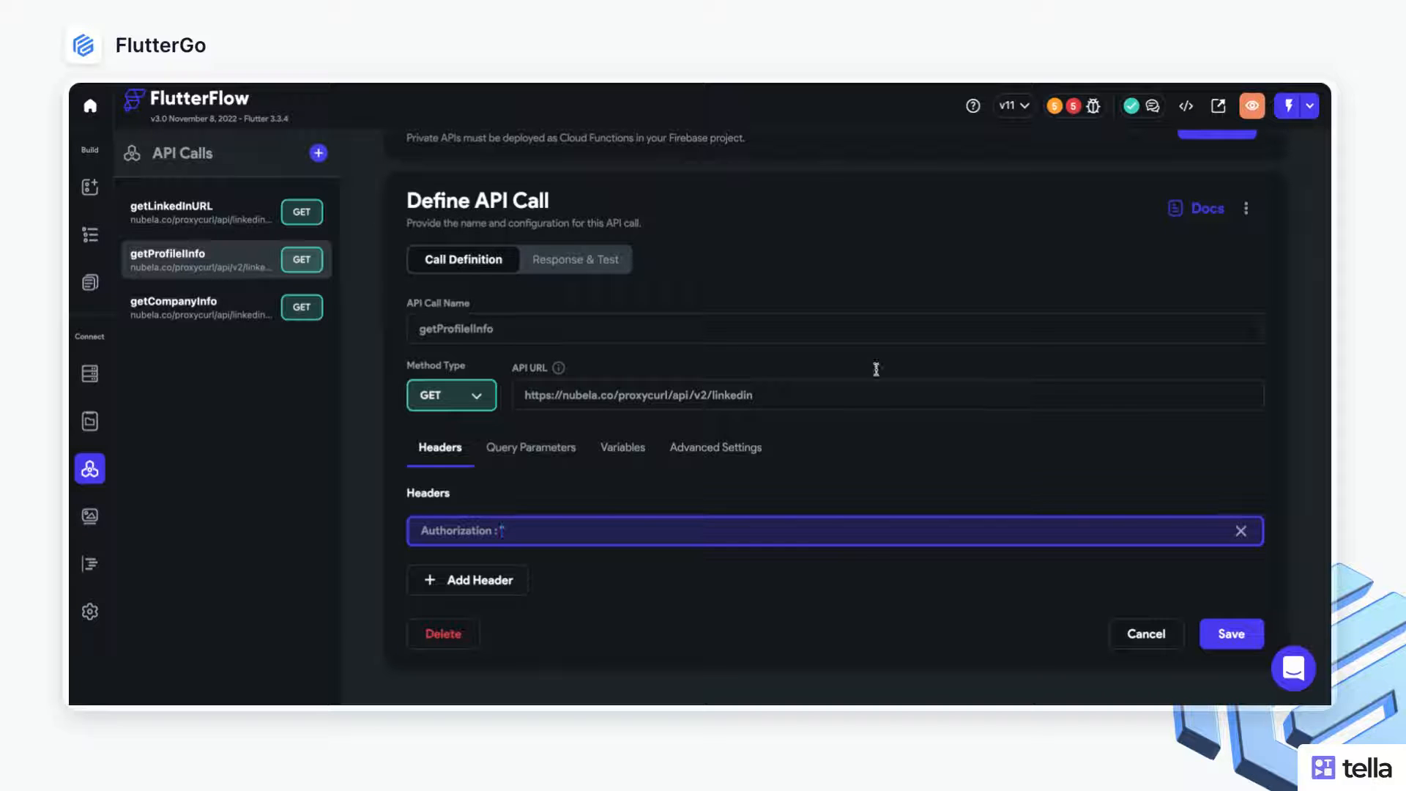
{"action": "mouse_move", "coordinate": [591, 536]}
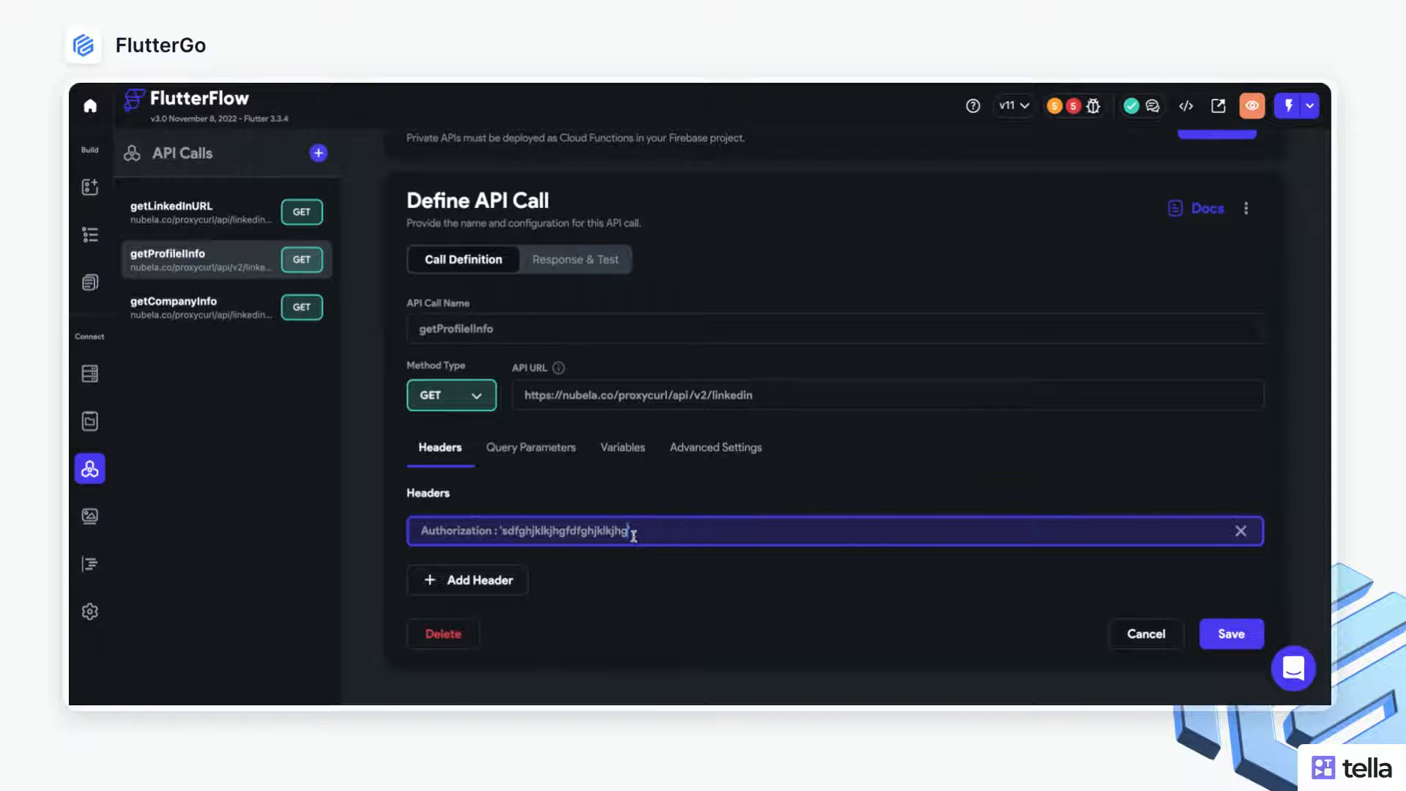
{"action": "left_click", "coordinate": [531, 447]}
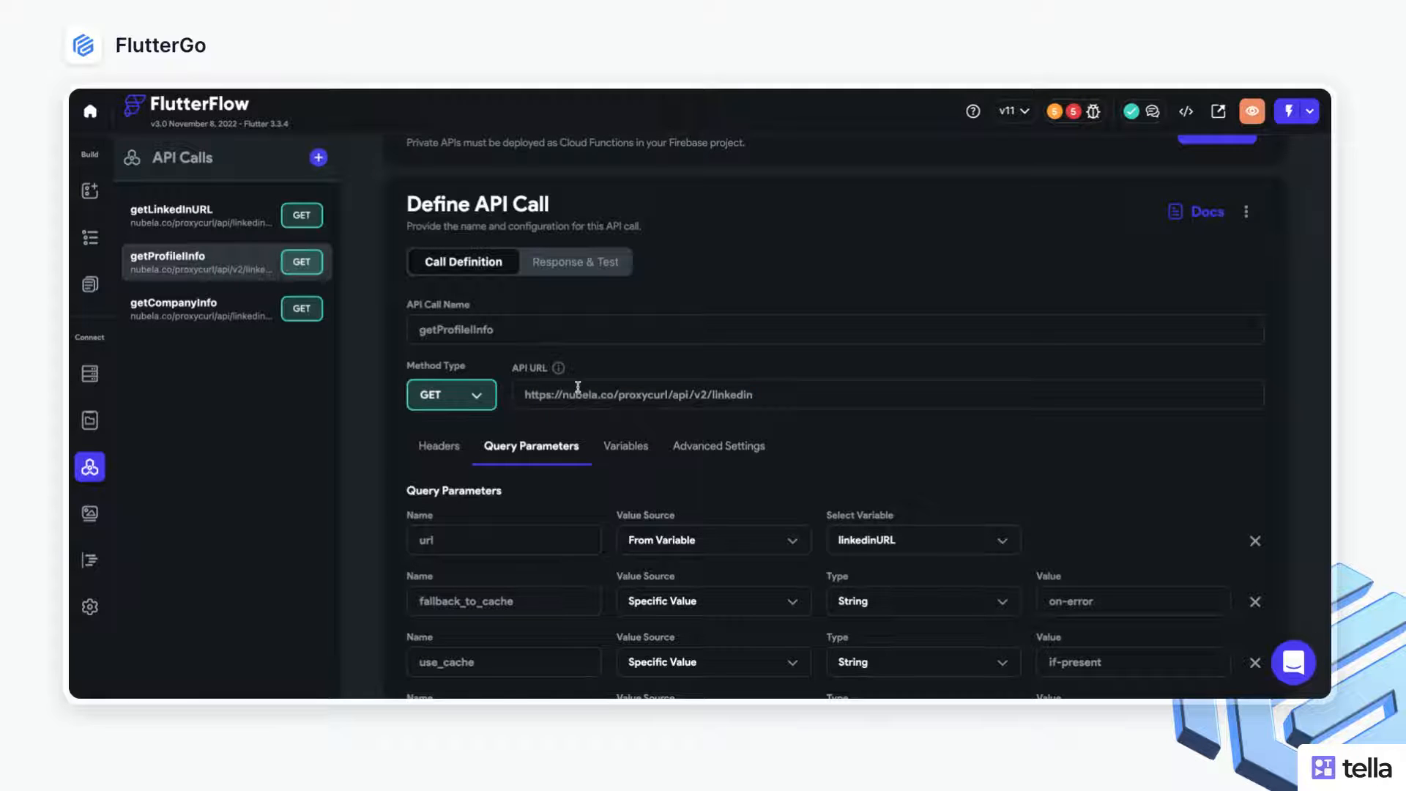
{"action": "scroll", "scroll_direction": "down", "scroll_amount": 3}
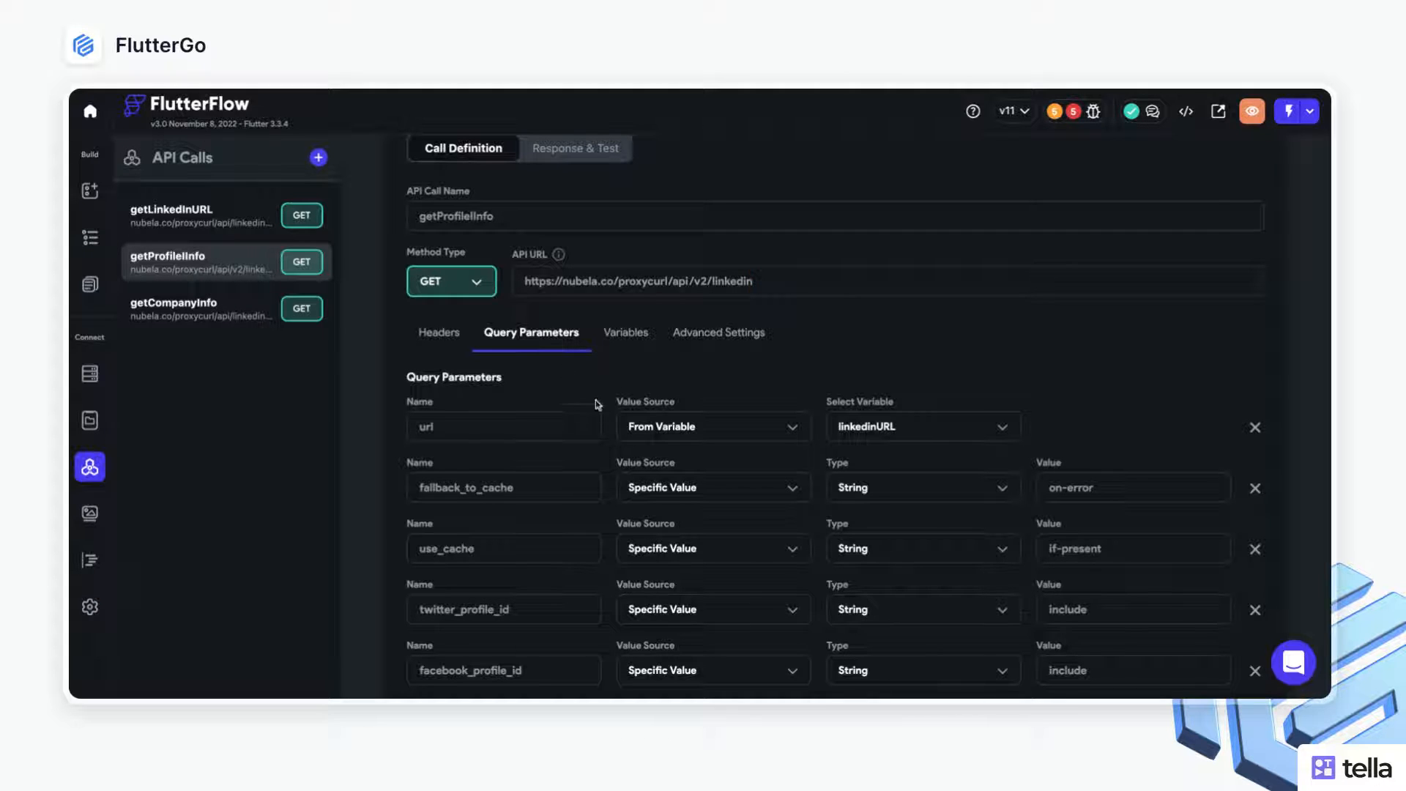
{"action": "scroll", "scroll_direction": "down", "scroll_amount": 3}
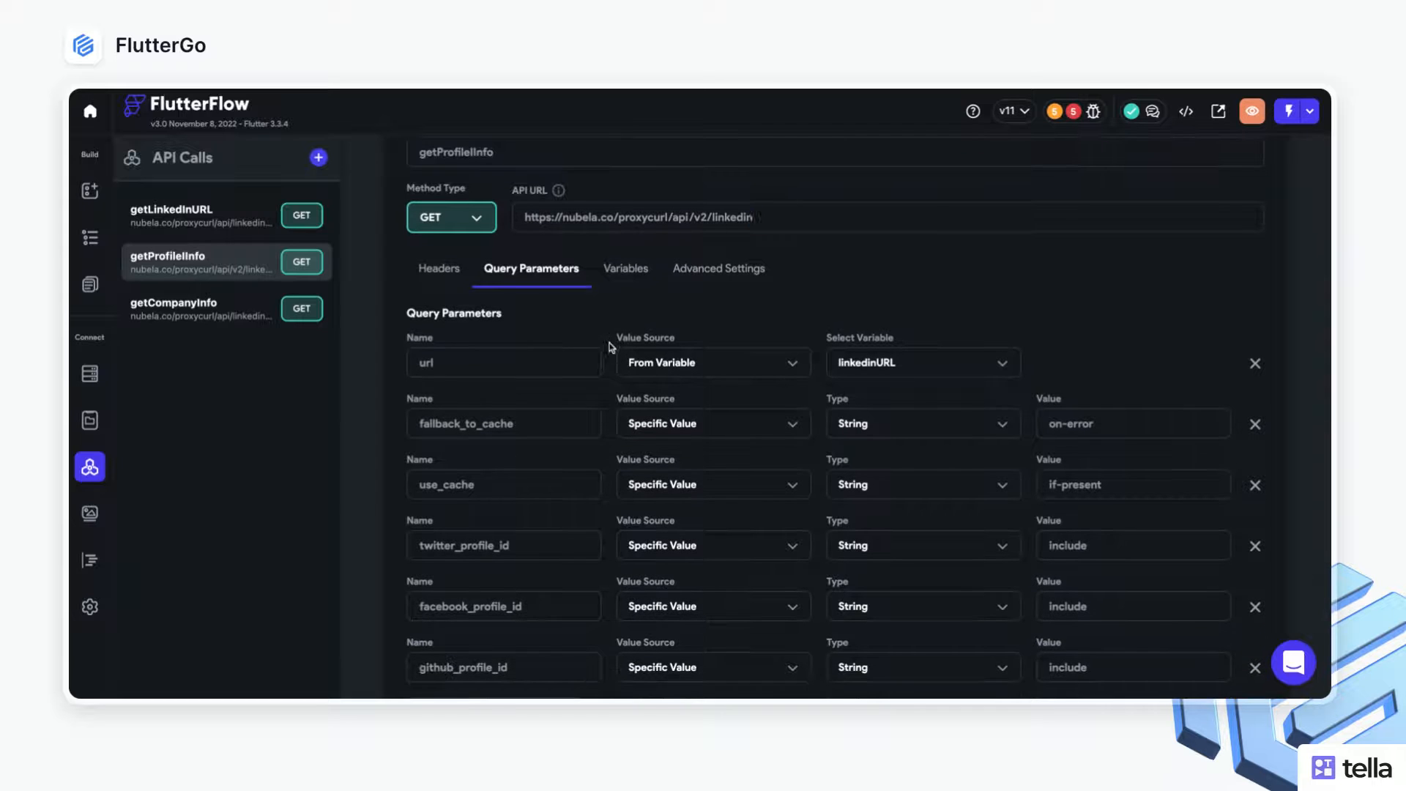
{"action": "mouse_move", "coordinate": [608, 393]}
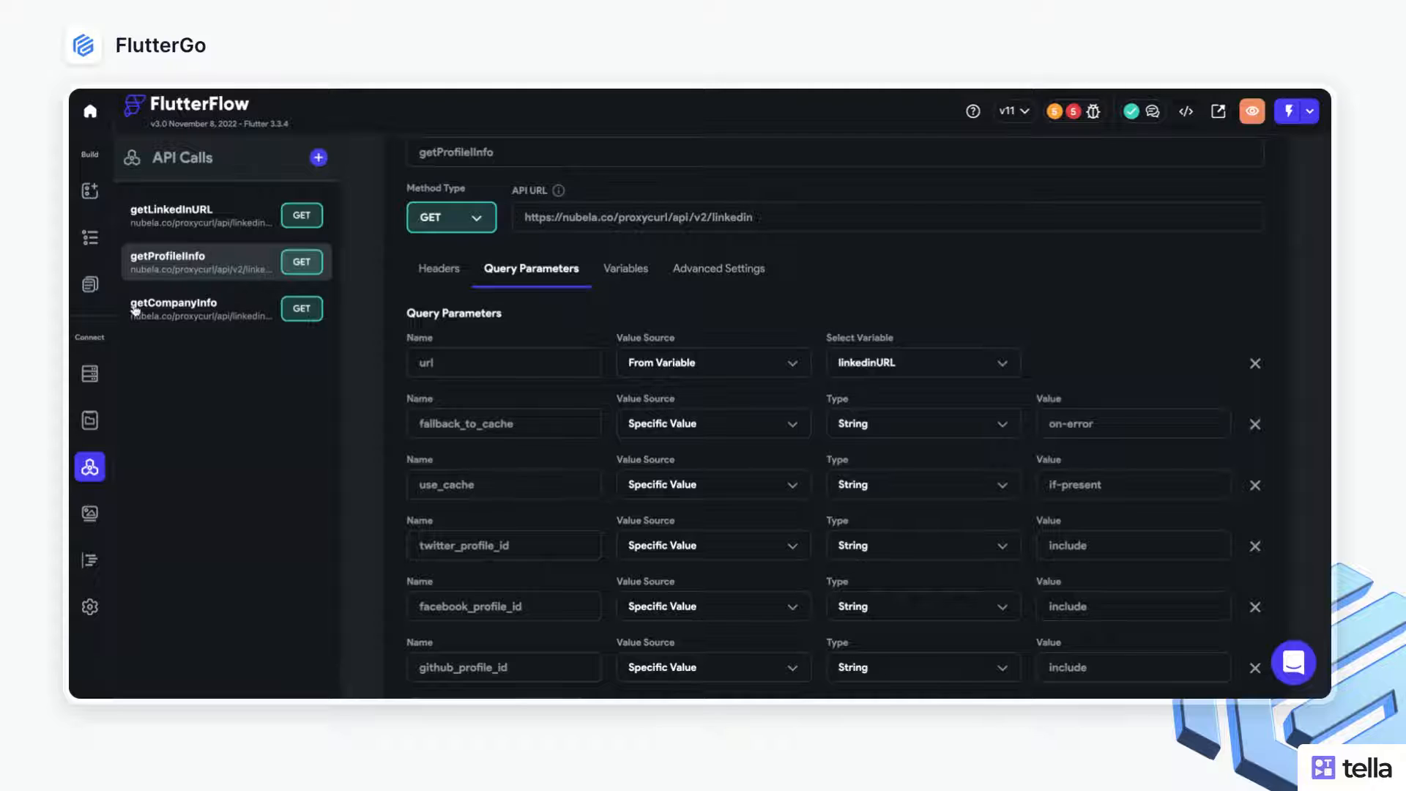
{"action": "mouse_move", "coordinate": [177, 223]}
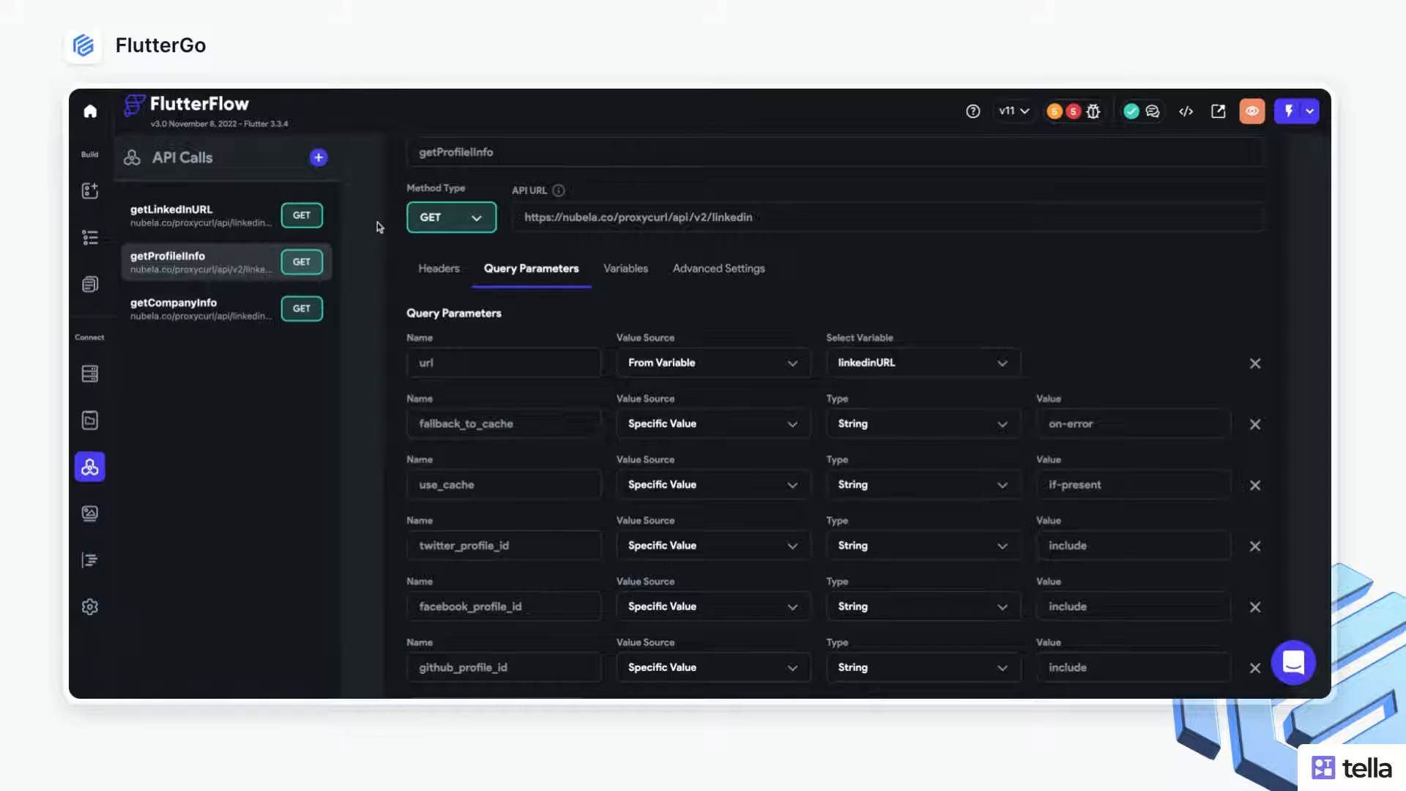
{"action": "mouse_move", "coordinate": [145, 210]}
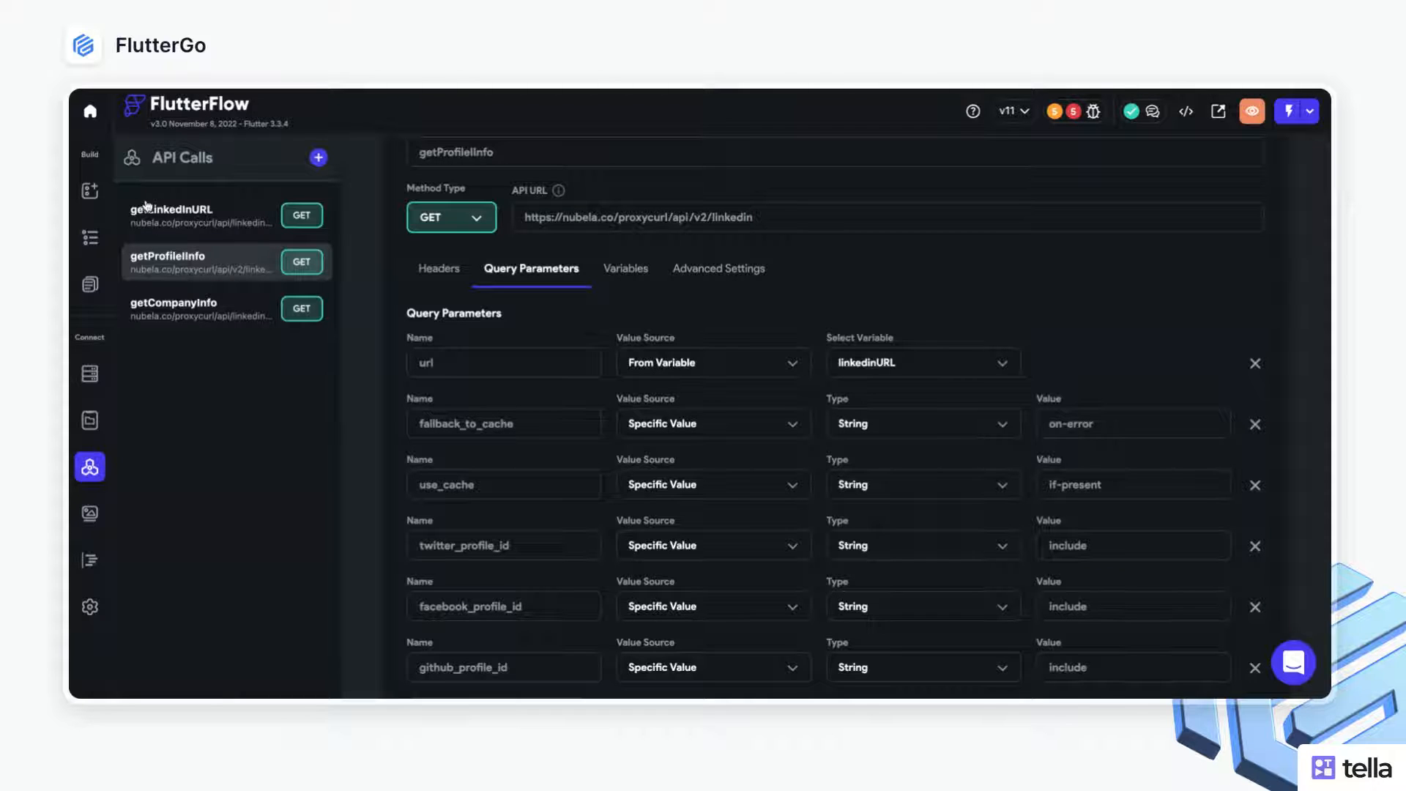
{"action": "mouse_move", "coordinate": [205, 223]}
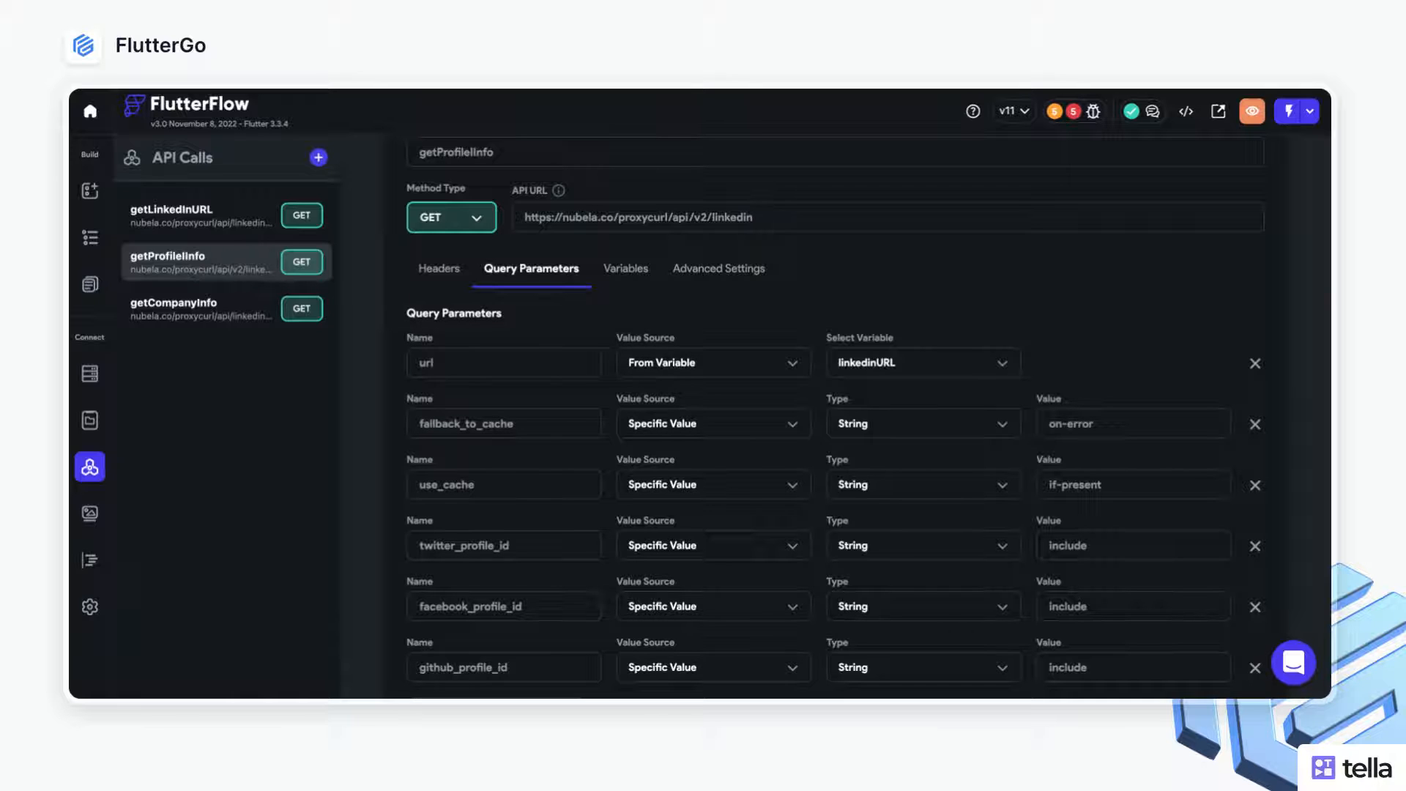
{"action": "mouse_move", "coordinate": [214, 225]}
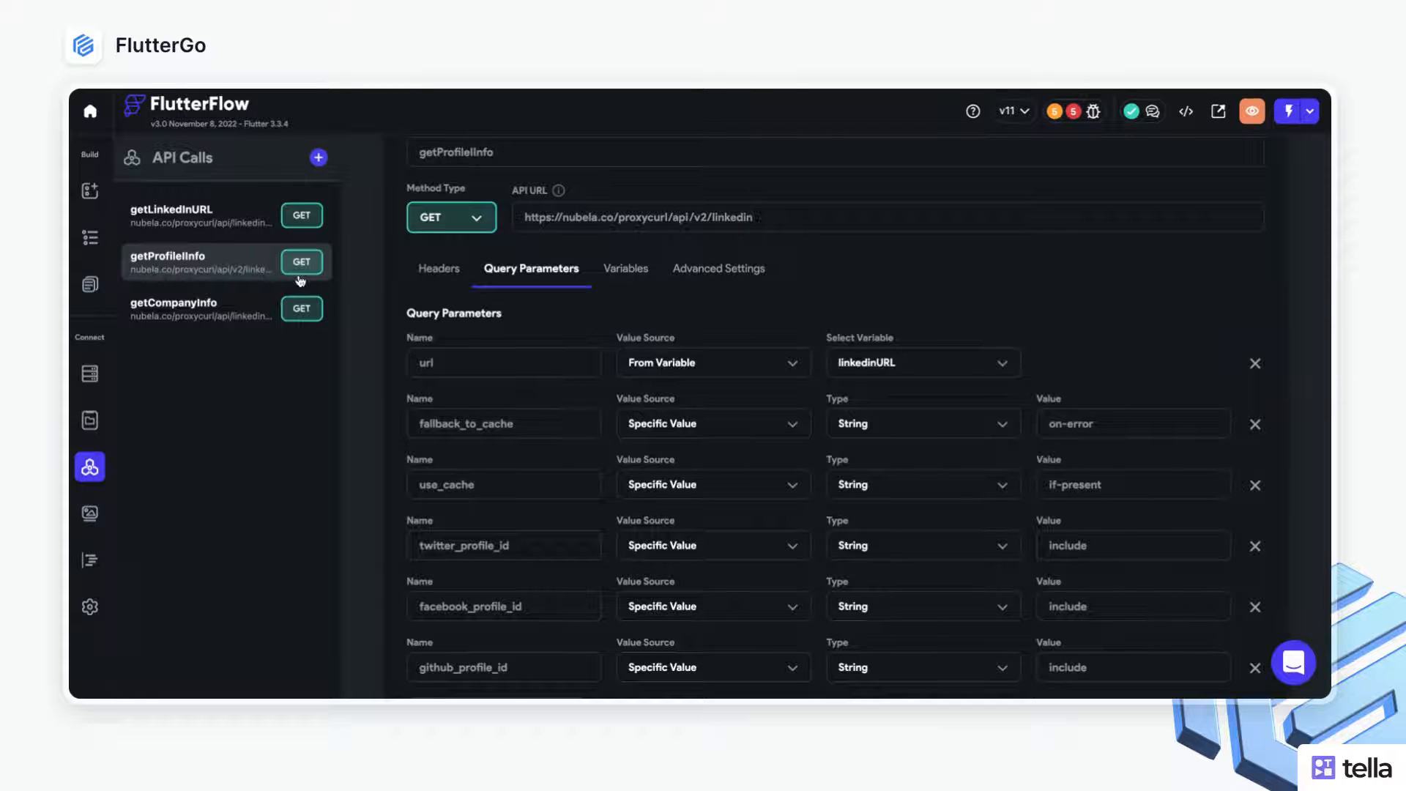
{"action": "mouse_move", "coordinate": [280, 326]}
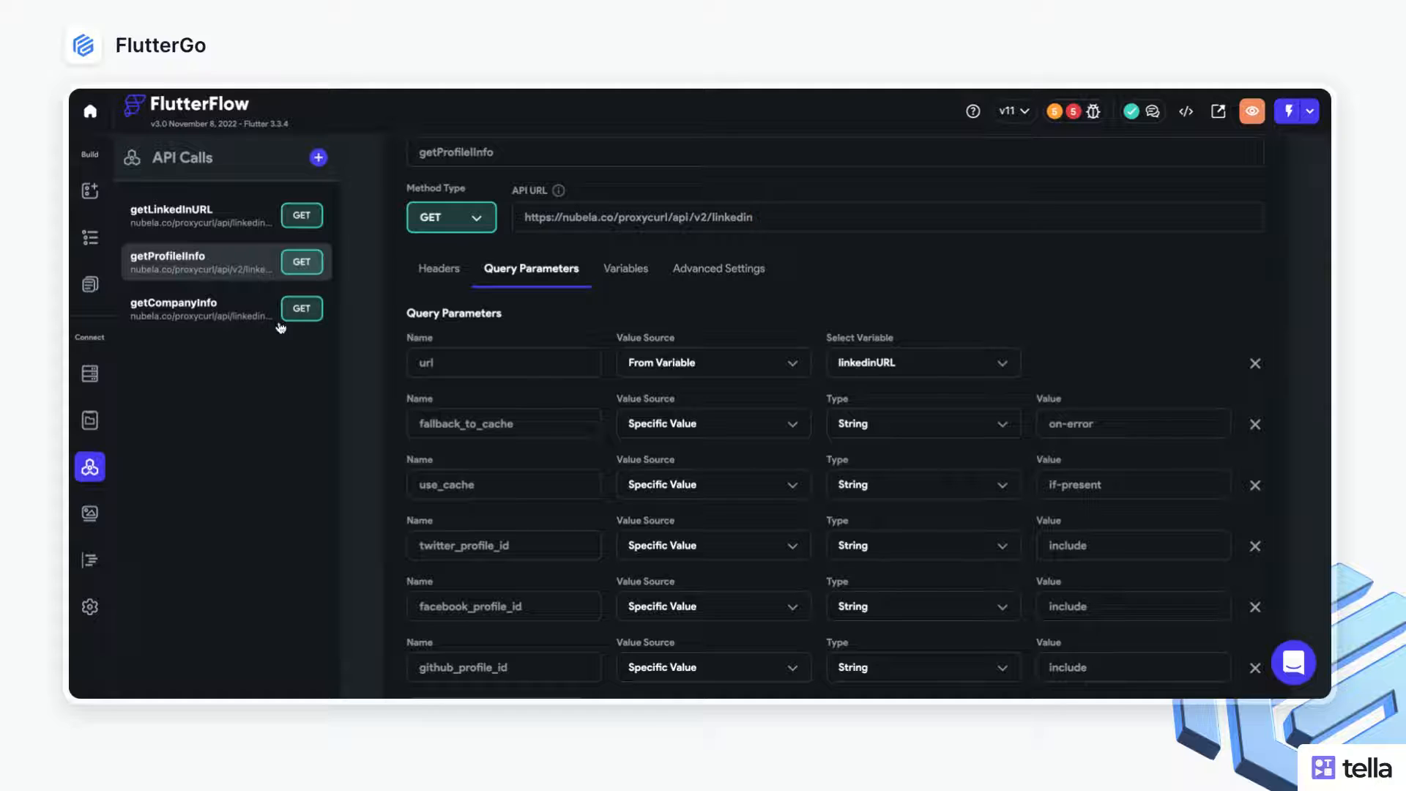
{"action": "mouse_move", "coordinate": [204, 303]}
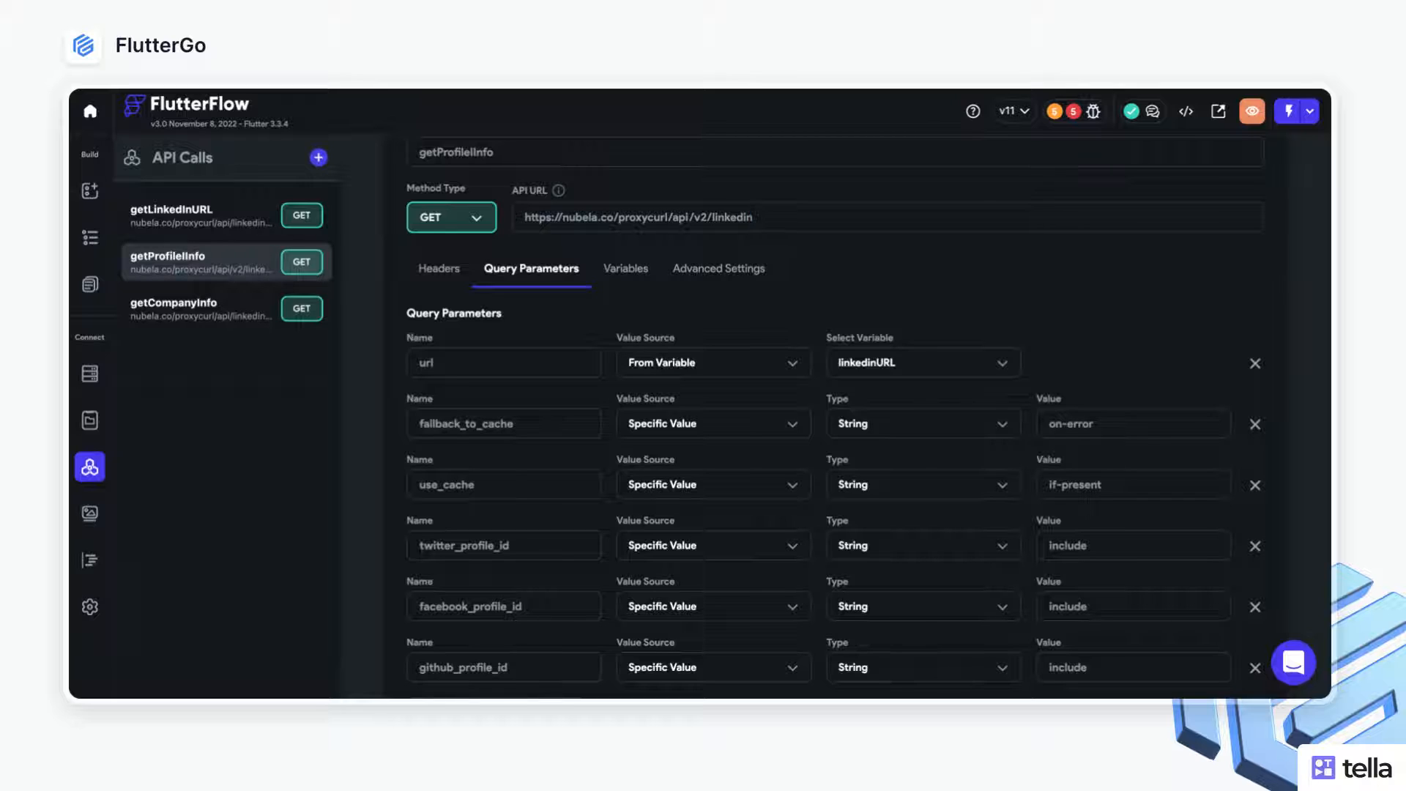
{"action": "scroll", "scroll_direction": "down", "scroll_amount": 3}
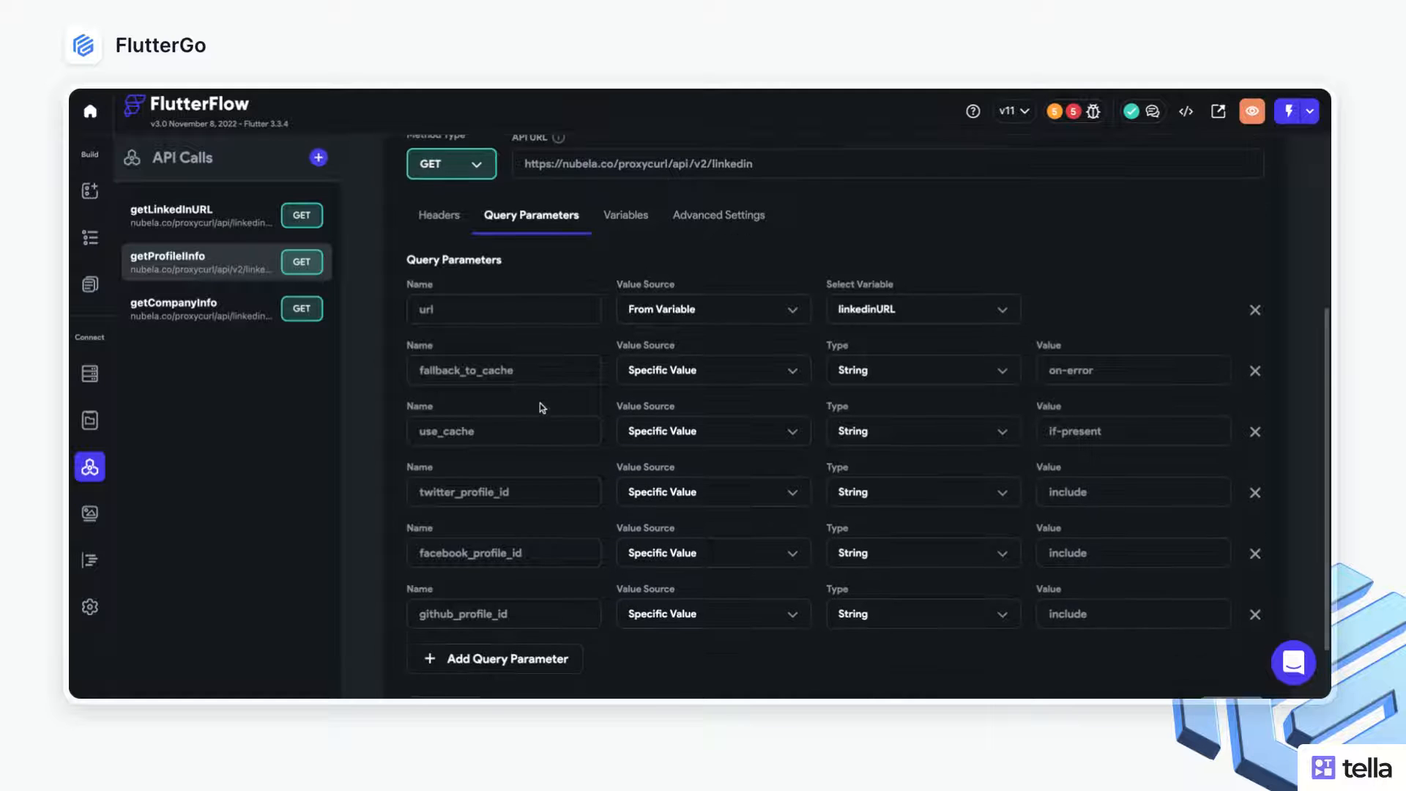
{"action": "left_click", "coordinate": [503, 309]}
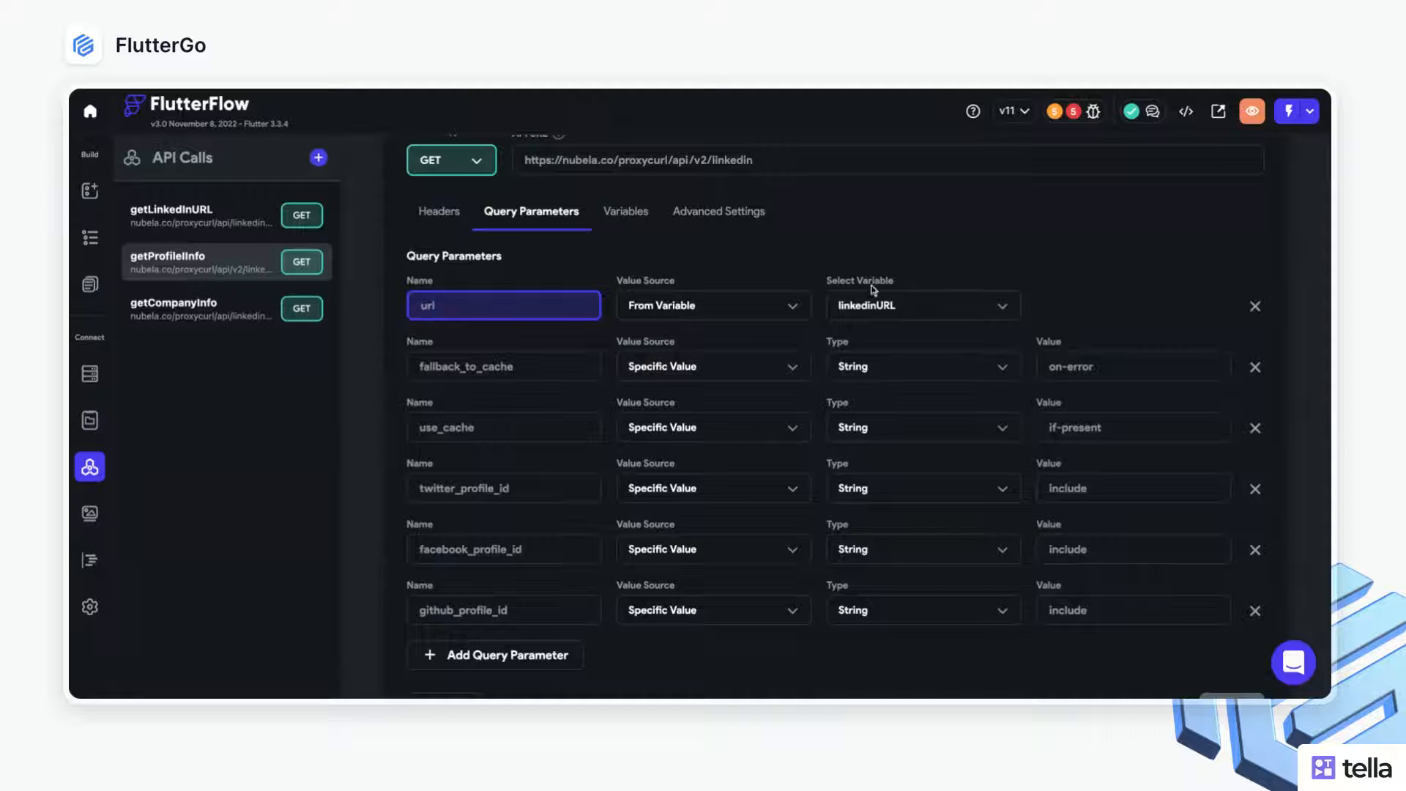
{"action": "mouse_move", "coordinate": [866, 291]}
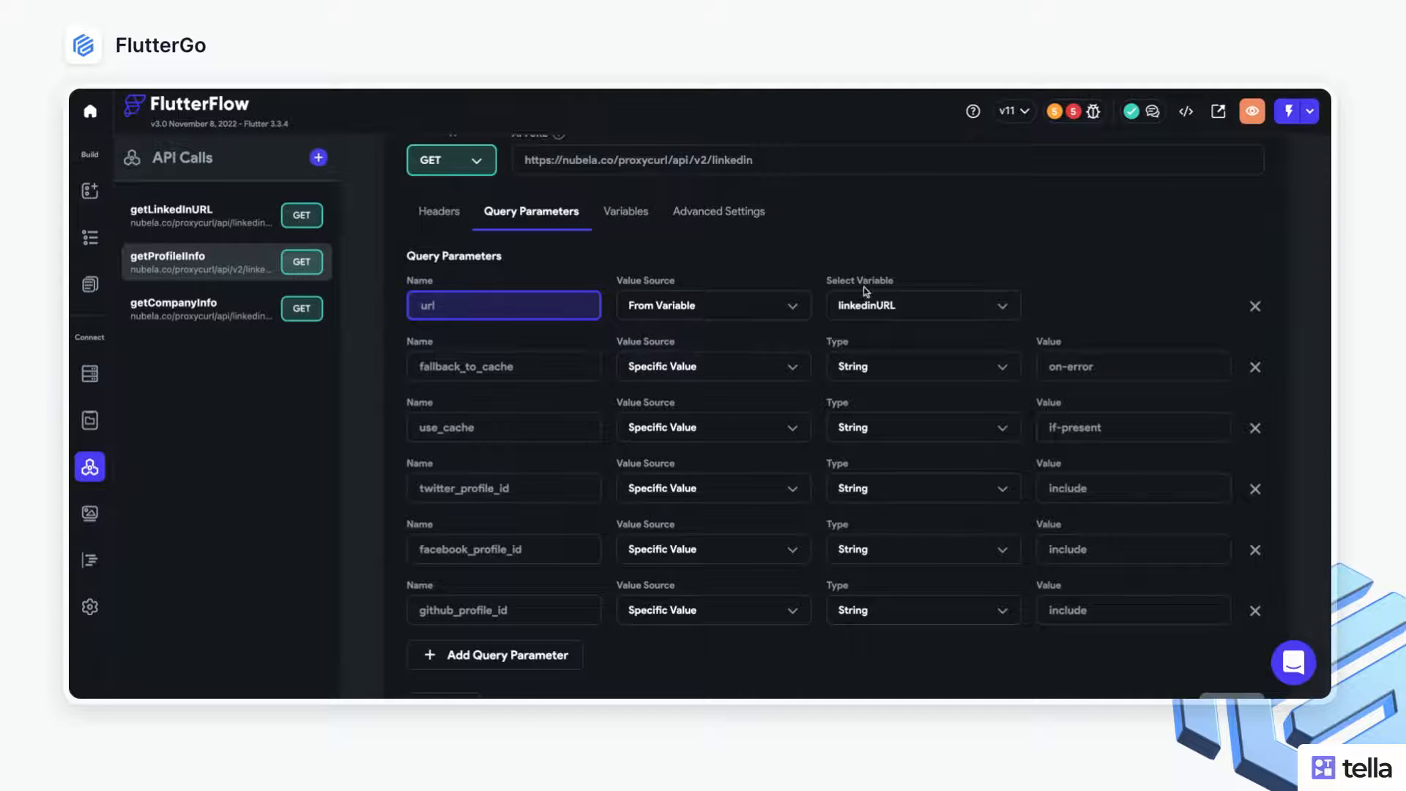
{"action": "mouse_move", "coordinate": [866, 312]}
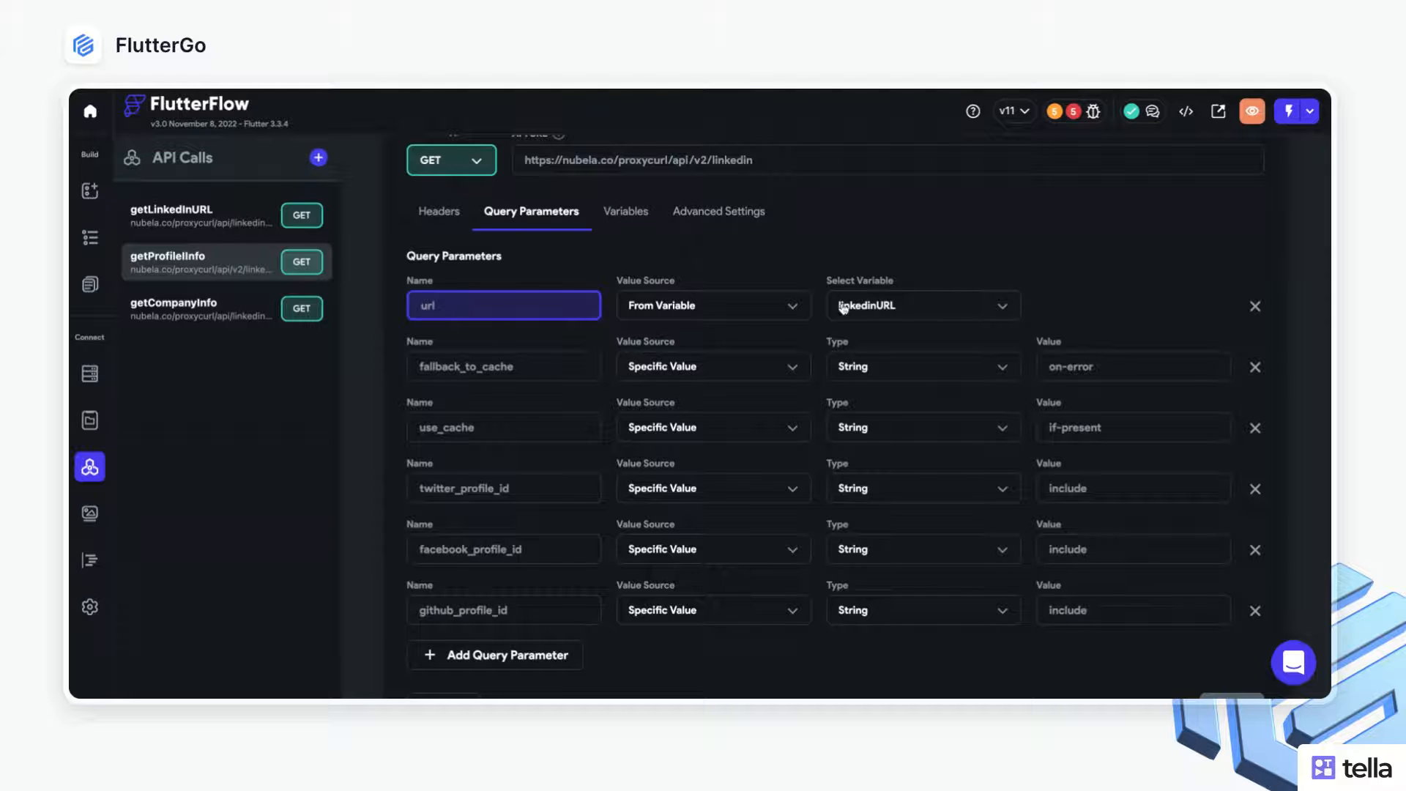
{"action": "mouse_move", "coordinate": [730, 315]}
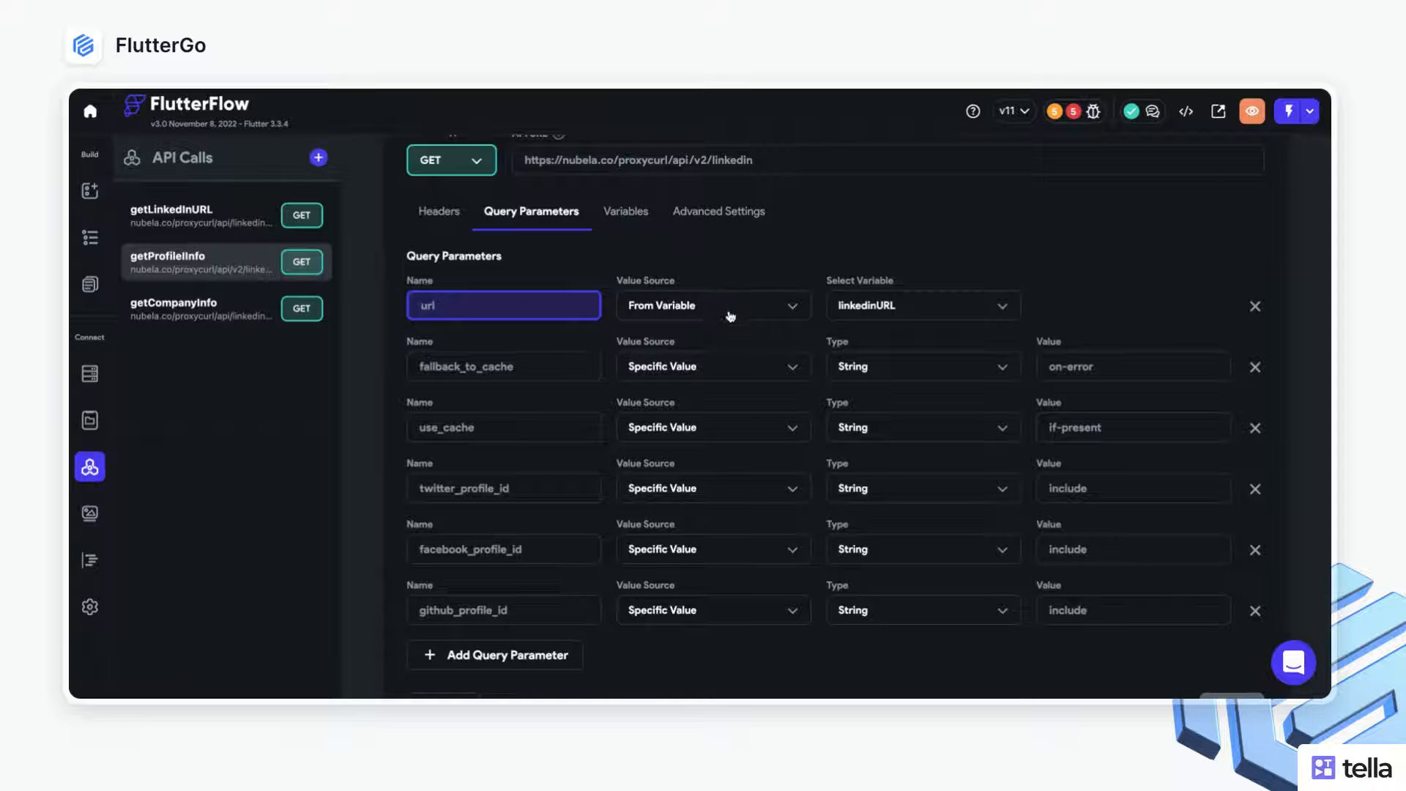
{"action": "mouse_move", "coordinate": [426, 351]}
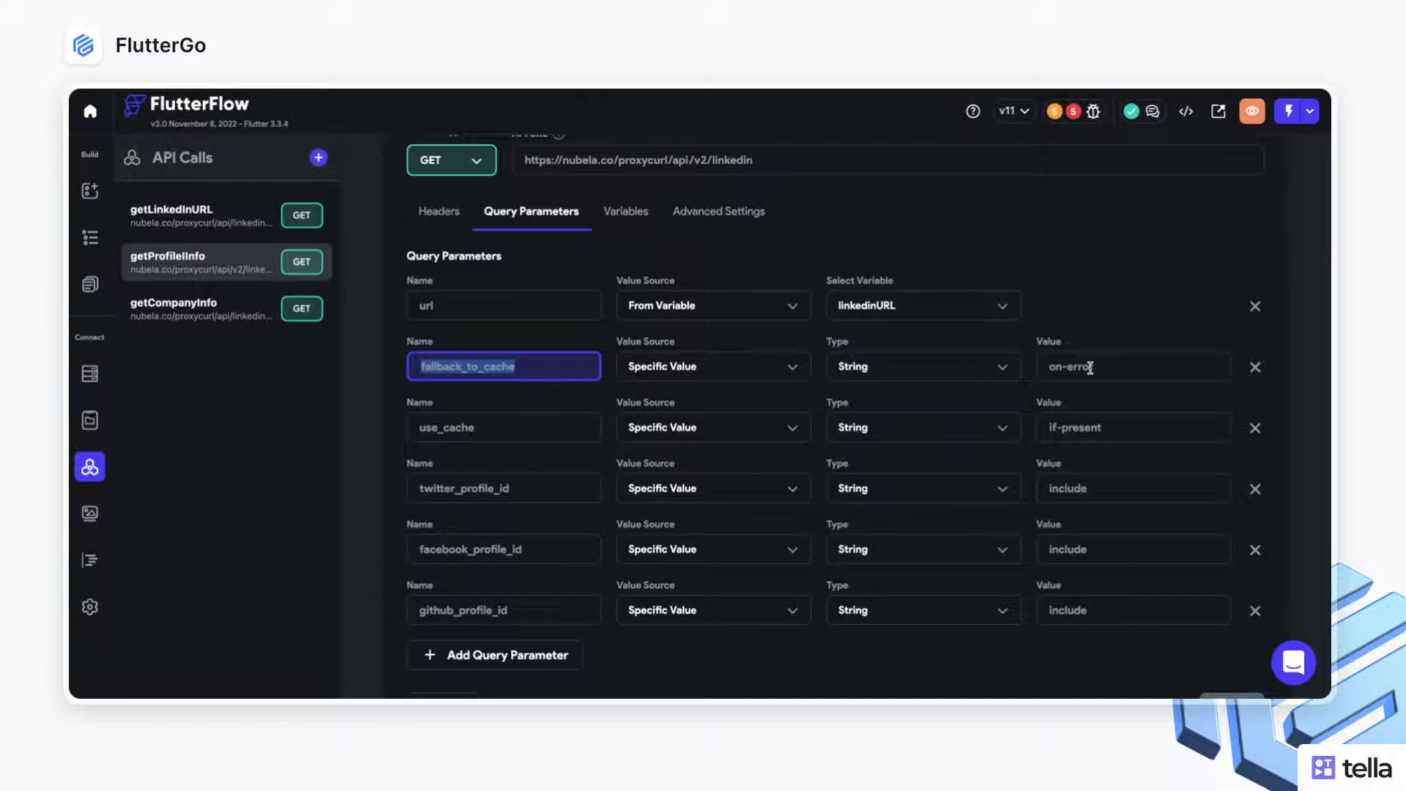
{"action": "triple_click", "coordinate": [1133, 366]}
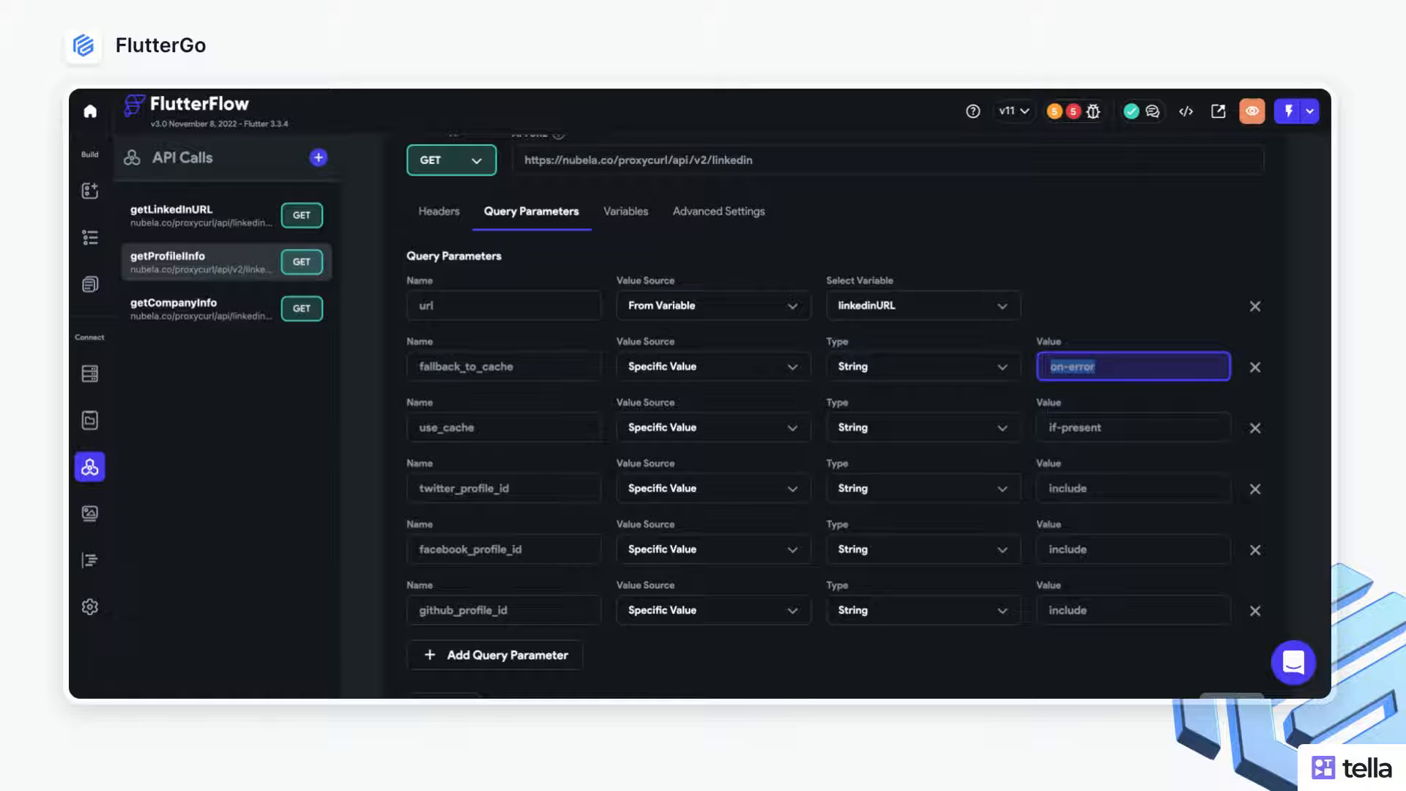
{"action": "left_click", "coordinate": [503, 426]}
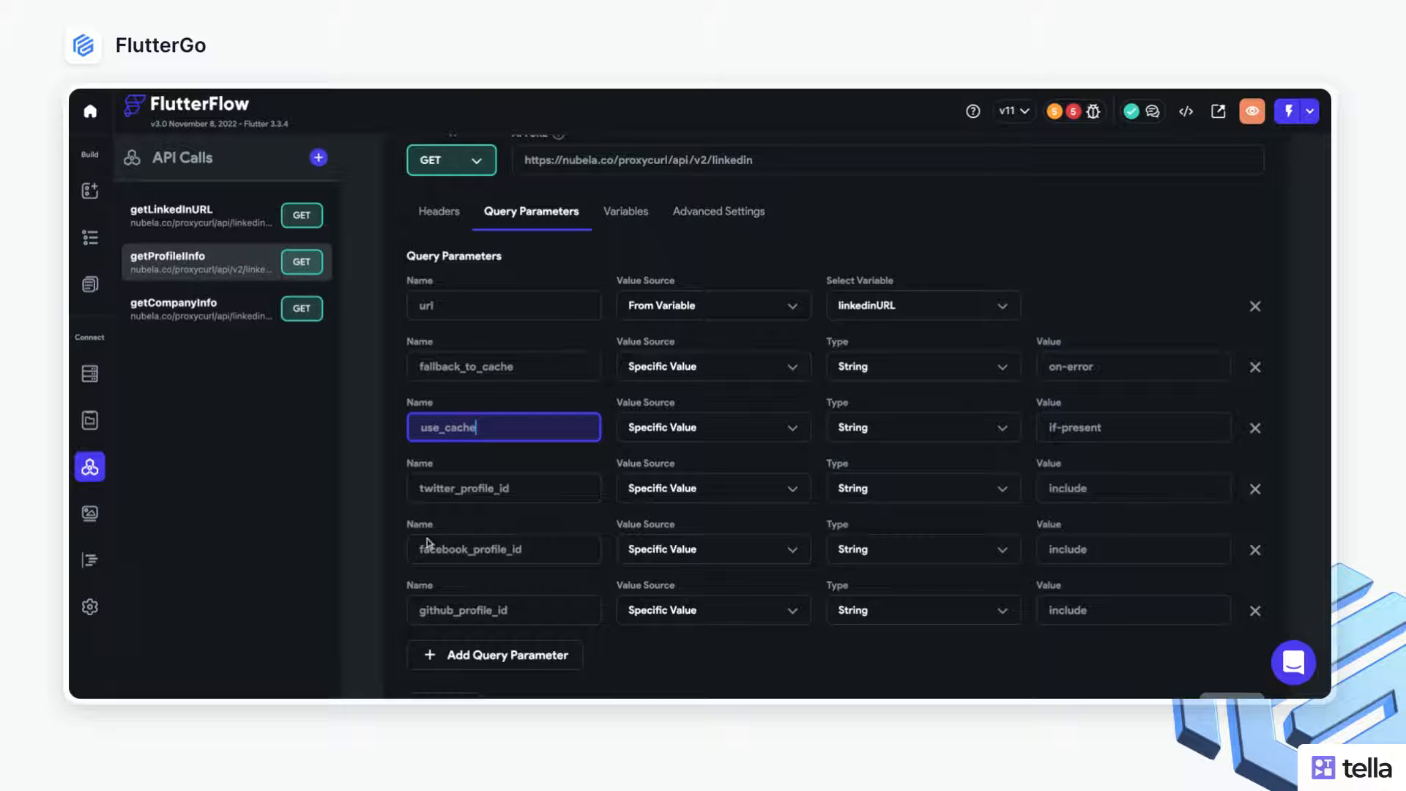
{"action": "left_click", "coordinate": [503, 488]}
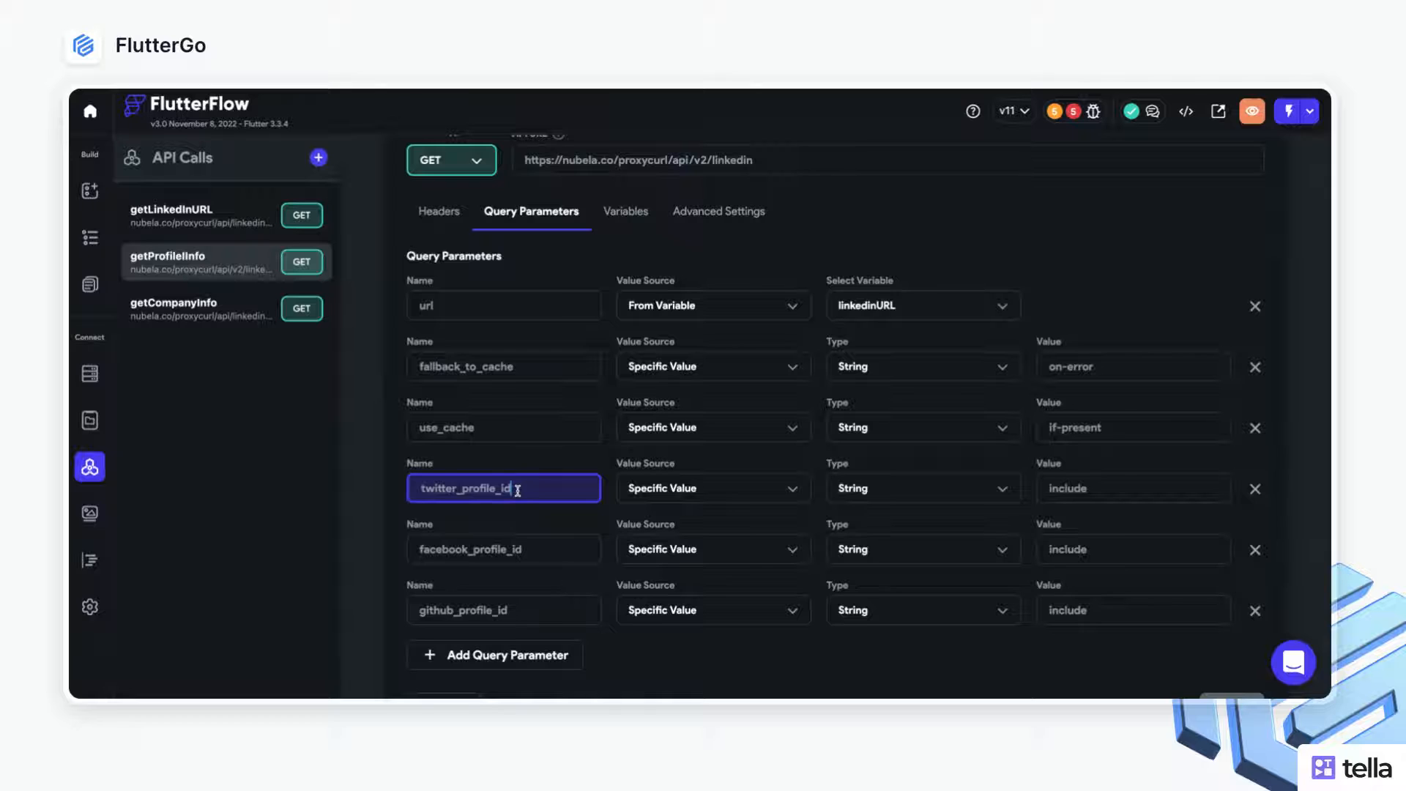
{"action": "left_click", "coordinate": [503, 550]}
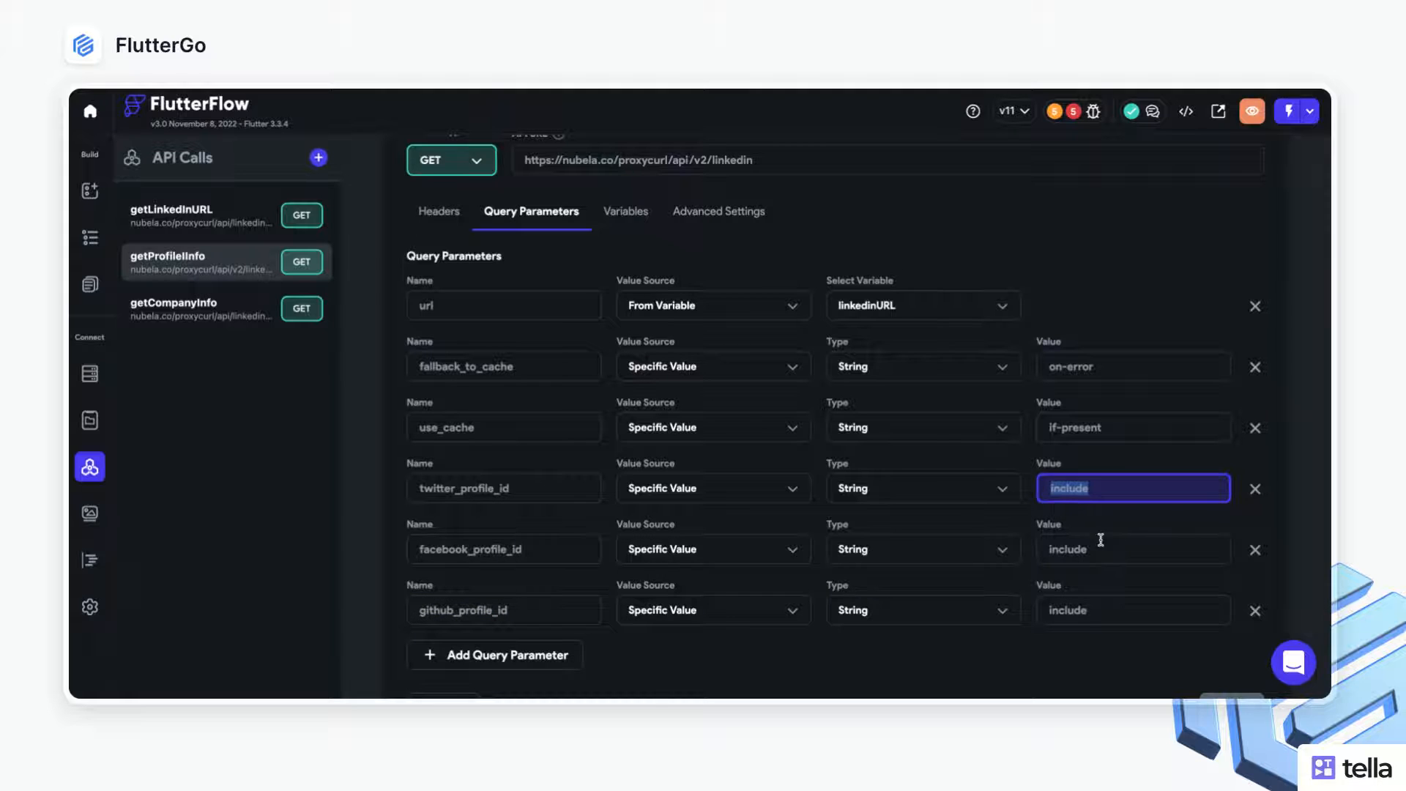
{"action": "left_click", "coordinate": [1132, 550]}
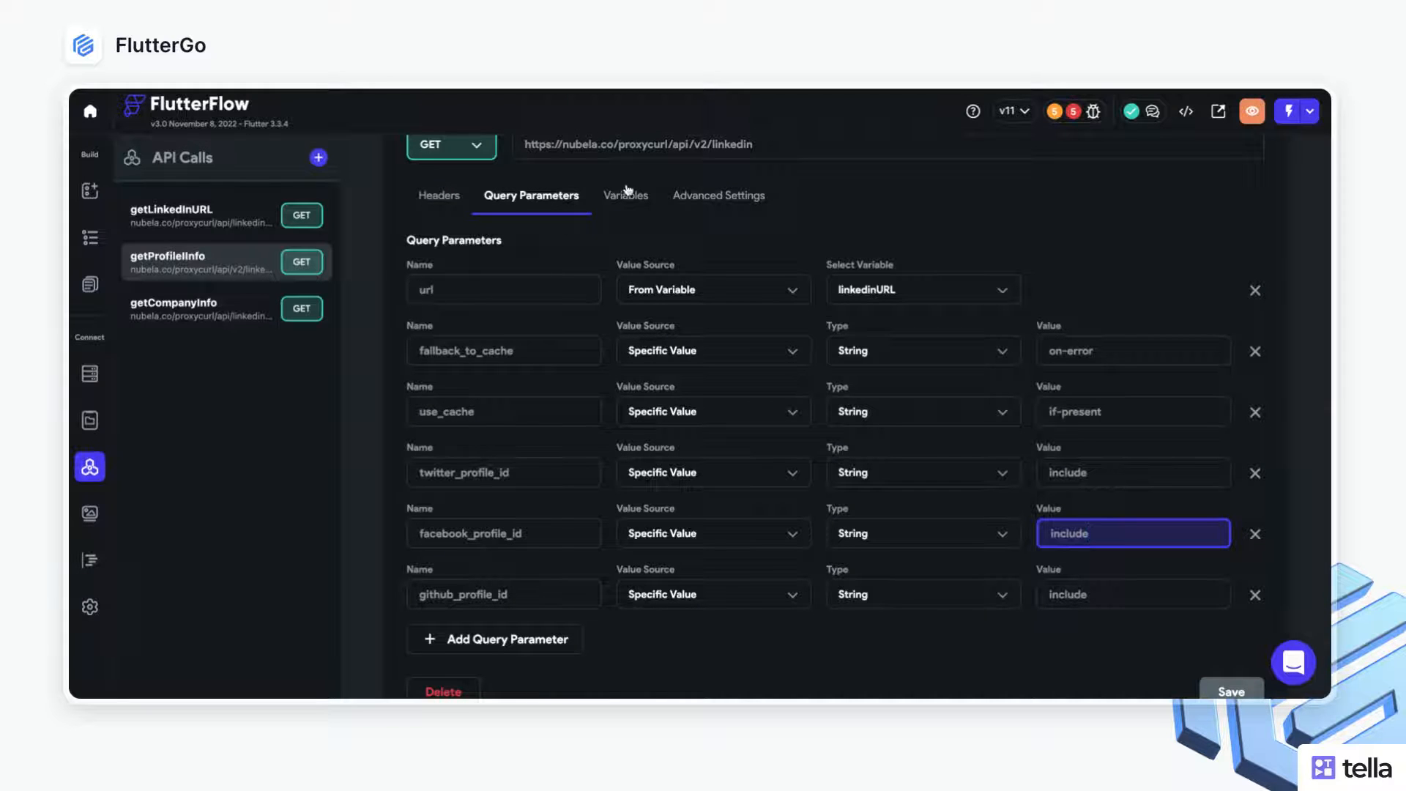
{"action": "left_click", "coordinate": [626, 195]}
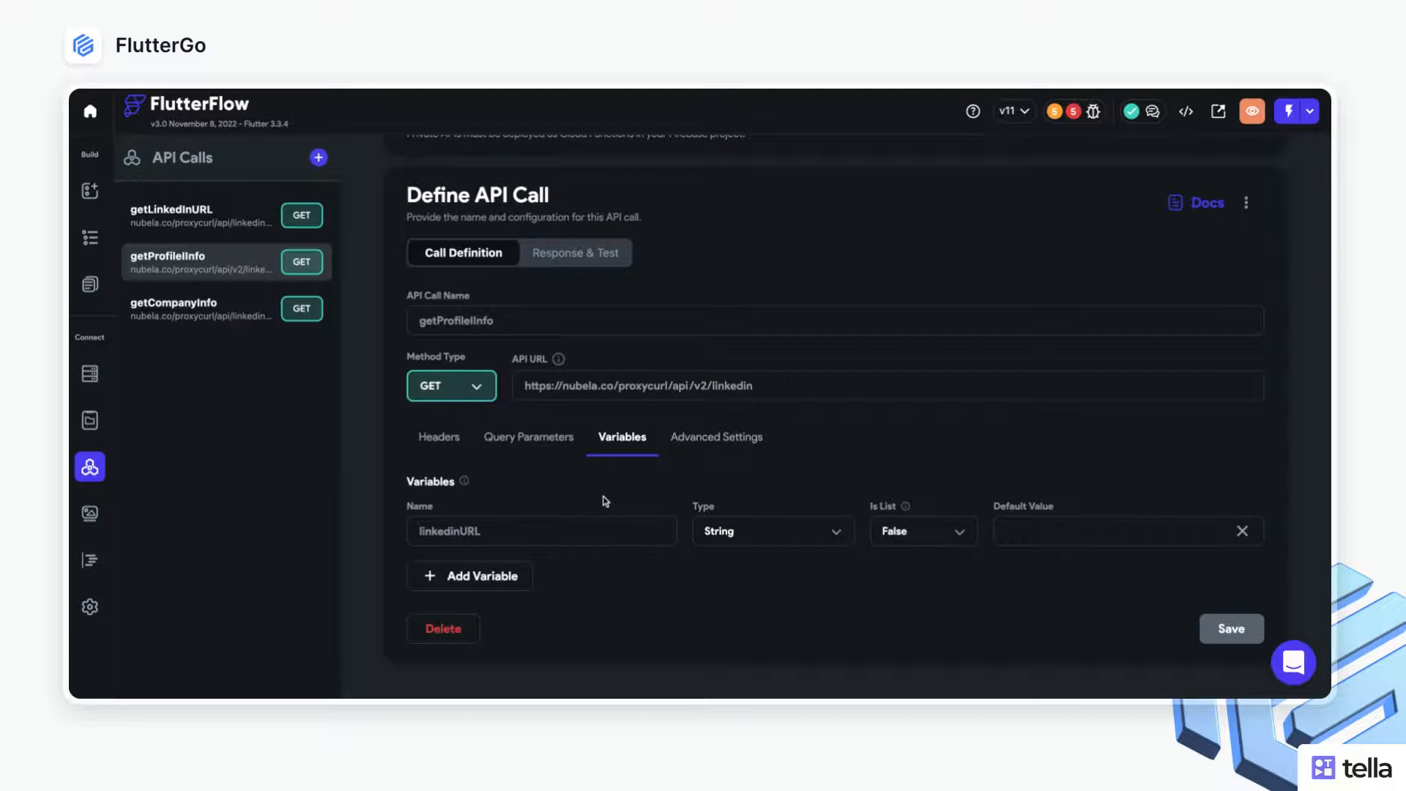
{"action": "mouse_move", "coordinate": [734, 570]}
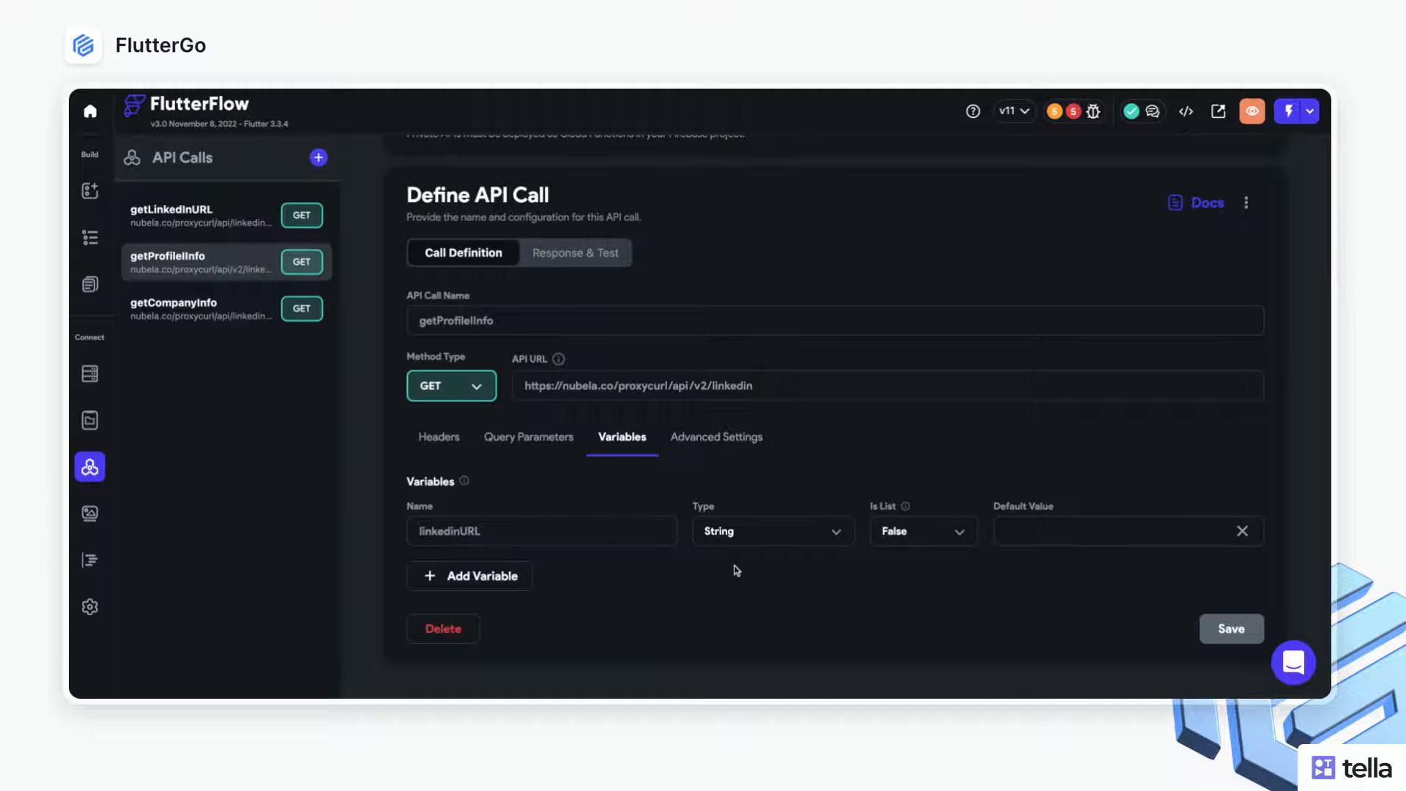
{"action": "mouse_move", "coordinate": [999, 545]}
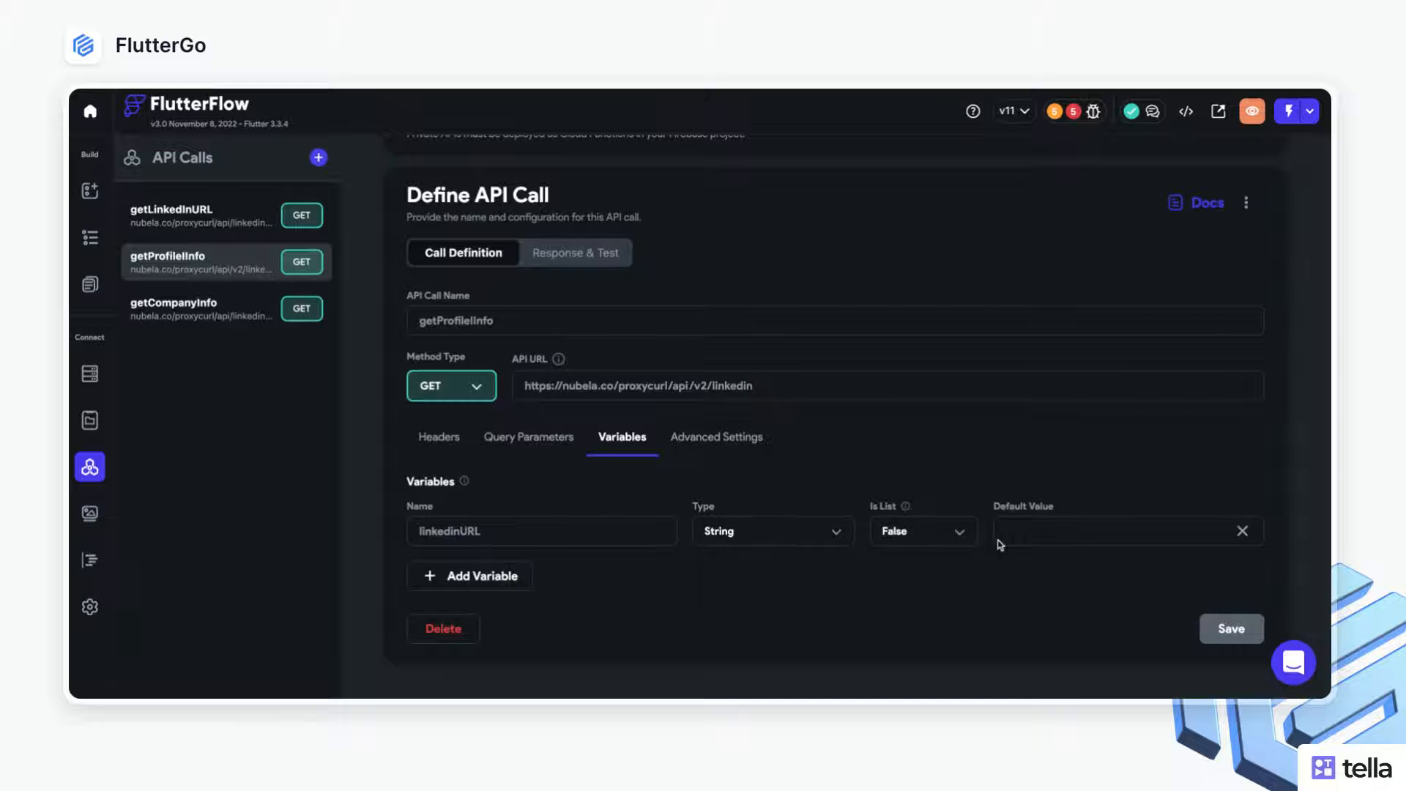
{"action": "left_click", "coordinate": [1121, 530]}
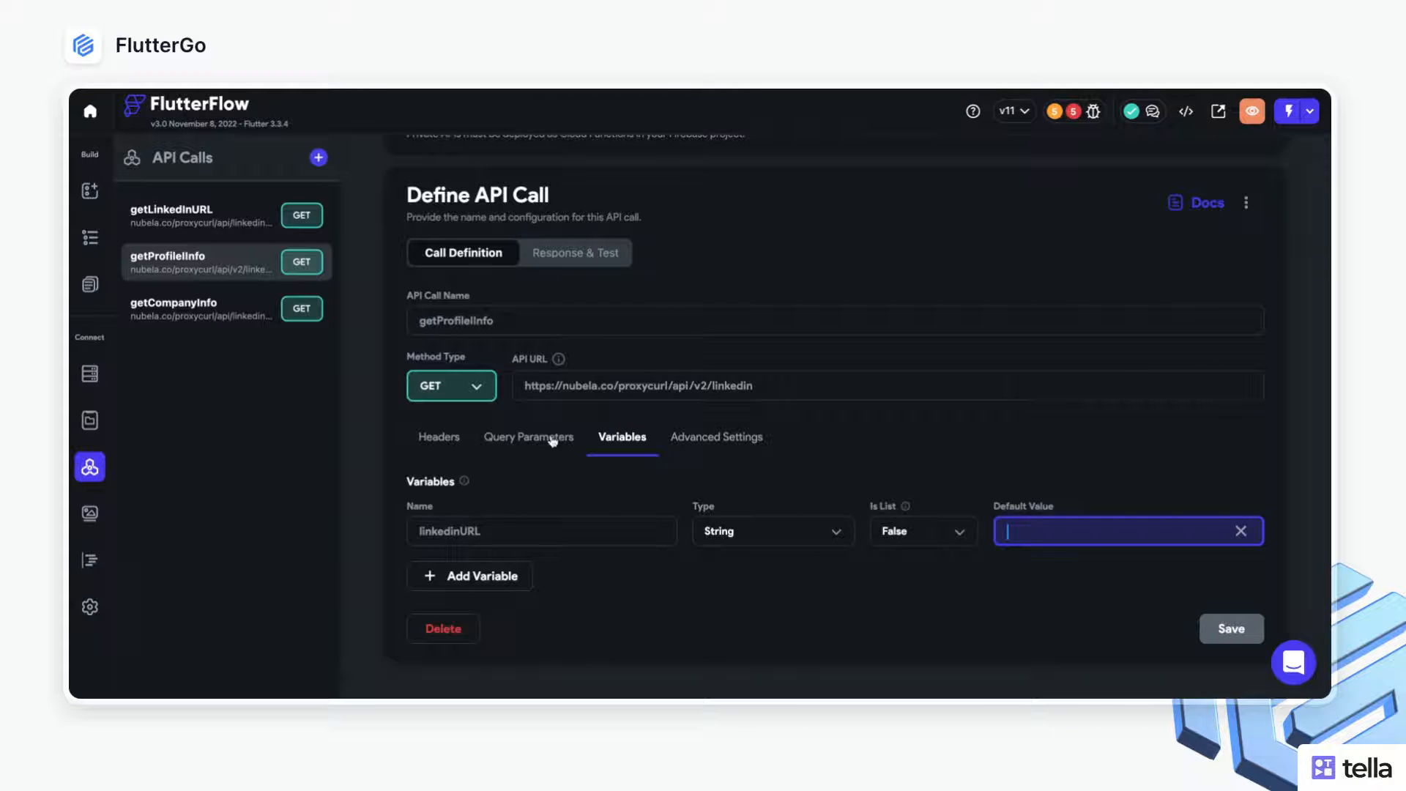
{"action": "left_click", "coordinate": [529, 436]}
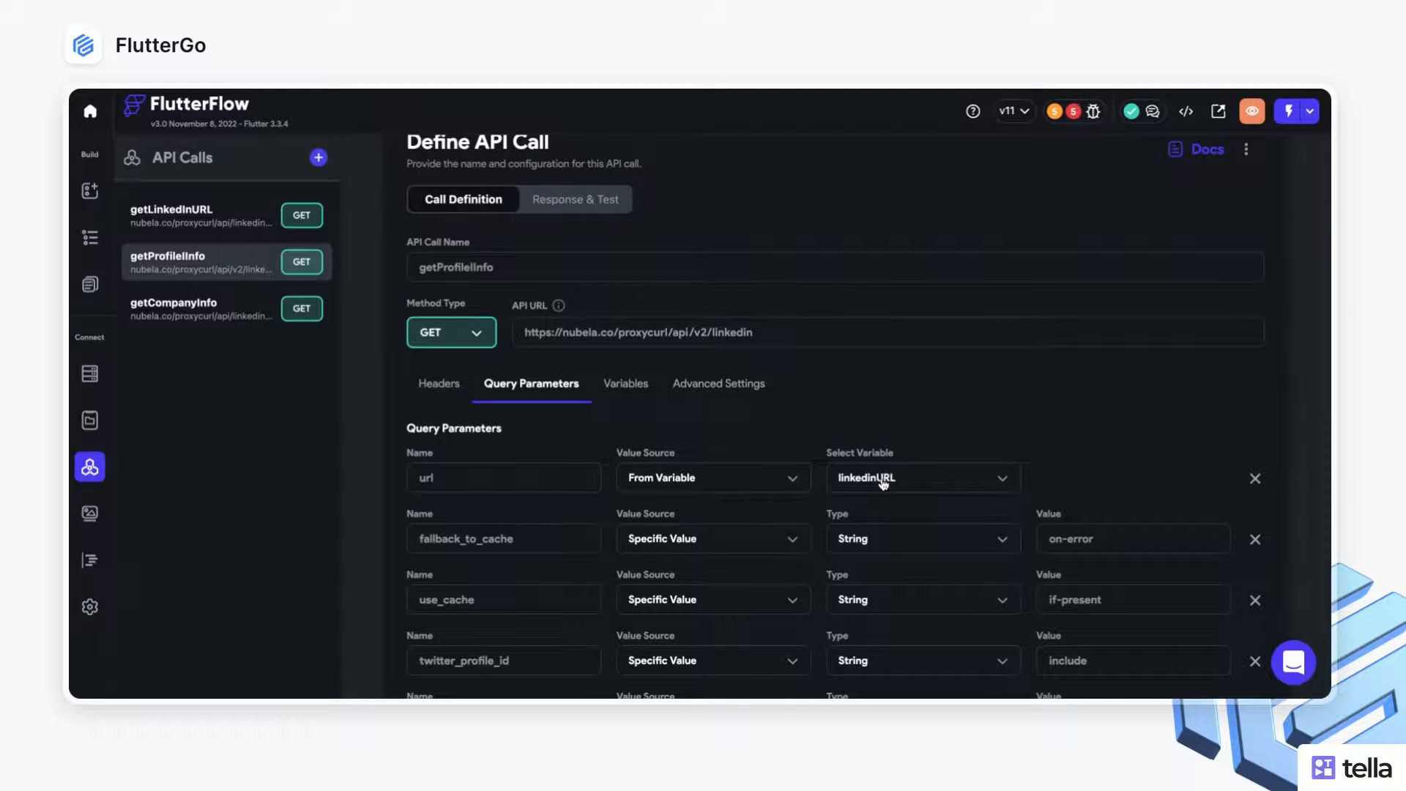
{"action": "mouse_move", "coordinate": [1014, 463]}
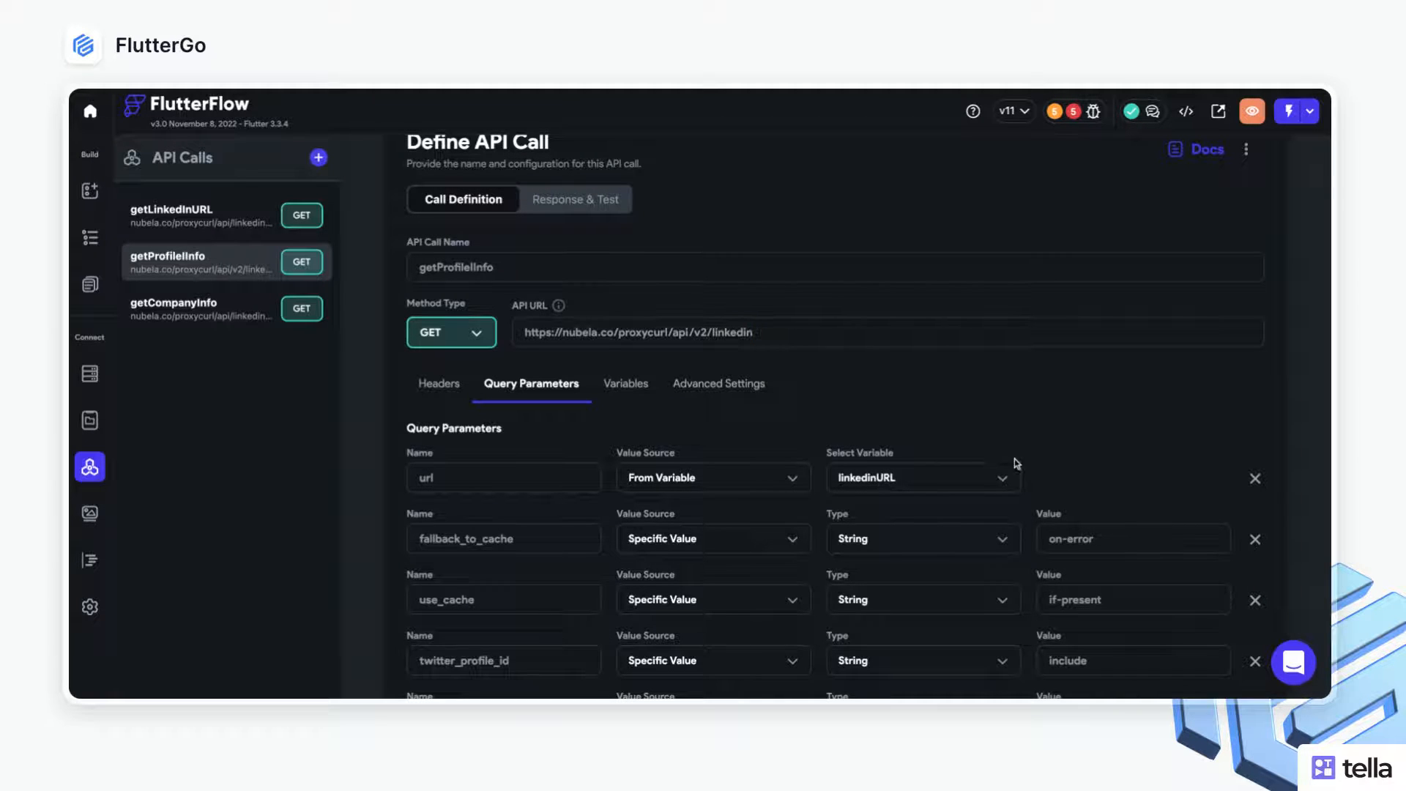
{"action": "mouse_move", "coordinate": [751, 481]}
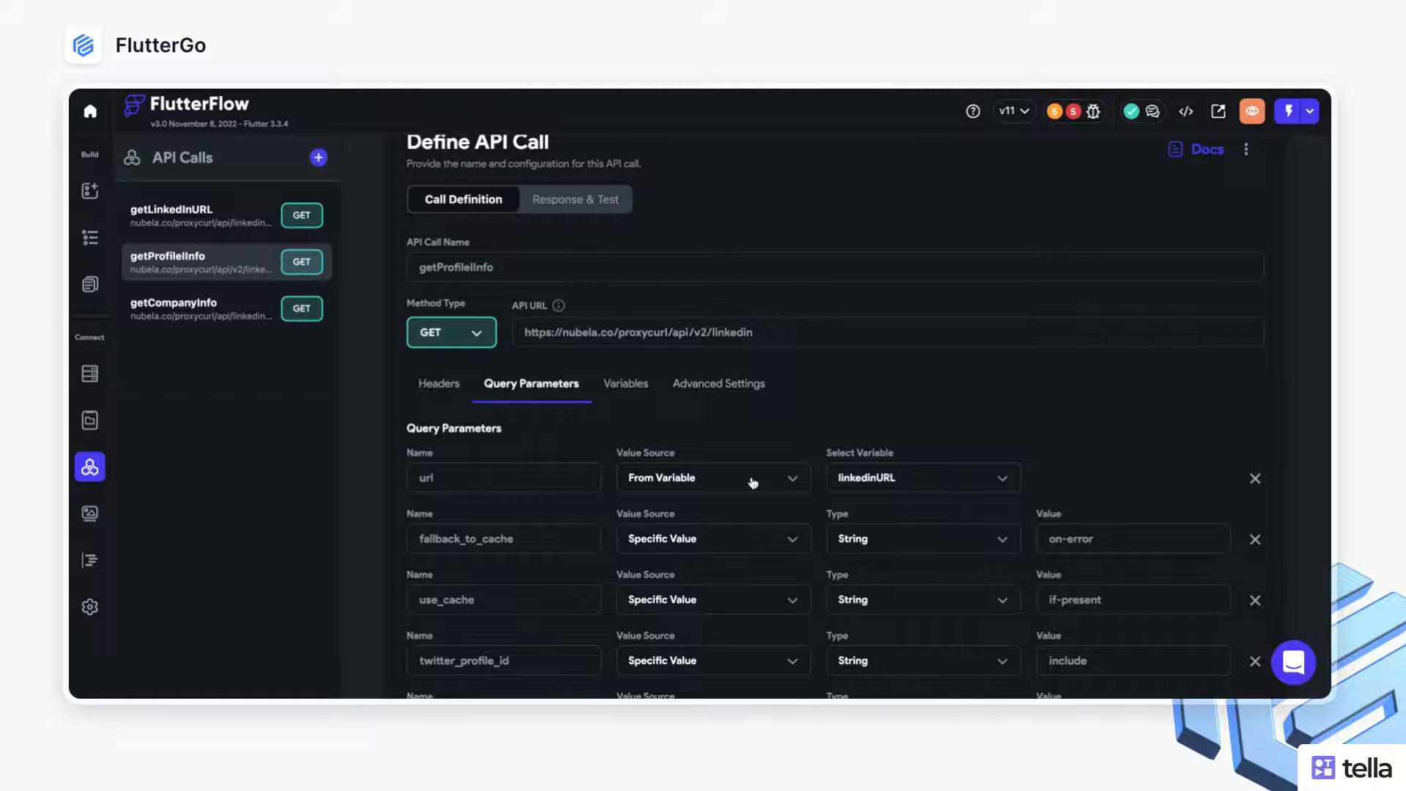
{"action": "left_click", "coordinate": [638, 332]}
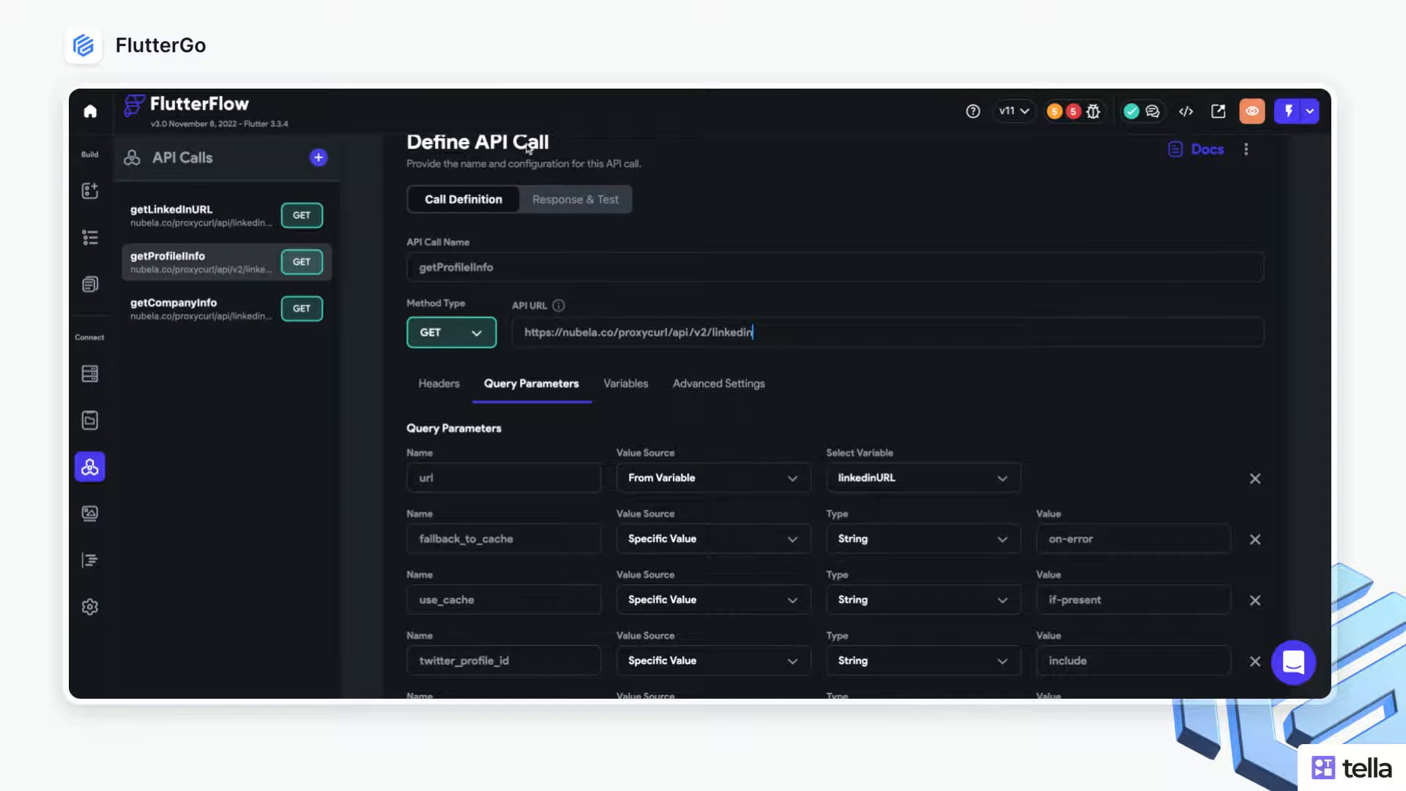
Show the getProfileInfo call's advanced settings with the call kept private.
{"action": "left_click", "coordinate": [717, 383]}
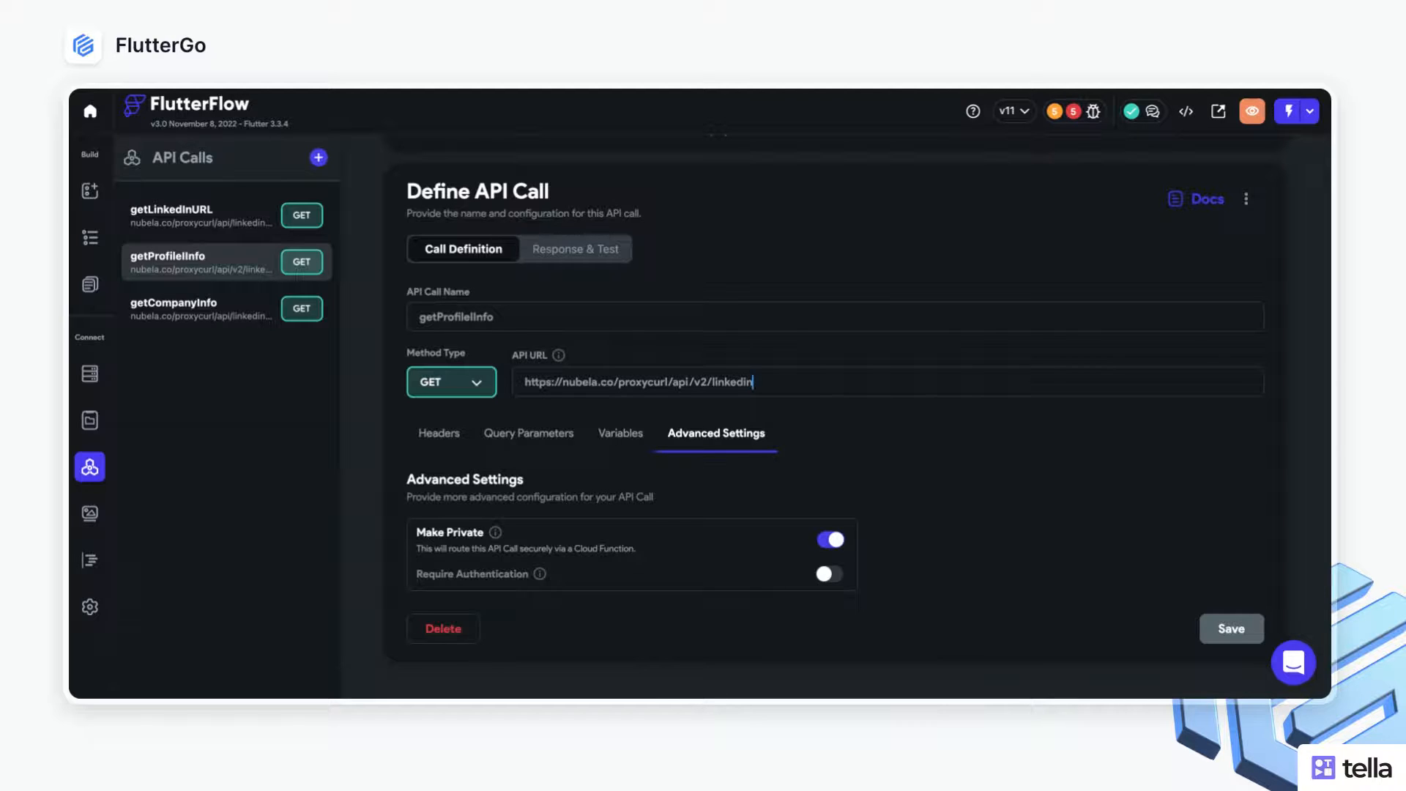
{"action": "mouse_move", "coordinate": [828, 574]}
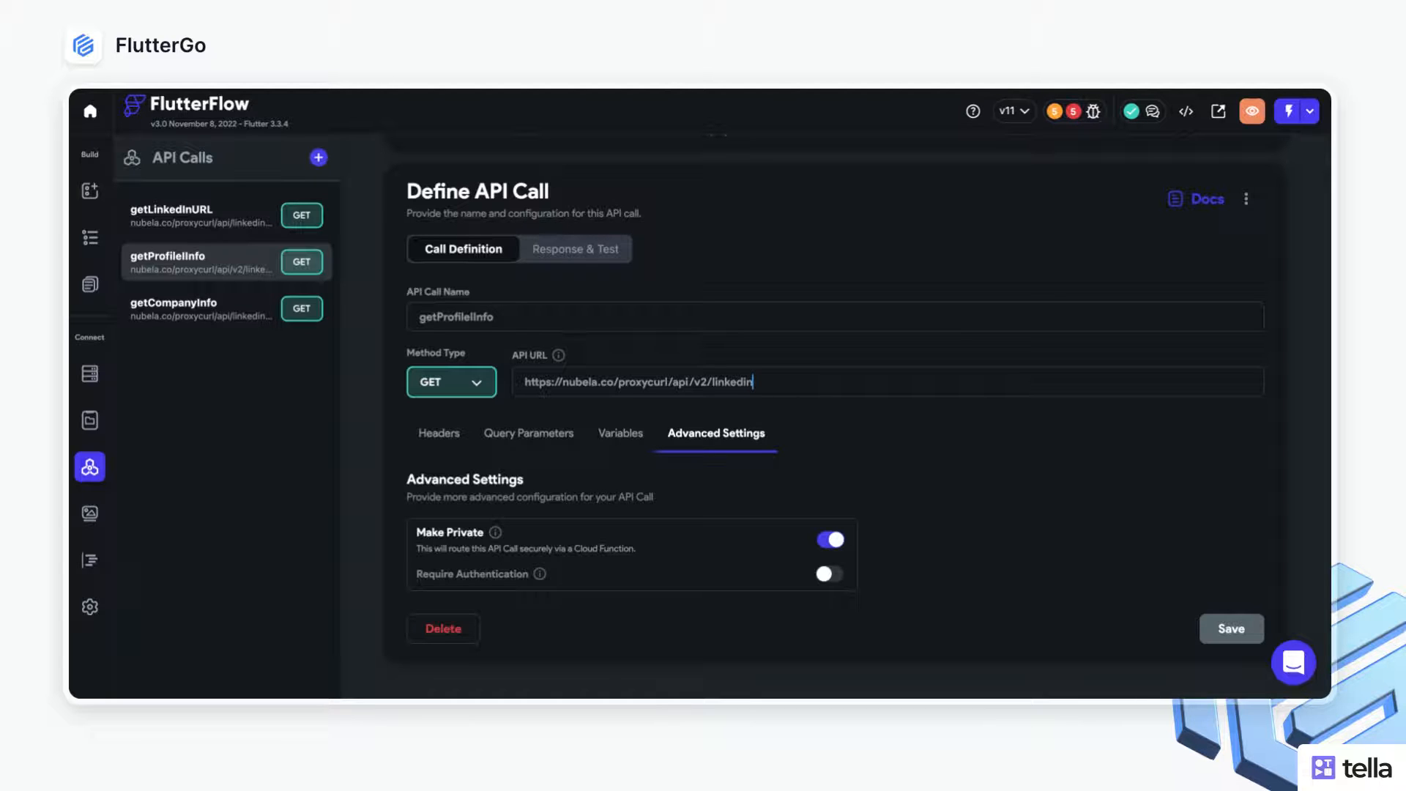
Switch getProfileInfo to Response & Test and reveal the empty Test Response area.
{"action": "left_click", "coordinate": [574, 249]}
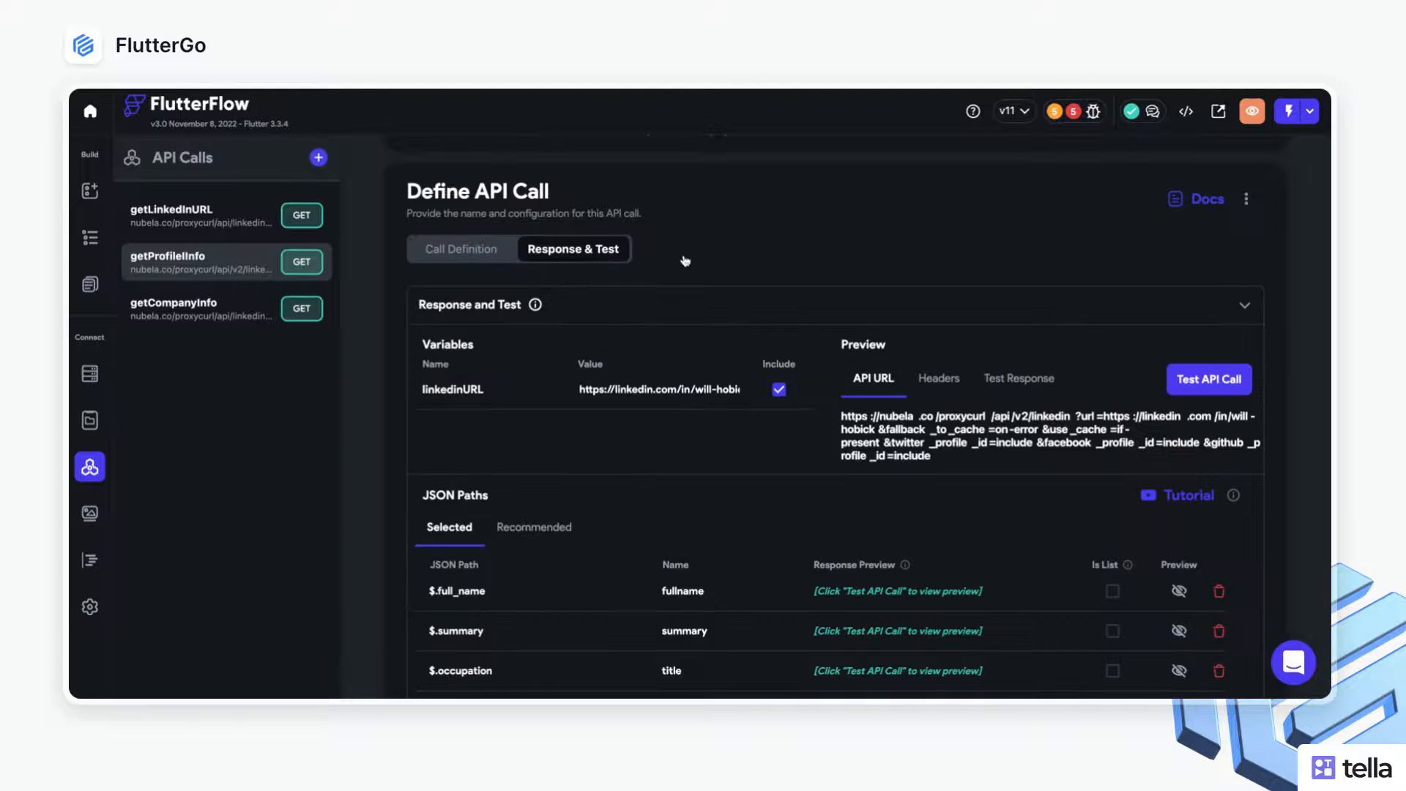
{"action": "mouse_move", "coordinate": [886, 348]}
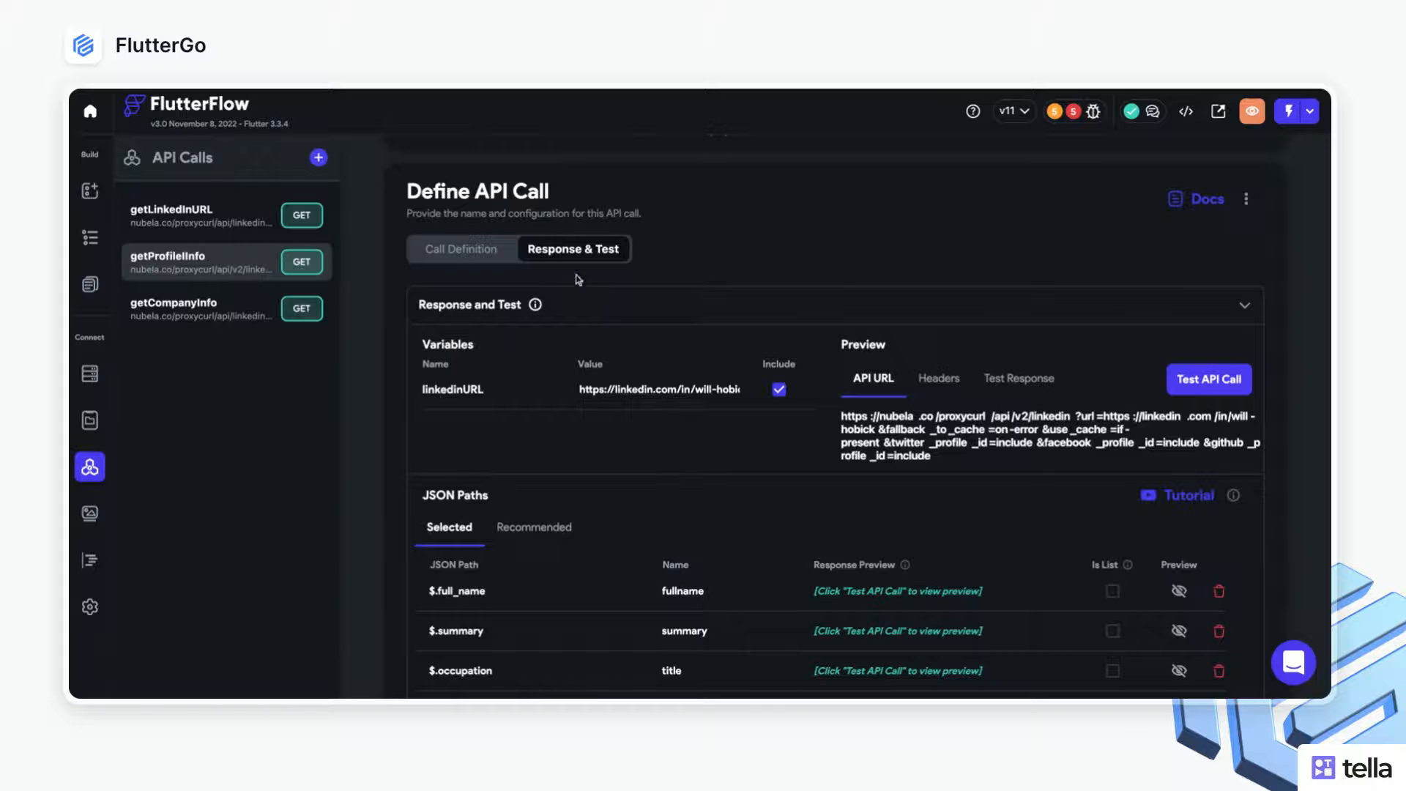
{"action": "mouse_move", "coordinate": [707, 561]}
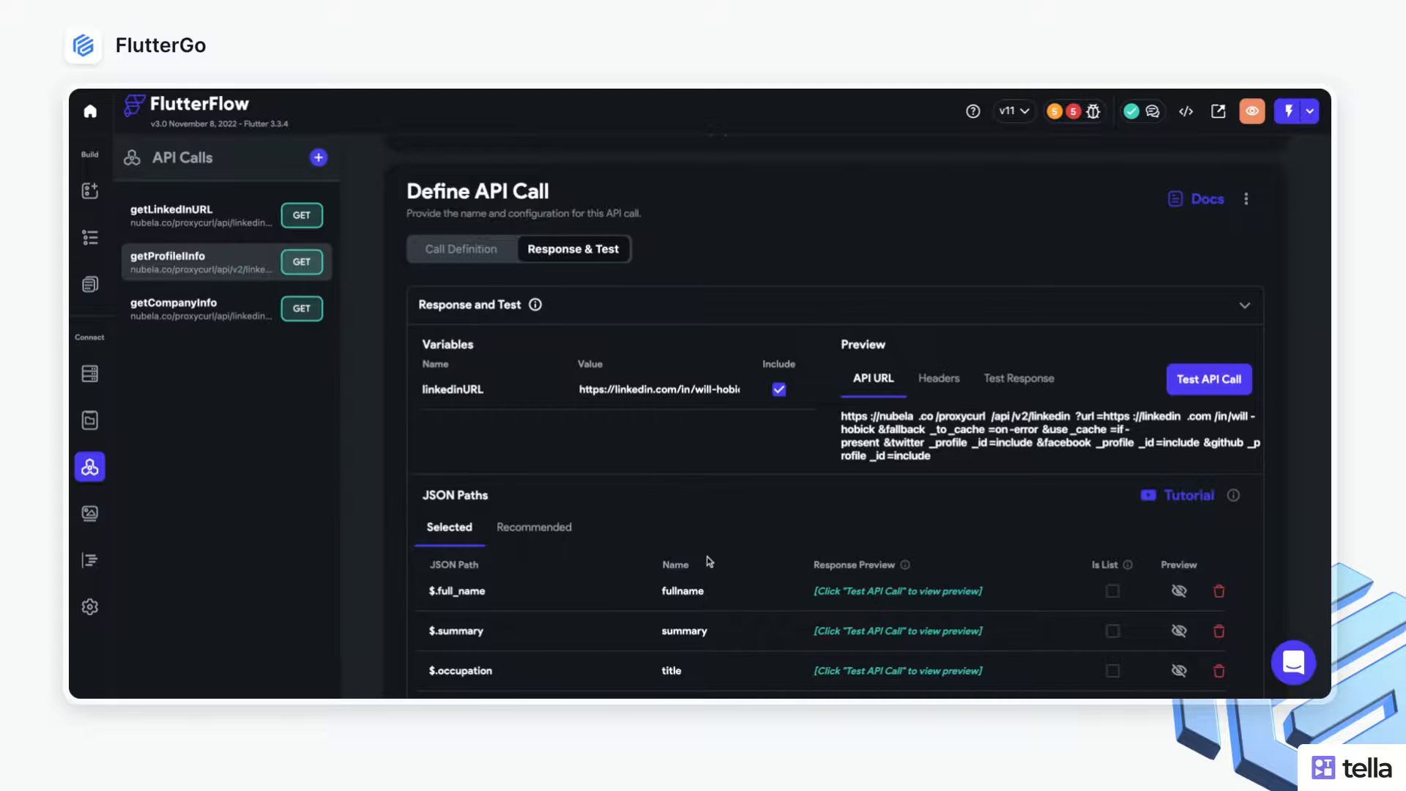
{"action": "scroll", "scroll_direction": "down", "scroll_amount": 3}
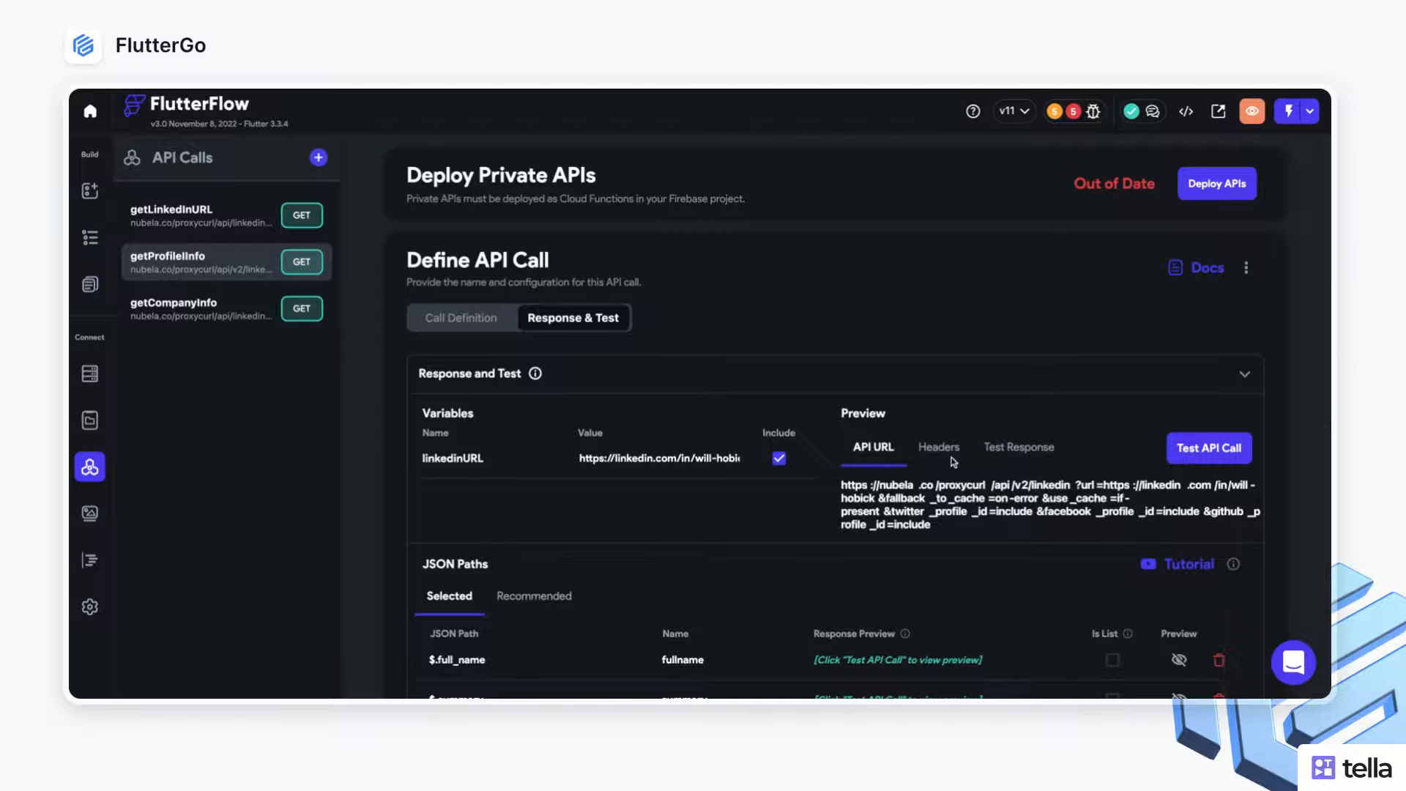
{"action": "mouse_move", "coordinate": [1096, 464]}
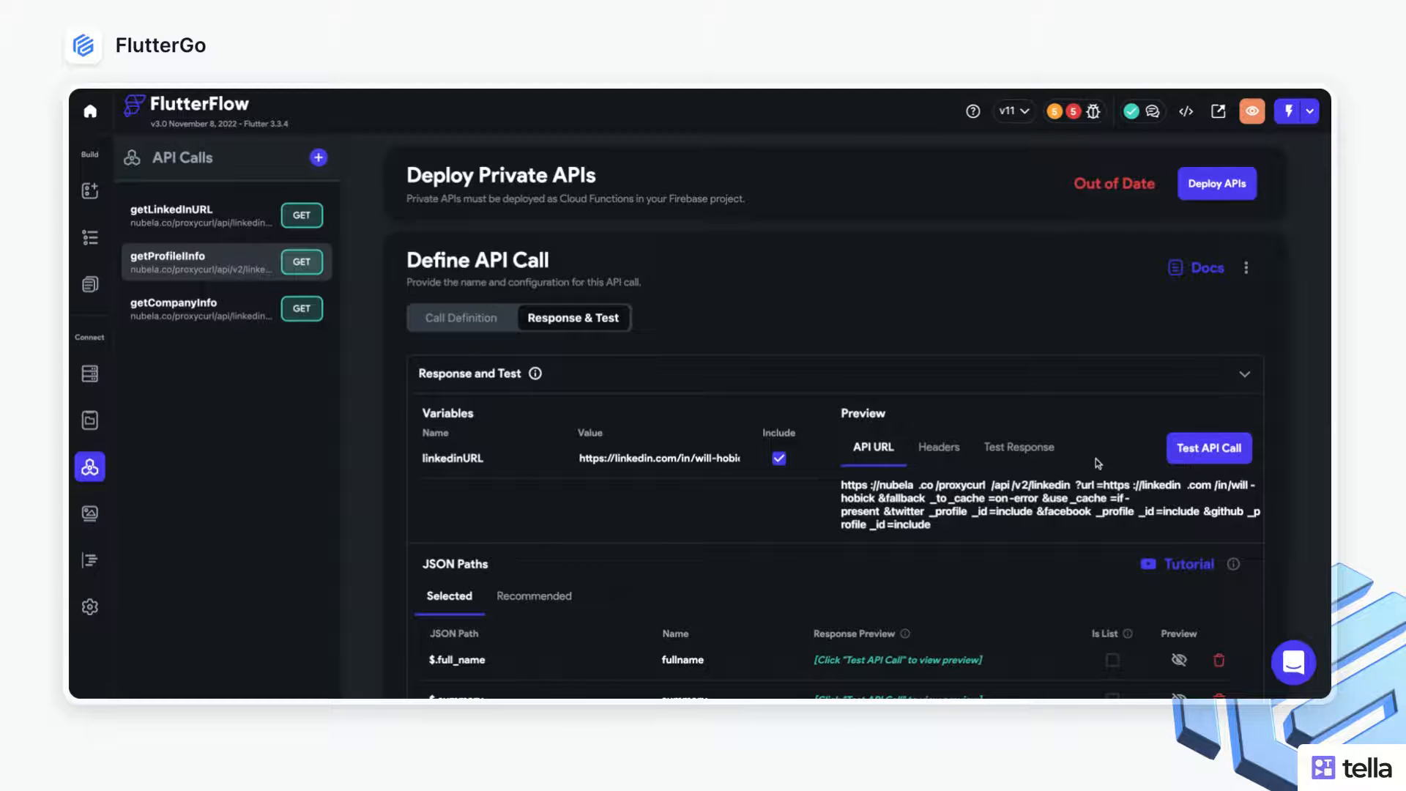
{"action": "mouse_move", "coordinate": [951, 464]}
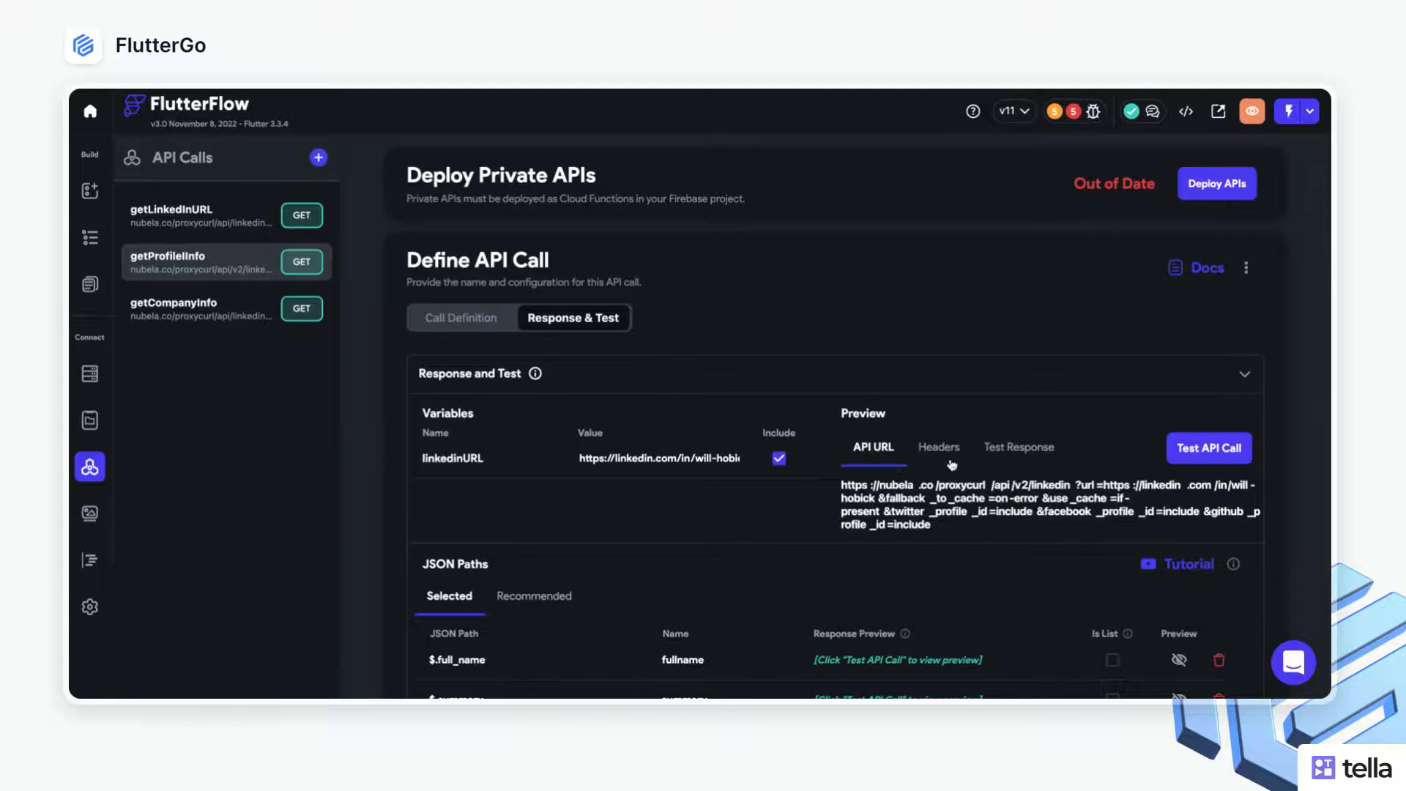
{"action": "mouse_move", "coordinate": [965, 399]}
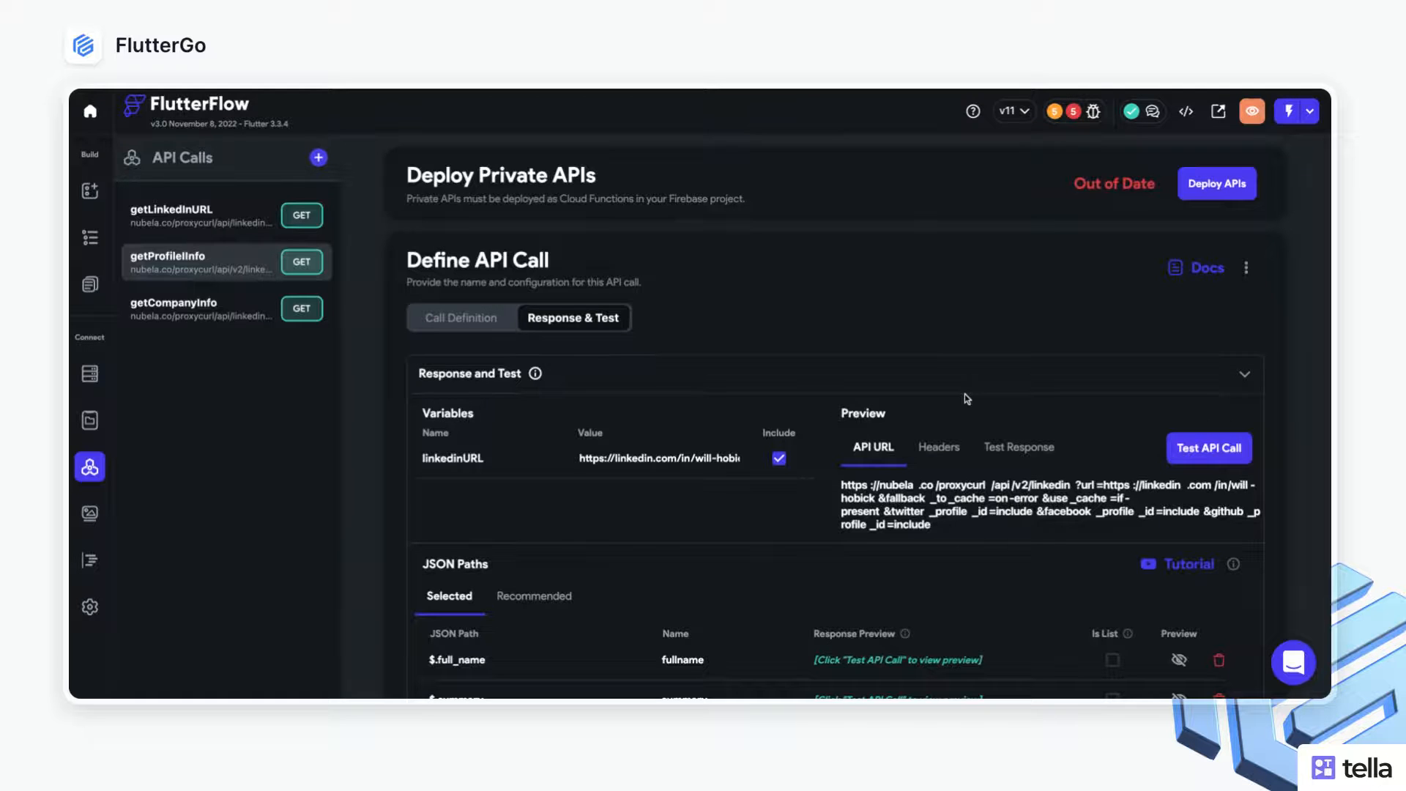
{"action": "left_click", "coordinate": [1019, 448]}
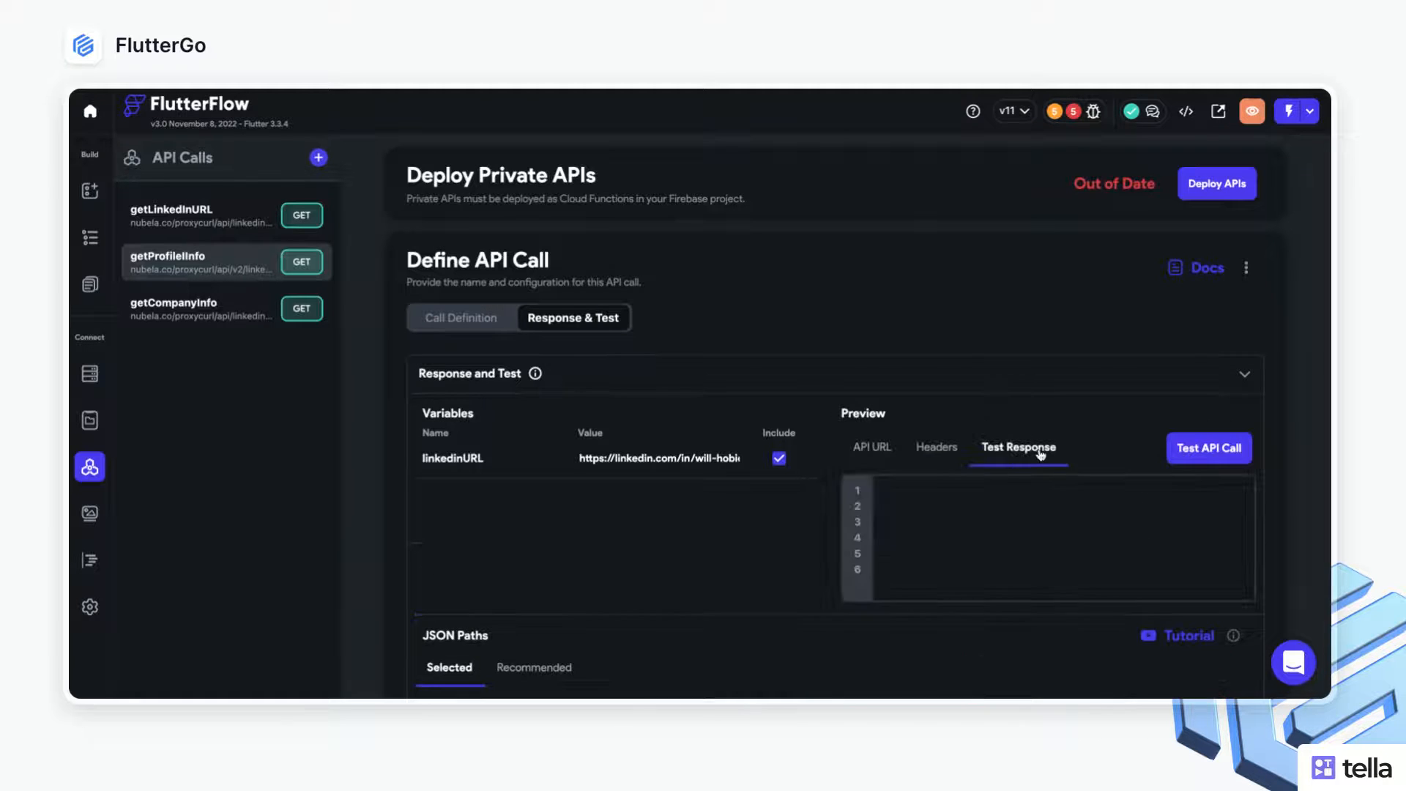
{"action": "scroll", "scroll_direction": "down", "scroll_amount": 3}
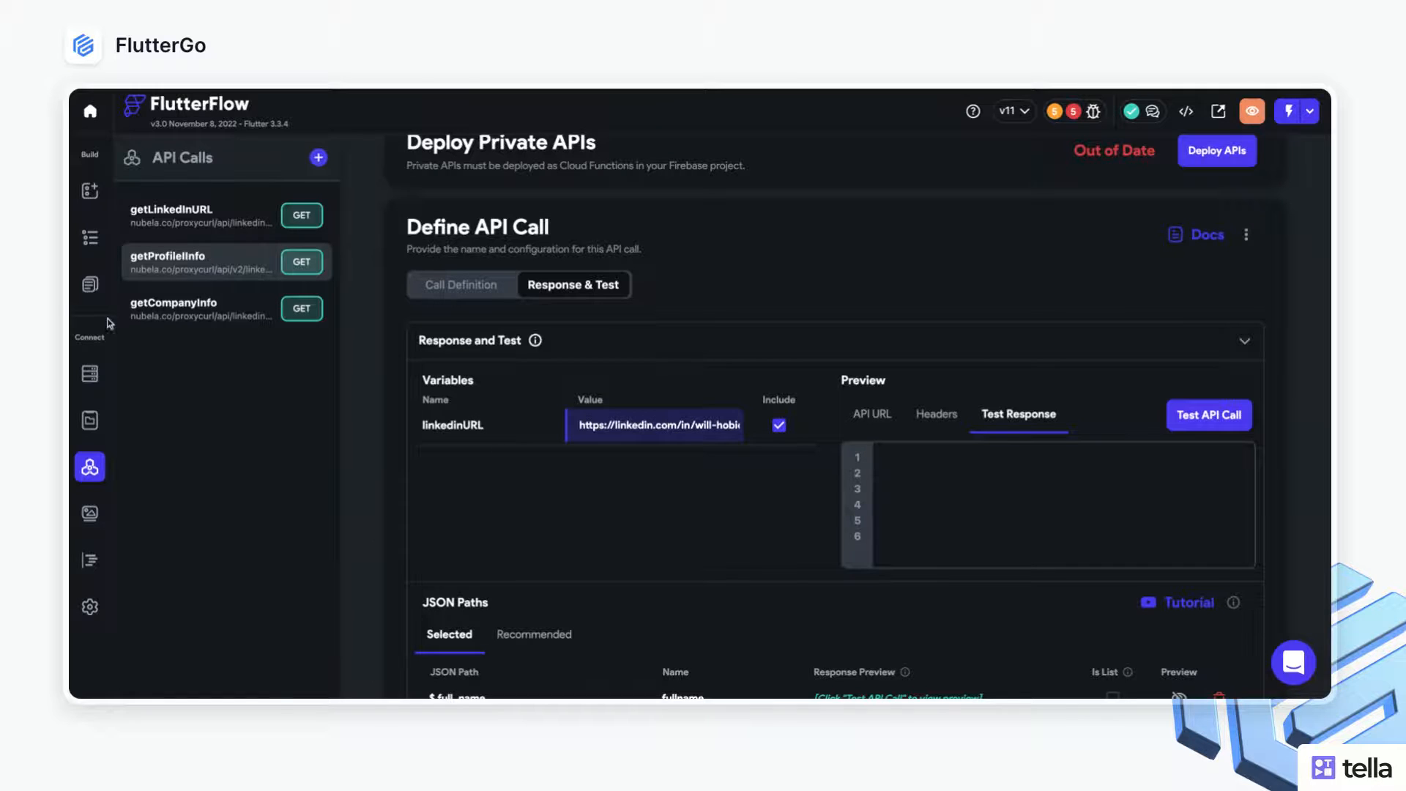
{"action": "mouse_move", "coordinate": [89, 284]}
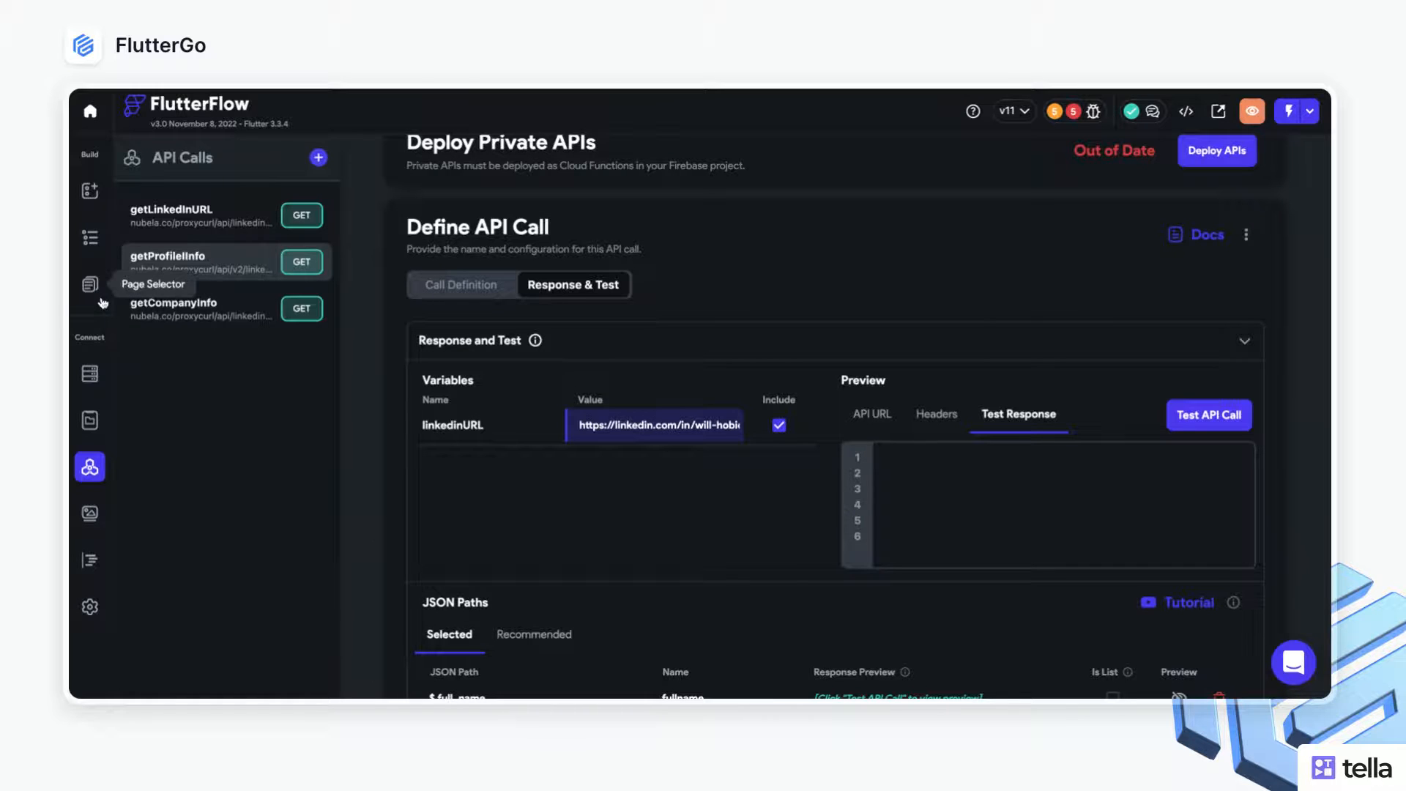
{"action": "mouse_move", "coordinate": [178, 305]}
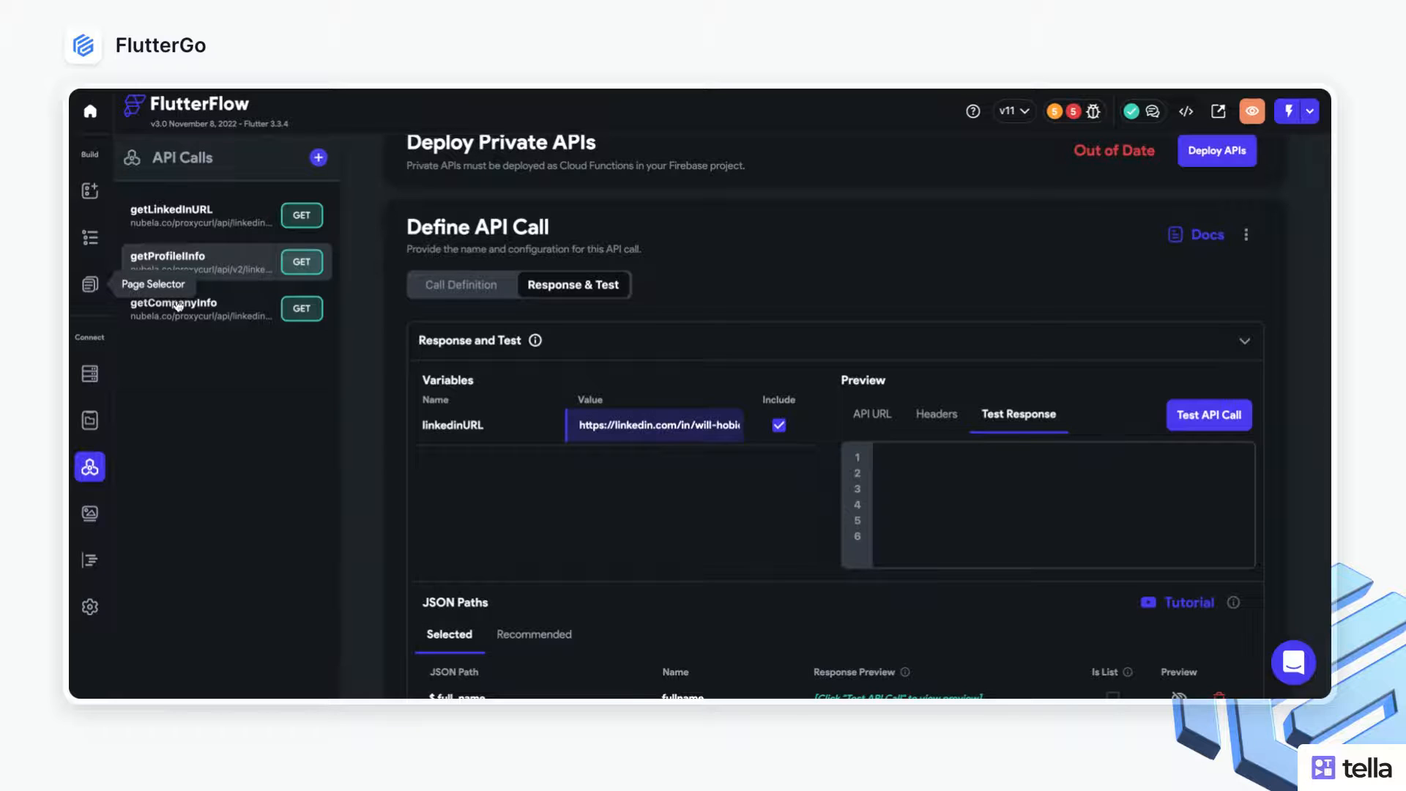
{"action": "mouse_move", "coordinate": [671, 429]}
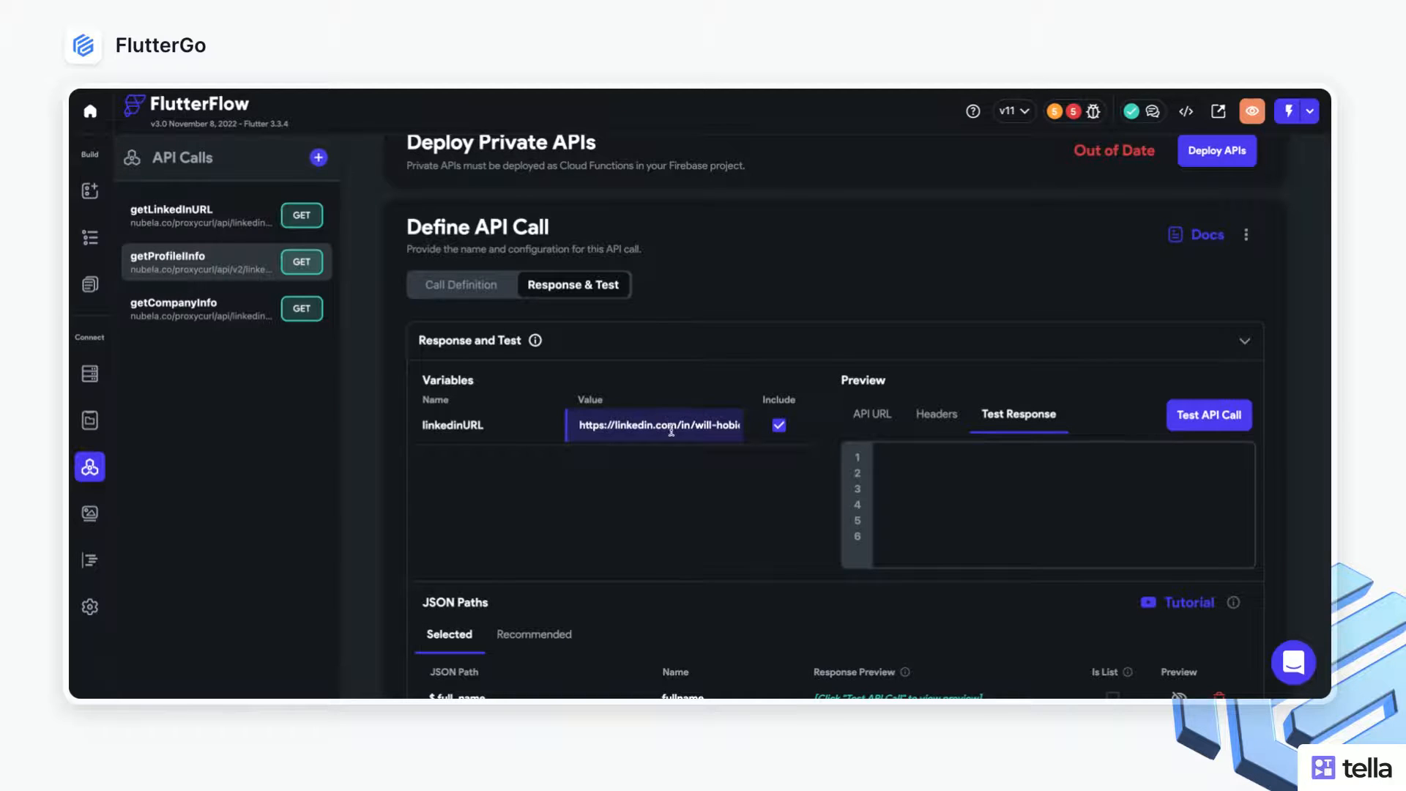
{"action": "left_click", "coordinate": [1208, 414]}
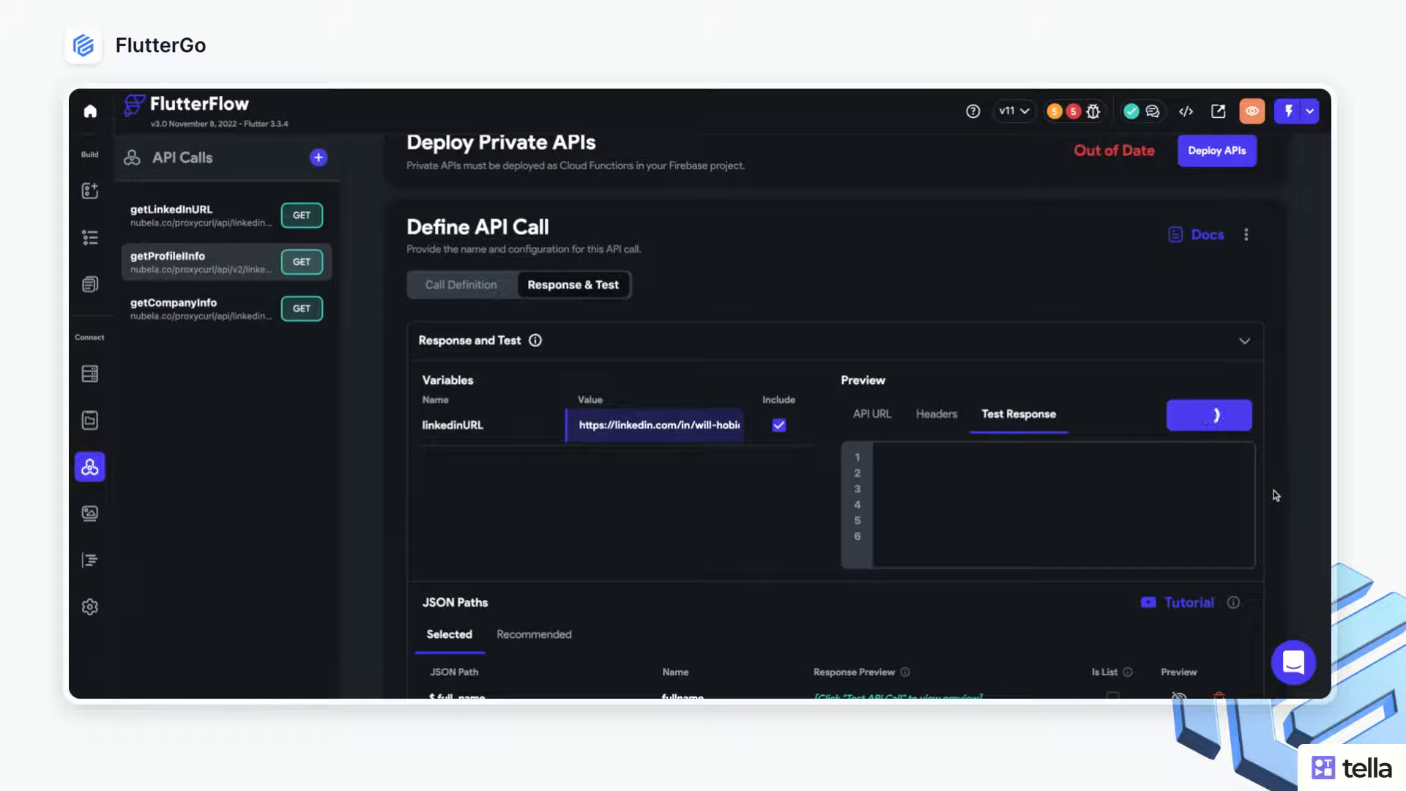
{"action": "left_click", "coordinate": [1208, 414]}
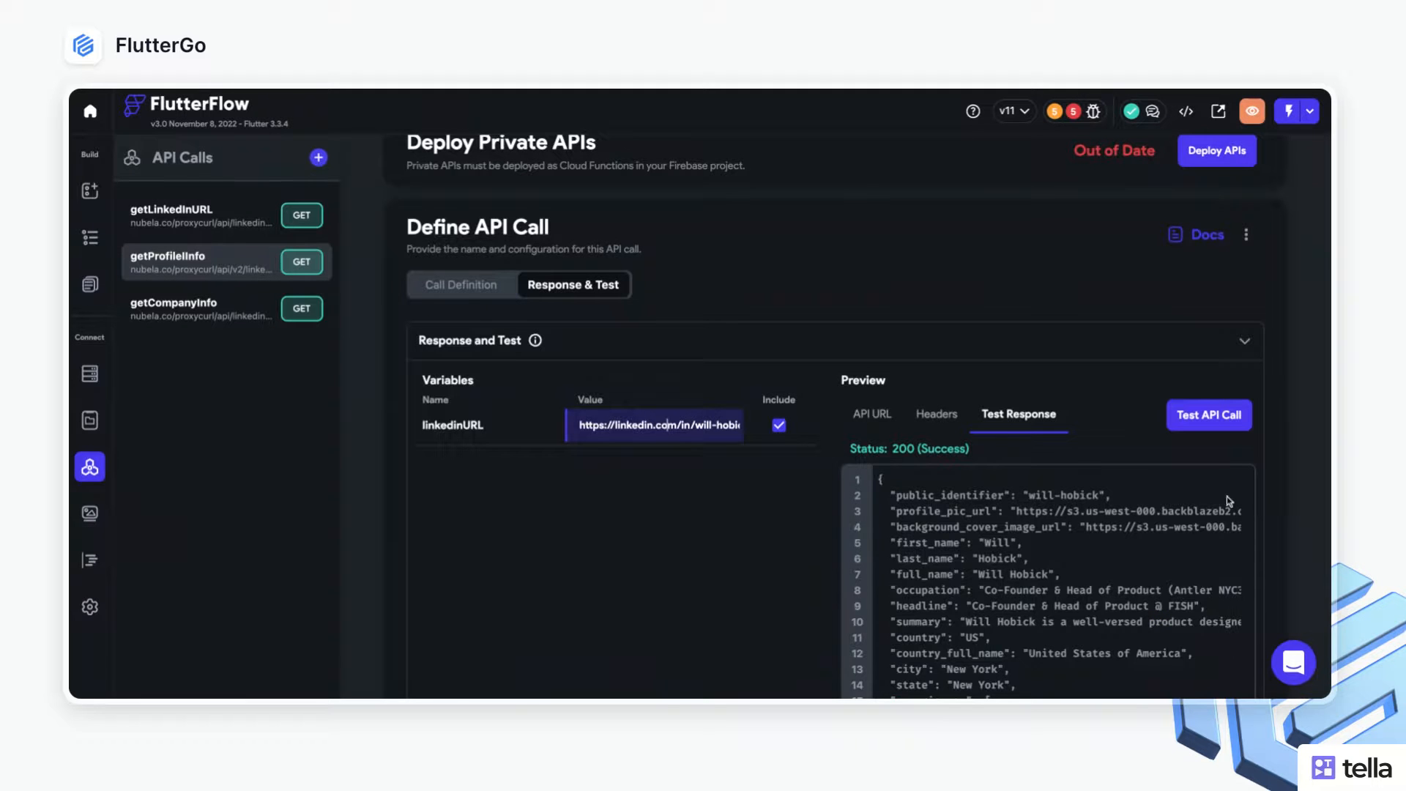
{"action": "scroll", "scroll_direction": "down", "scroll_amount": 3}
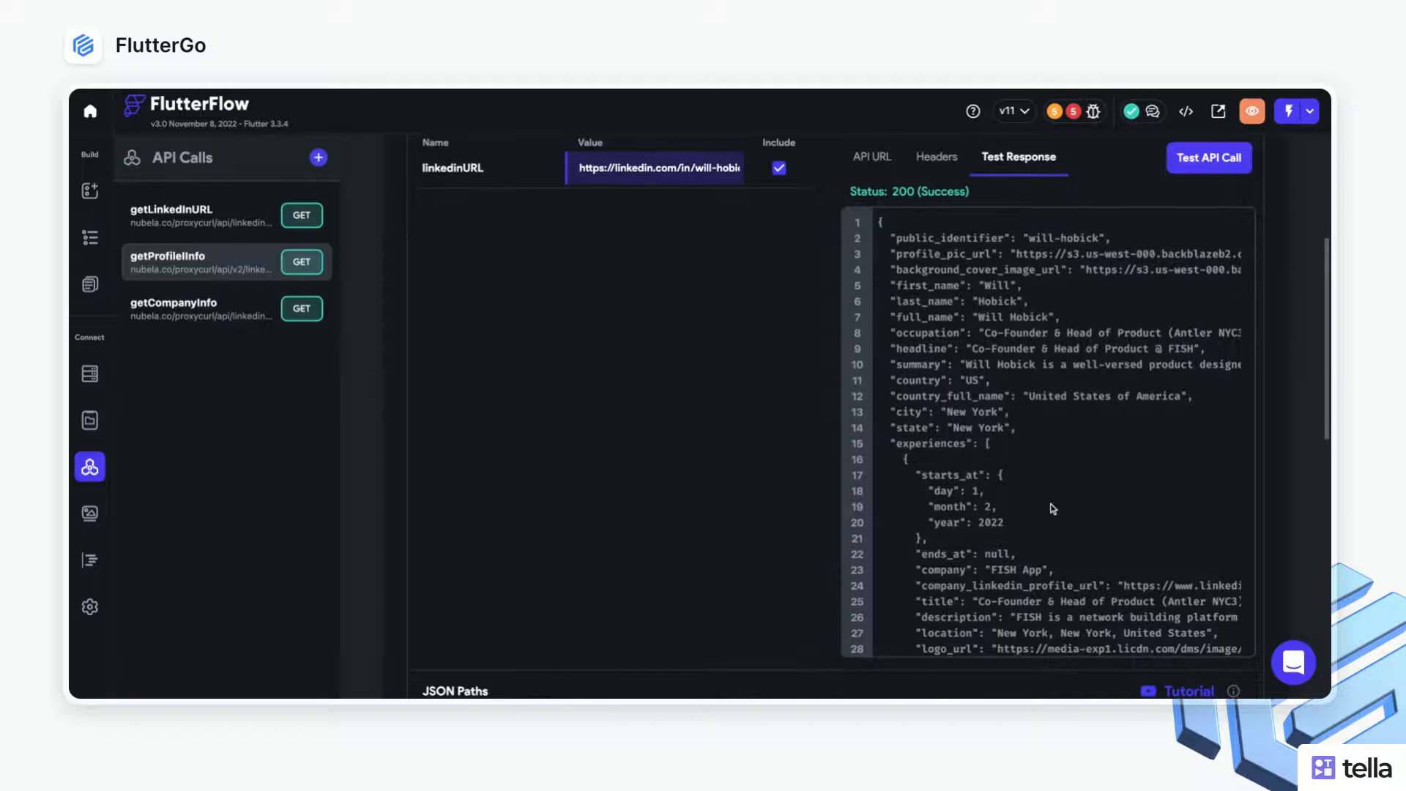
{"action": "scroll", "scroll_direction": "down", "scroll_amount": 3}
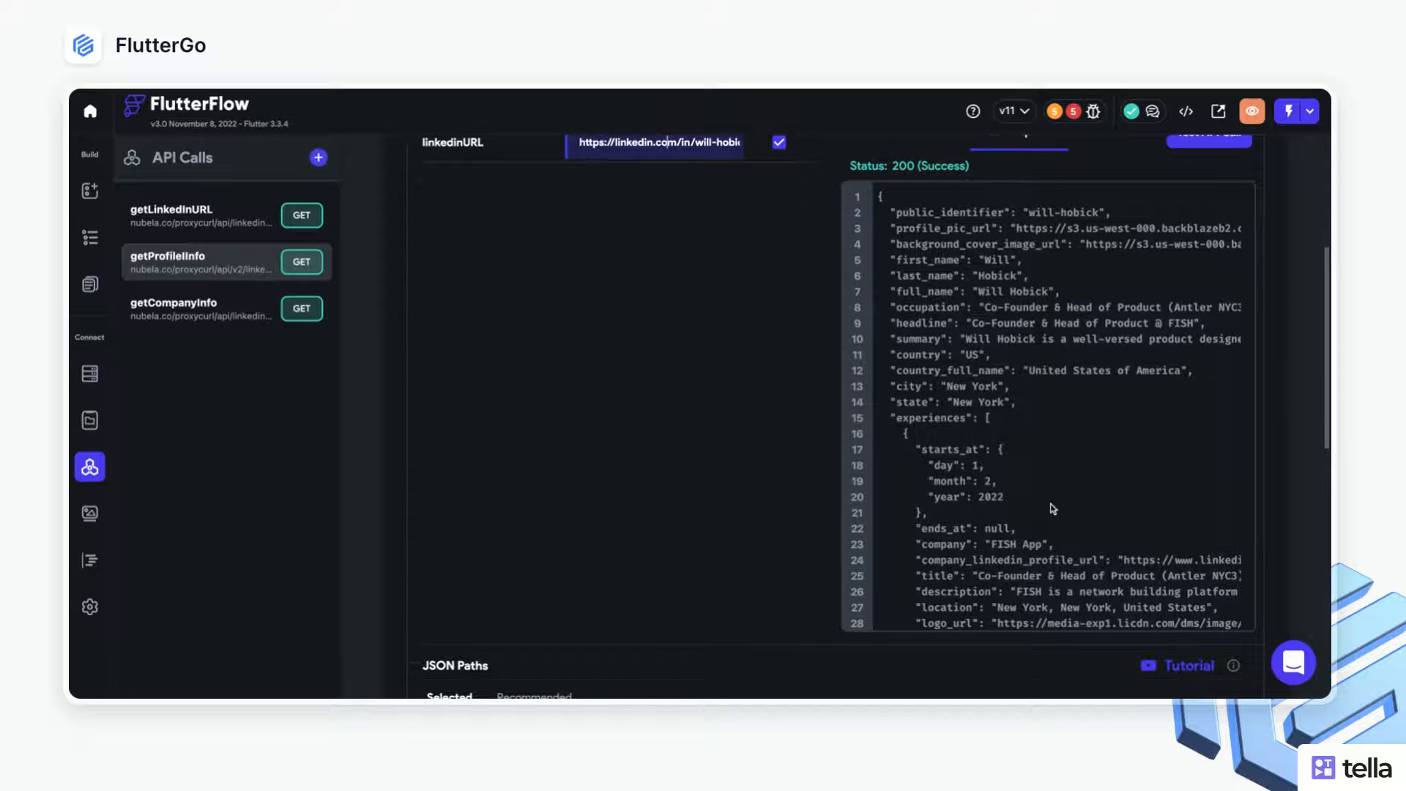
{"action": "mouse_move", "coordinate": [1073, 241]}
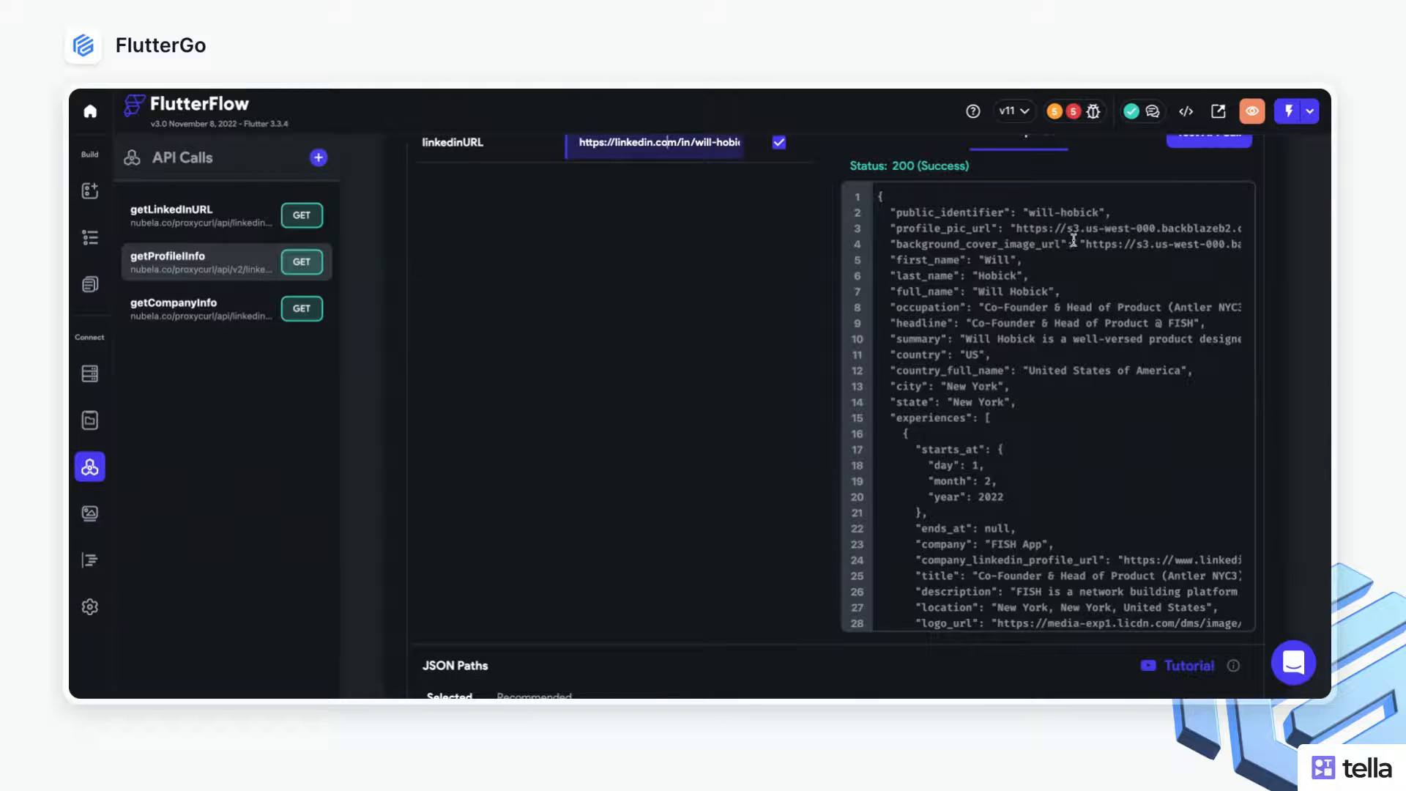
{"action": "mouse_move", "coordinate": [1091, 319]}
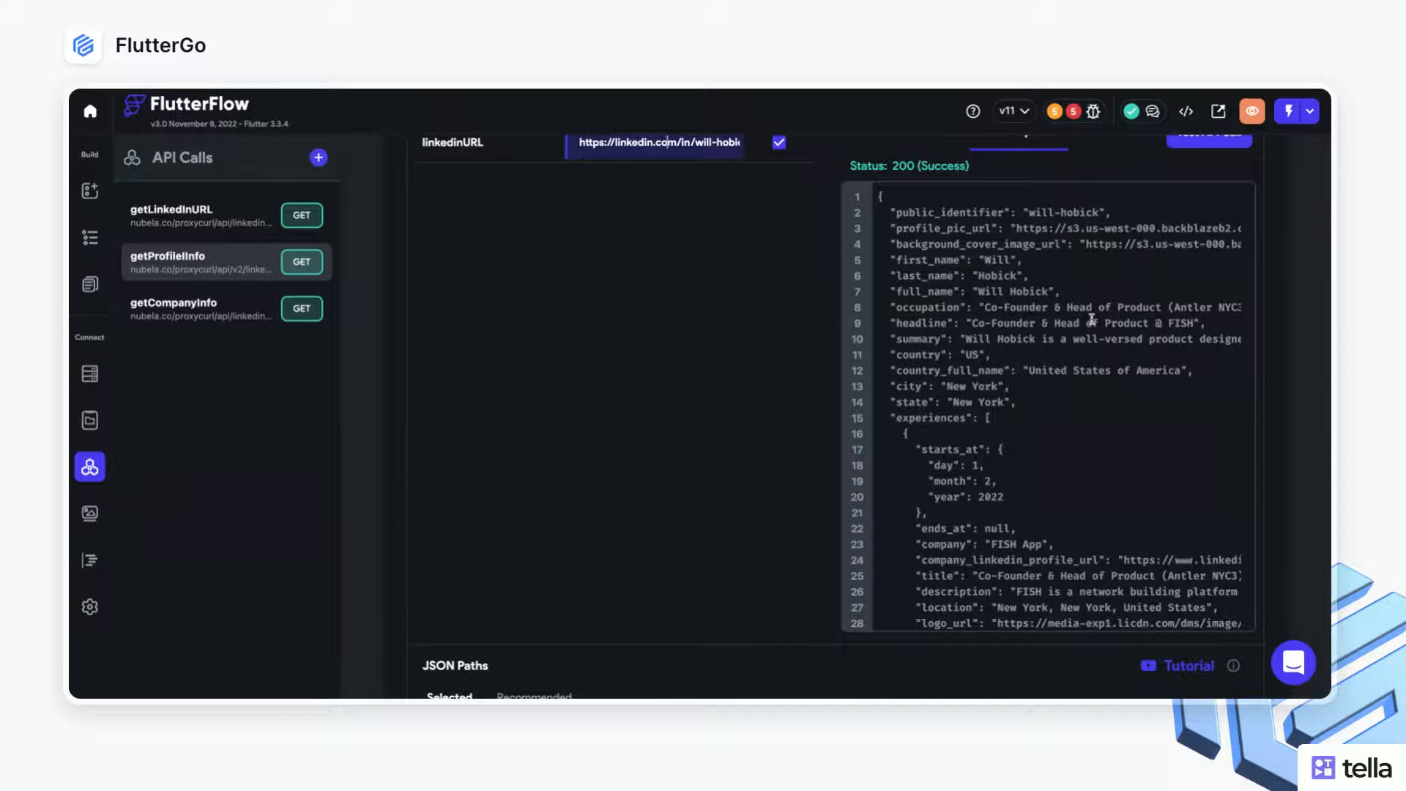
{"action": "scroll", "scroll_direction": "down", "scroll_amount": 3}
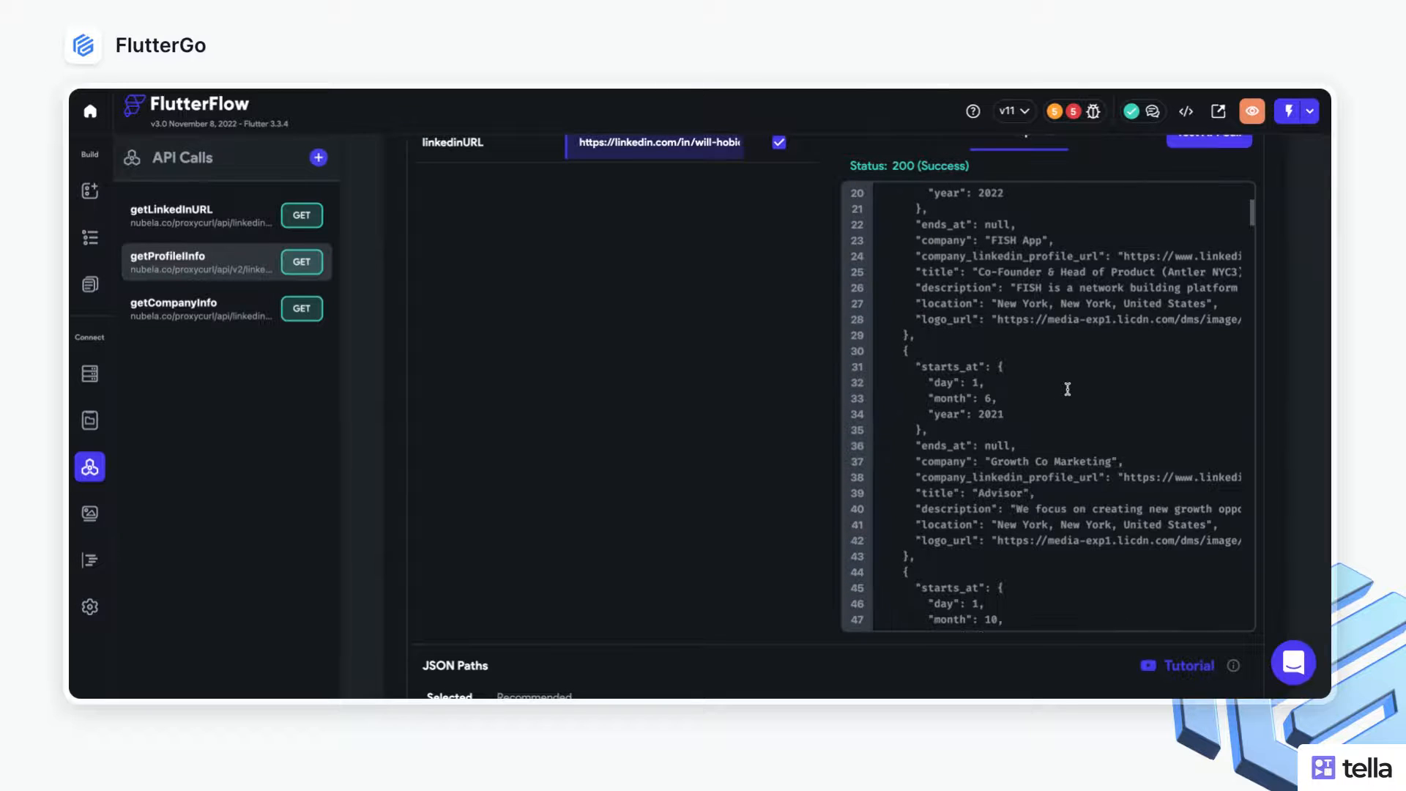
{"action": "scroll", "scroll_direction": "down", "scroll_amount": 3}
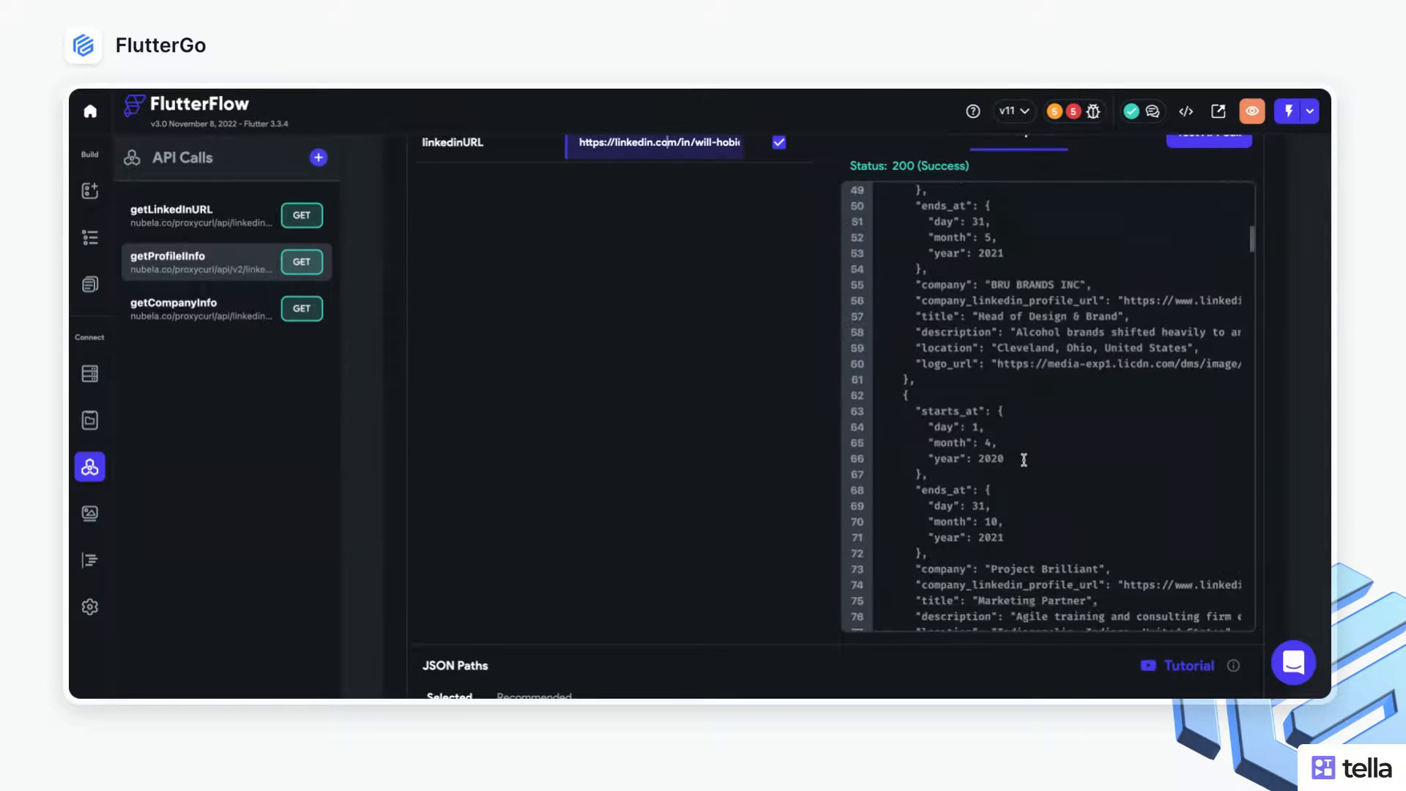
{"action": "scroll", "scroll_direction": "down", "scroll_amount": 3}
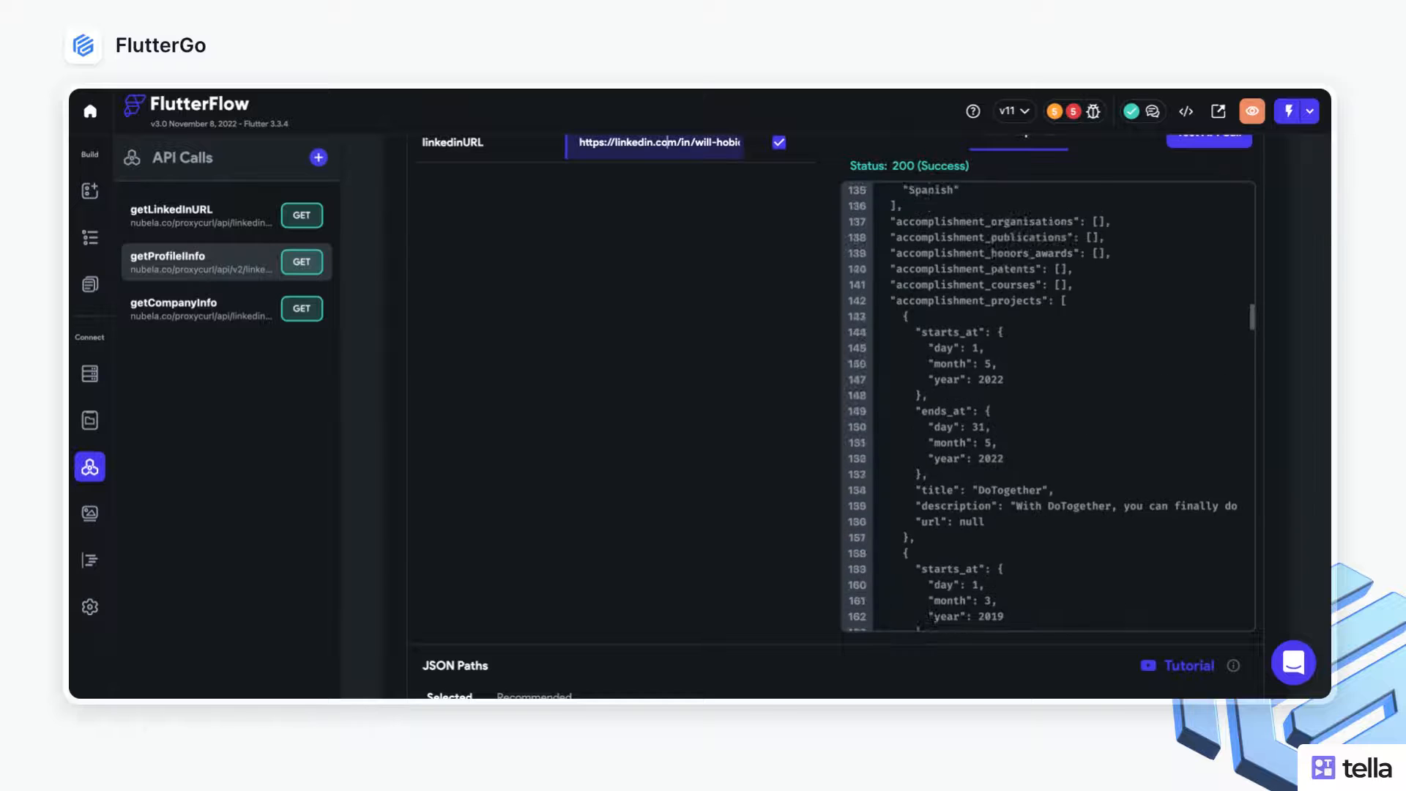
{"action": "scroll", "scroll_direction": "down", "scroll_amount": 3}
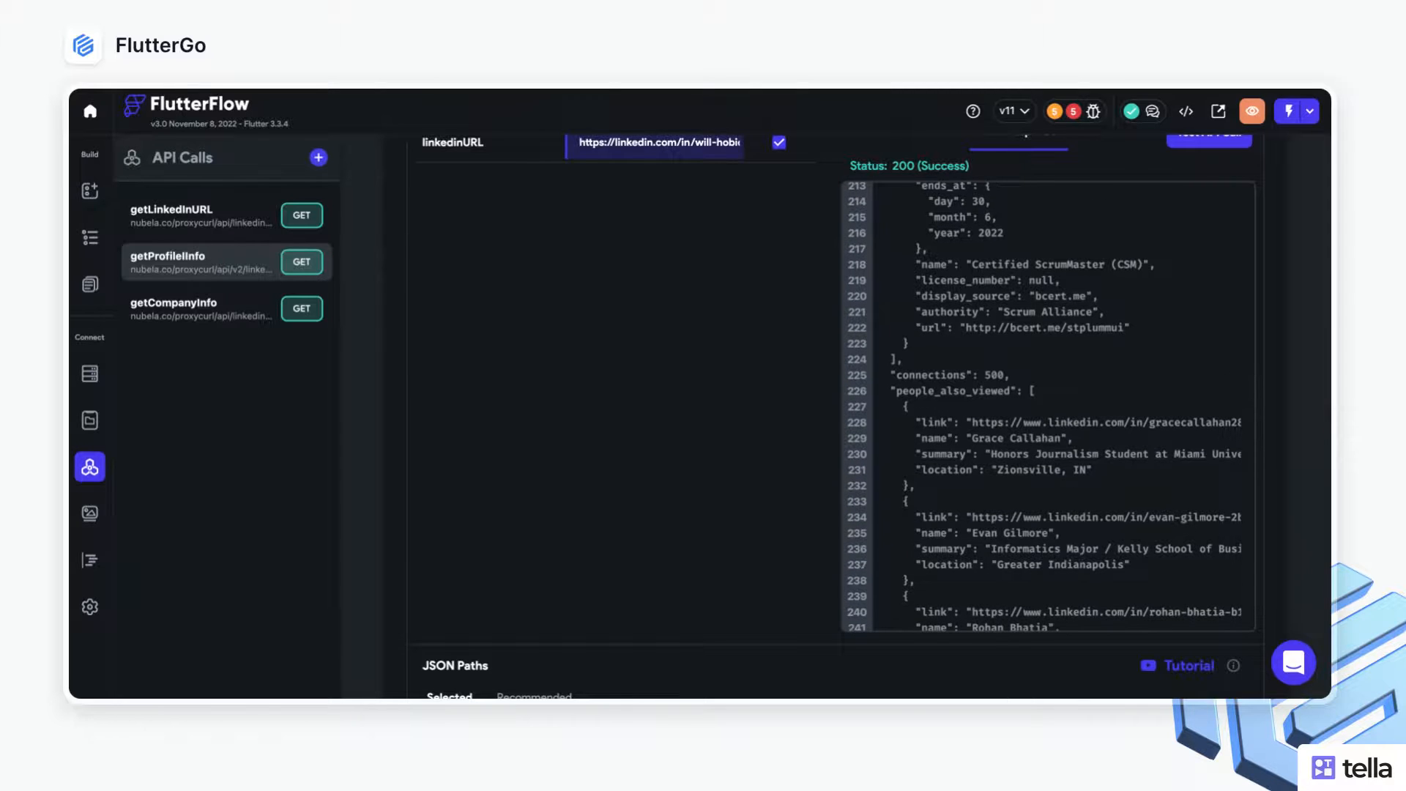
{"action": "scroll", "scroll_direction": "down", "scroll_amount": 3}
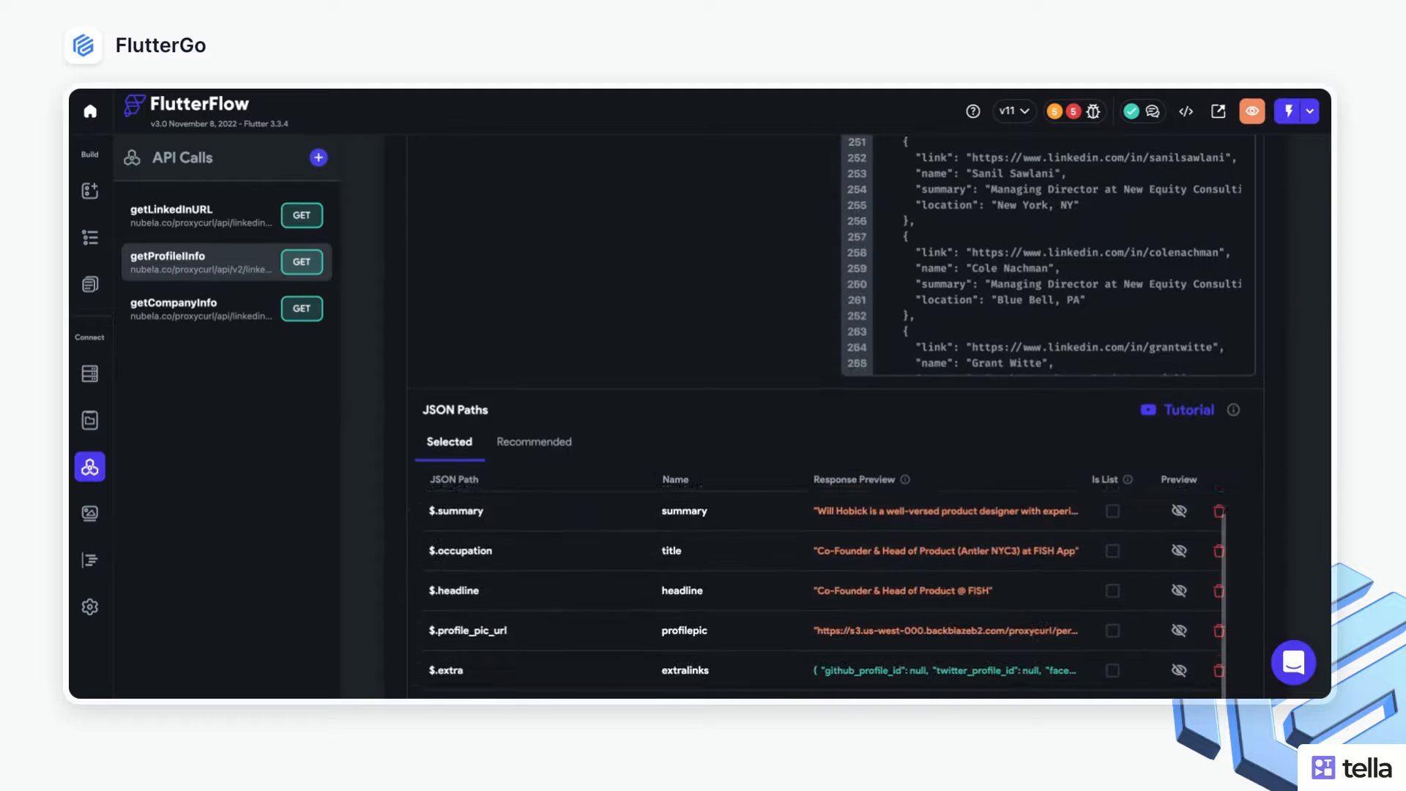
{"action": "scroll", "scroll_direction": "down", "scroll_amount": 3}
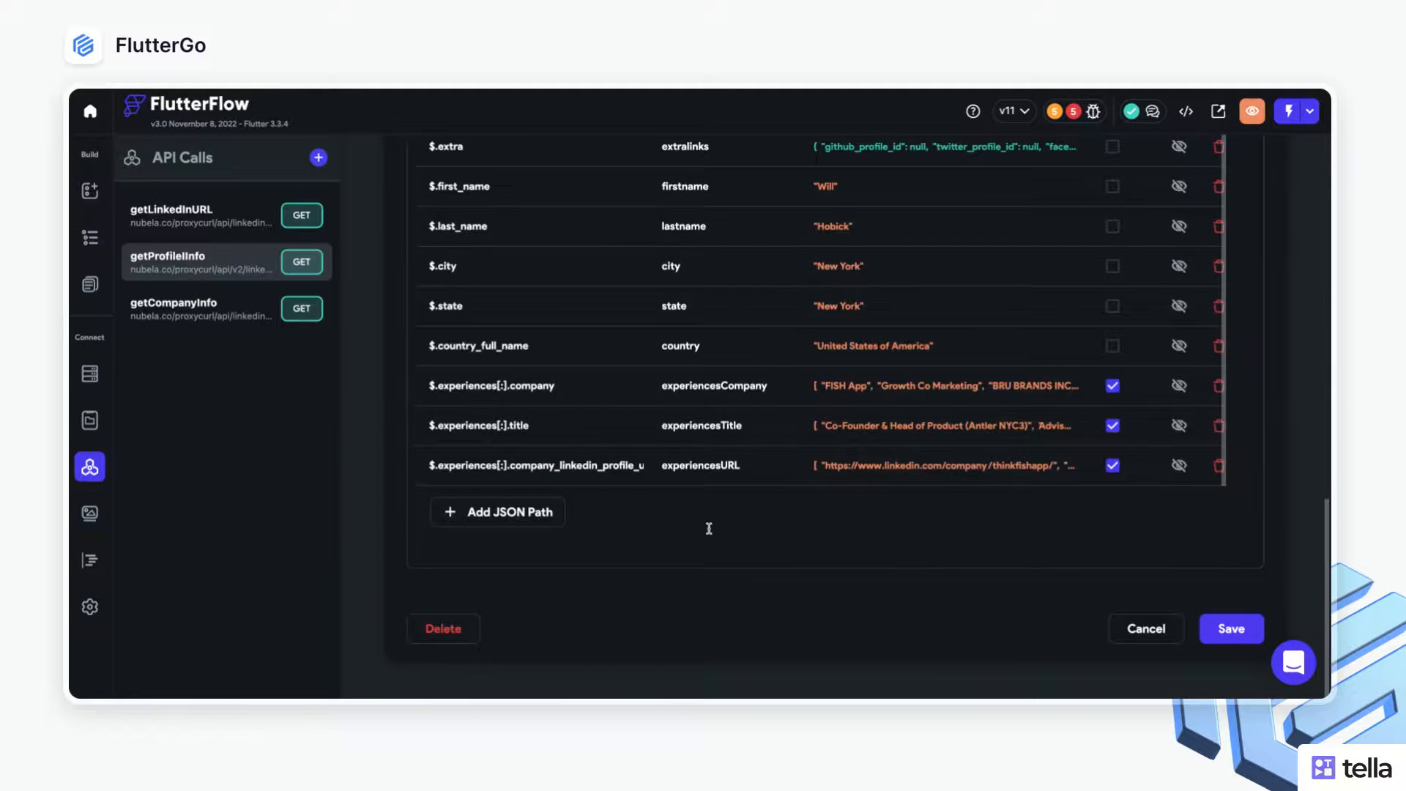
{"action": "scroll", "scroll_direction": "up", "scroll_amount": 3}
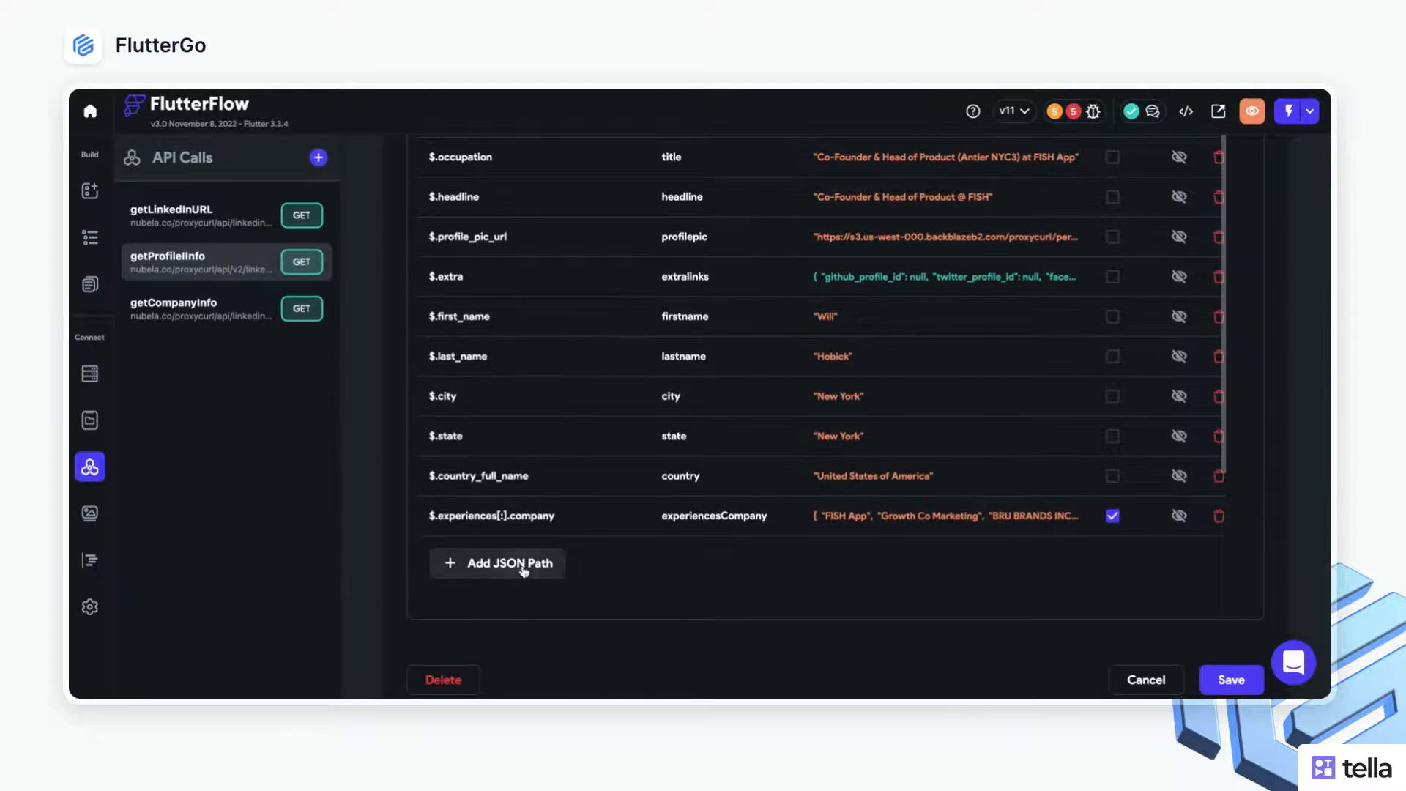
{"action": "left_click", "coordinate": [496, 562]}
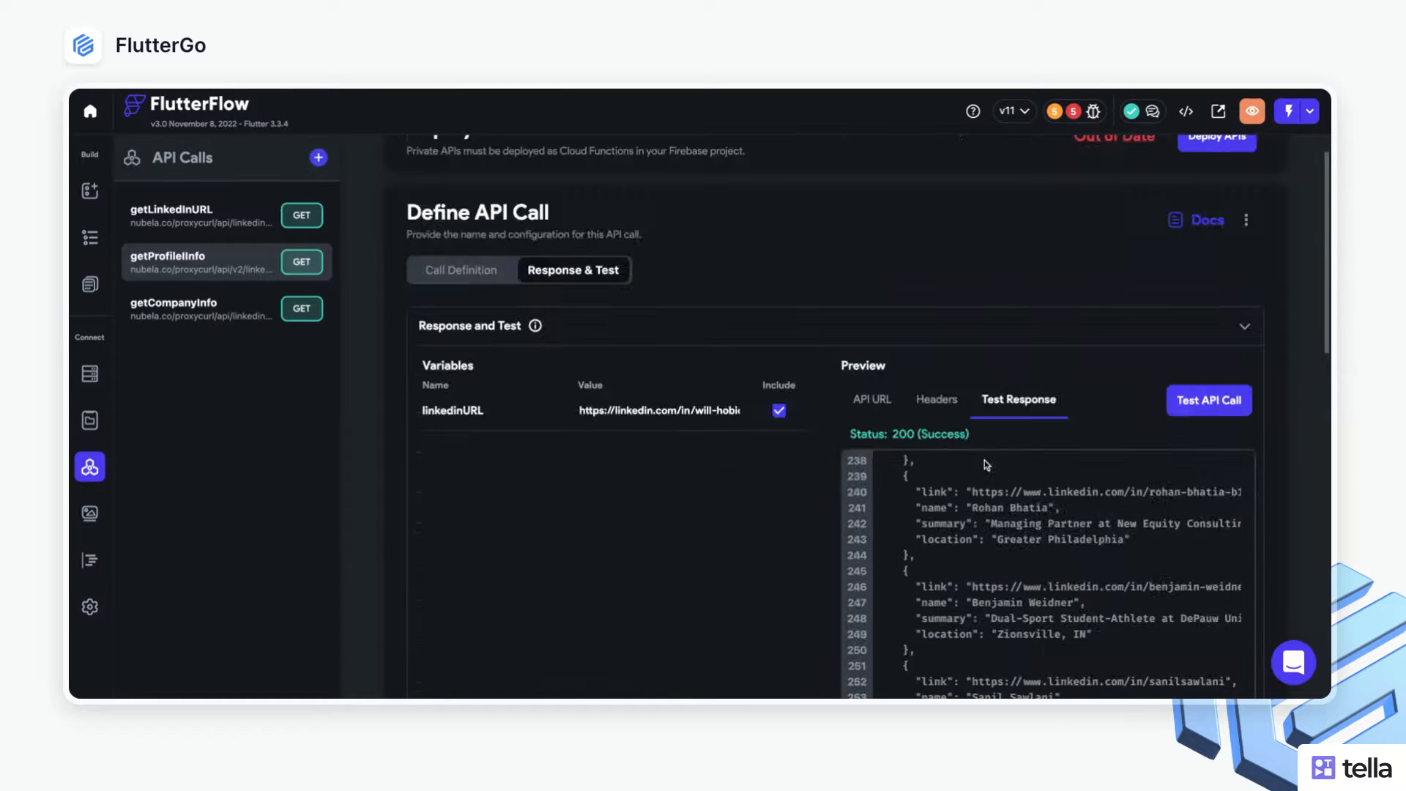
{"action": "scroll", "scroll_direction": "down", "scroll_amount": 3}
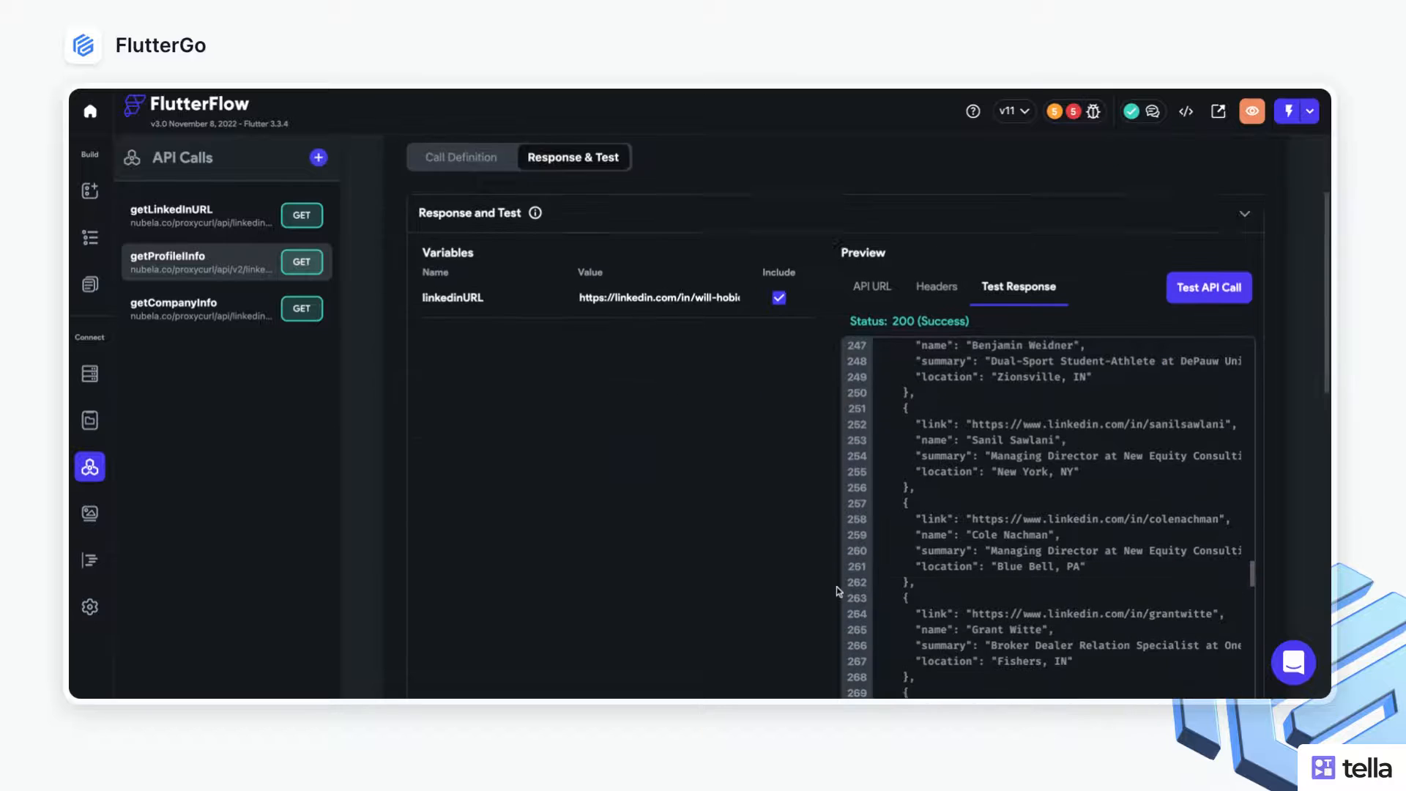
{"action": "scroll", "scroll_direction": "up", "scroll_amount": 3}
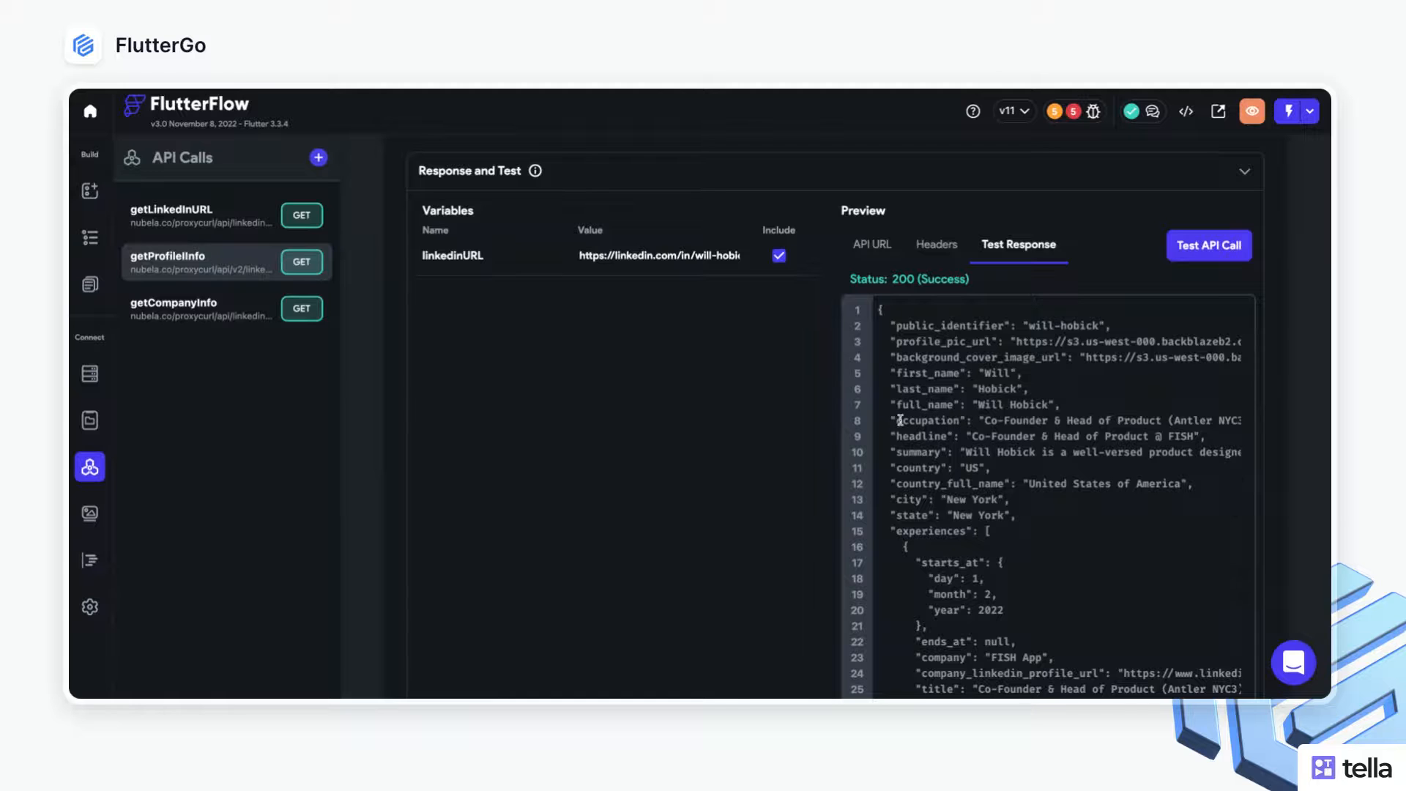
{"action": "double_click", "coordinate": [927, 420]}
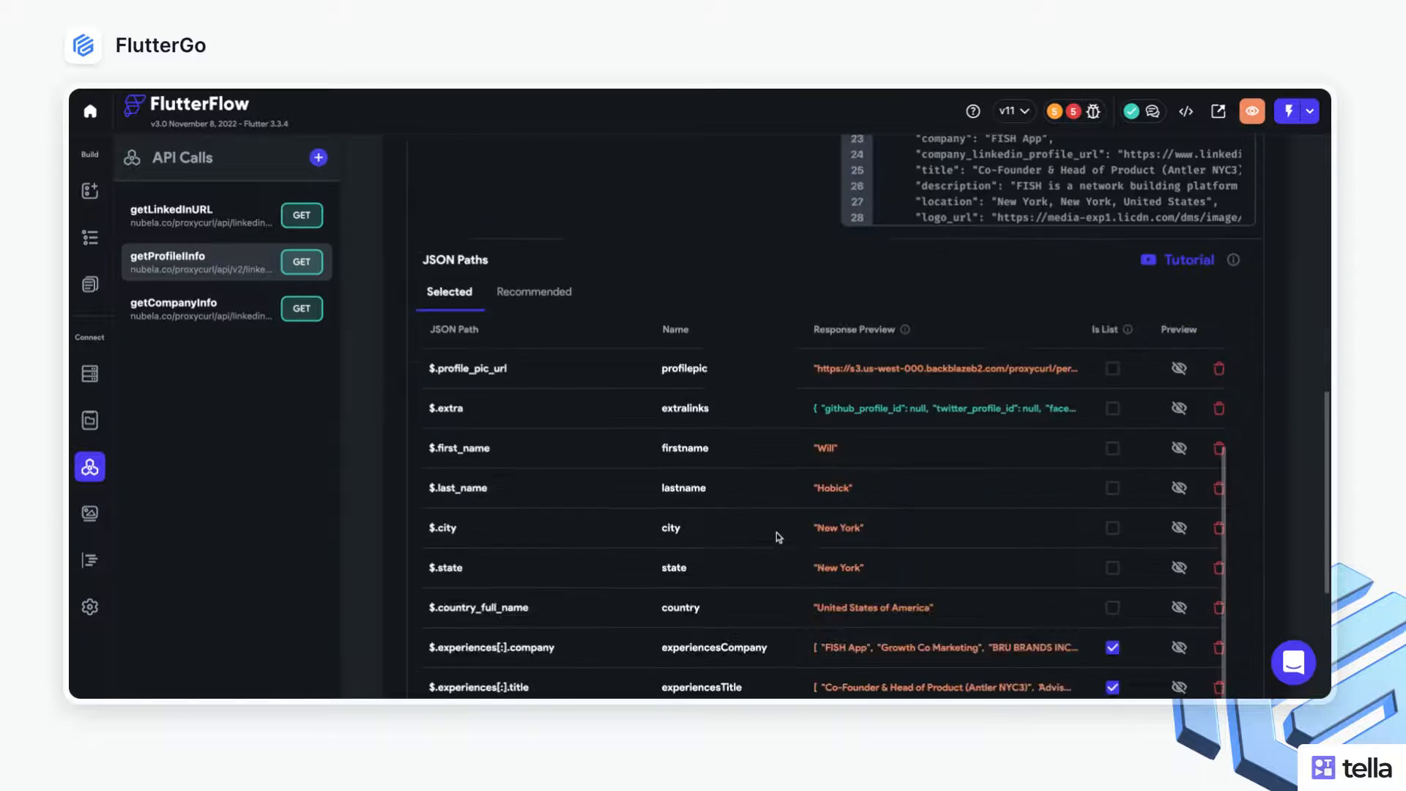
{"action": "scroll", "scroll_direction": "down", "scroll_amount": 3}
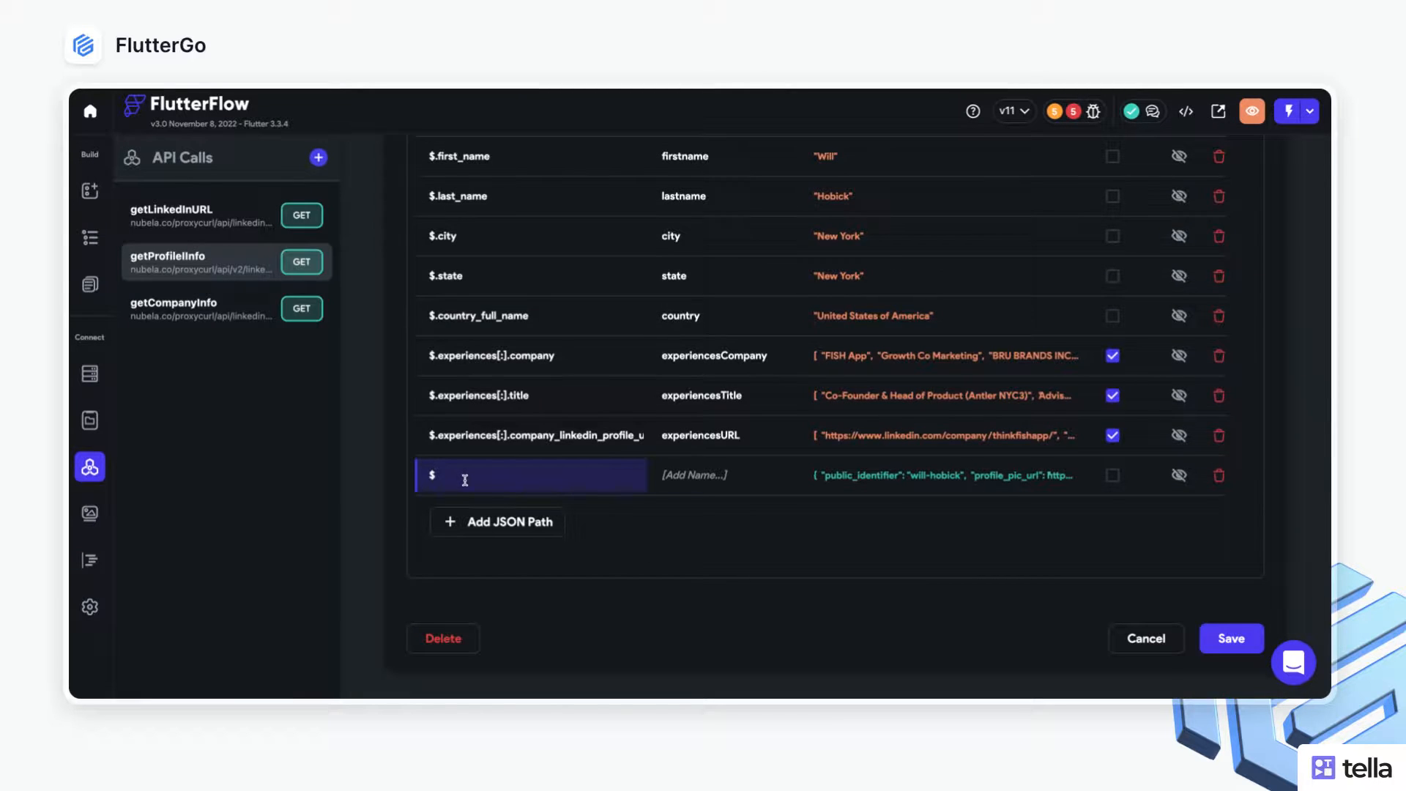
{"action": "type", "text": "occupat"}
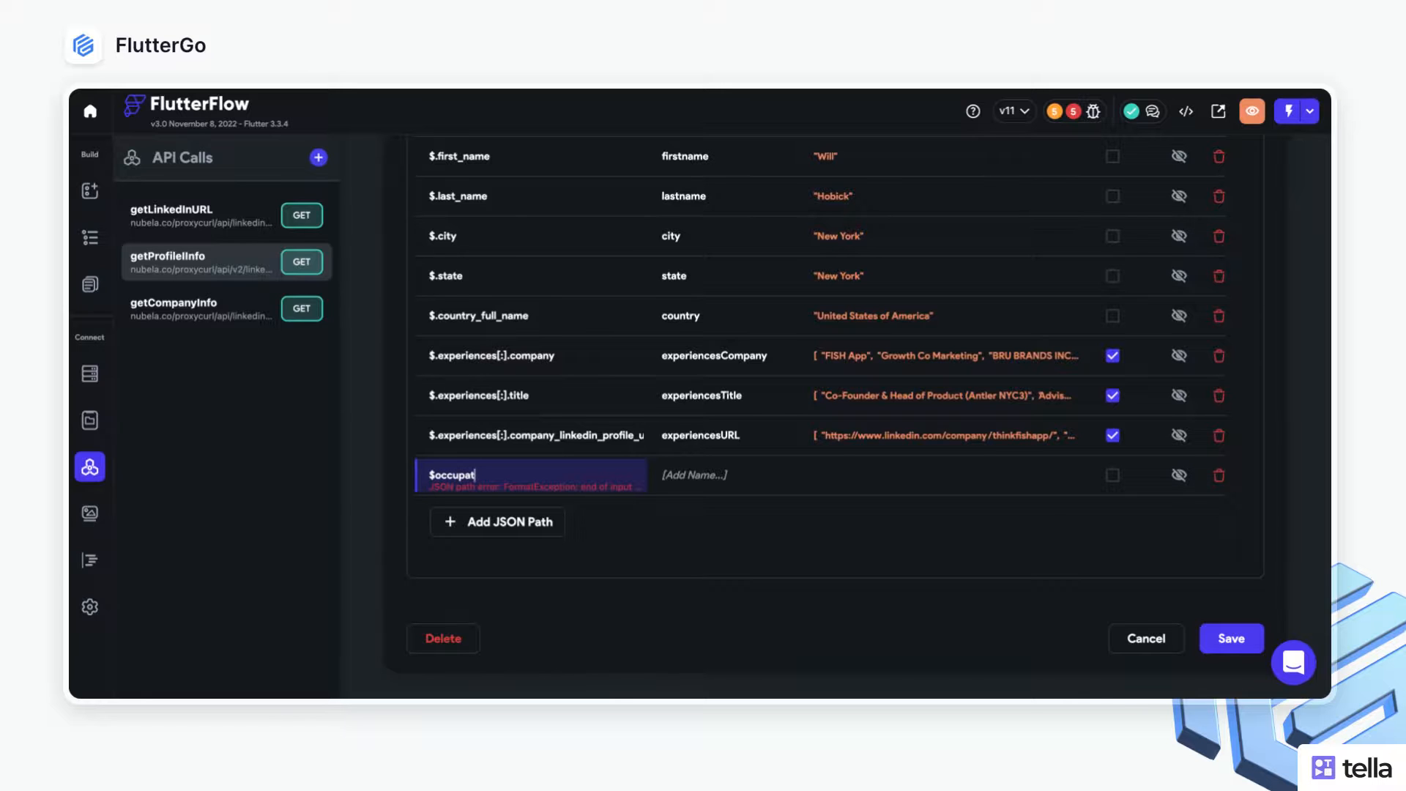
{"action": "type", "text": "ion"}
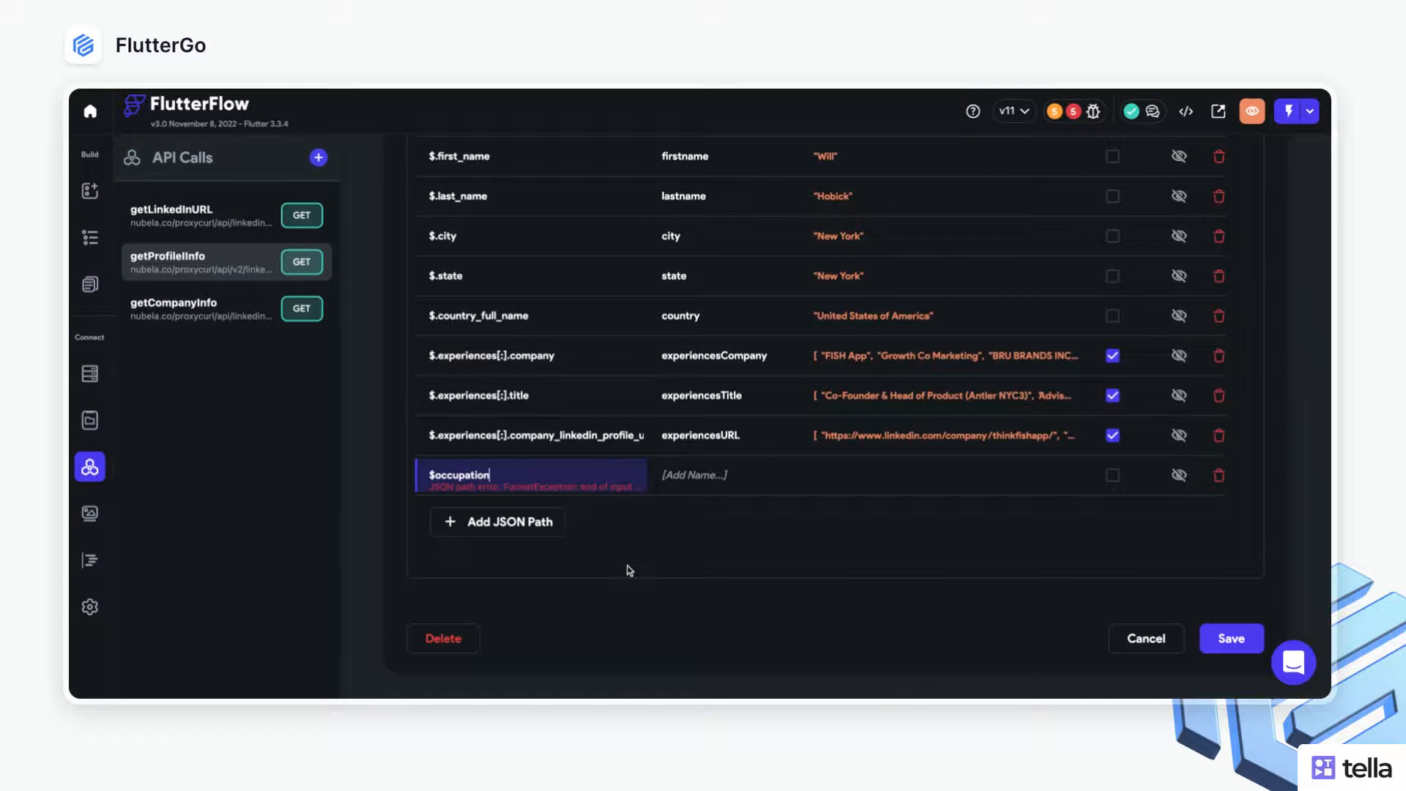
{"action": "left_click", "coordinate": [727, 475]}
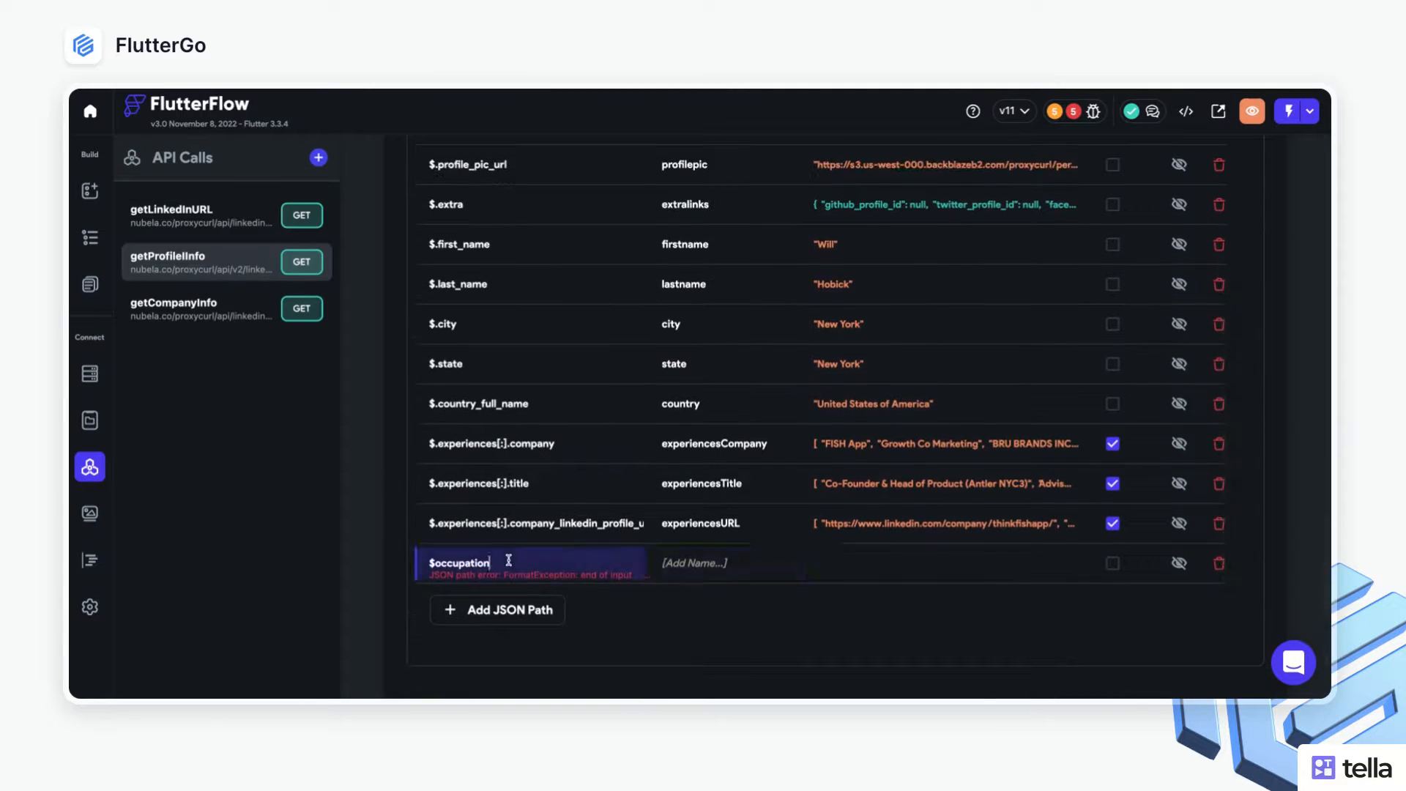
{"action": "scroll", "scroll_direction": "up", "scroll_amount": 3}
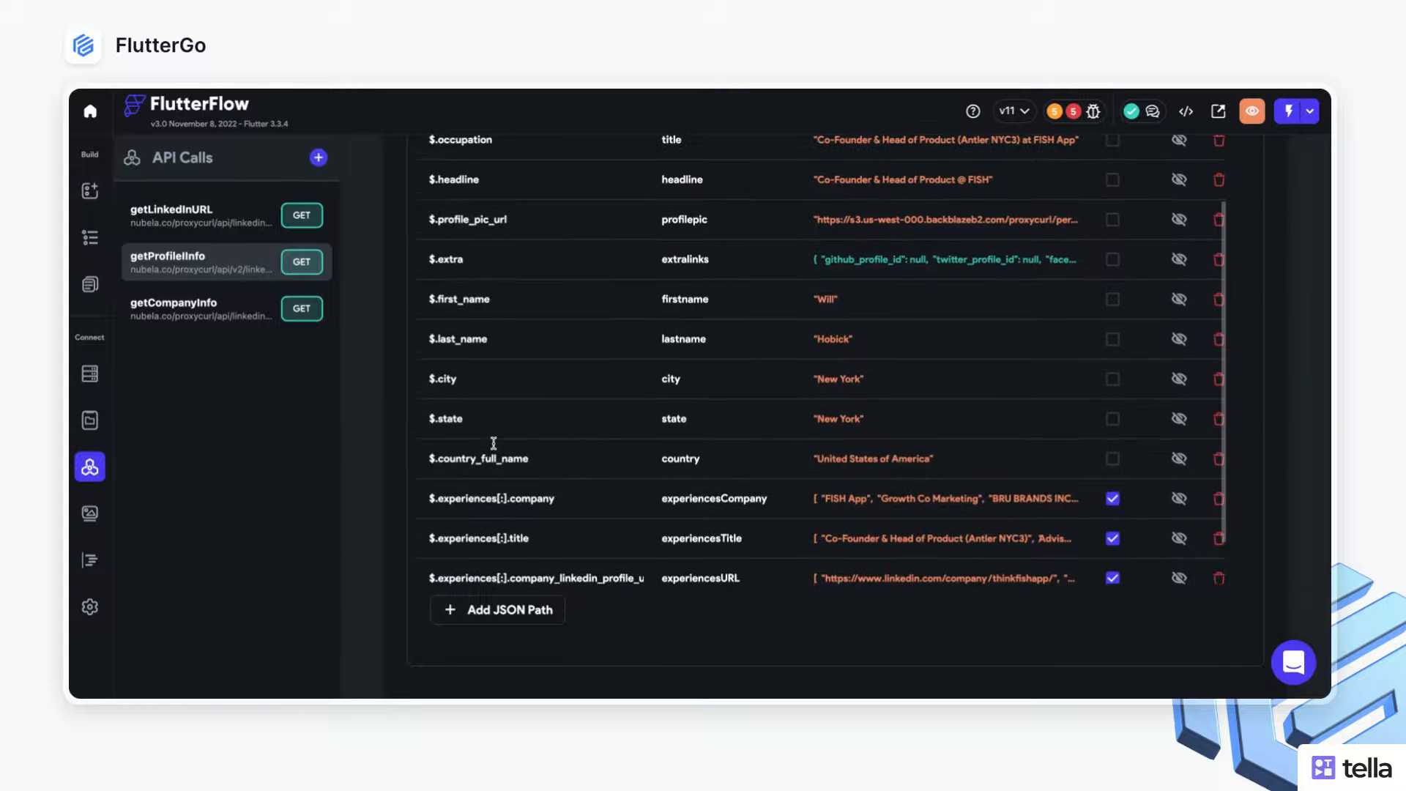
{"action": "left_click", "coordinate": [498, 609]}
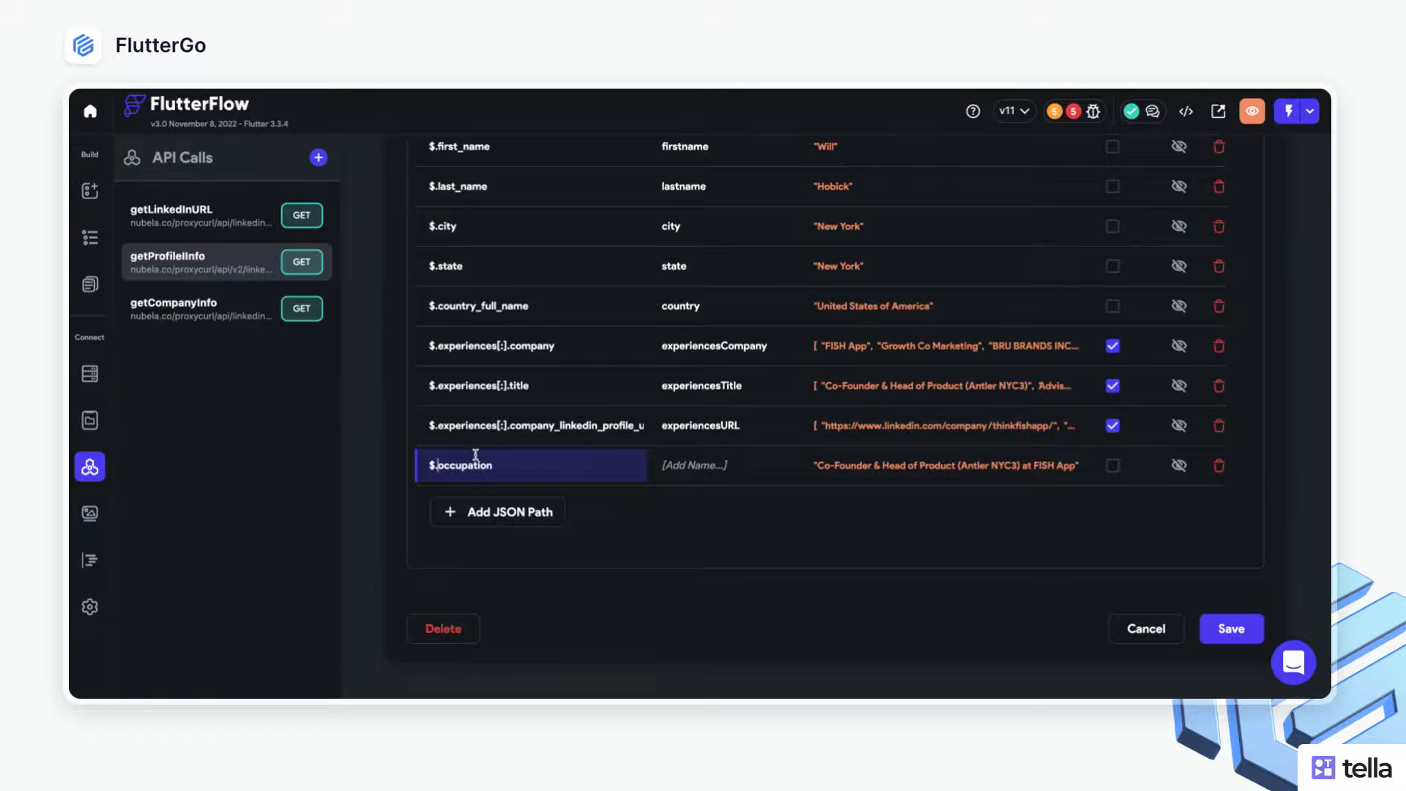
{"action": "mouse_move", "coordinate": [981, 466]}
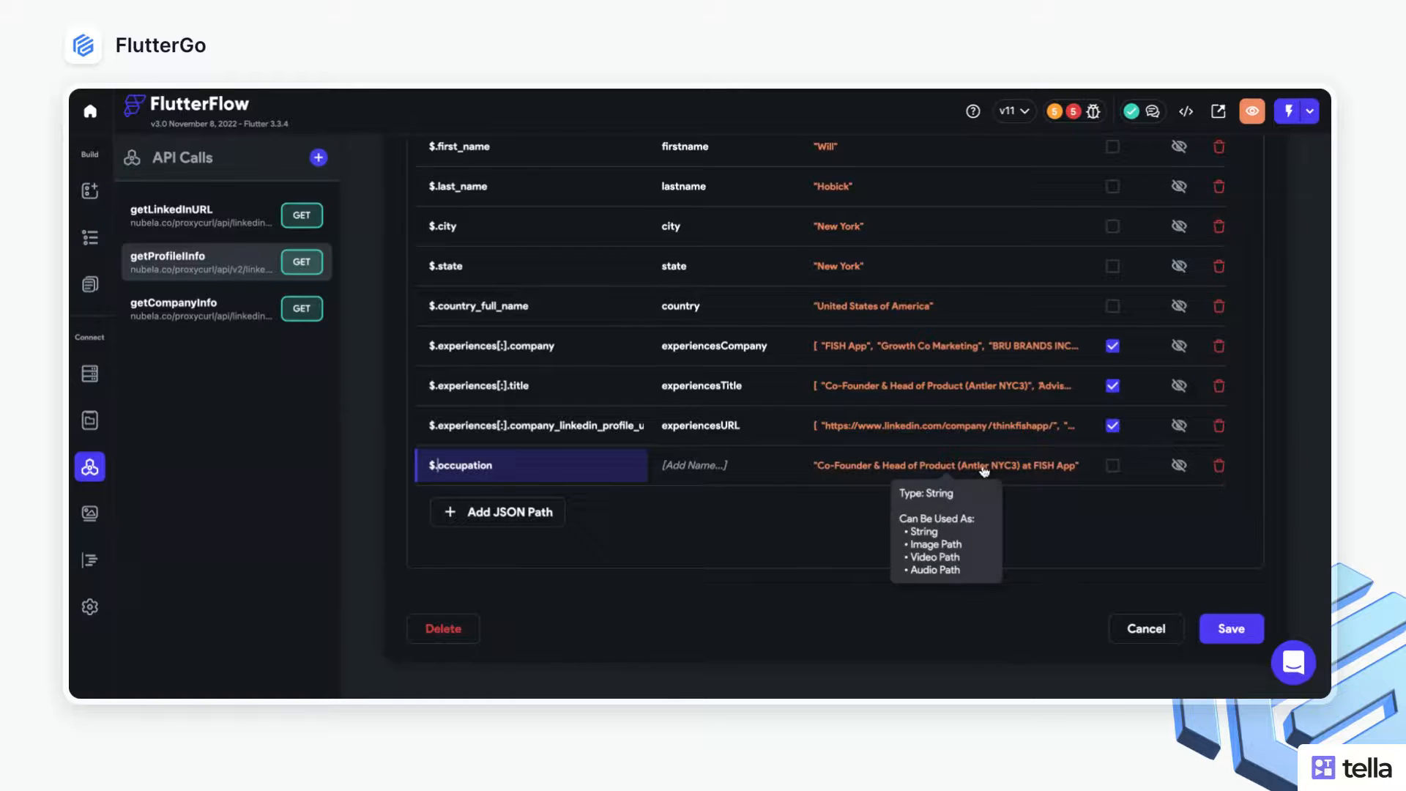
{"action": "left_click", "coordinate": [727, 464]}
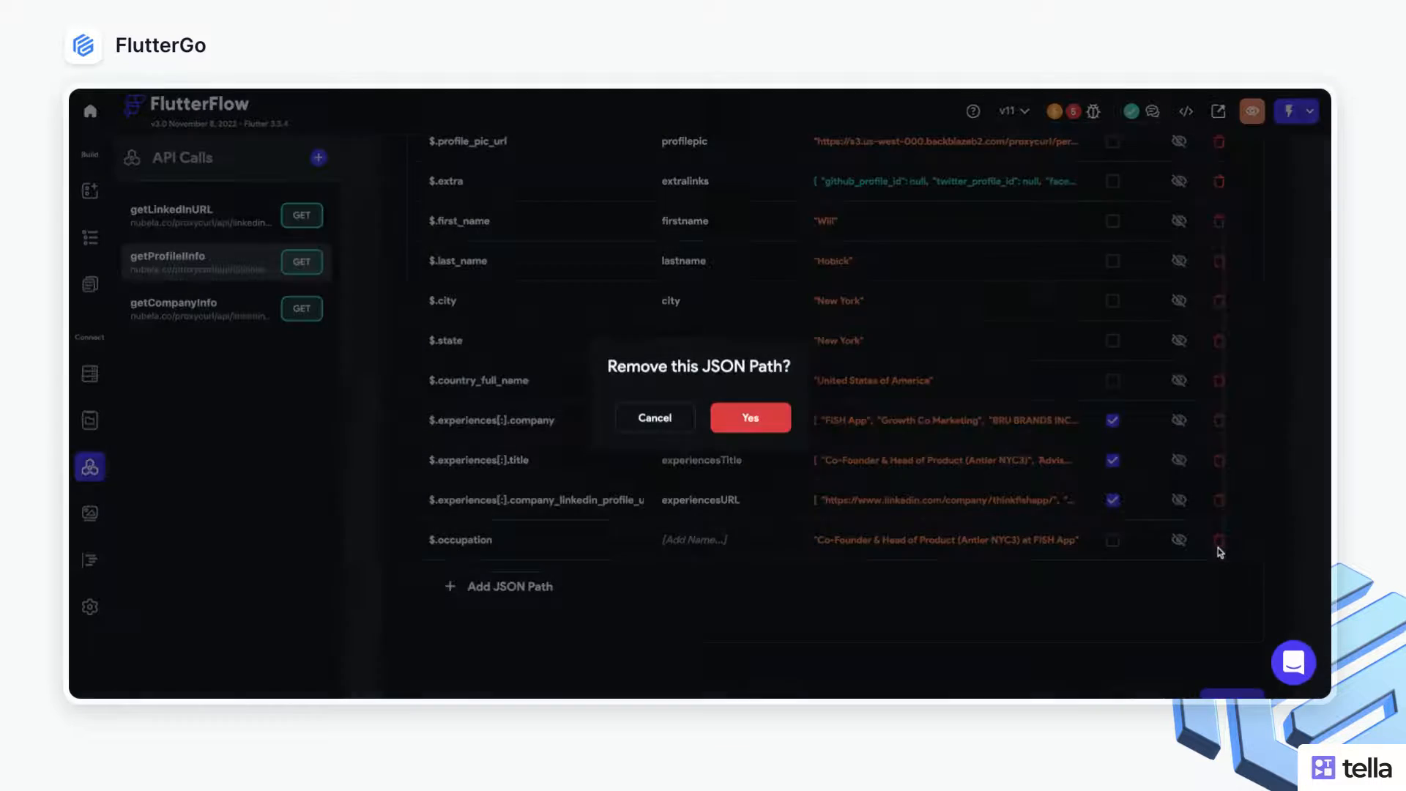
{"action": "left_click", "coordinate": [750, 418]}
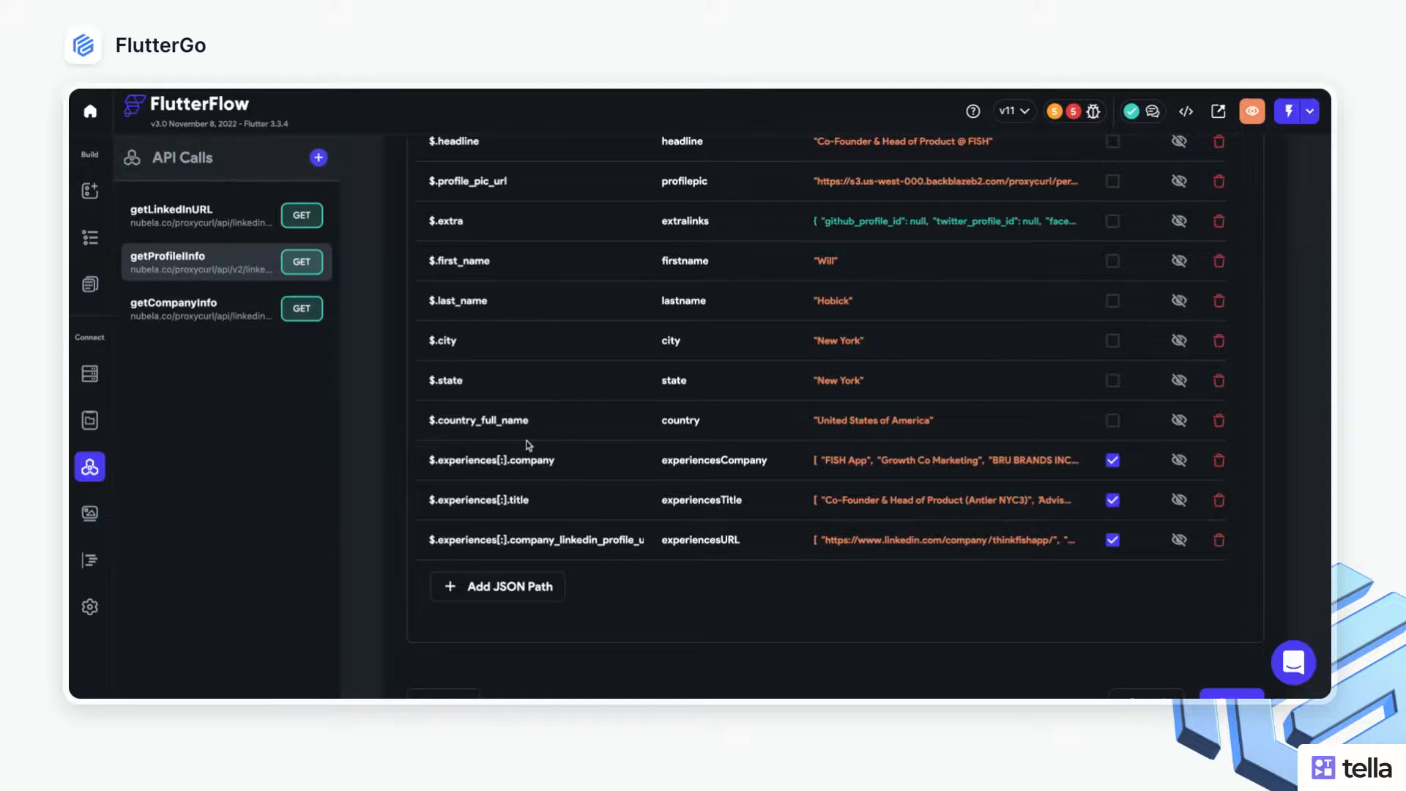
{"action": "mouse_move", "coordinate": [448, 486]}
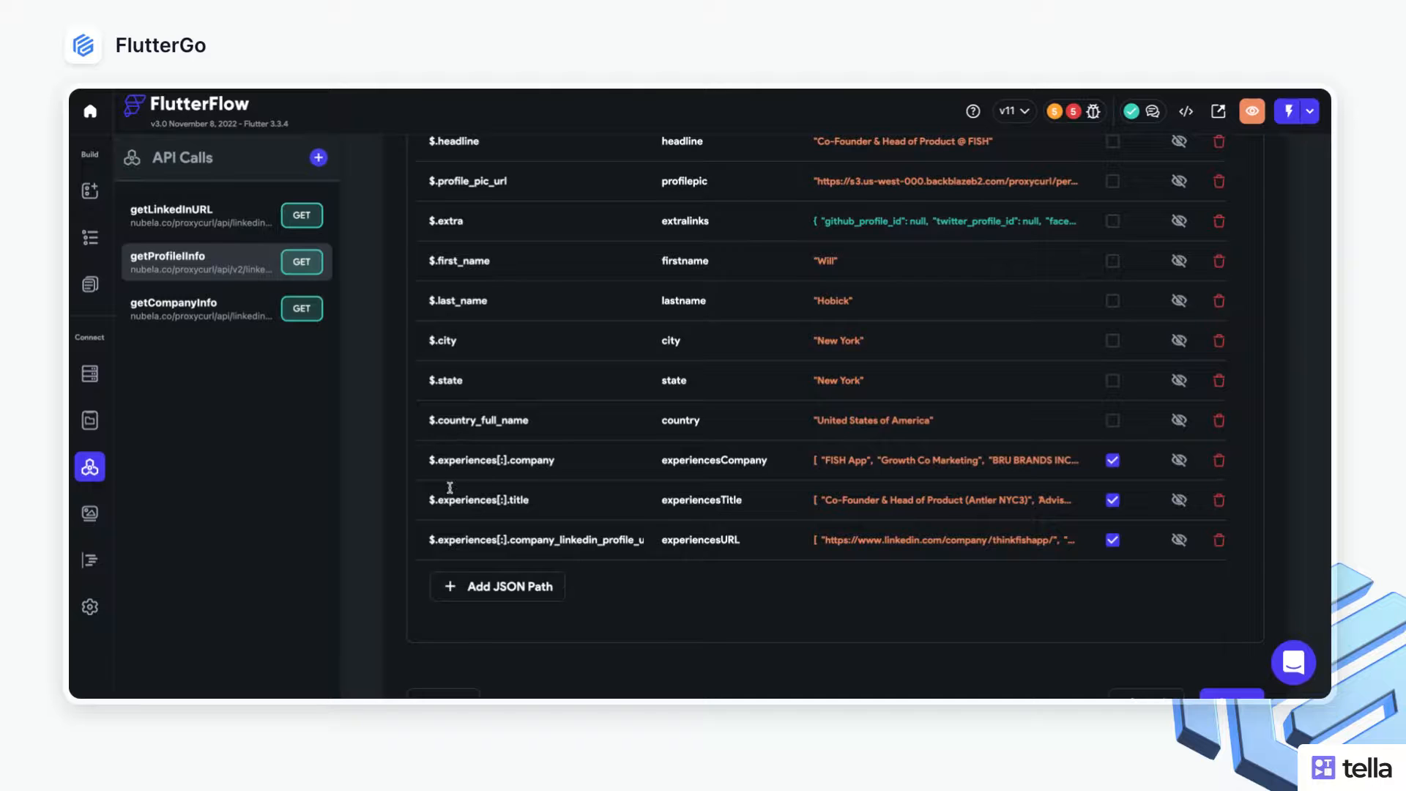
{"action": "scroll", "scroll_direction": "up", "scroll_amount": 3}
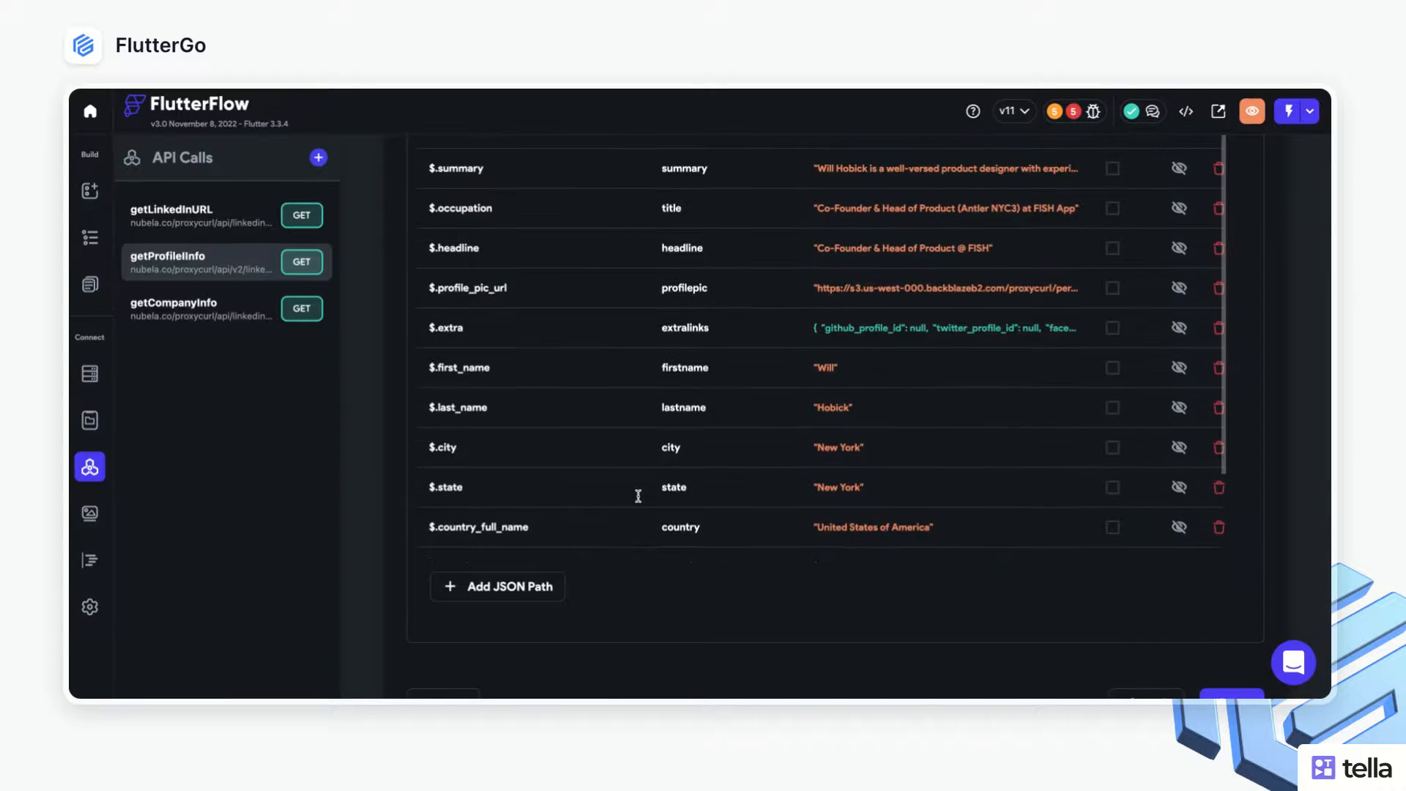
{"action": "scroll", "scroll_direction": "up", "scroll_amount": 3}
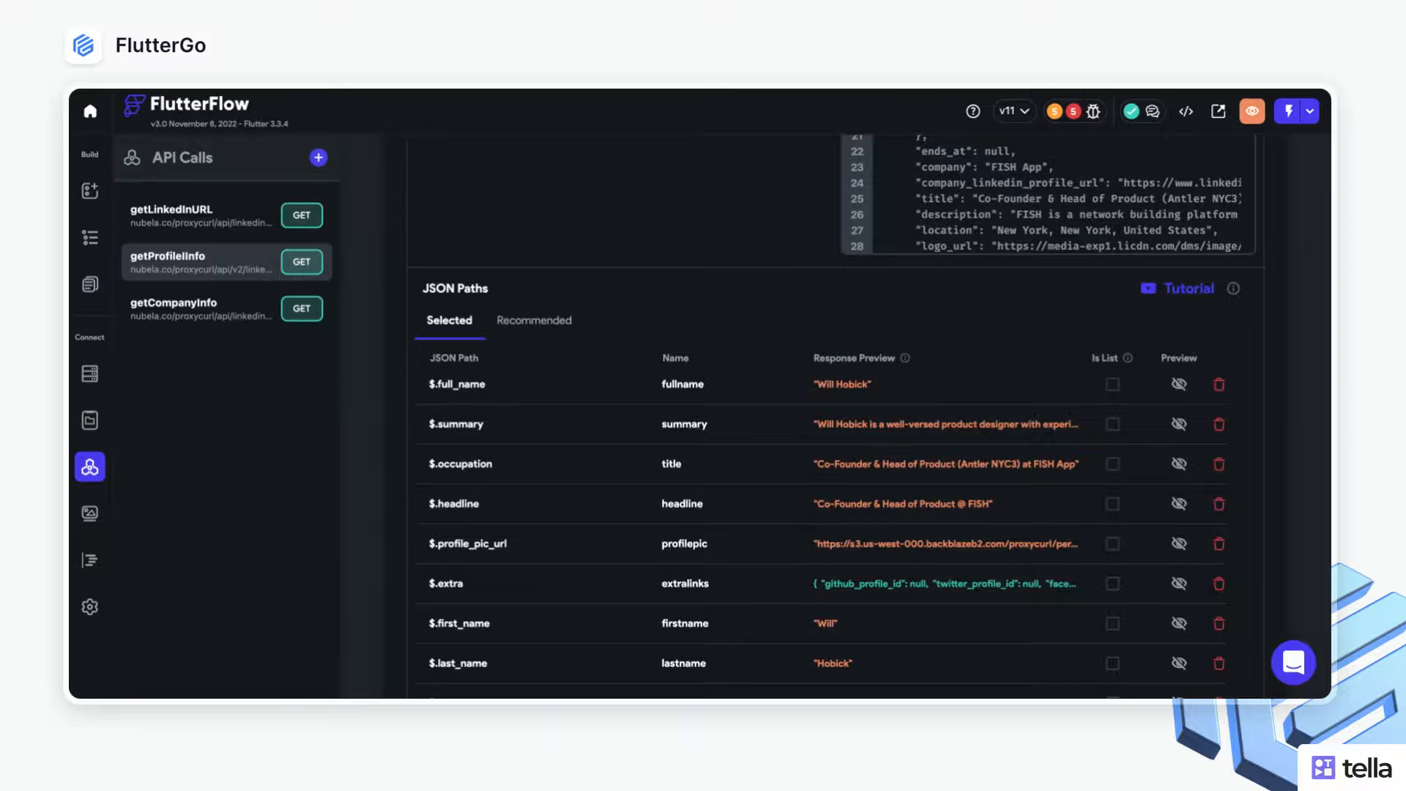
{"action": "left_click", "coordinate": [534, 321]}
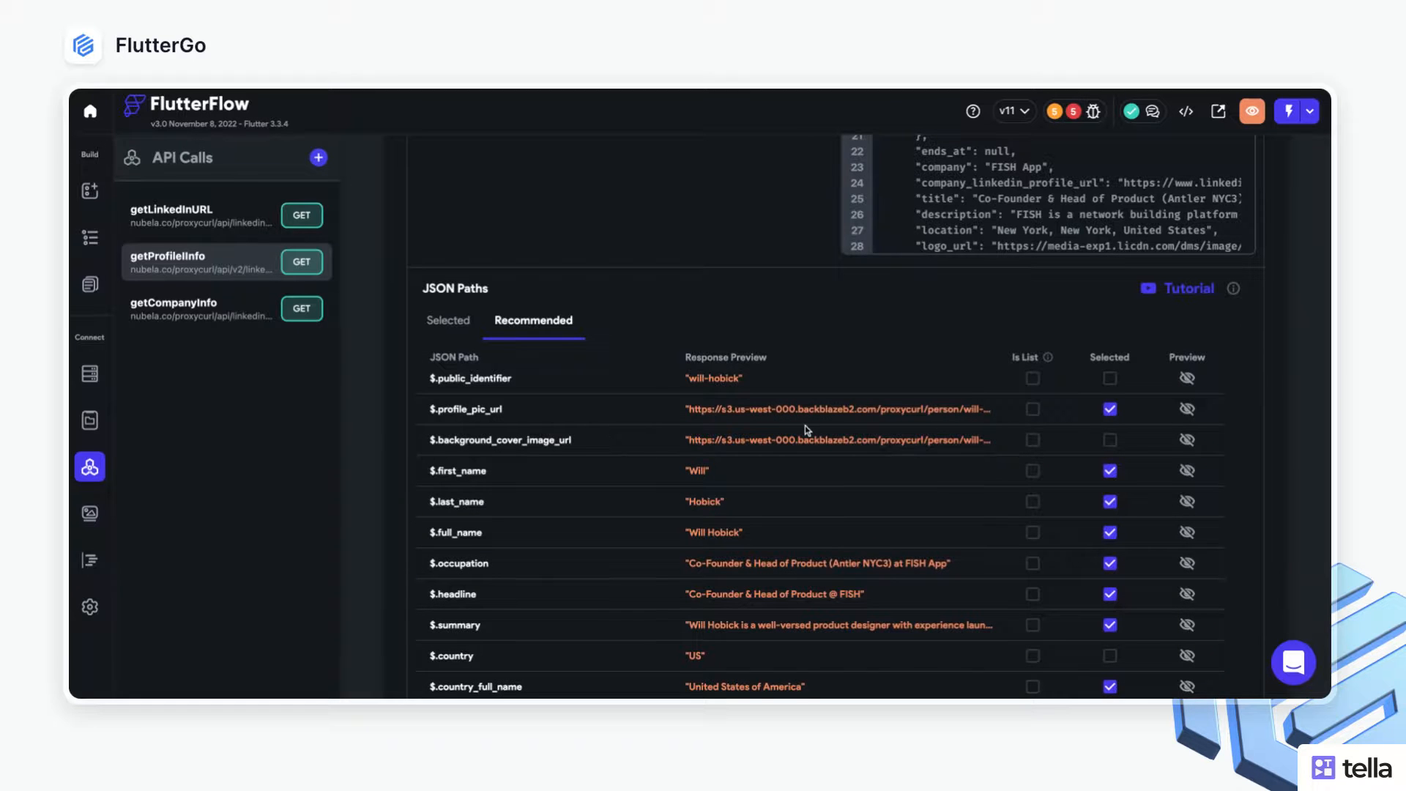
{"action": "scroll", "scroll_direction": "down", "scroll_amount": 3}
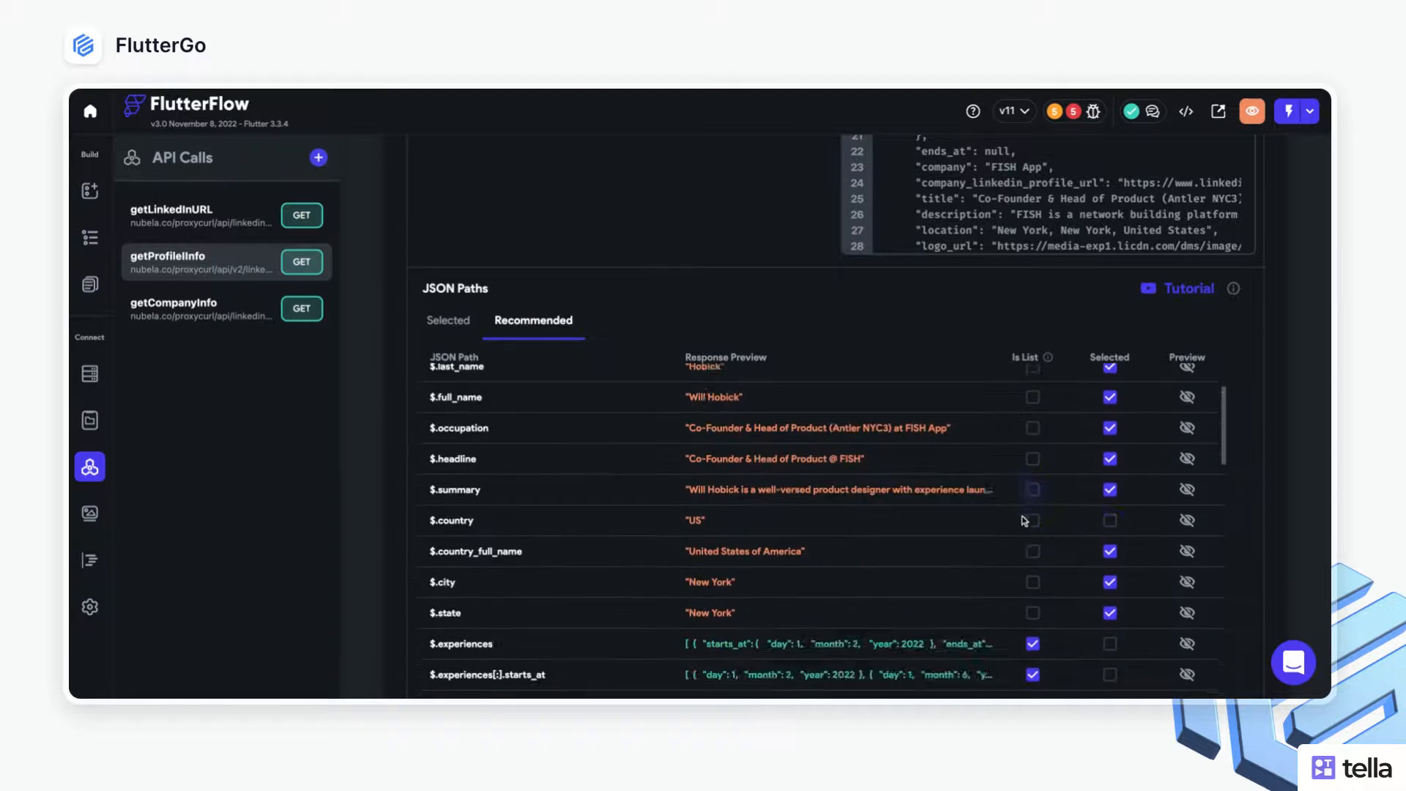
{"action": "scroll", "scroll_direction": "down", "scroll_amount": 3}
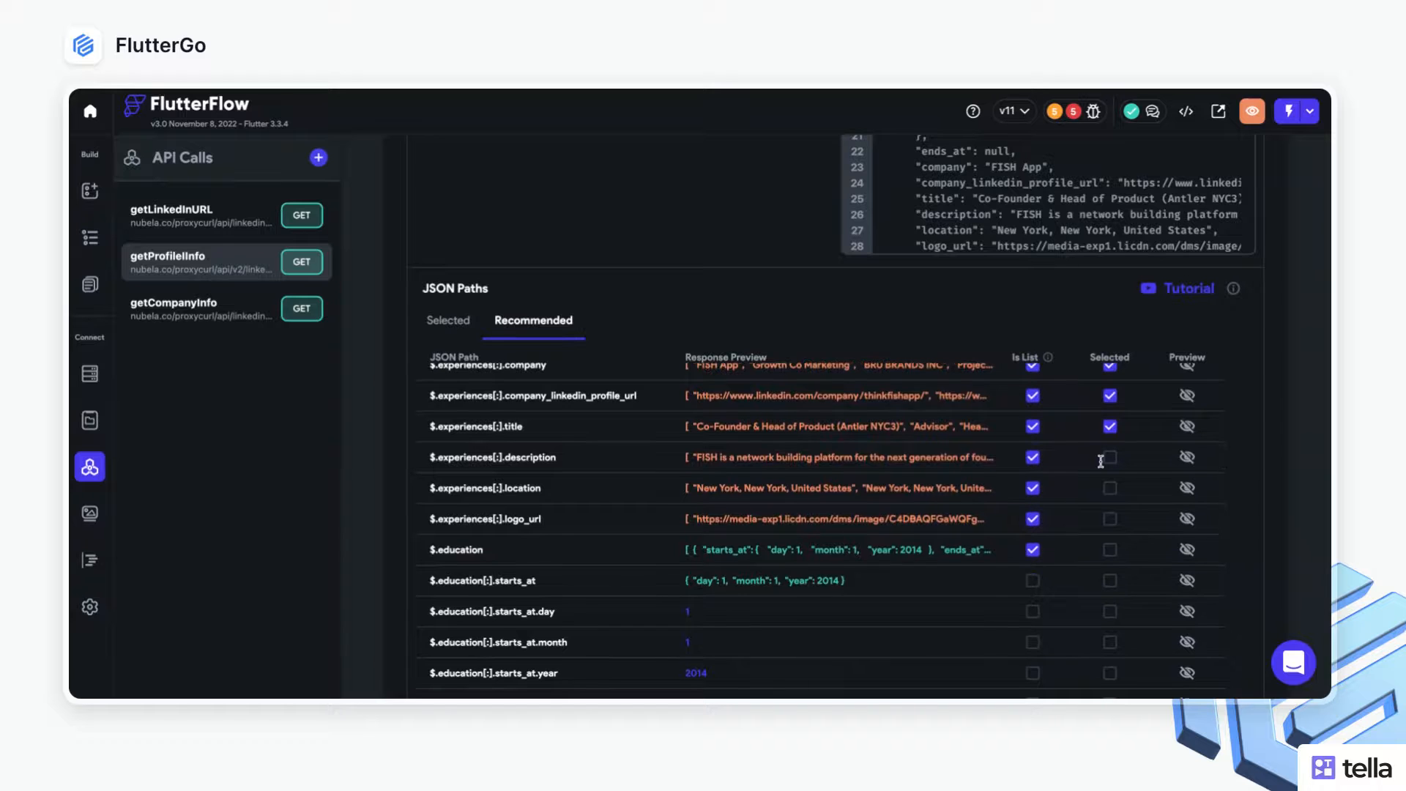
{"action": "scroll", "scroll_direction": "down", "scroll_amount": 3}
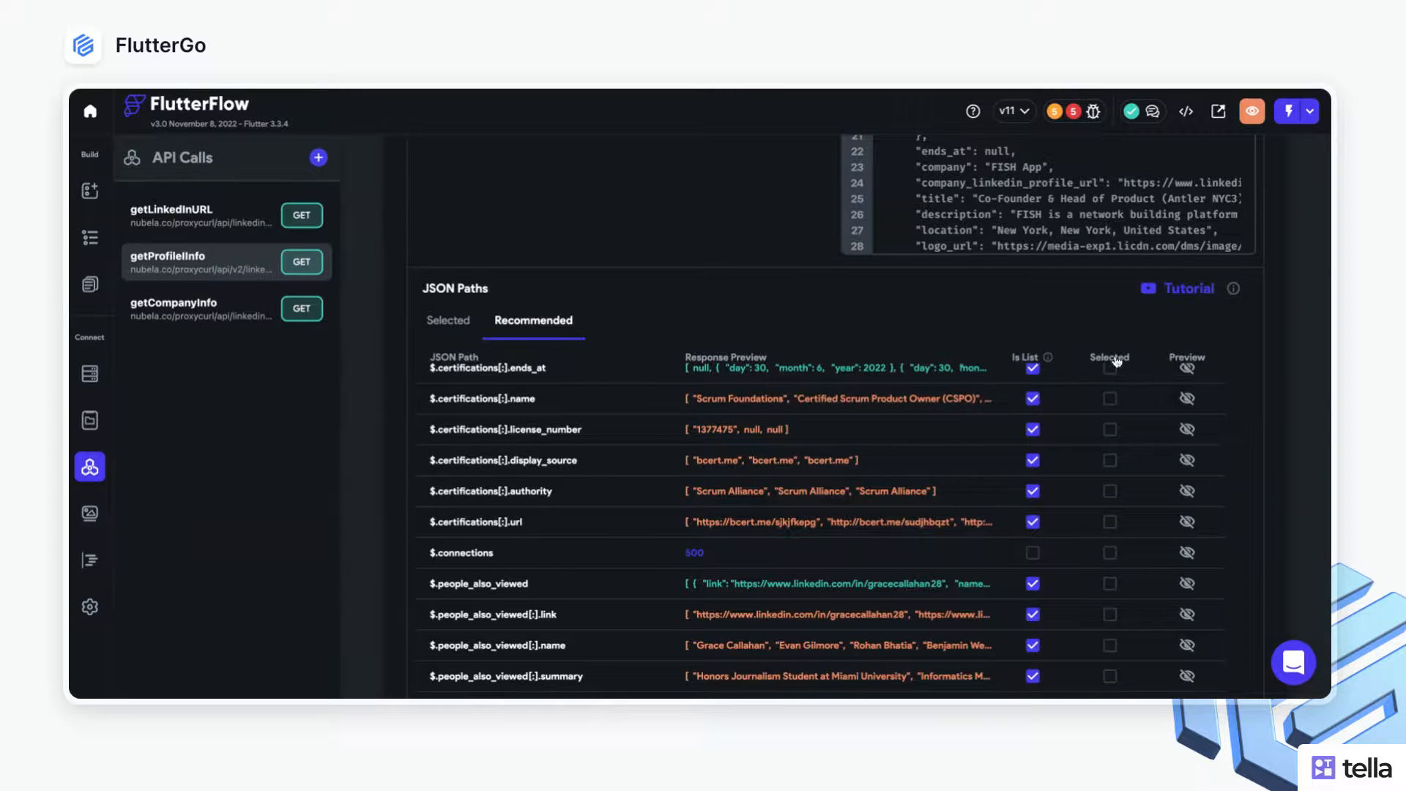
{"action": "left_click", "coordinate": [449, 321]}
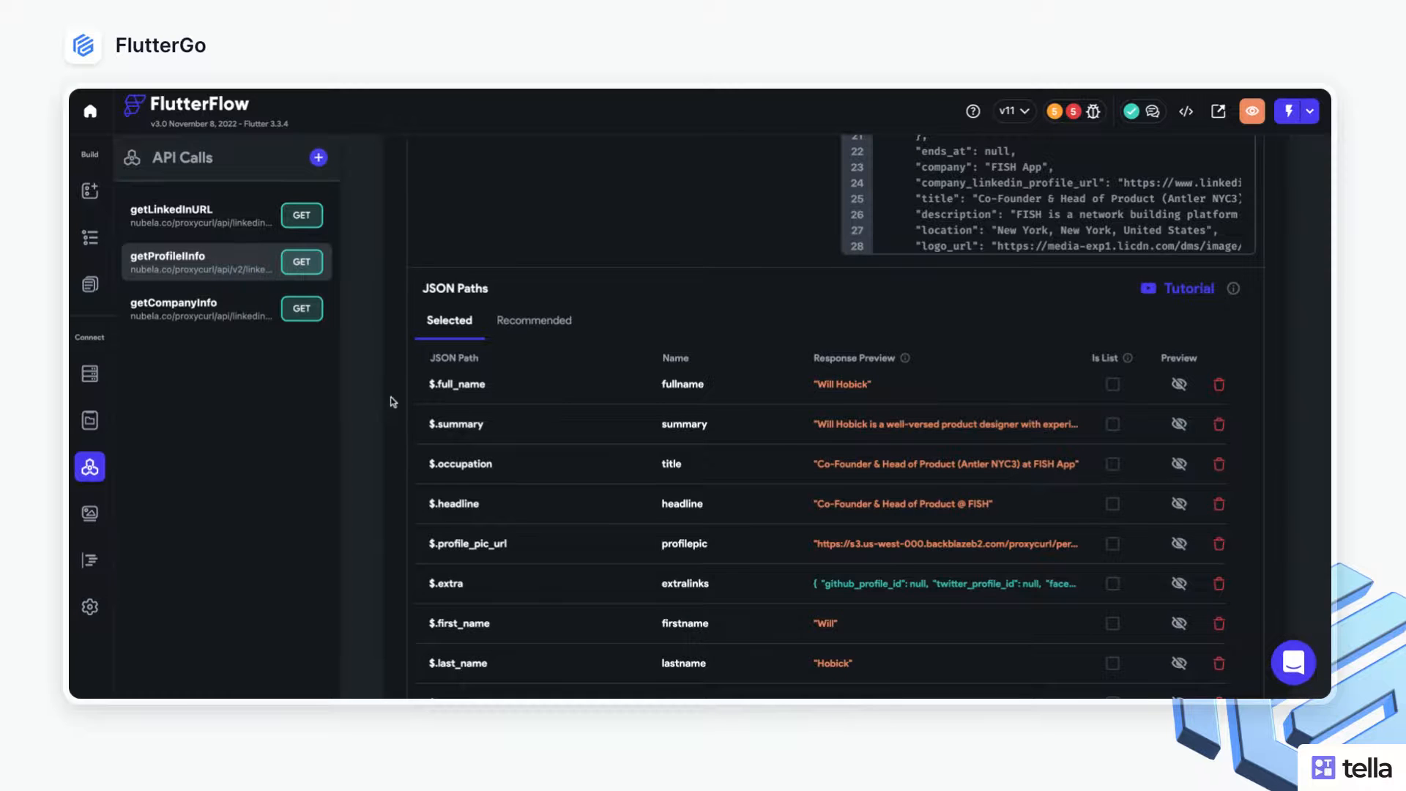
{"action": "scroll", "scroll_direction": "down", "scroll_amount": 3}
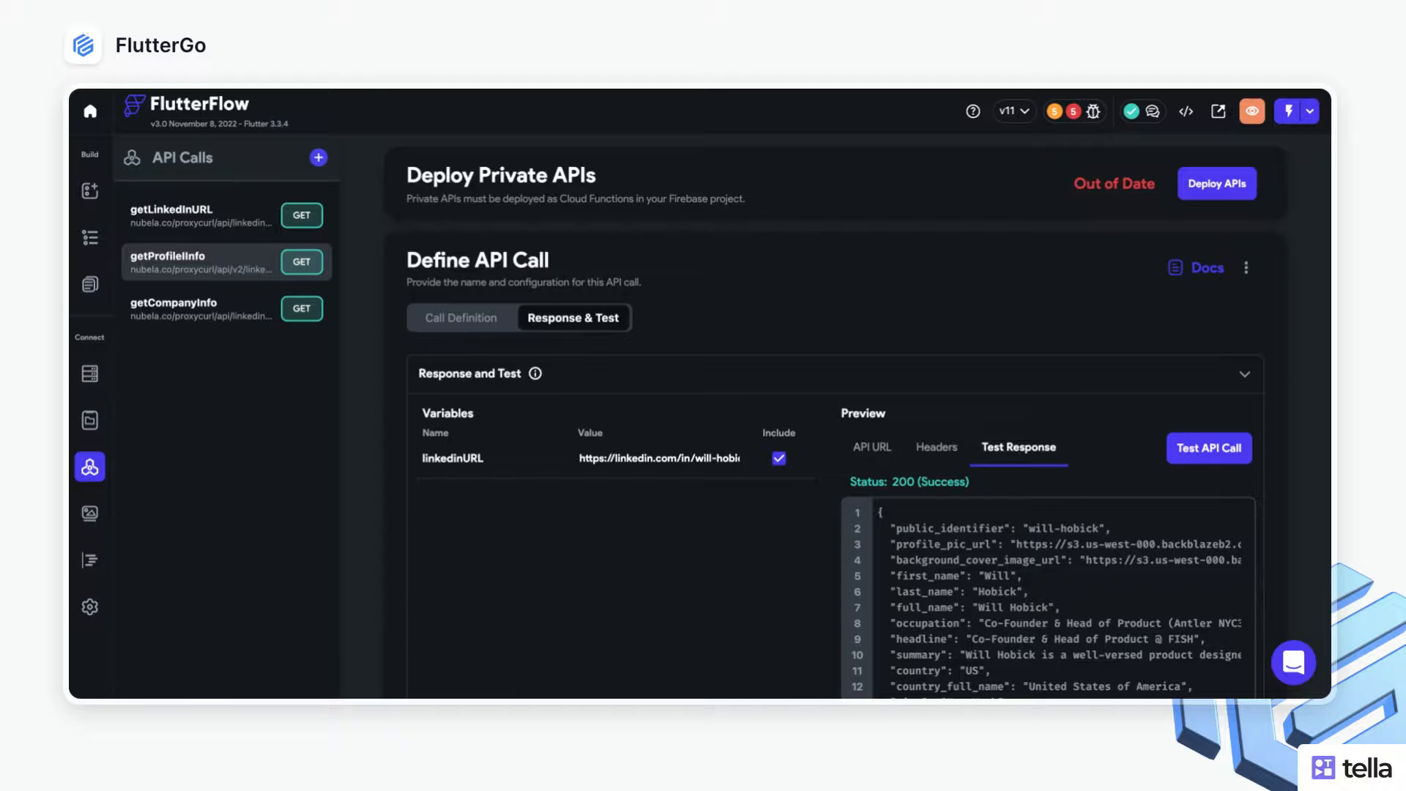
{"action": "mouse_move", "coordinate": [609, 137]}
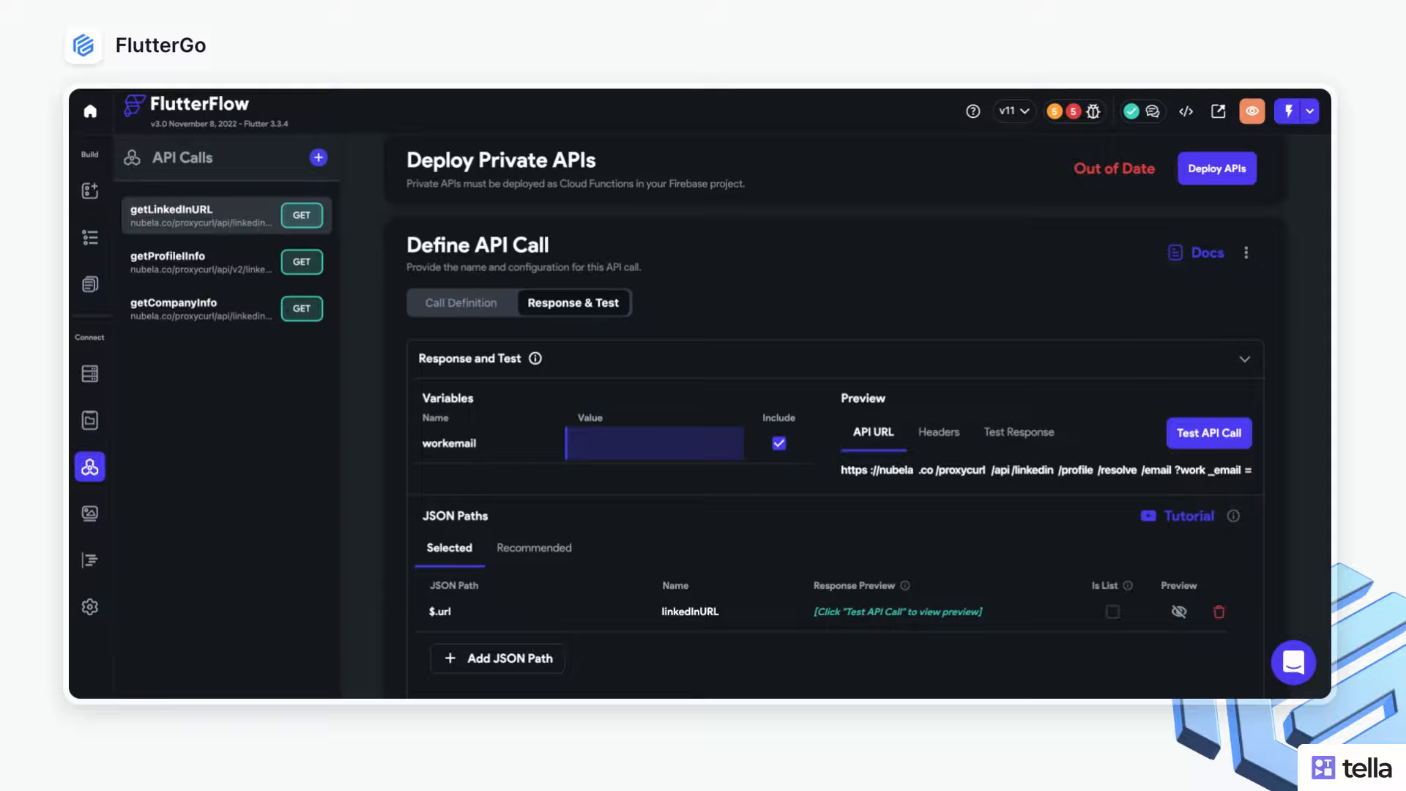
{"action": "mouse_move", "coordinate": [764, 295]}
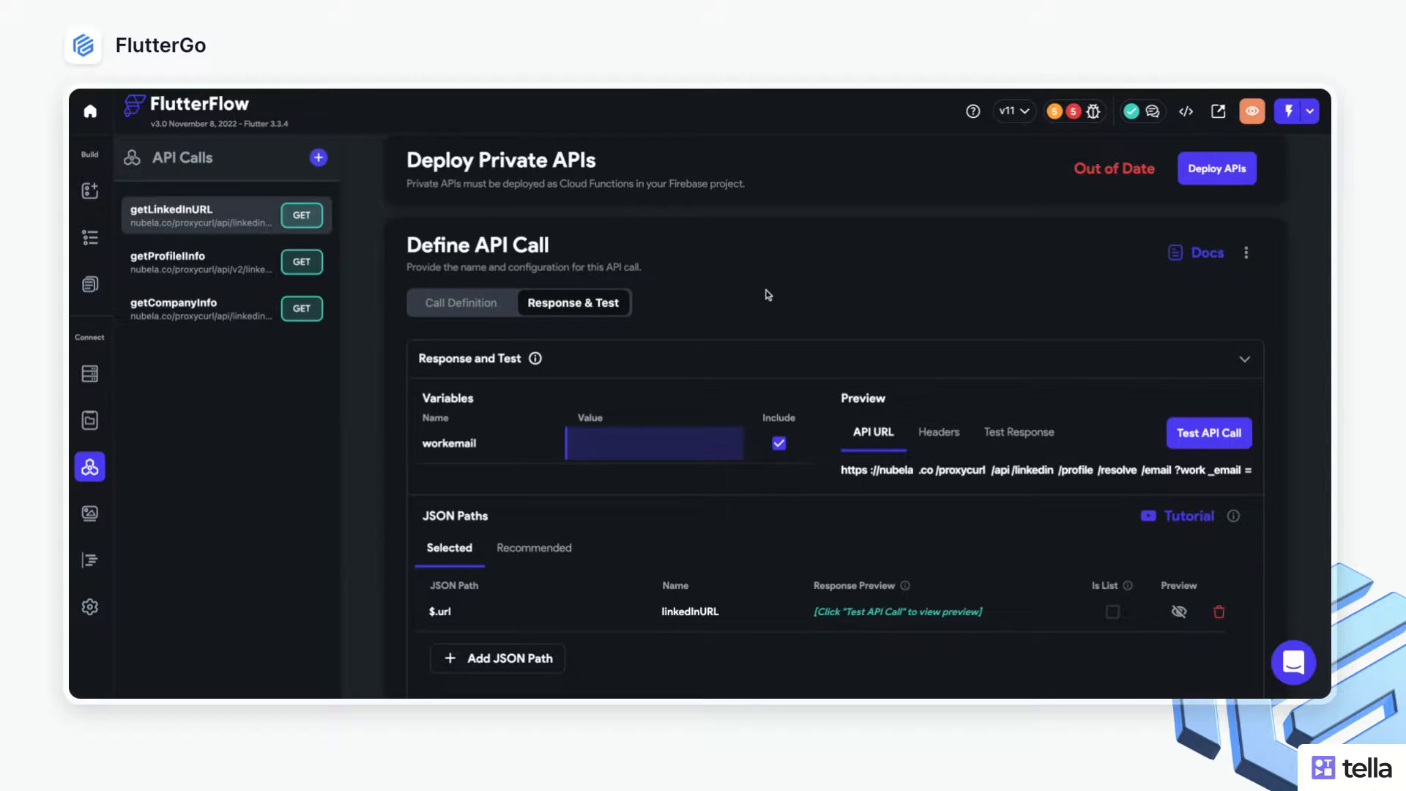
{"action": "mouse_move", "coordinate": [237, 228]}
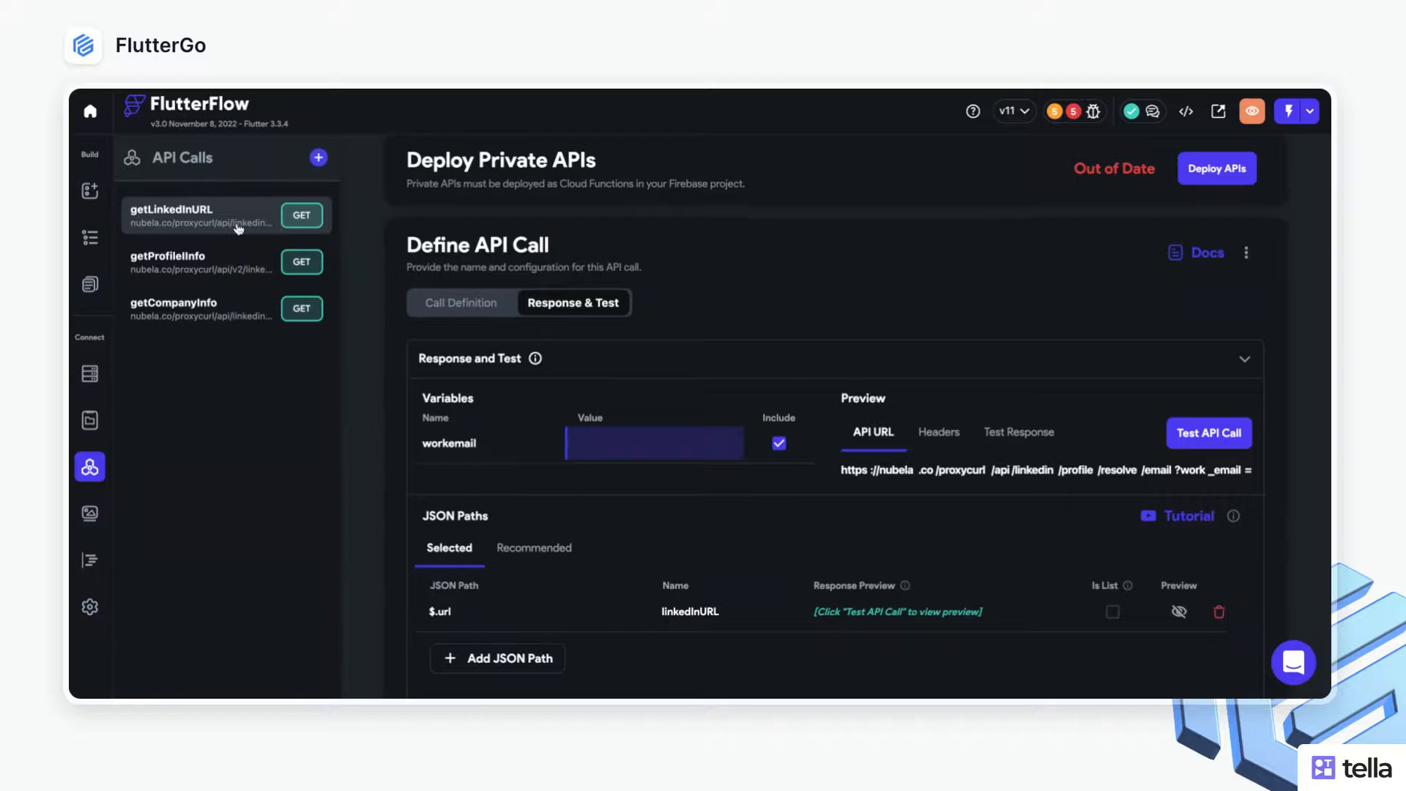
{"action": "mouse_move", "coordinate": [382, 221]}
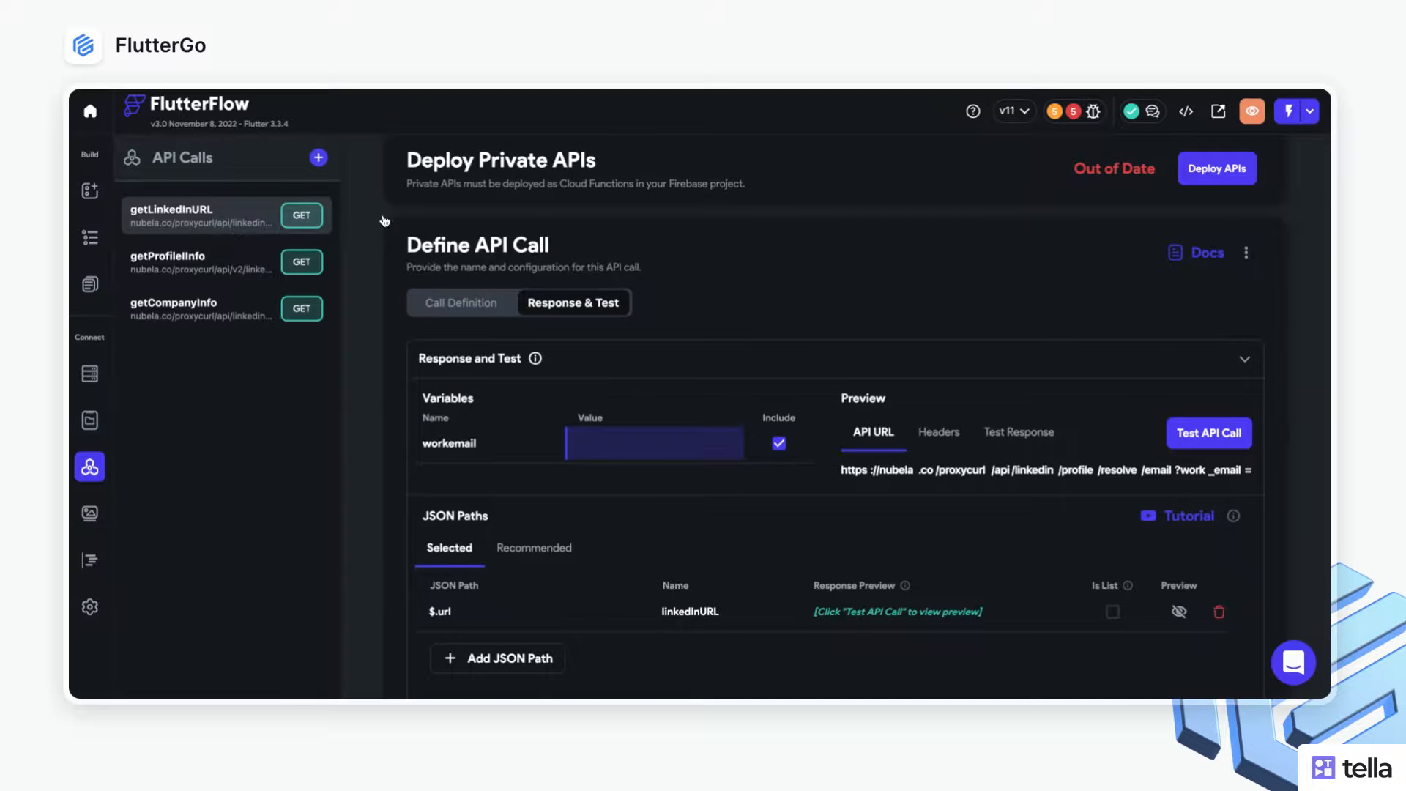
{"action": "mouse_move", "coordinate": [516, 431]}
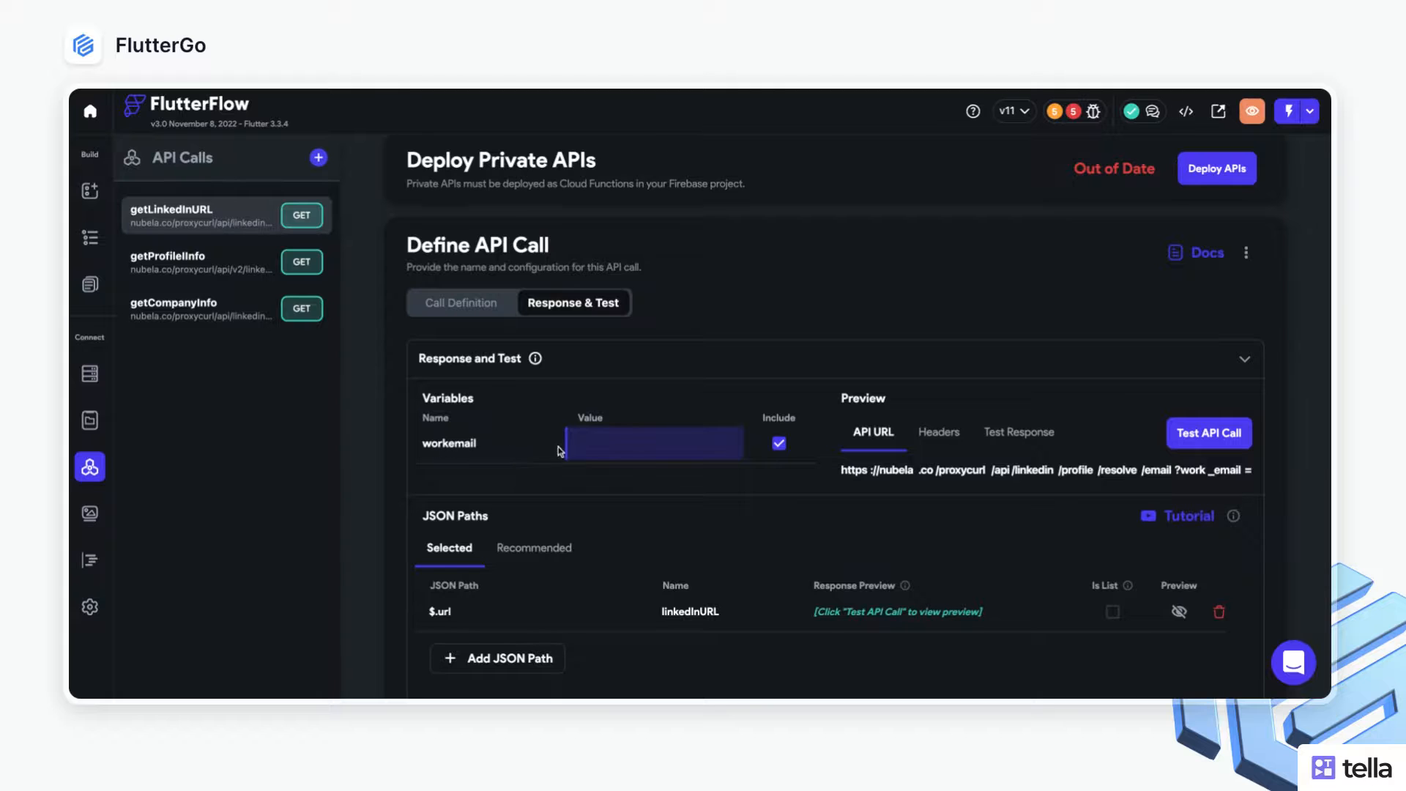
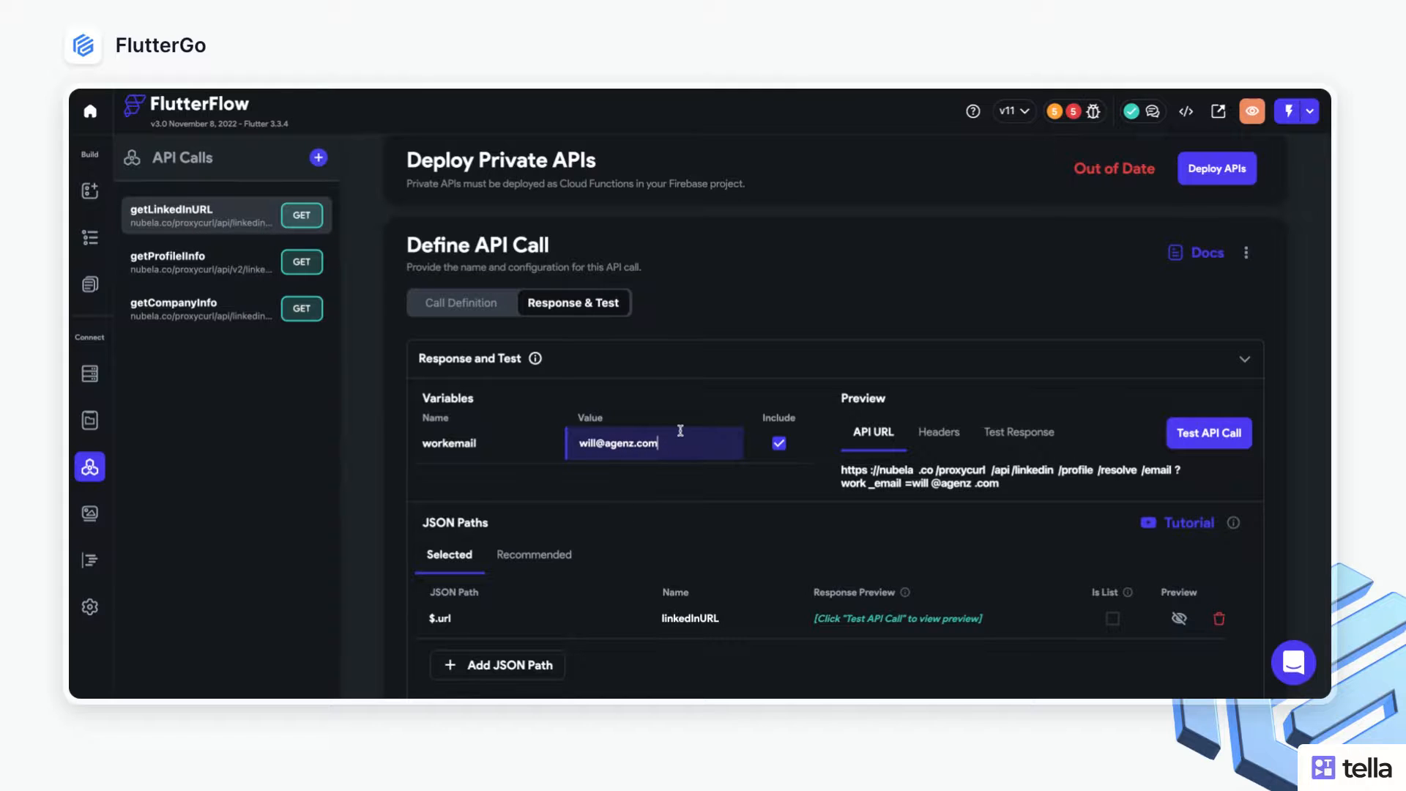
{"action": "left_click", "coordinate": [1208, 432]}
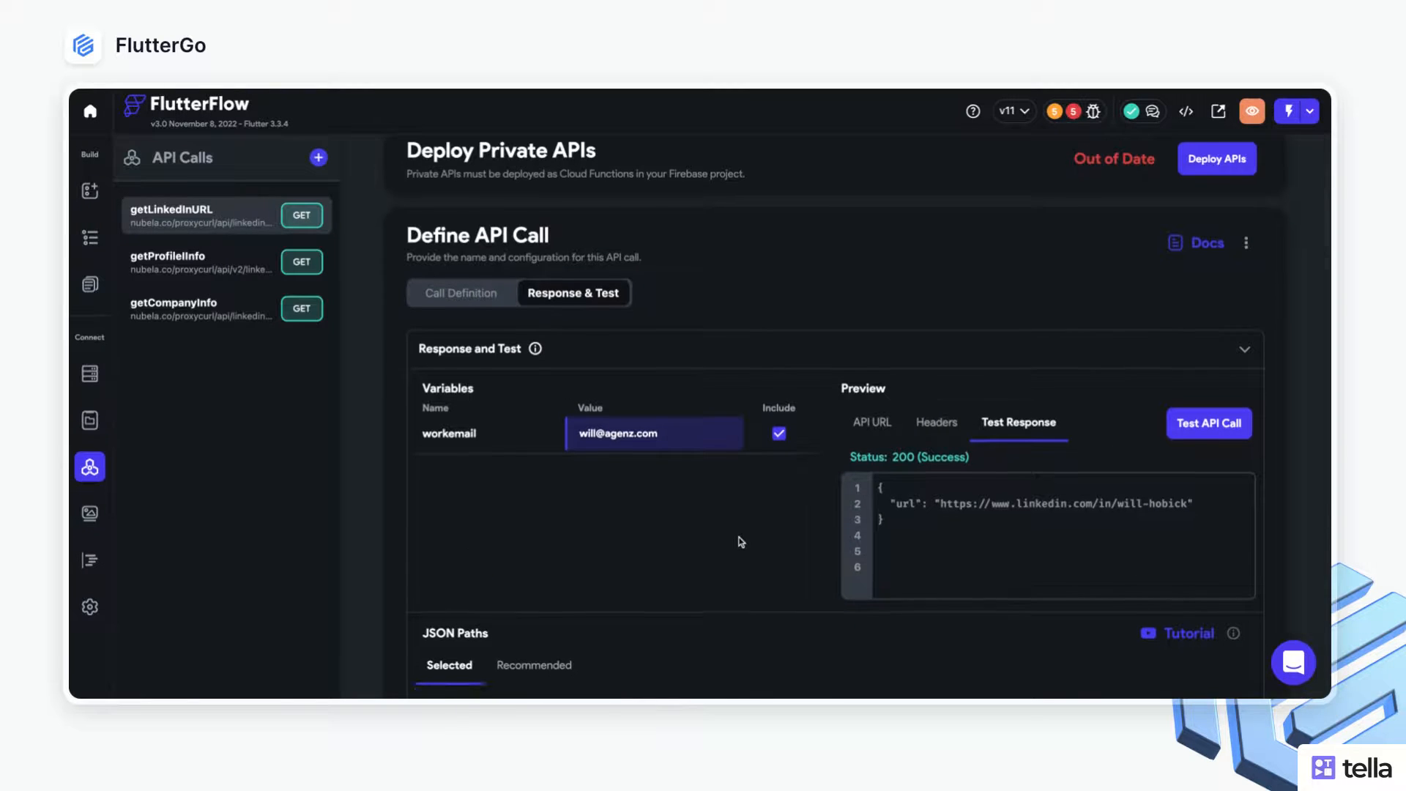
{"action": "scroll", "scroll_direction": "down", "scroll_amount": 3}
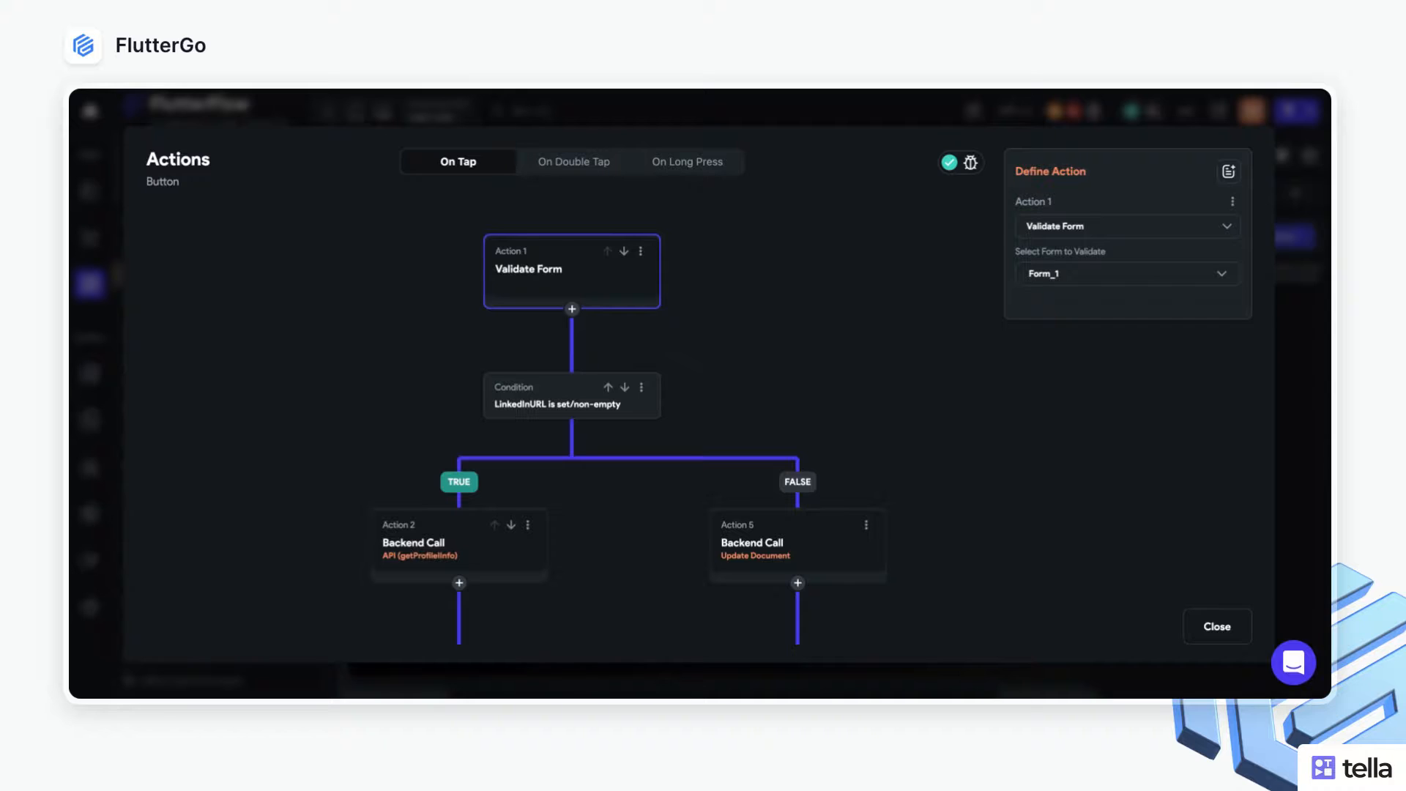
{"action": "mouse_move", "coordinate": [161, 183]}
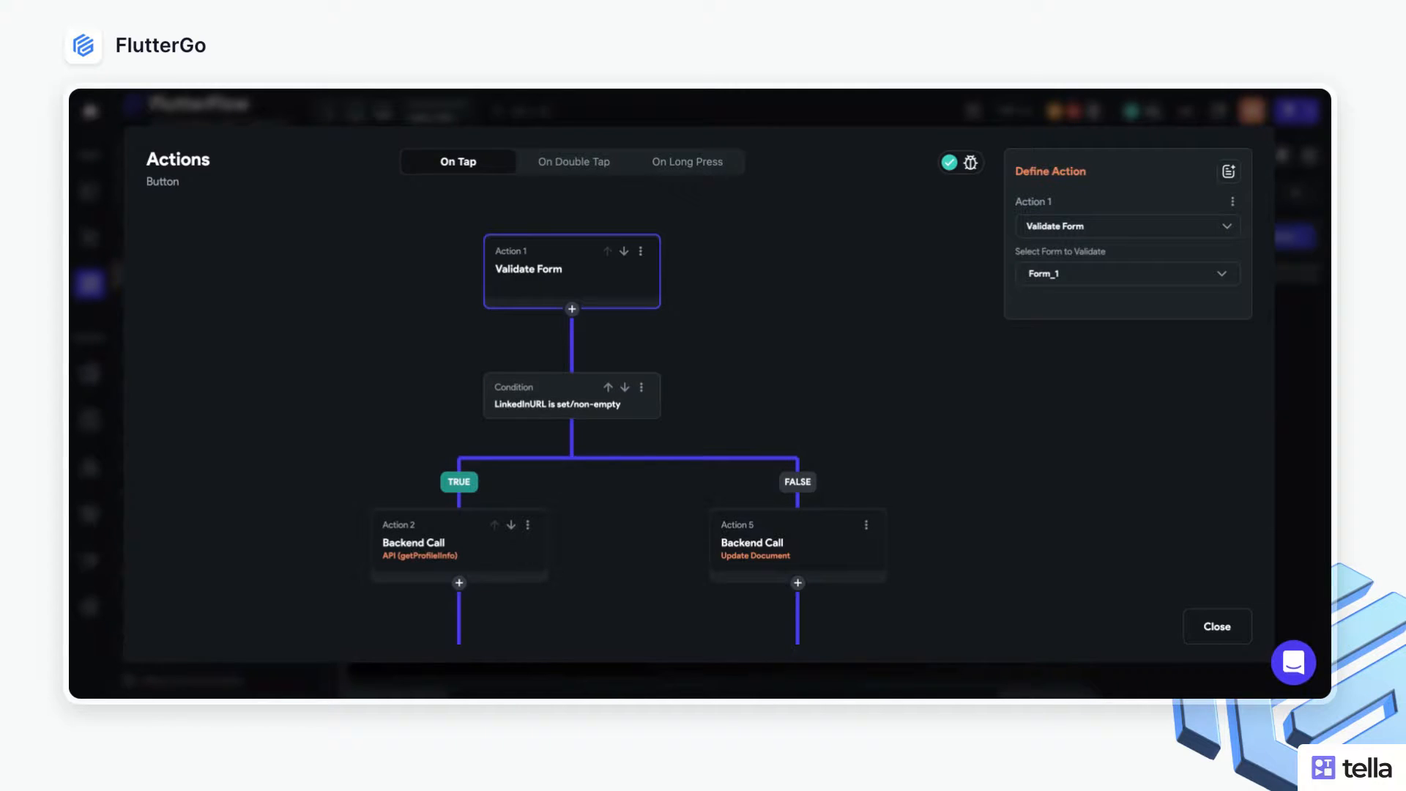
{"action": "mouse_move", "coordinate": [303, 205]}
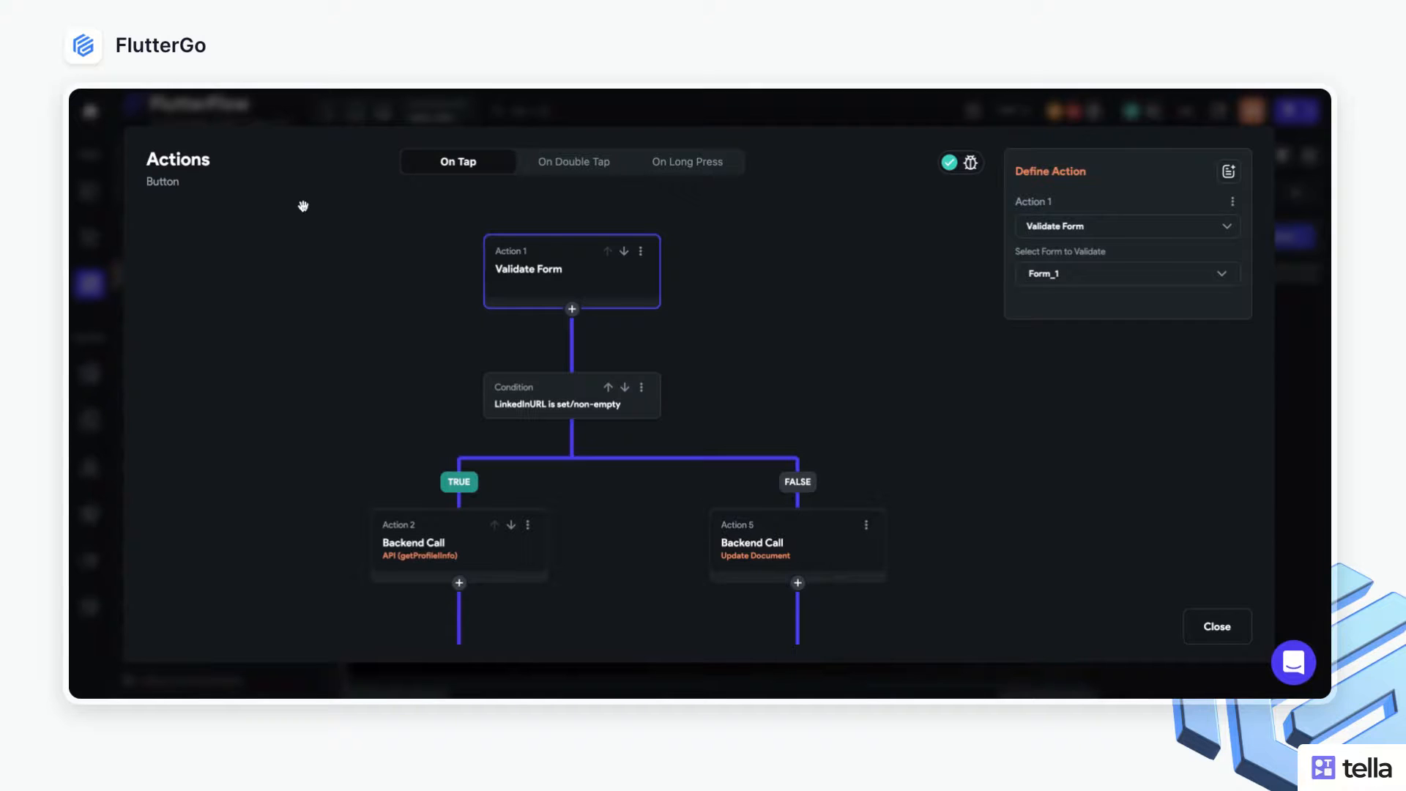
{"action": "mouse_move", "coordinate": [570, 266]}
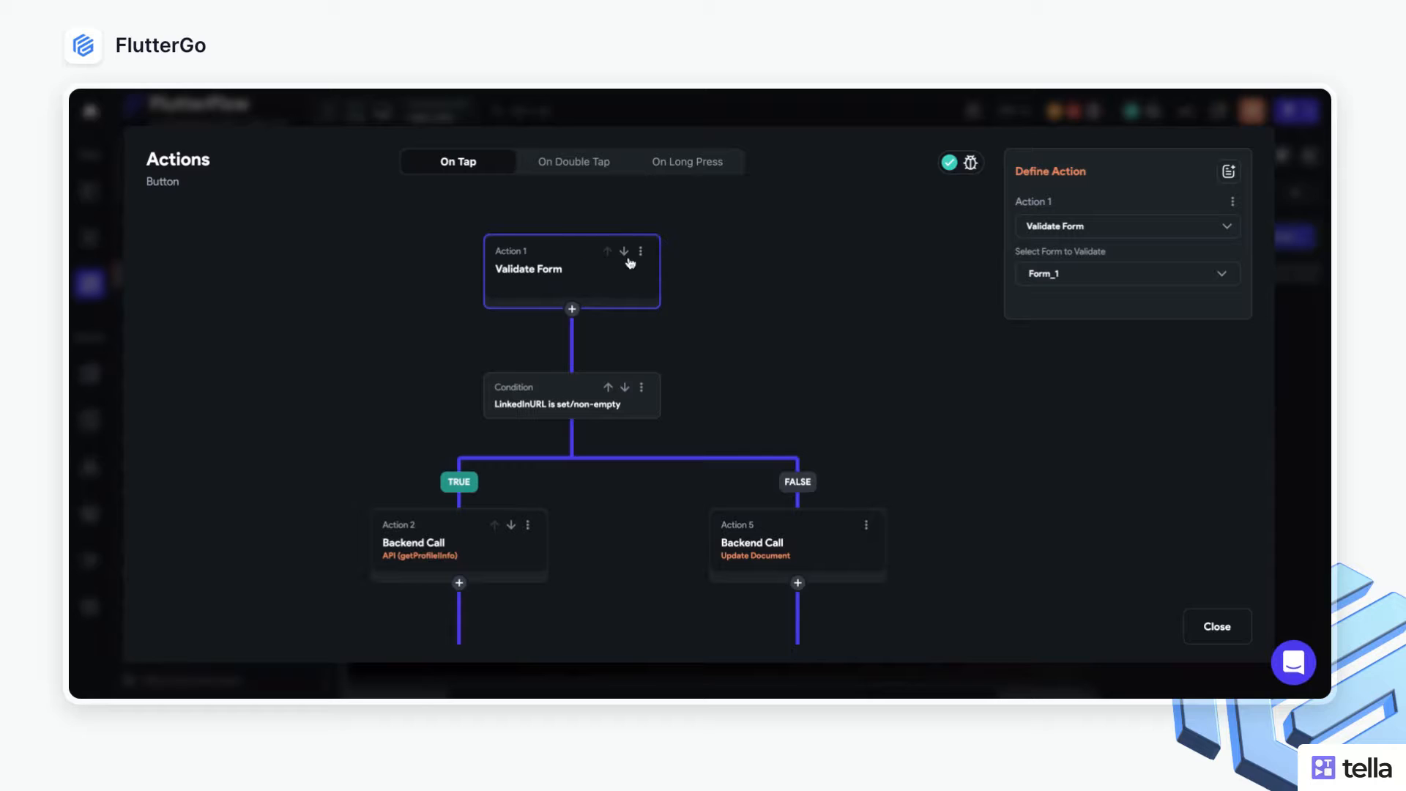
Inspect the linkedInURL non-empty condition and the getProfileInfo backend call outputting profileScrape.
{"action": "scroll", "scroll_direction": "down", "scroll_amount": 3}
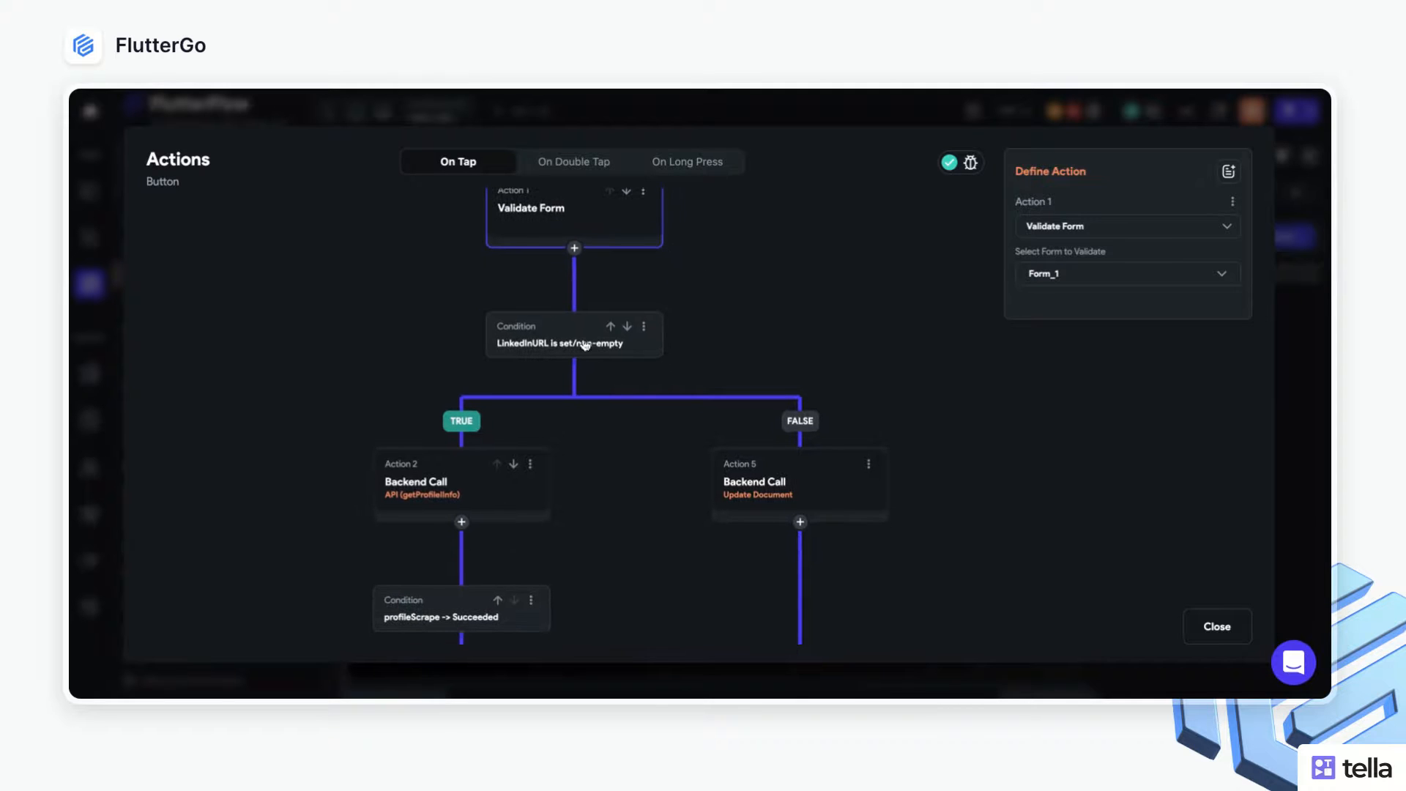
{"action": "left_click", "coordinate": [574, 334]}
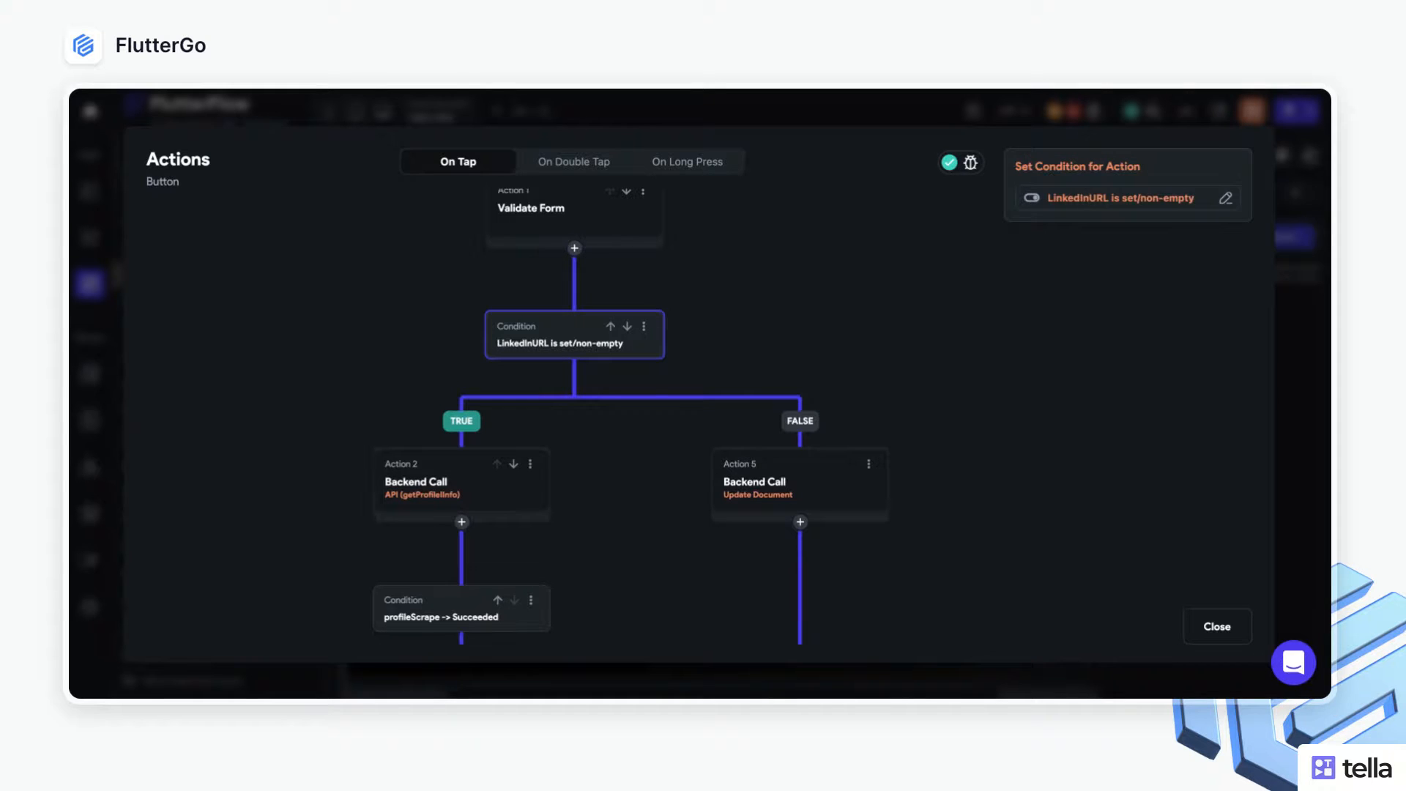
{"action": "mouse_move", "coordinate": [586, 293]}
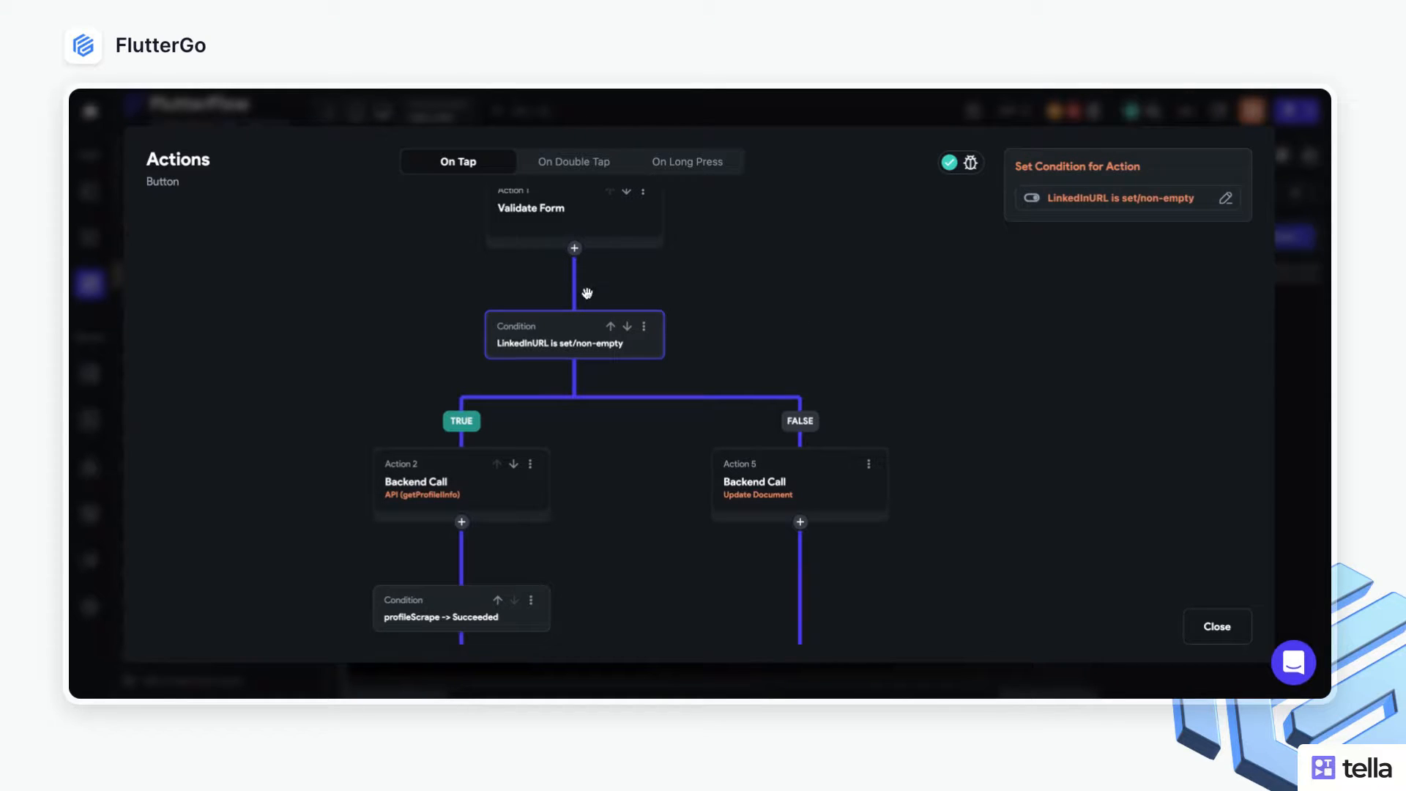
{"action": "mouse_move", "coordinate": [571, 346]}
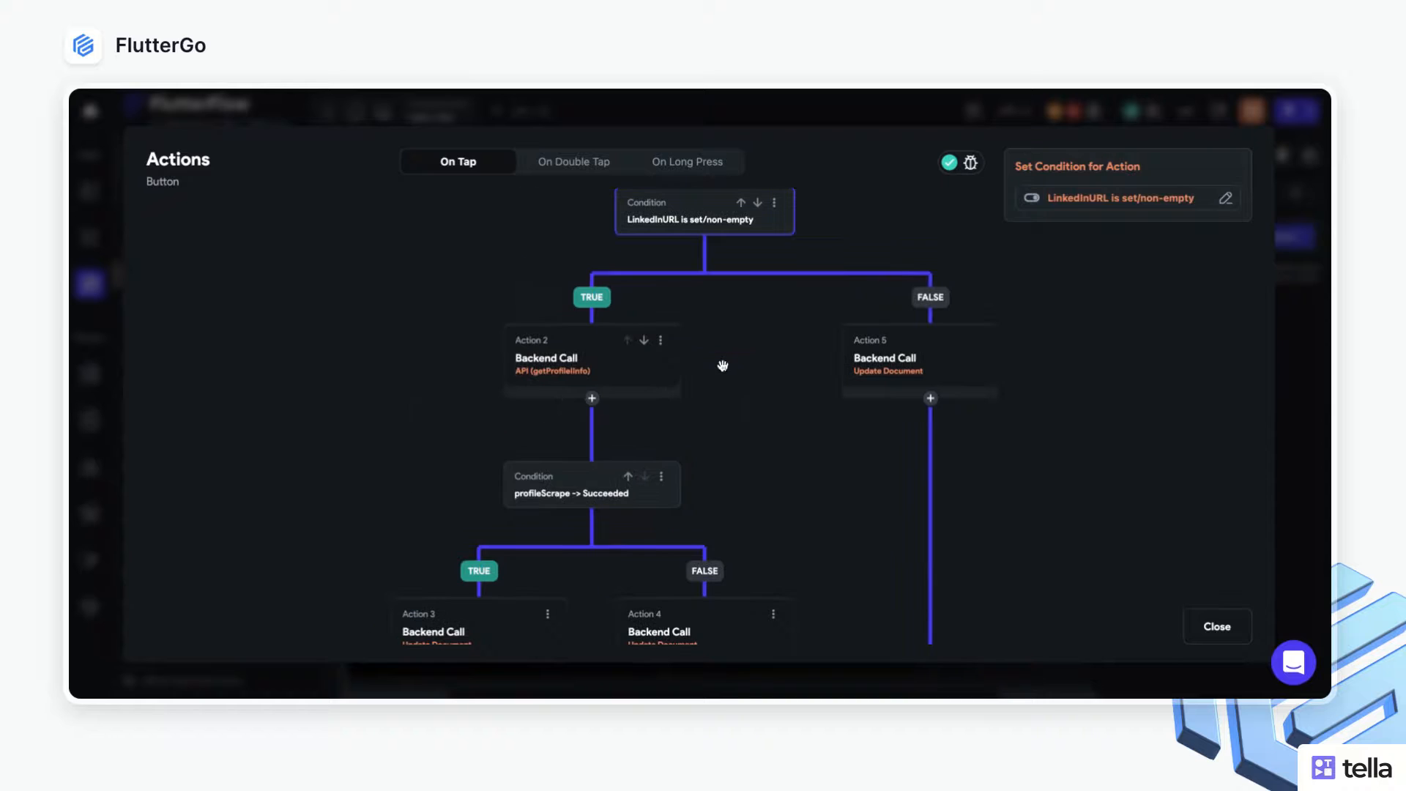
{"action": "left_click", "coordinate": [591, 359]}
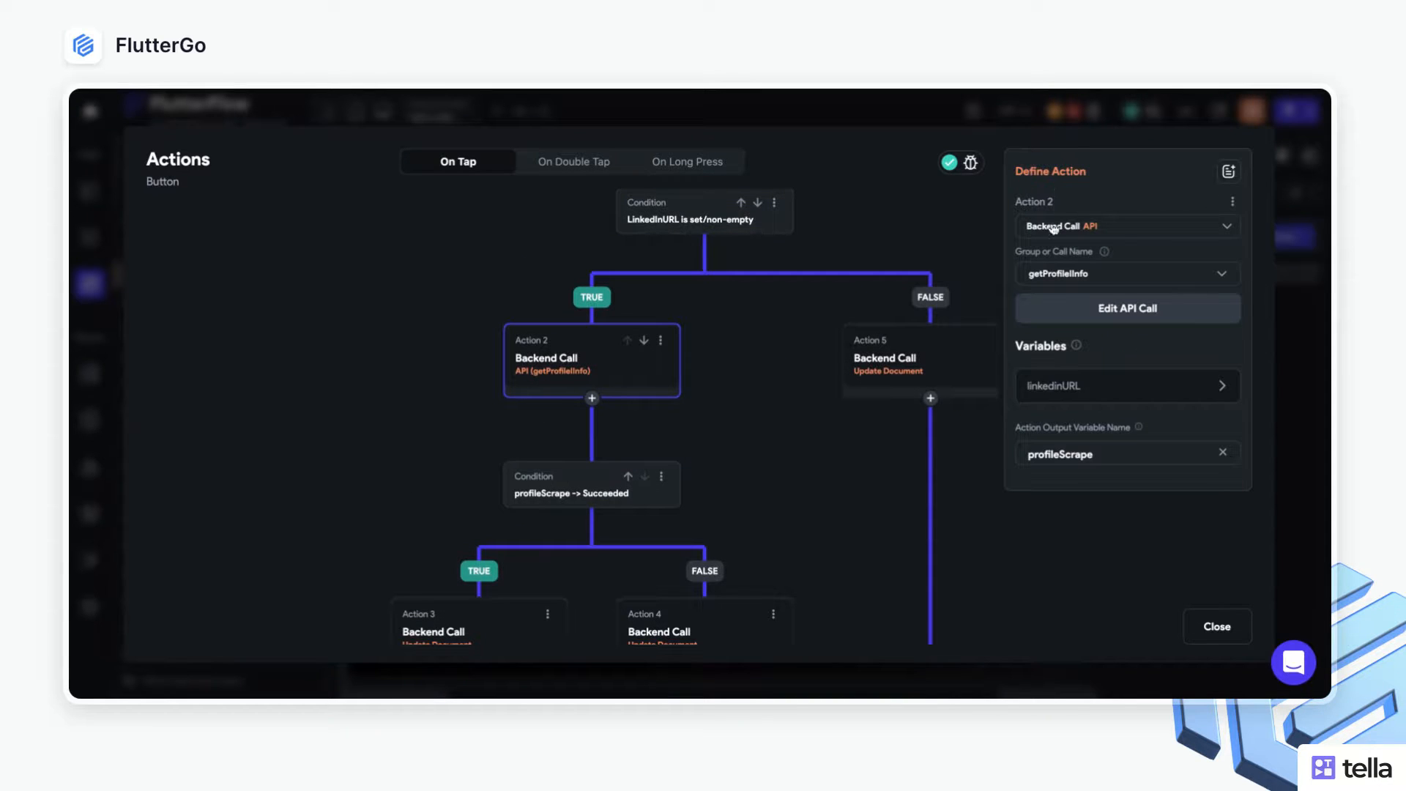
{"action": "mouse_move", "coordinate": [1093, 228]}
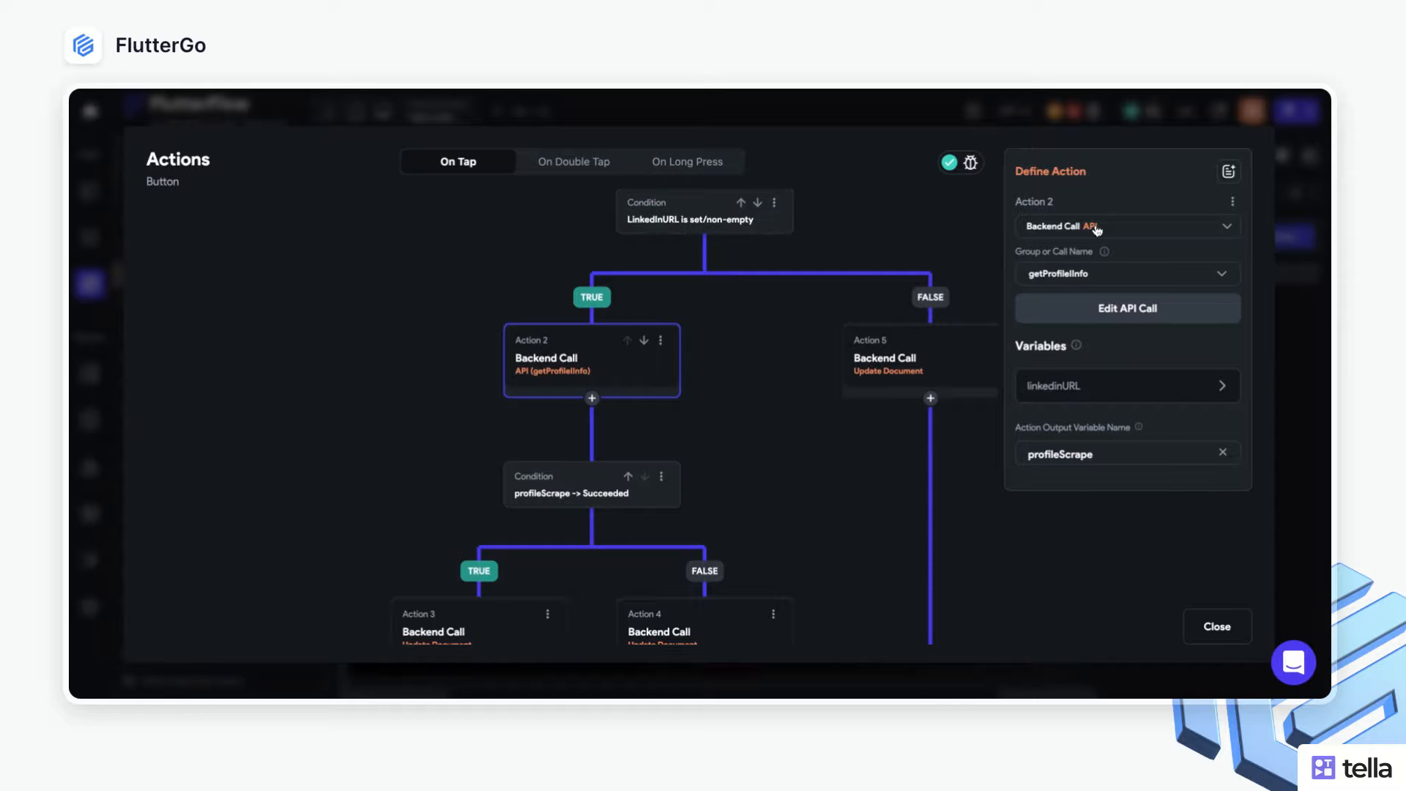
{"action": "mouse_move", "coordinate": [1016, 281]}
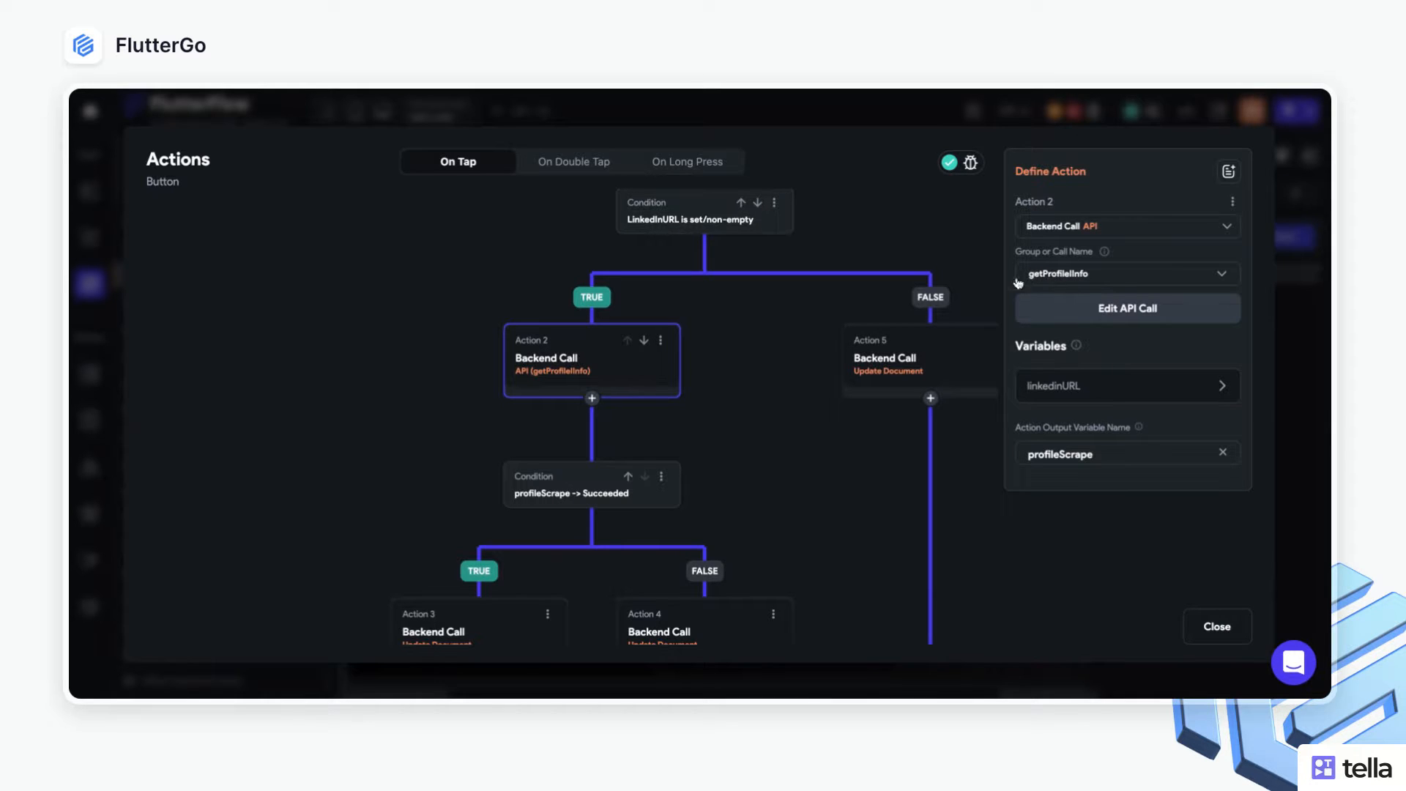
{"action": "mouse_move", "coordinate": [1081, 409]}
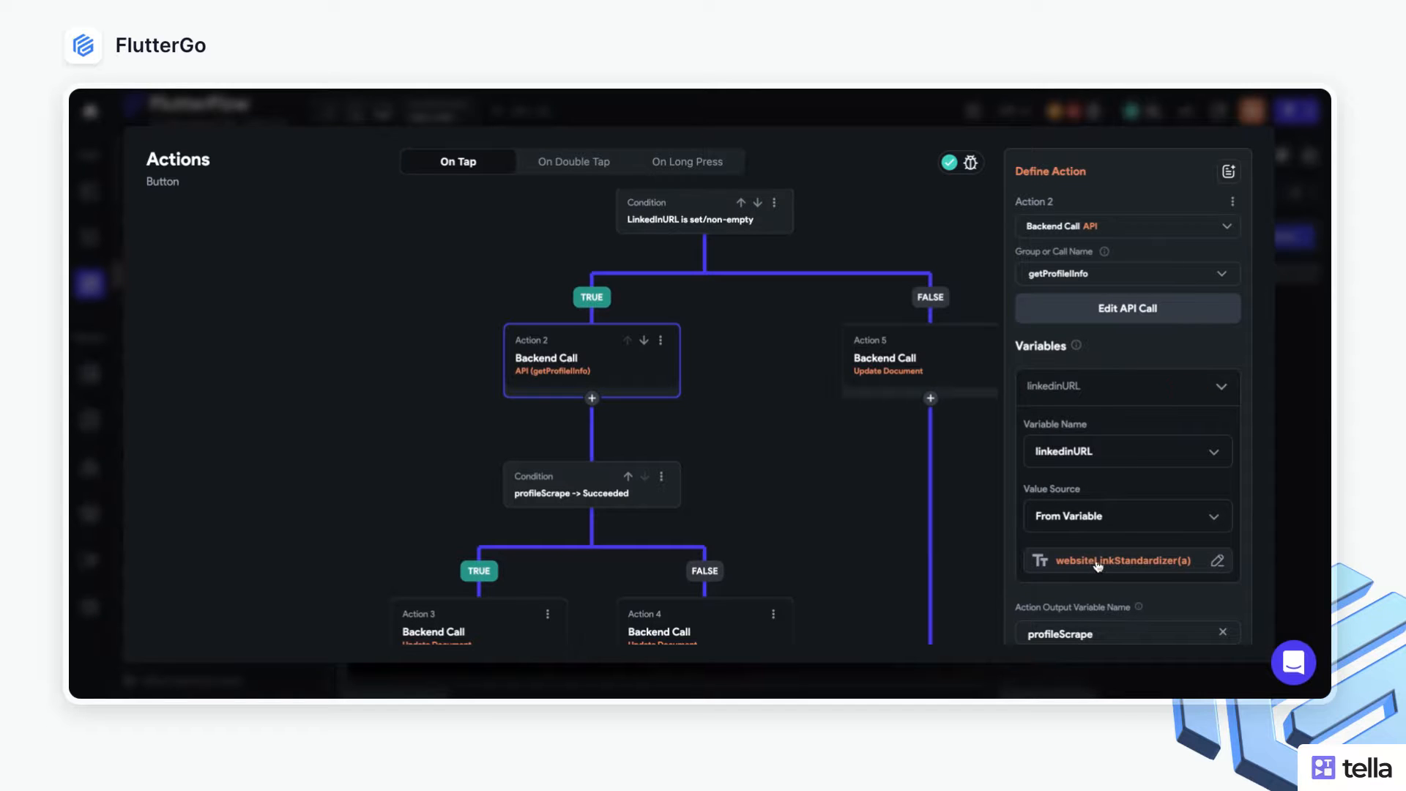
{"action": "mouse_move", "coordinate": [1100, 467]}
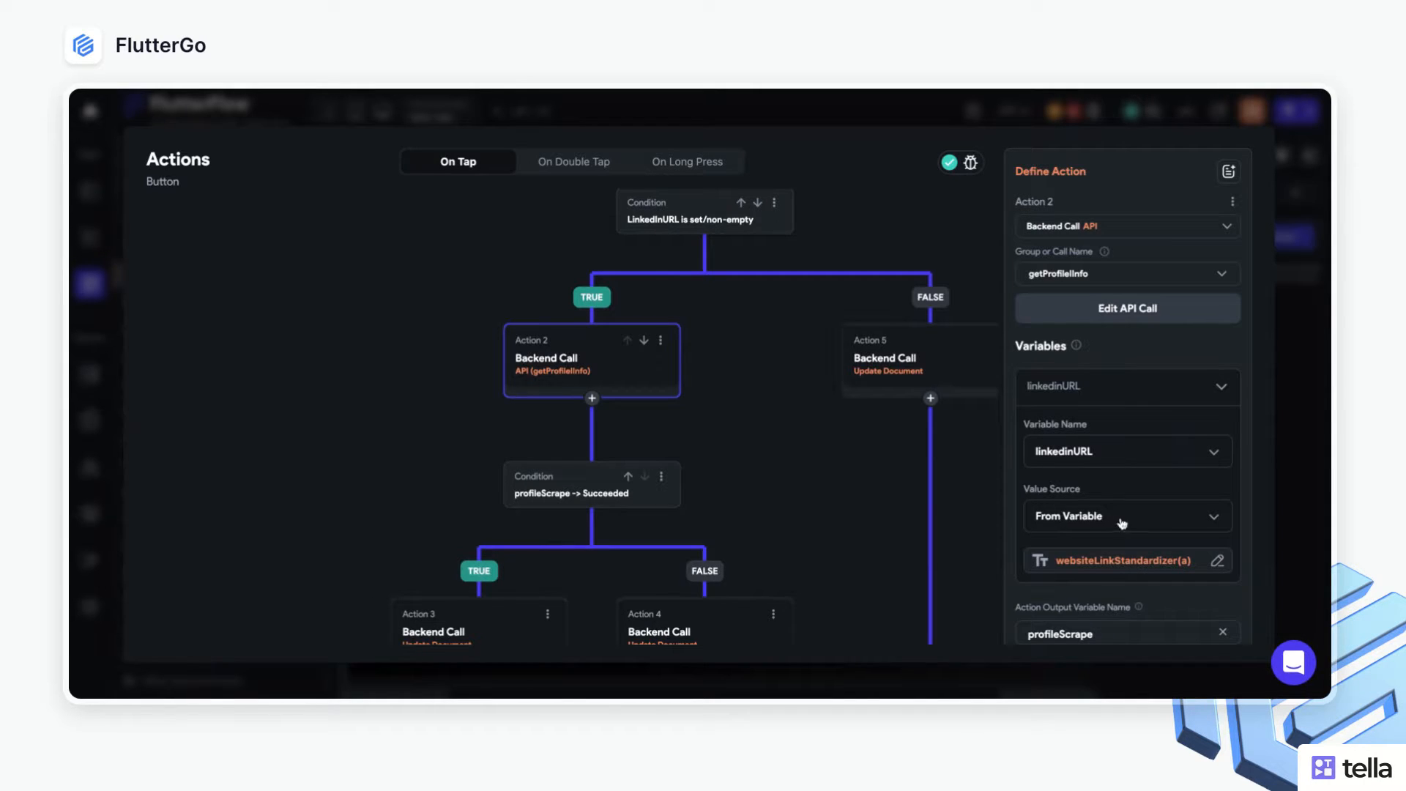
{"action": "mouse_move", "coordinate": [1068, 520]}
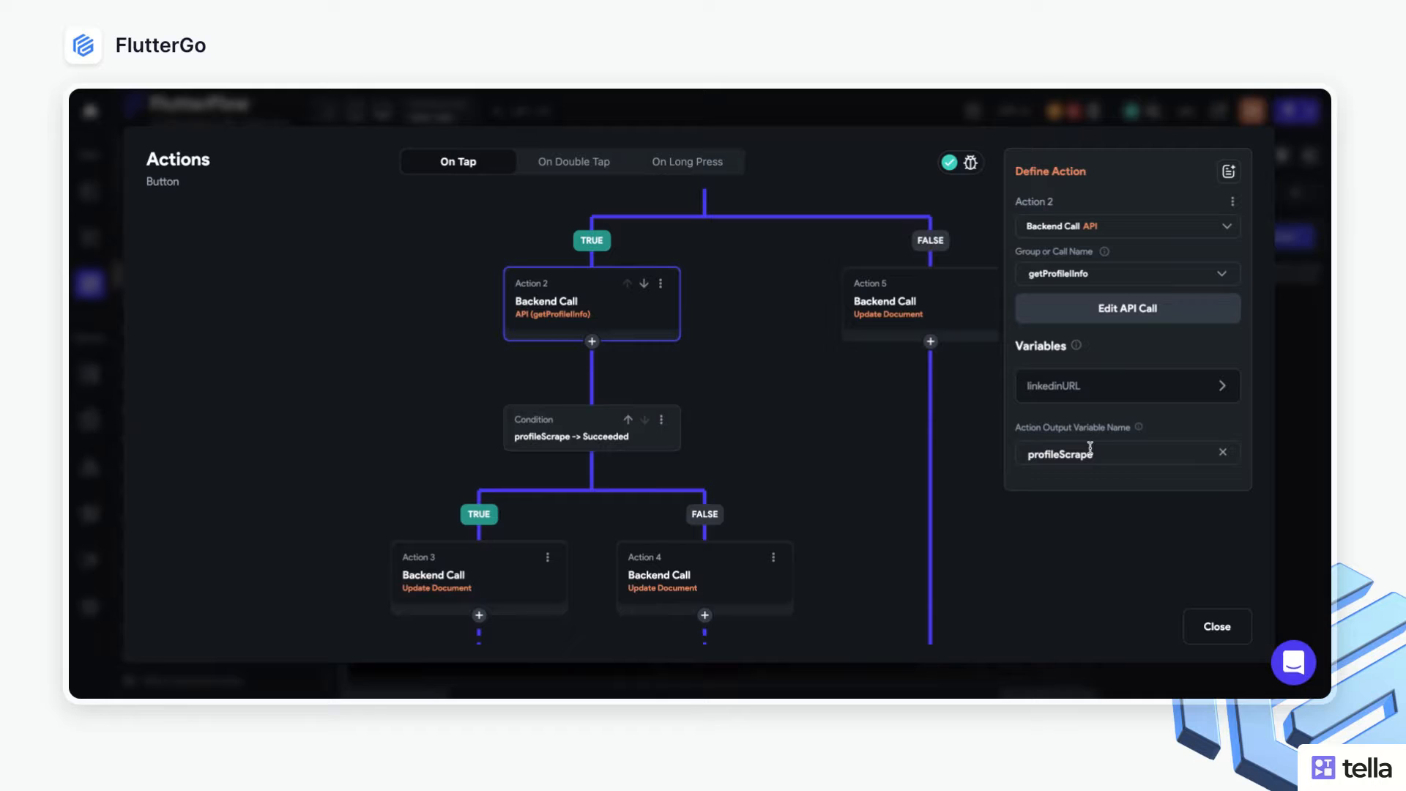
{"action": "mouse_move", "coordinate": [566, 438]}
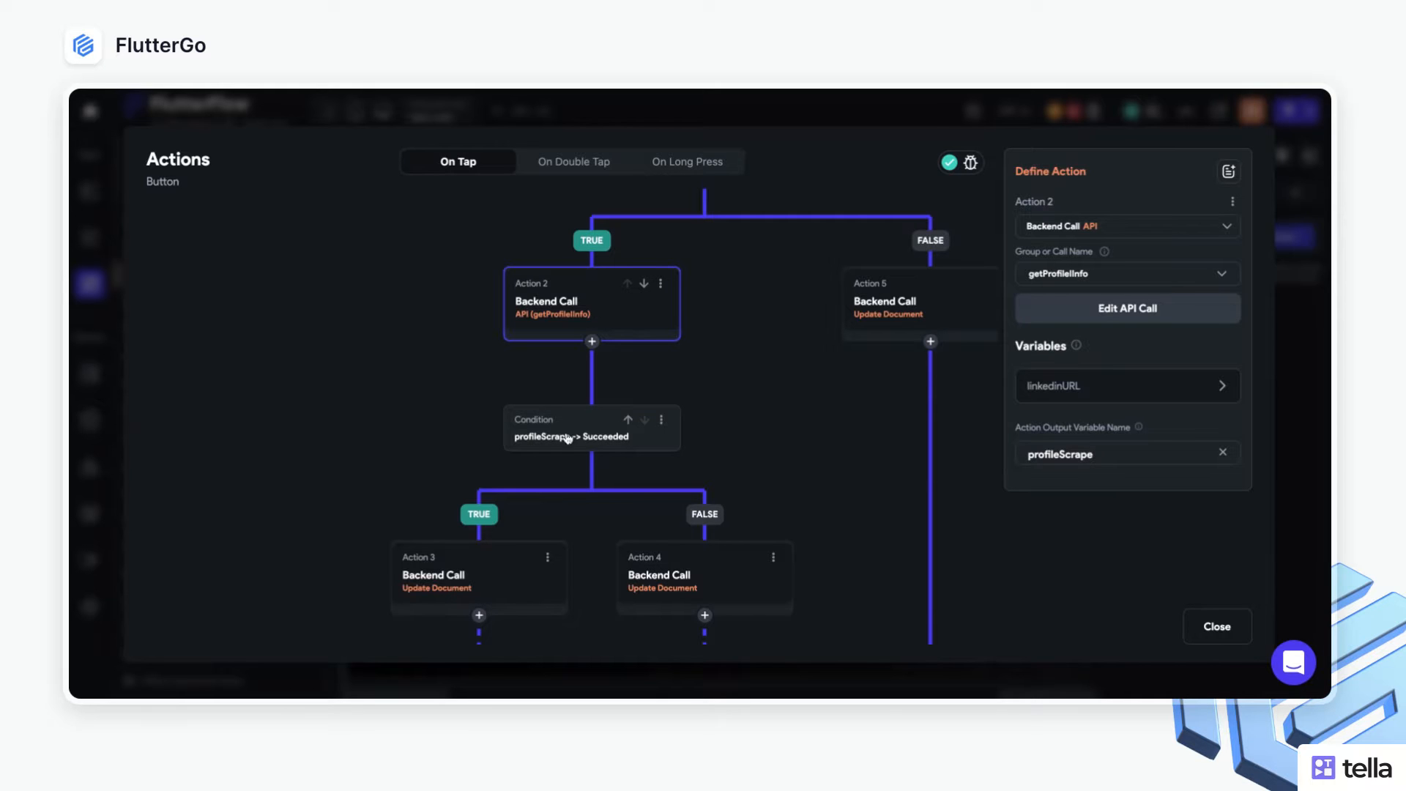
Examine the profileScrape Succeeded condition's API Response Options and close it unchanged.
{"action": "left_click", "coordinate": [590, 428]}
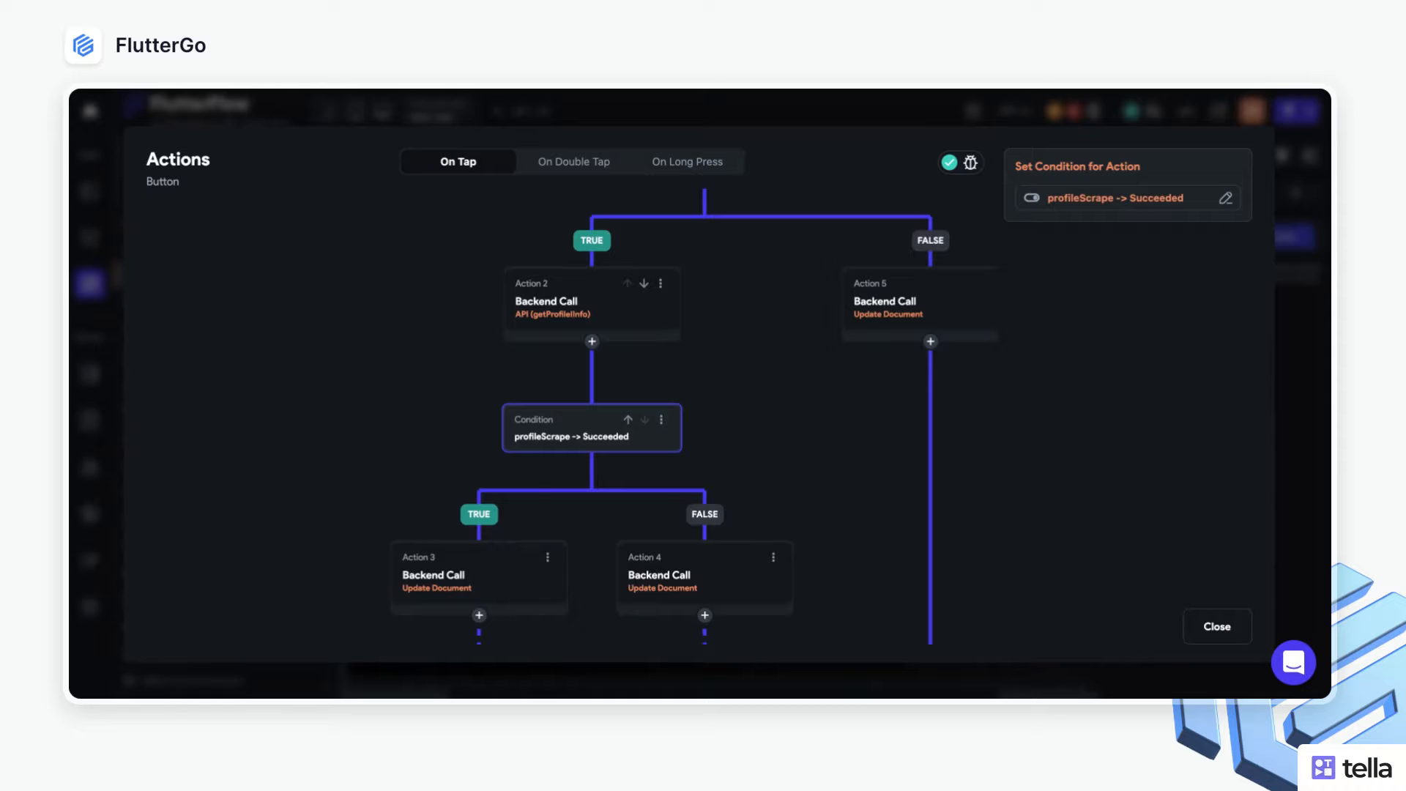
{"action": "mouse_move", "coordinate": [634, 442]}
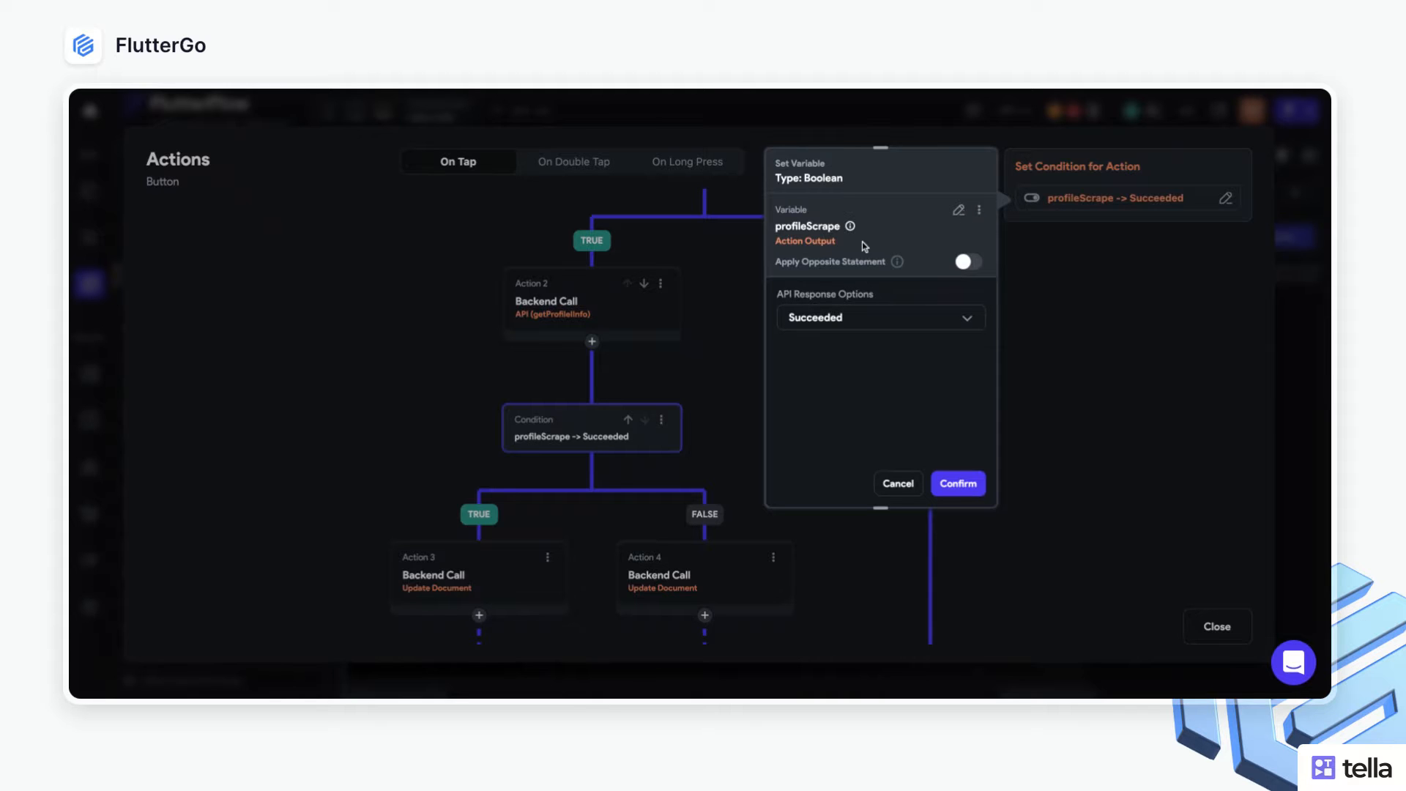
{"action": "mouse_move", "coordinate": [834, 227]}
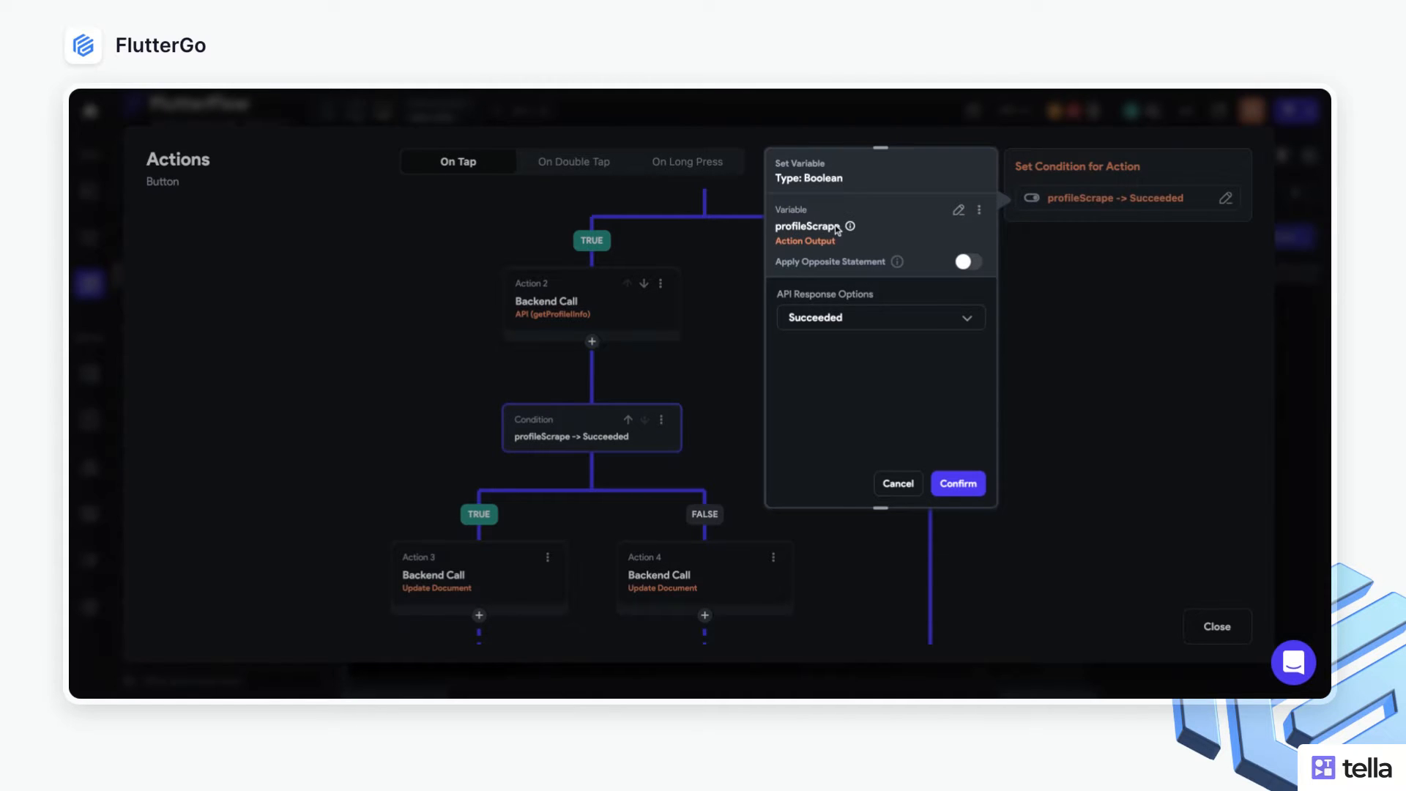
{"action": "left_click", "coordinate": [957, 484]}
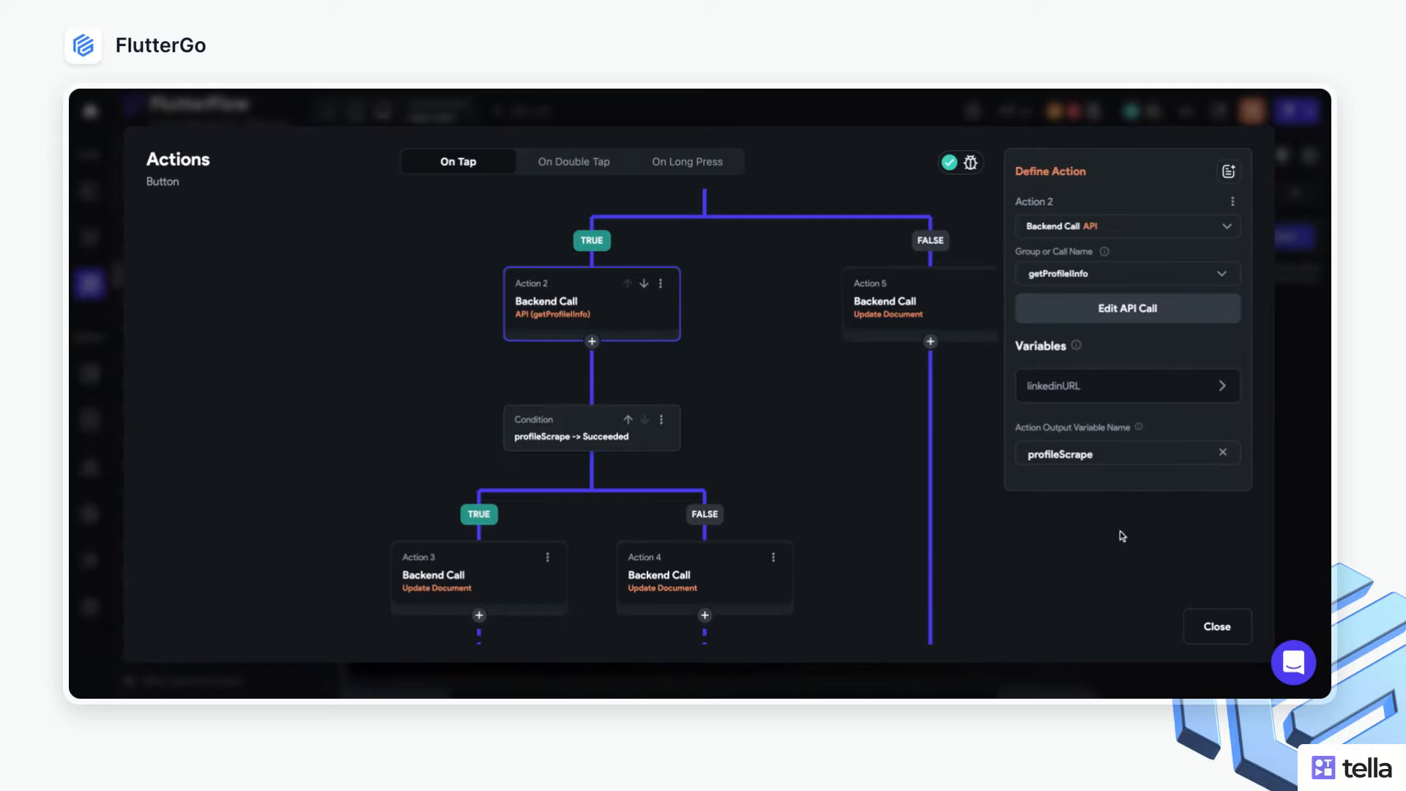
{"action": "left_click", "coordinate": [591, 428]}
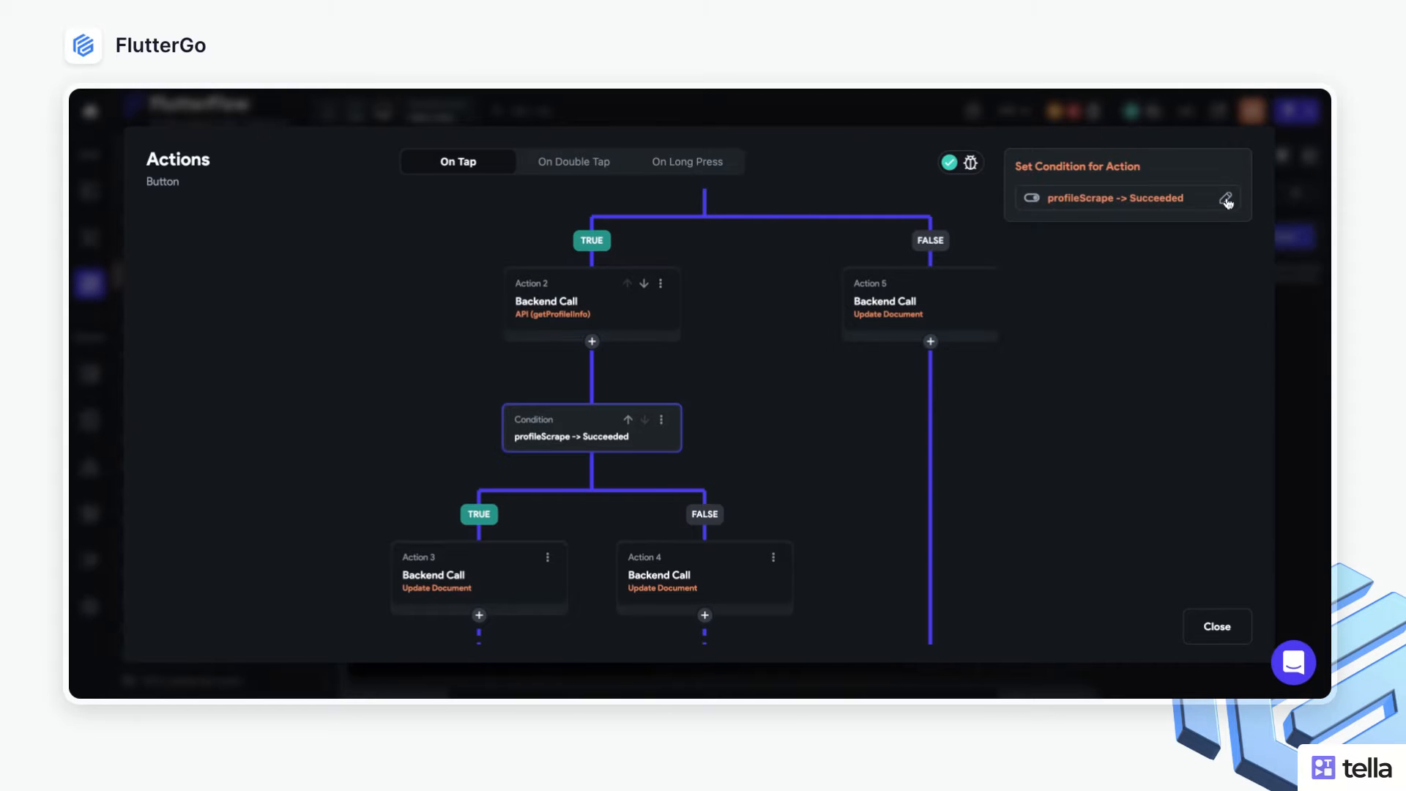
{"action": "left_click", "coordinate": [1226, 198]}
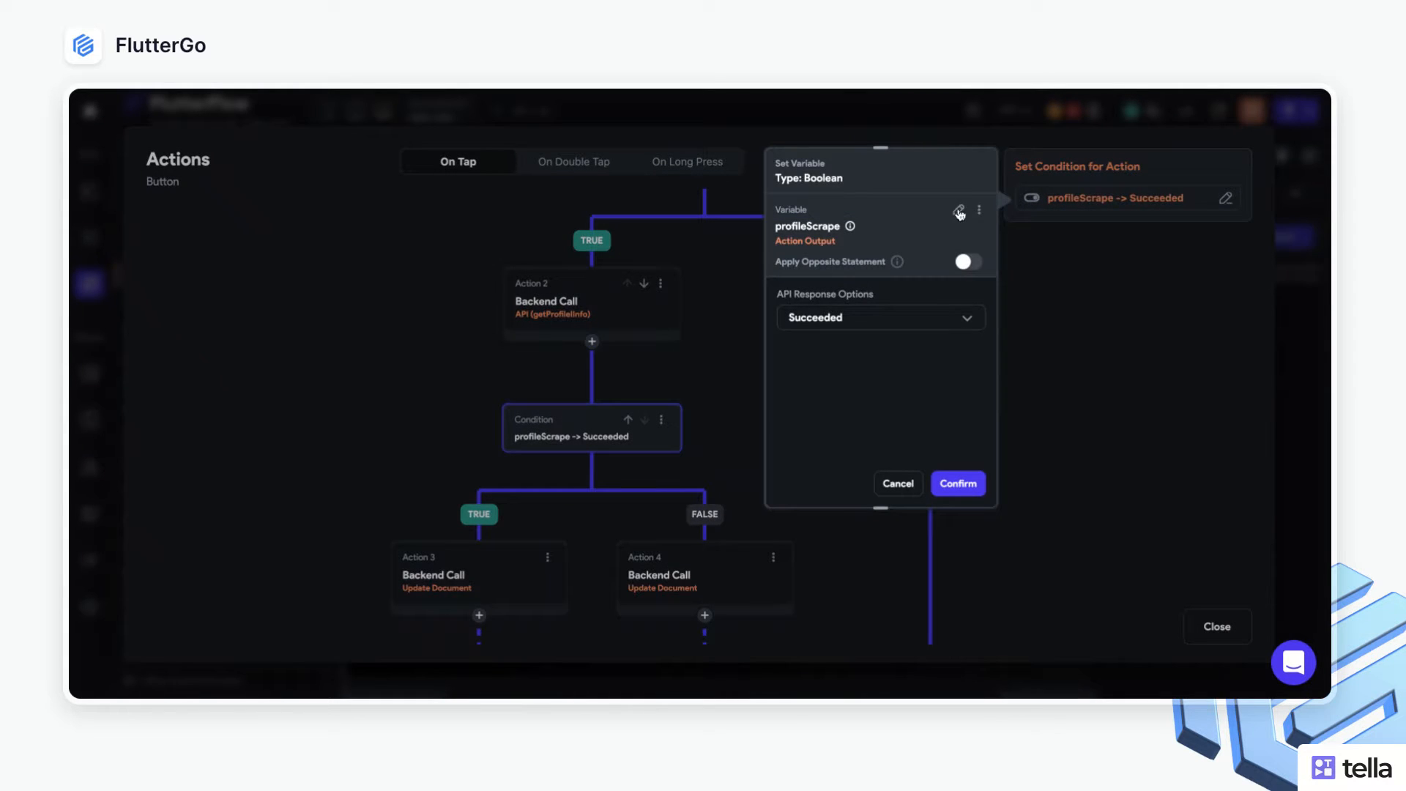
{"action": "mouse_move", "coordinate": [829, 271]}
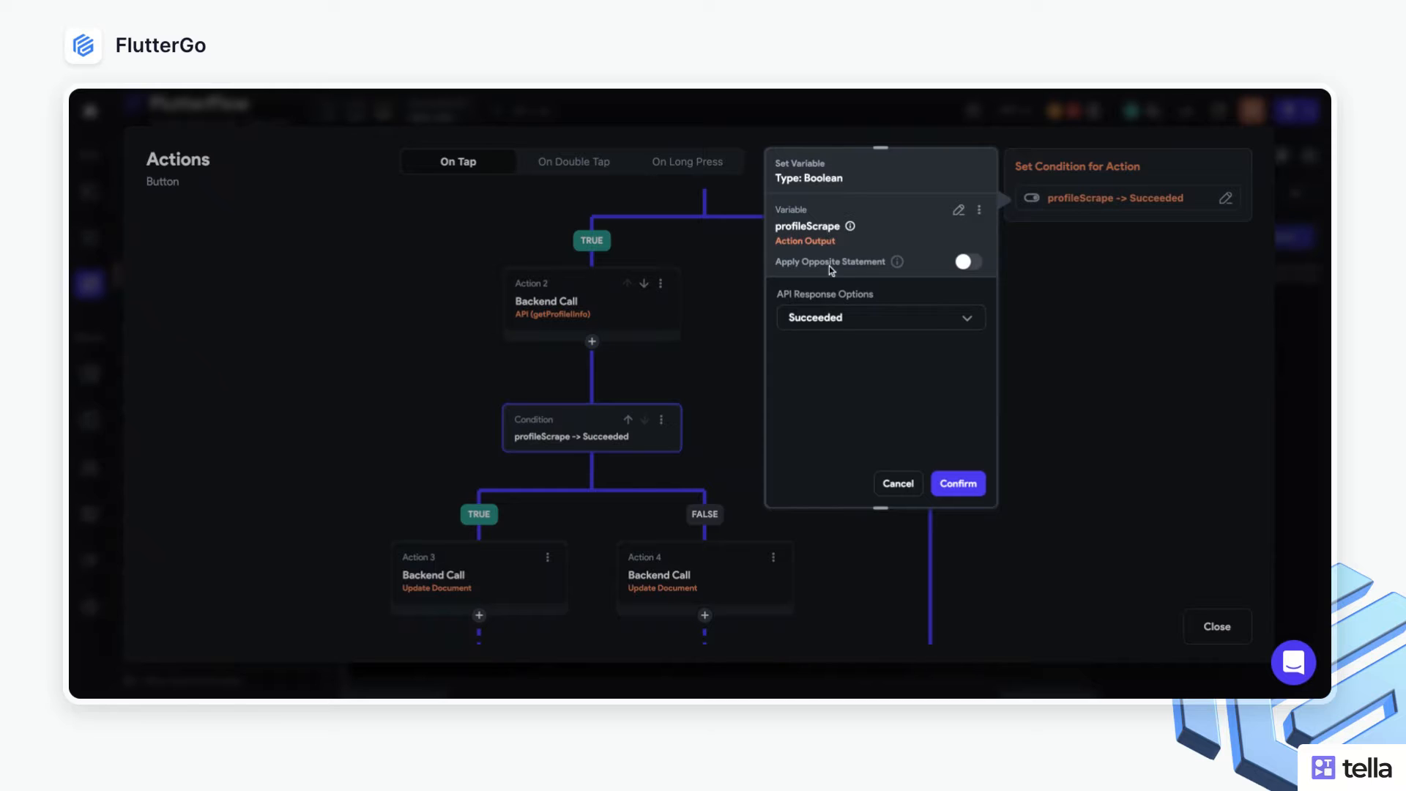
{"action": "mouse_move", "coordinate": [753, 336]}
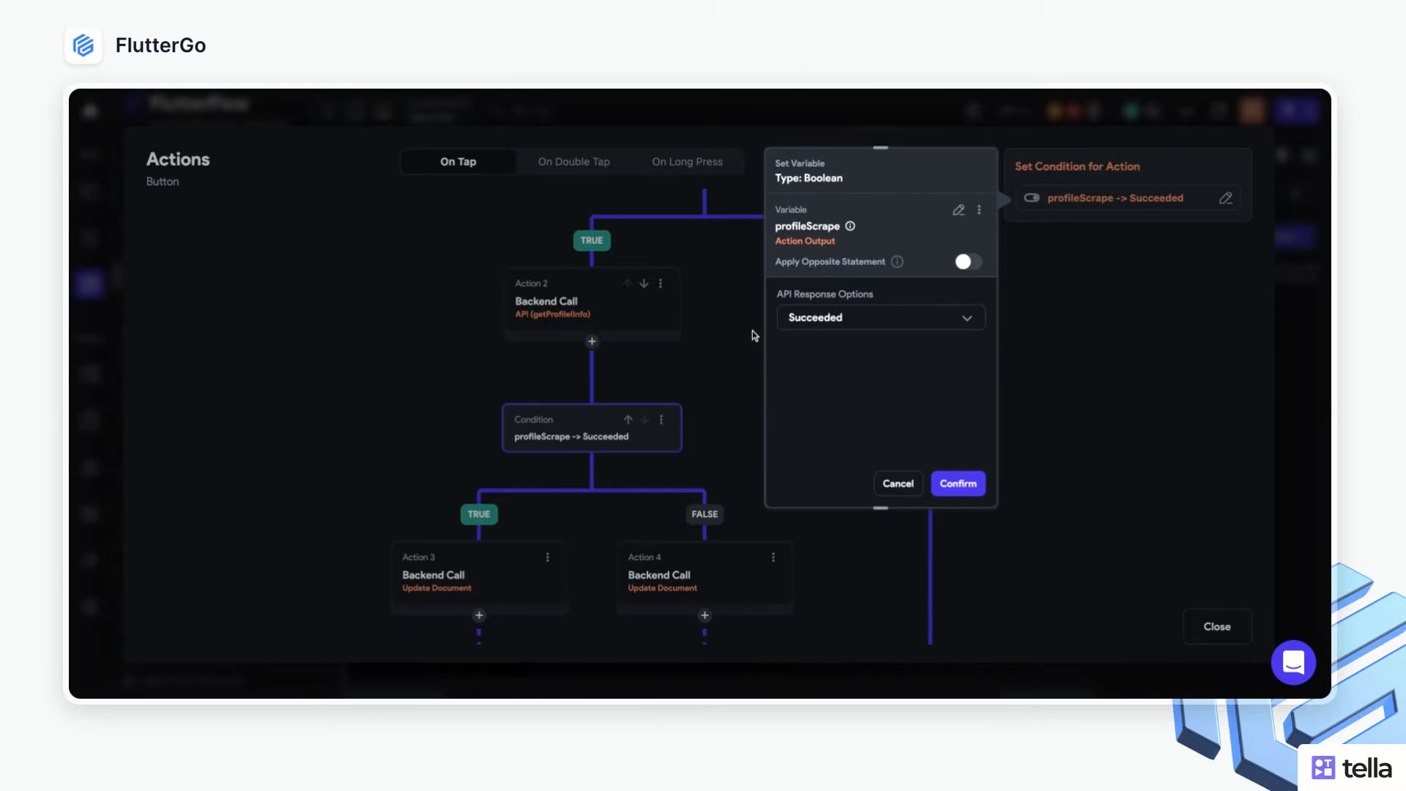
{"action": "left_click", "coordinate": [957, 483]}
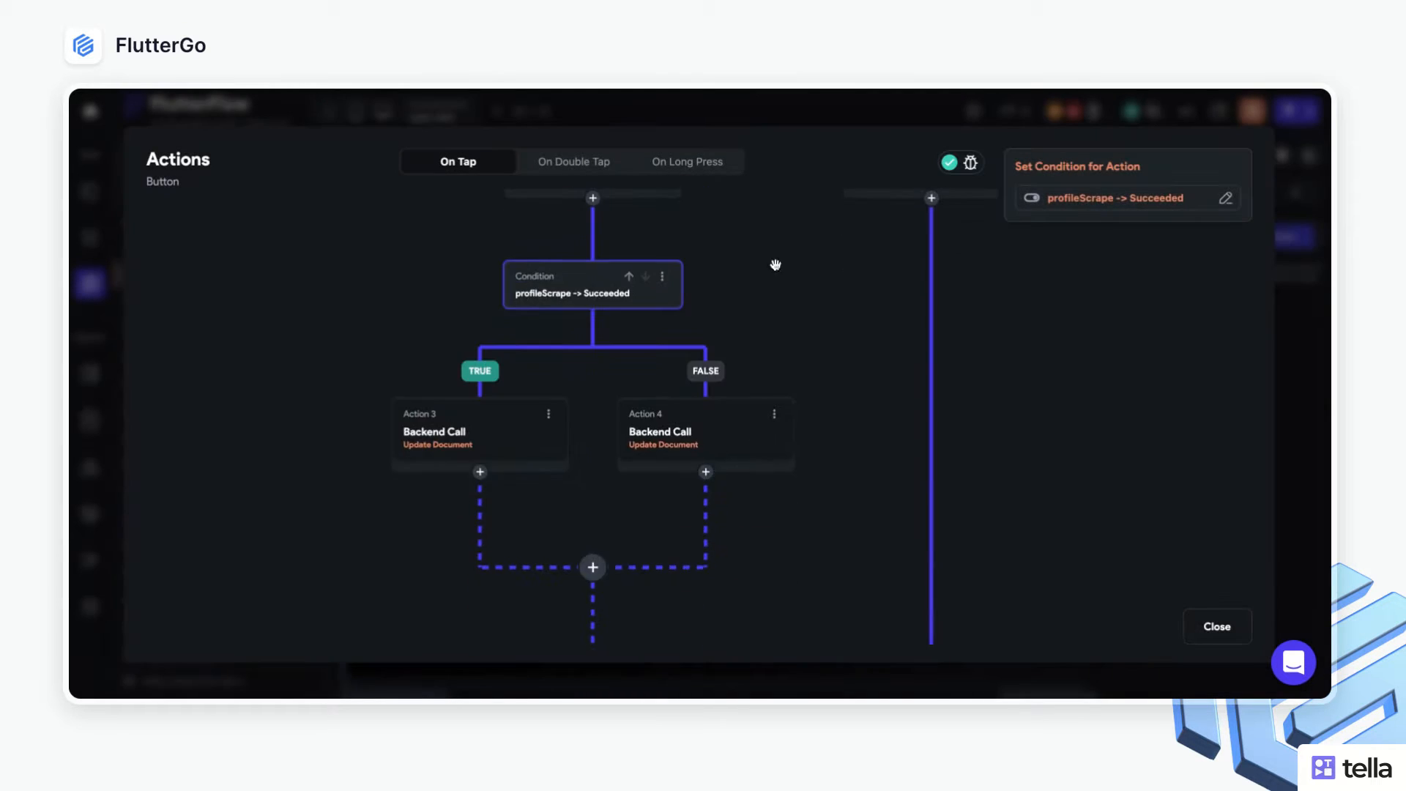
{"action": "left_click", "coordinate": [479, 431]}
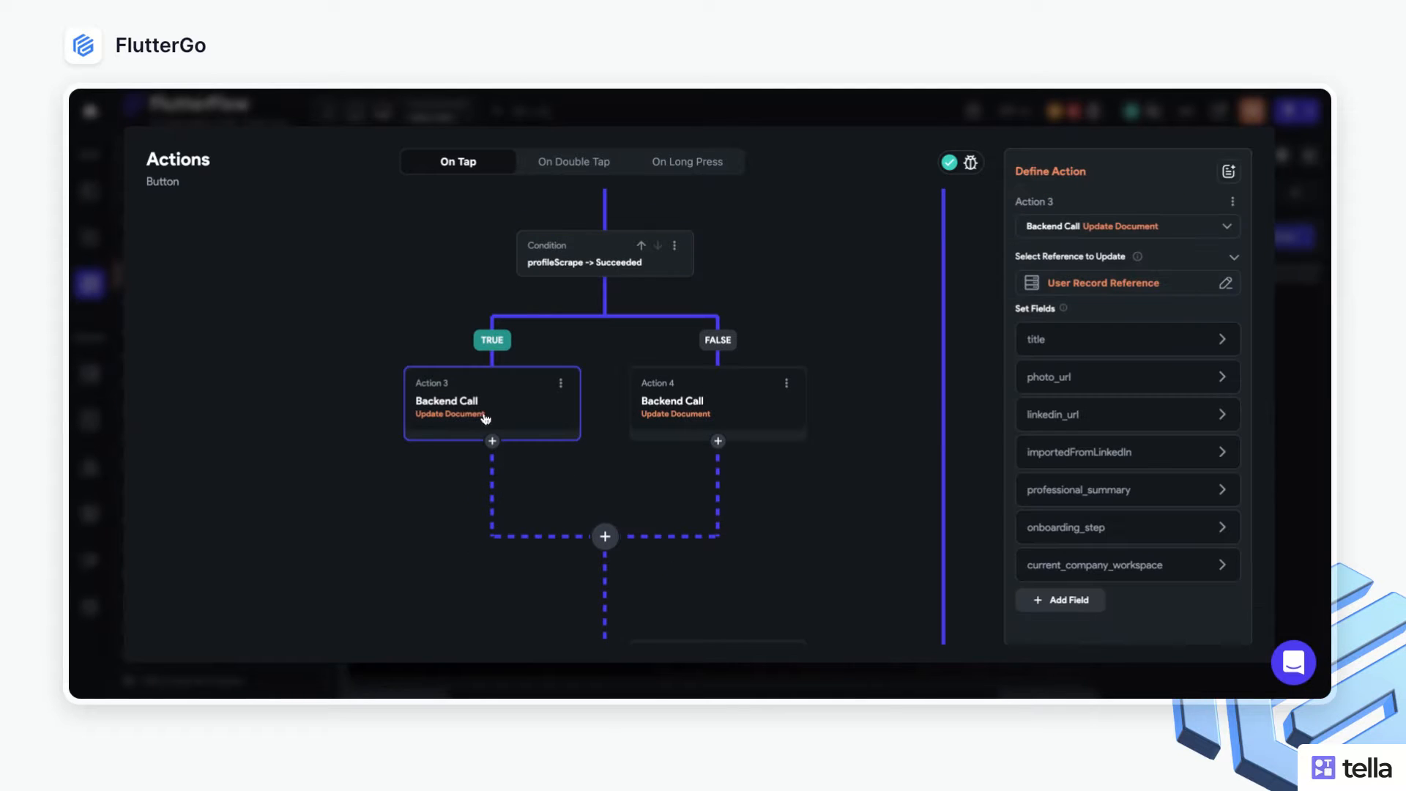
{"action": "mouse_move", "coordinate": [1126, 414]}
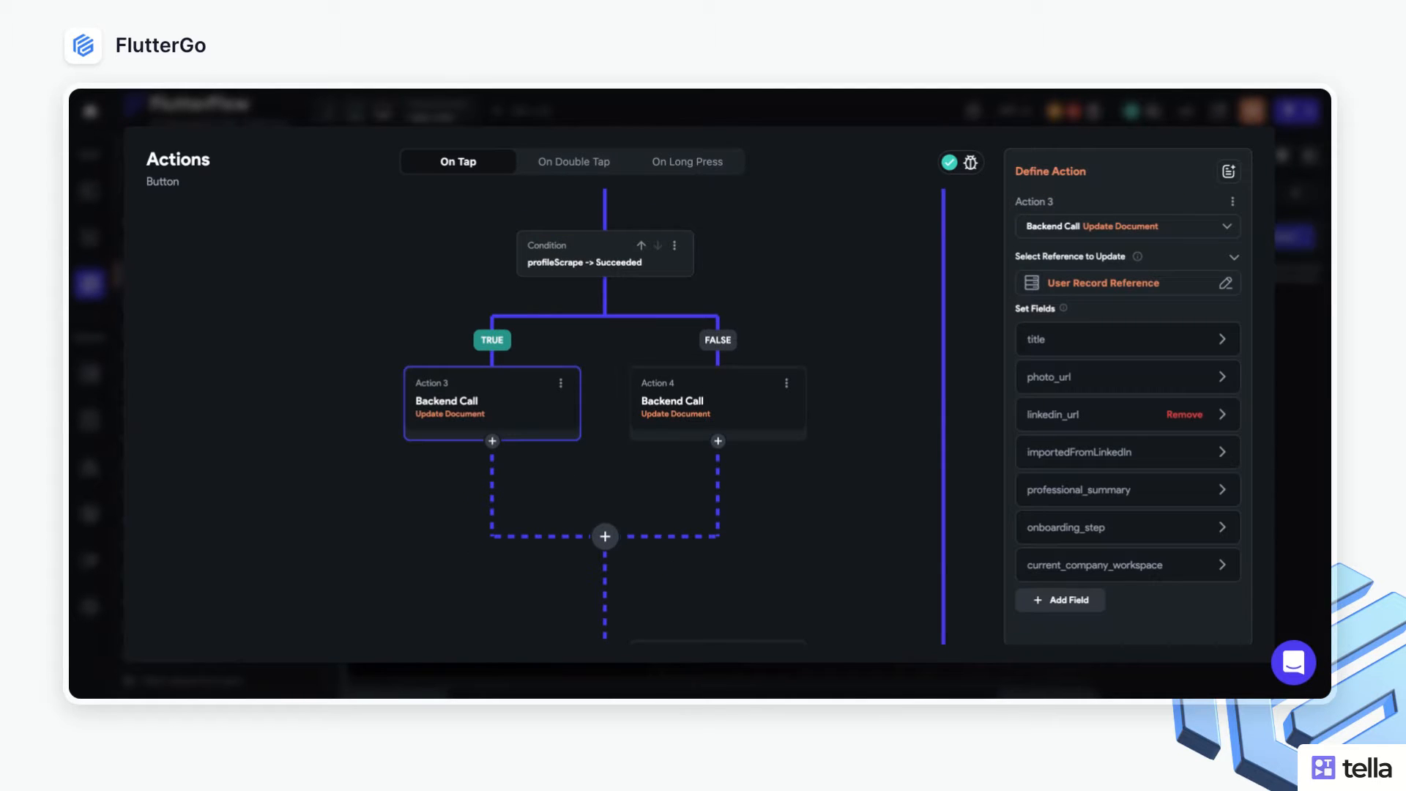
{"action": "left_click", "coordinate": [1125, 338]}
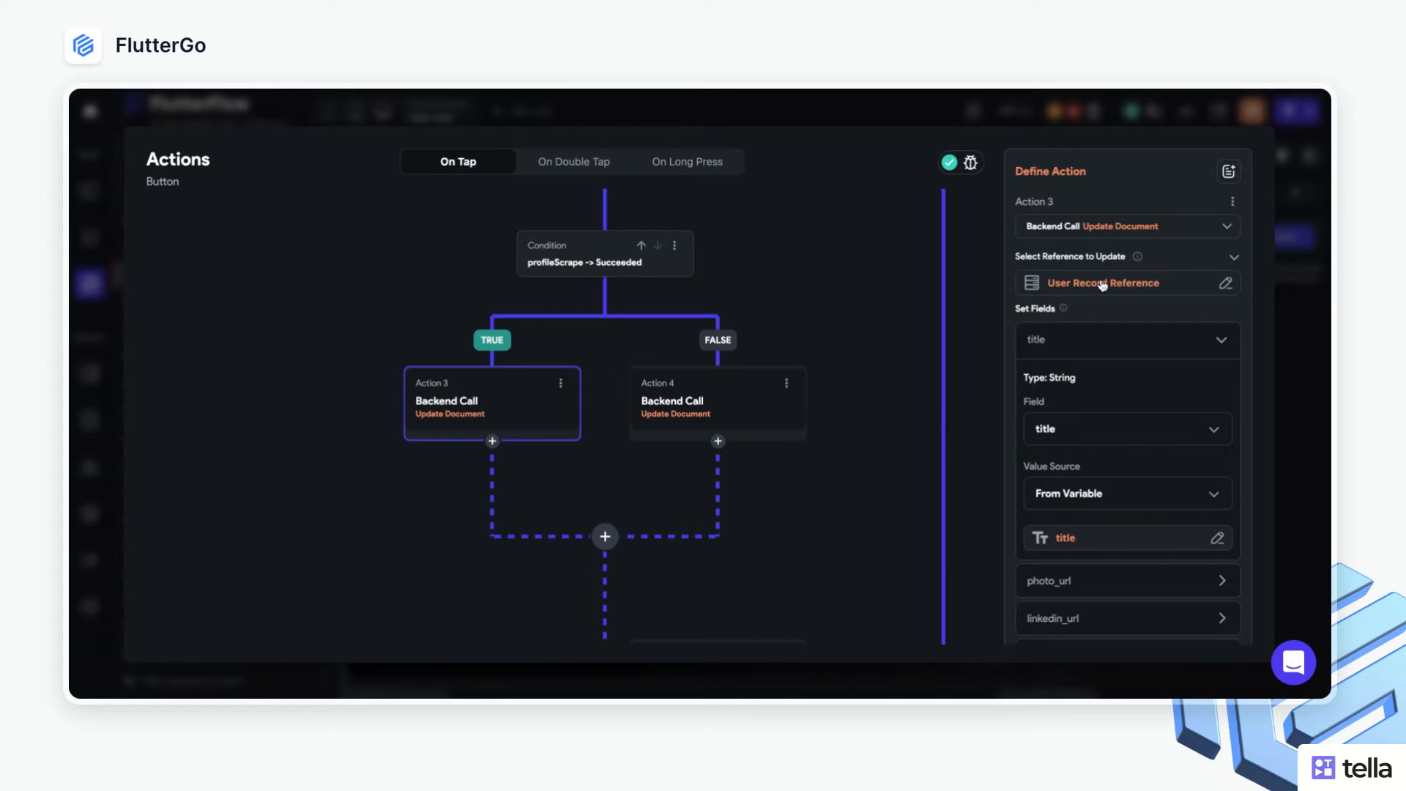
{"action": "mouse_move", "coordinate": [1057, 437]}
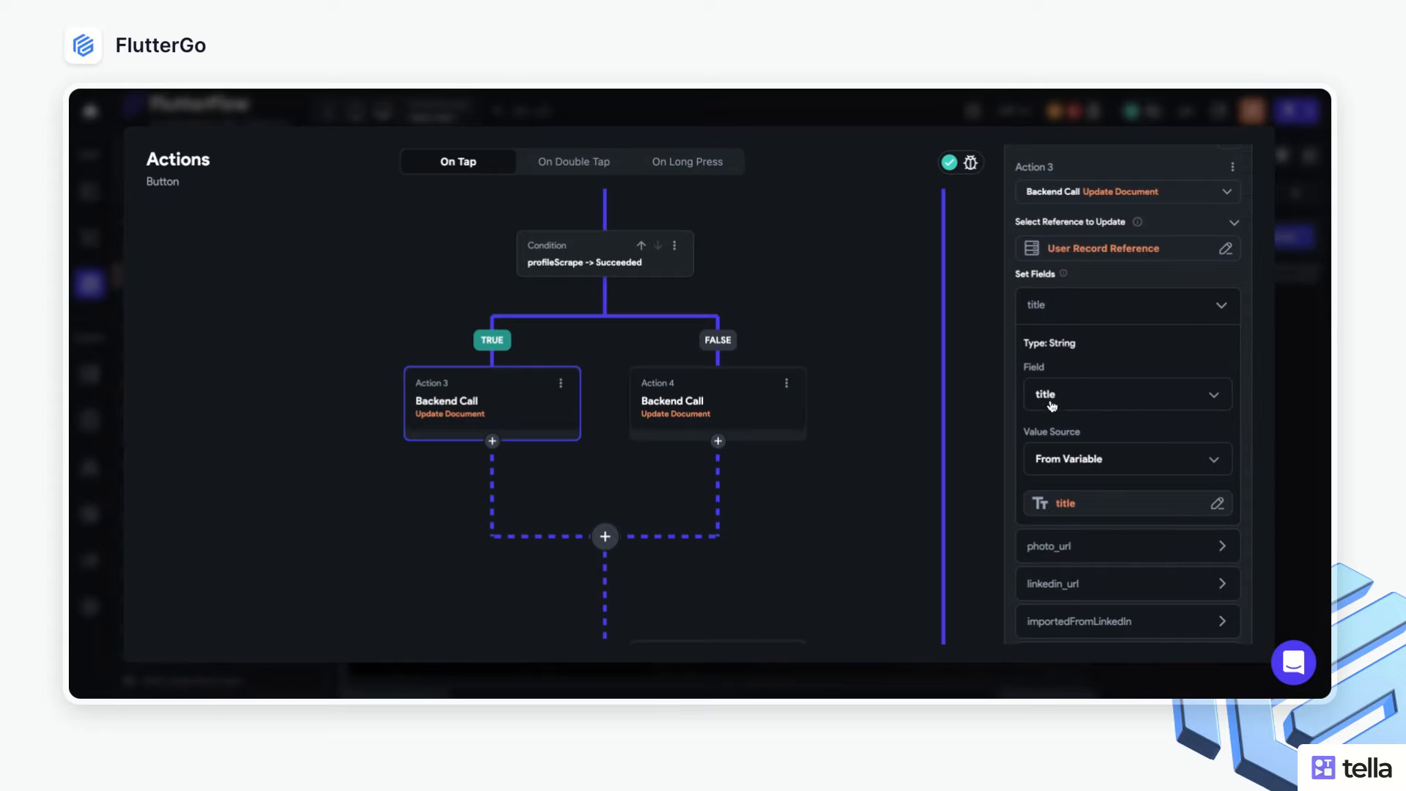
{"action": "left_click", "coordinate": [1216, 502]}
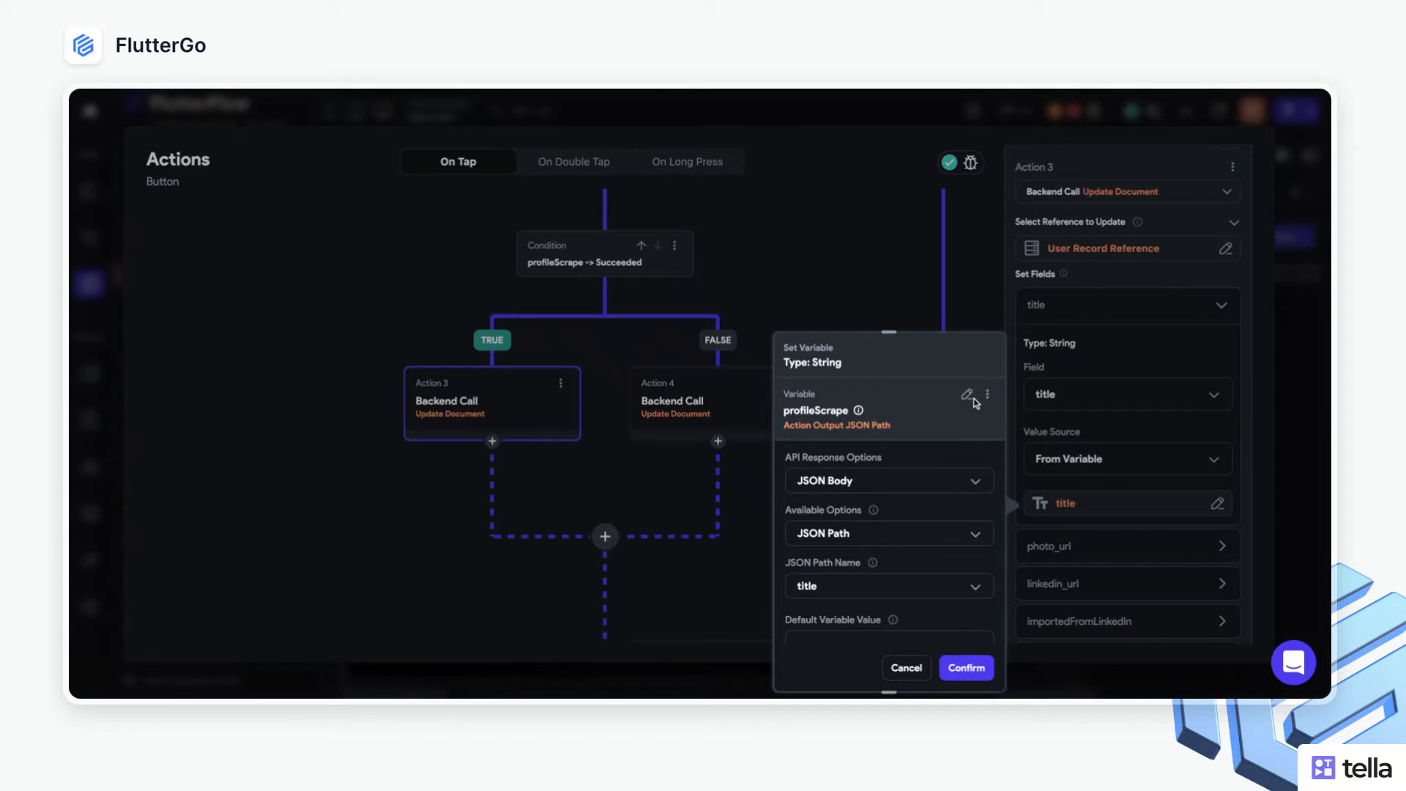
{"action": "left_click", "coordinate": [968, 394]}
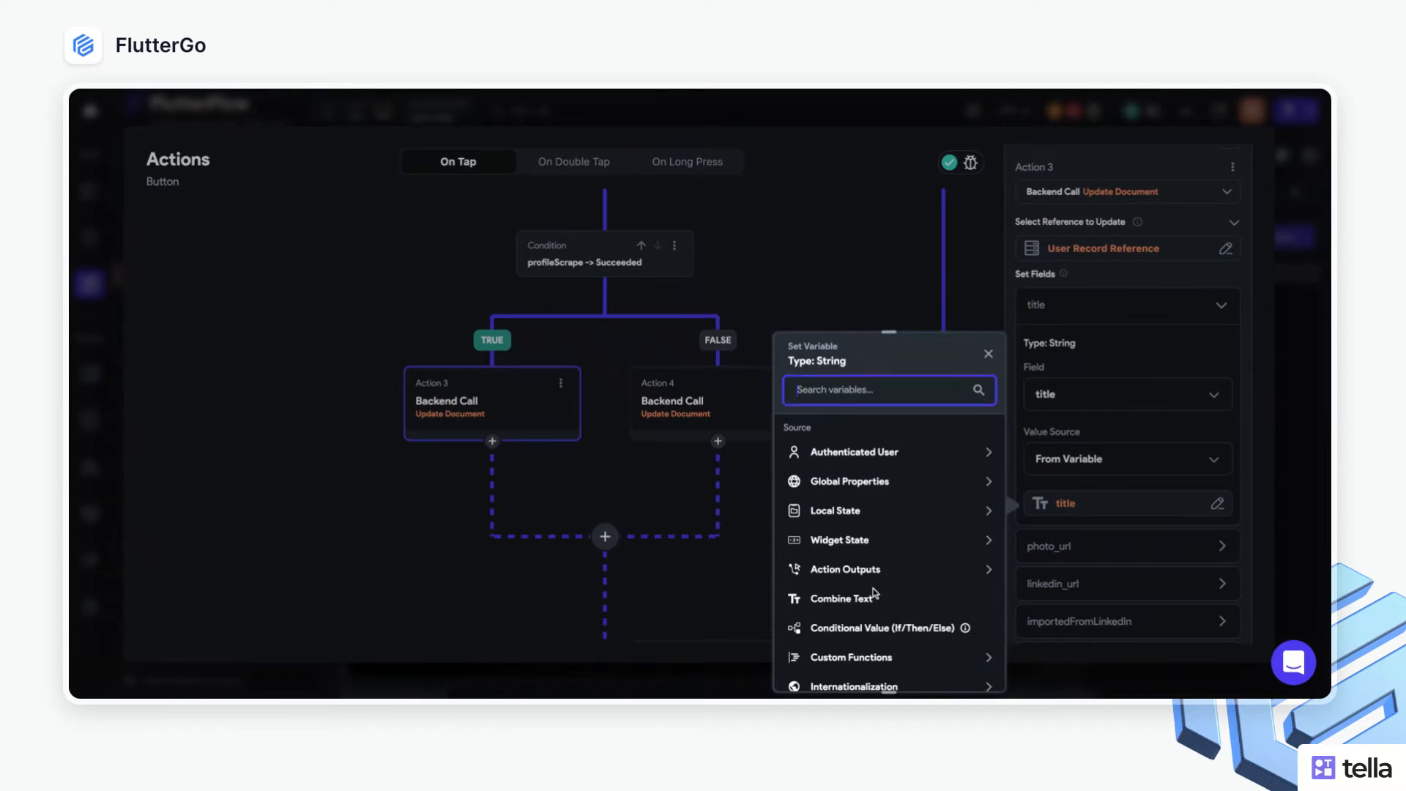
{"action": "left_click", "coordinate": [843, 568]}
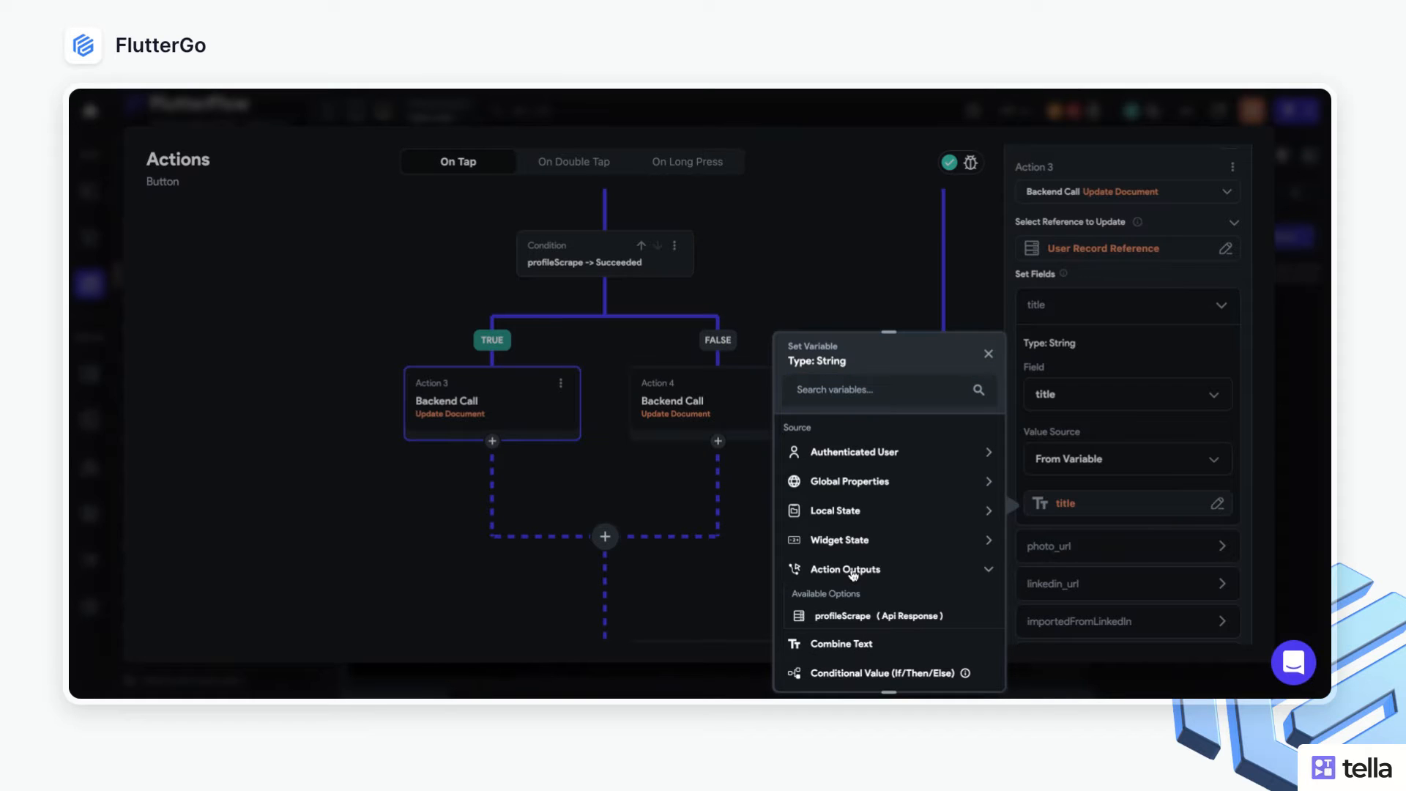
{"action": "mouse_move", "coordinate": [924, 621]}
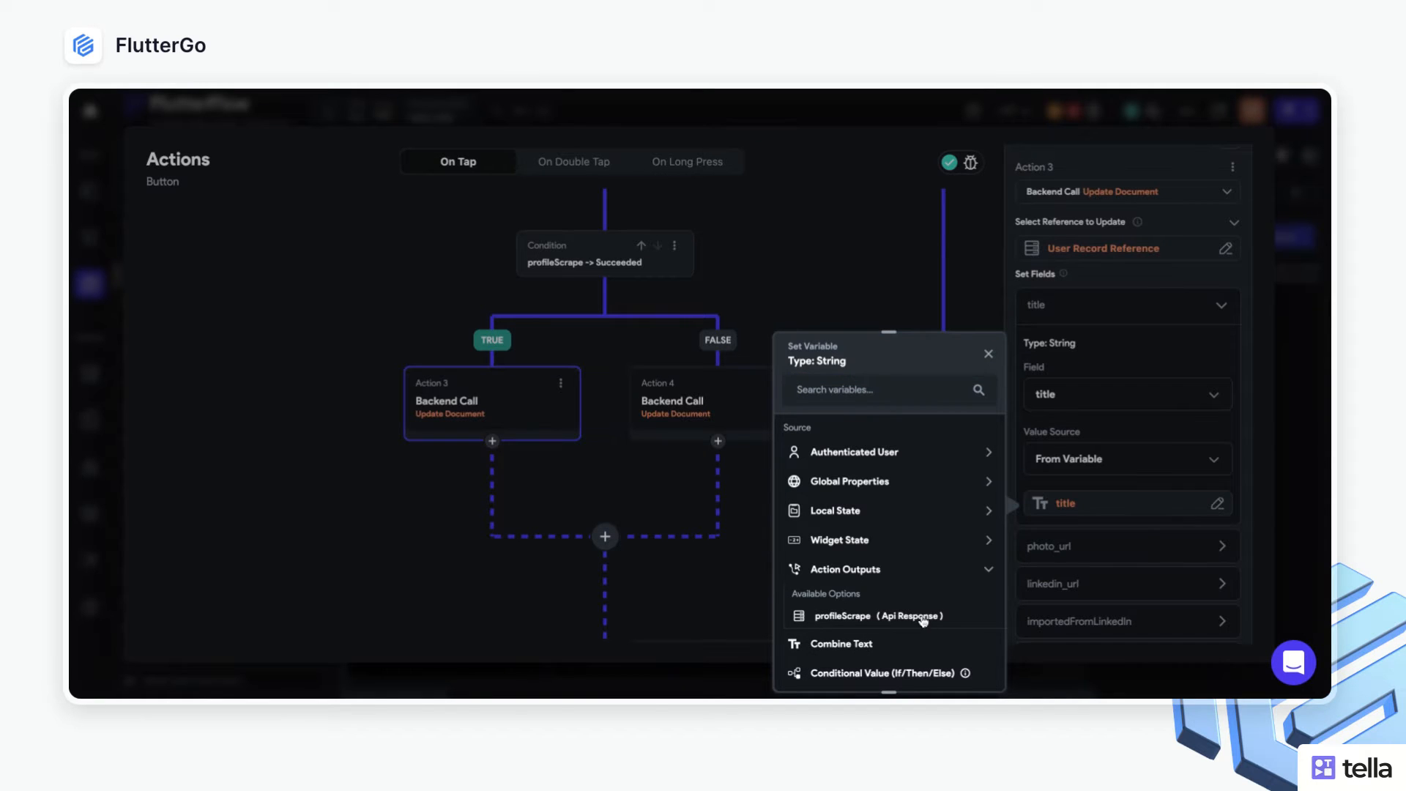
{"action": "left_click", "coordinate": [876, 615]}
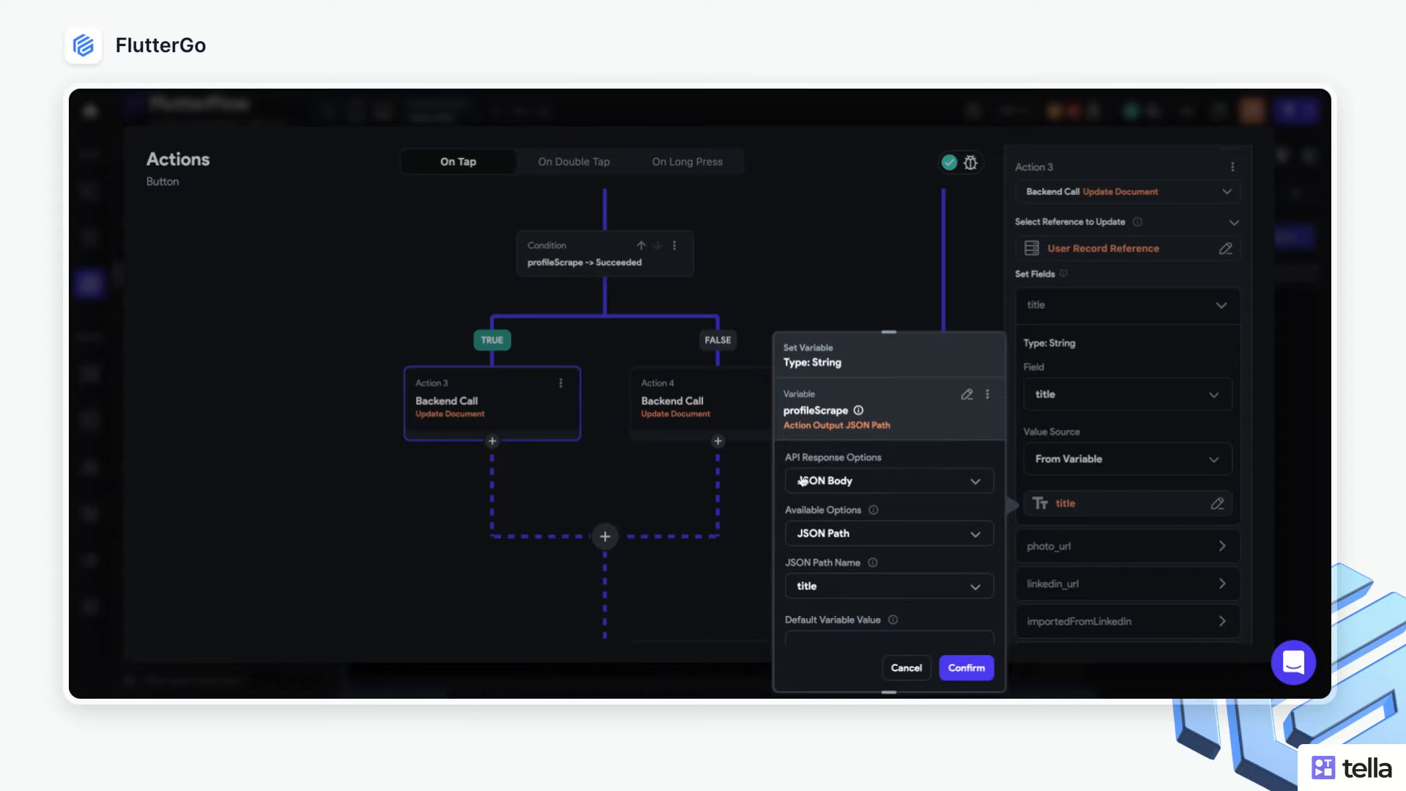
{"action": "left_click", "coordinate": [887, 481]}
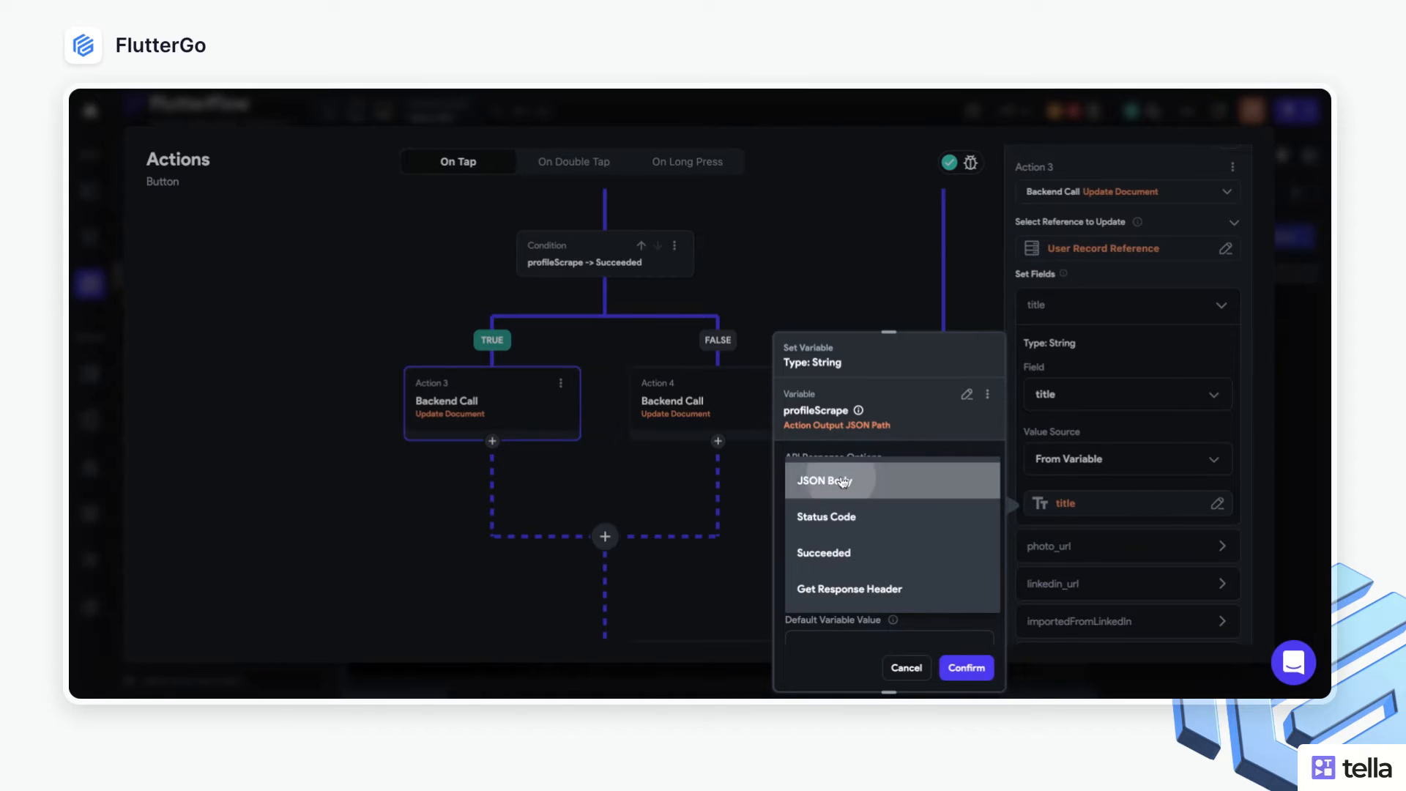
{"action": "left_click", "coordinate": [822, 480]}
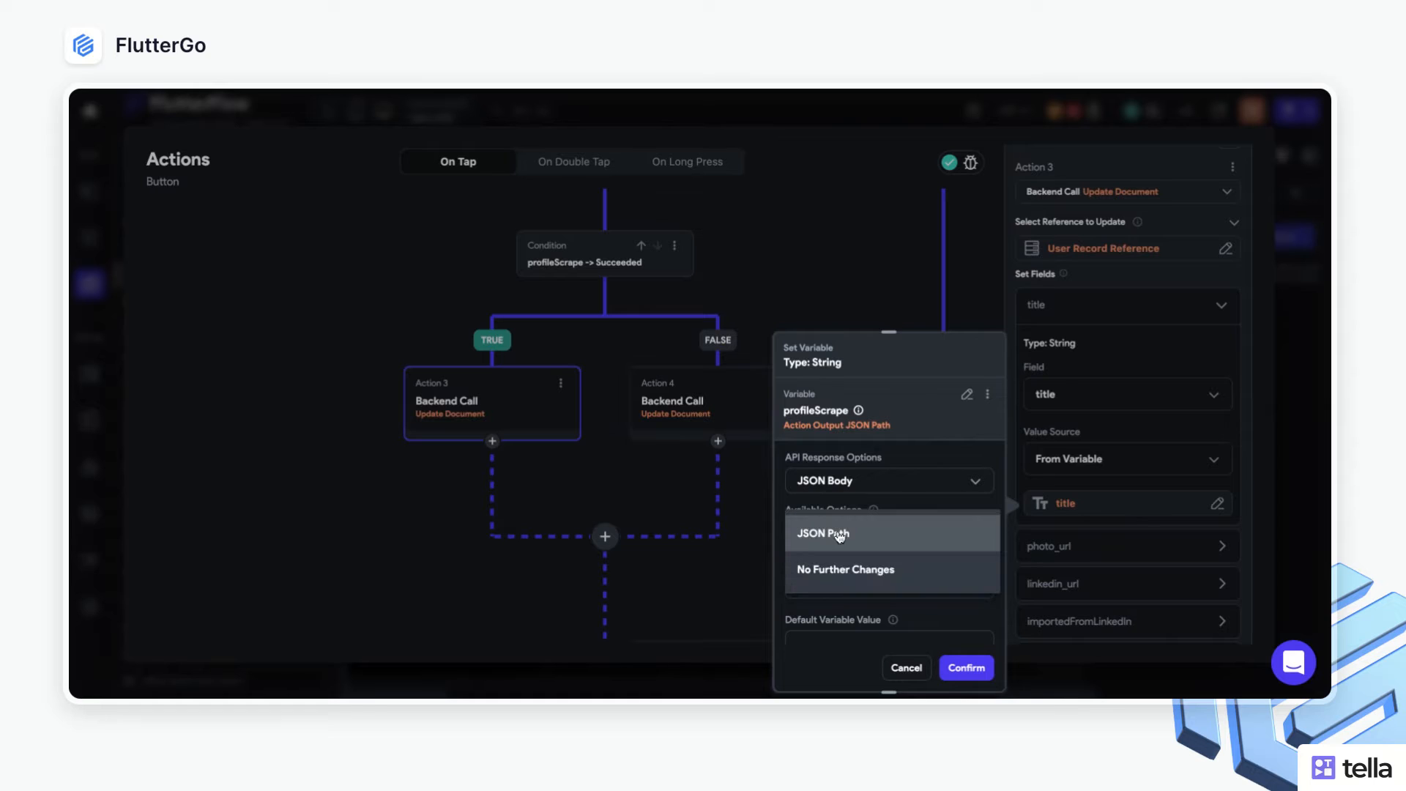
{"action": "left_click", "coordinate": [822, 534]}
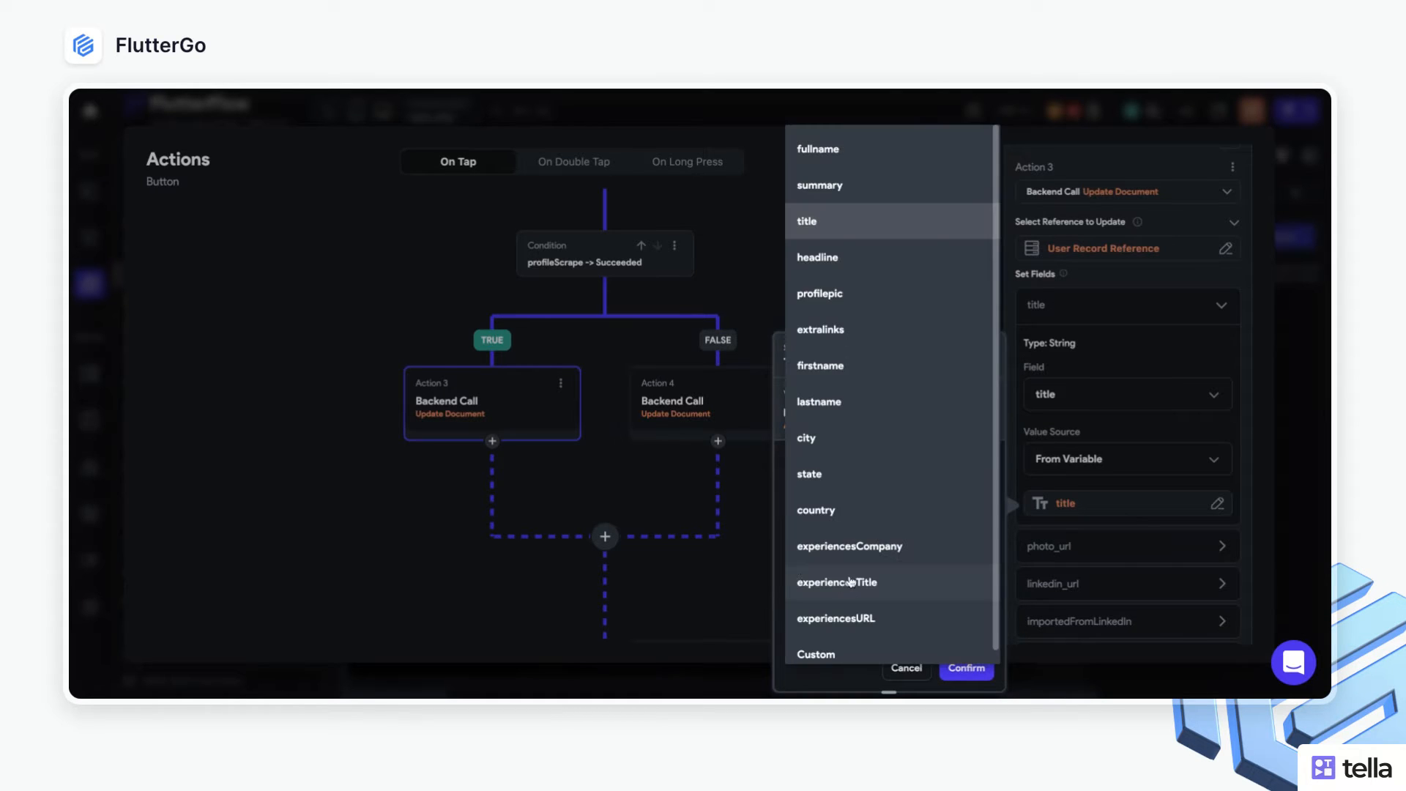
{"action": "mouse_move", "coordinate": [910, 447]}
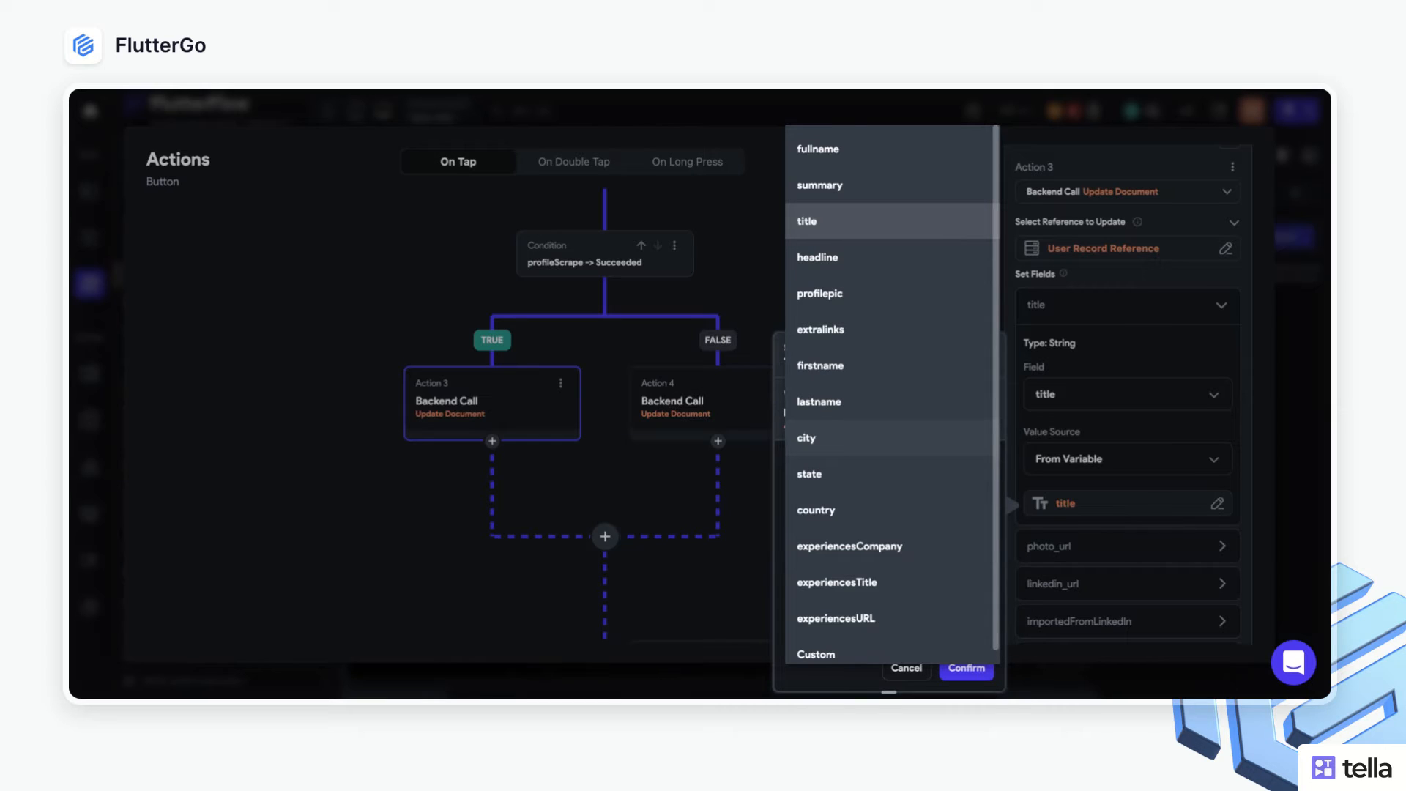
{"action": "mouse_move", "coordinate": [916, 526]}
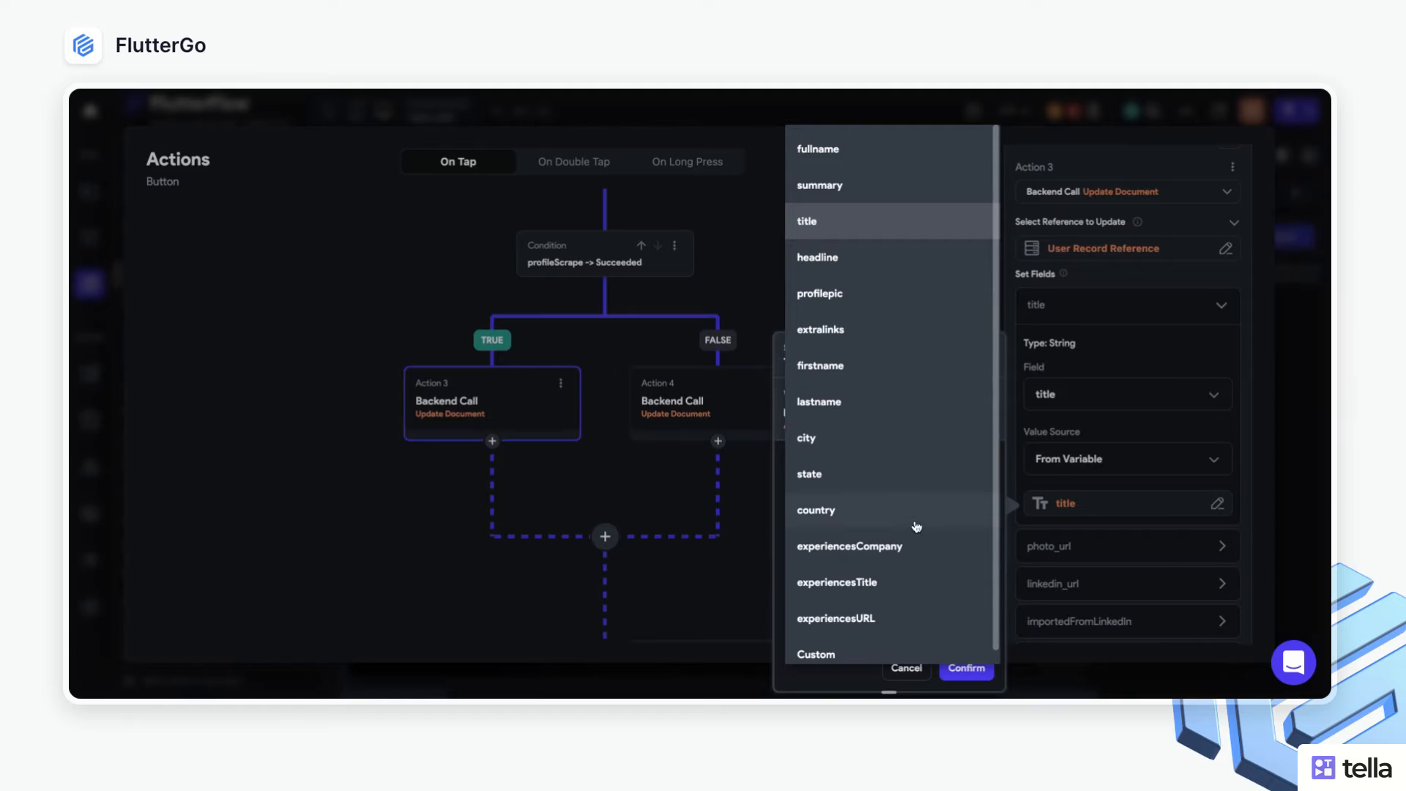
{"action": "mouse_move", "coordinate": [870, 563]}
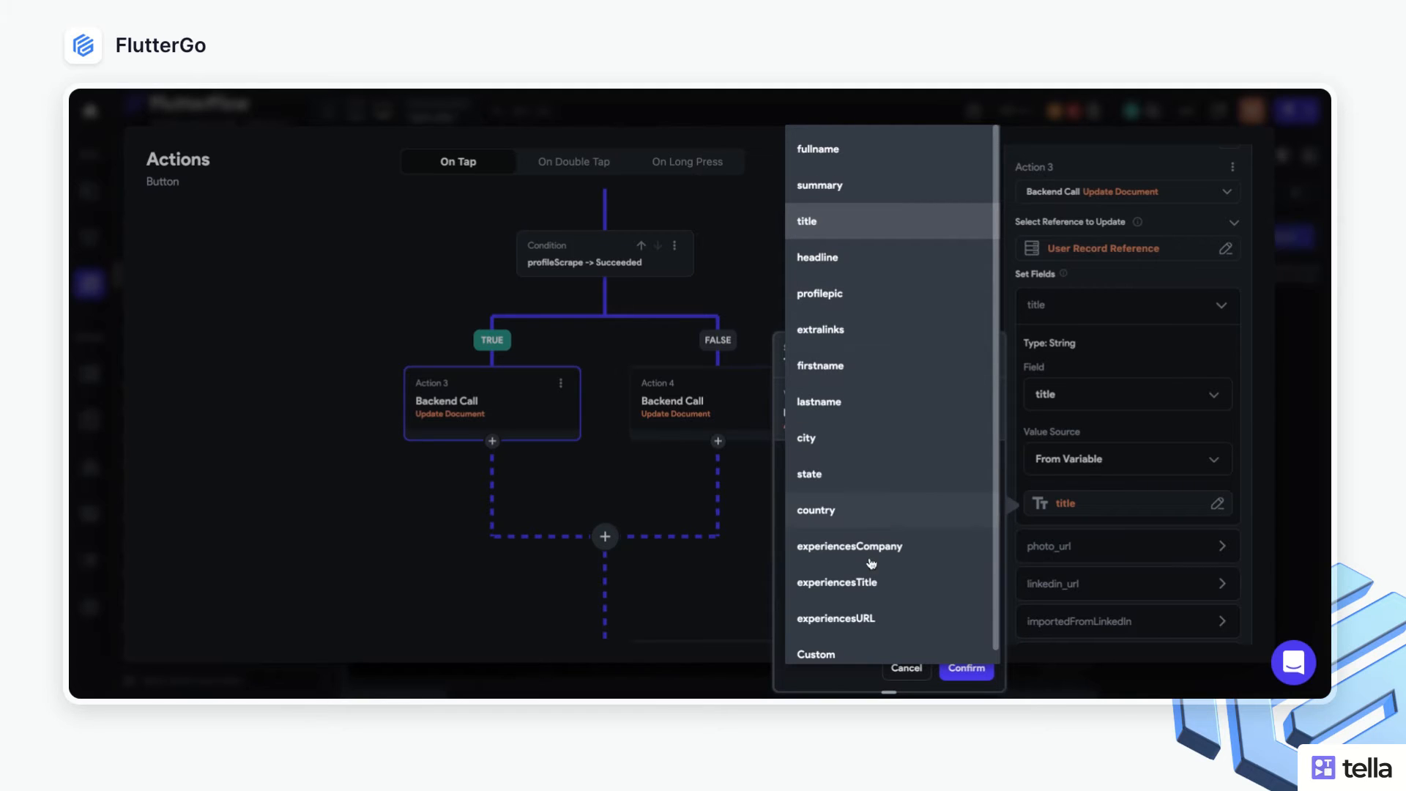
{"action": "scroll", "scroll_direction": "up", "scroll_amount": 3}
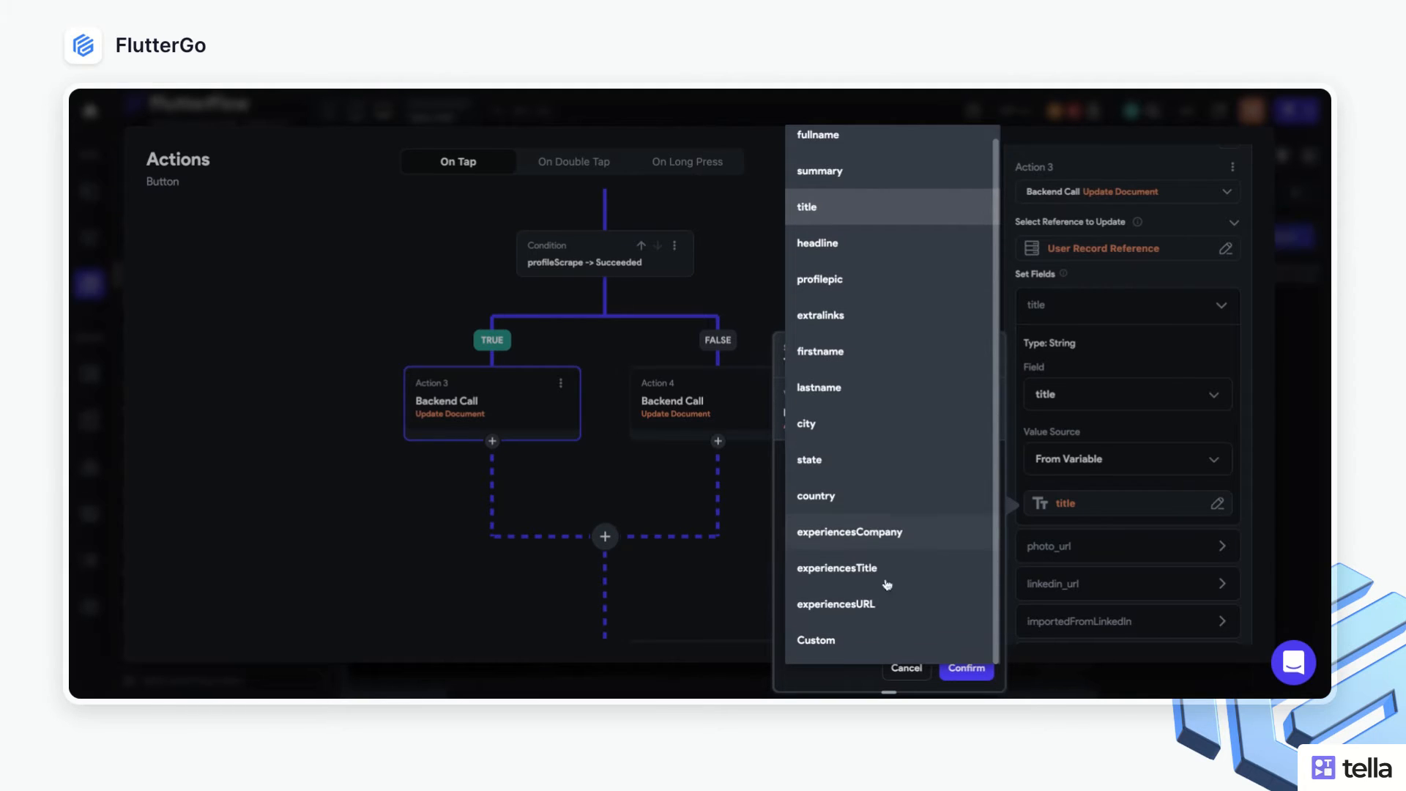
{"action": "left_click", "coordinate": [806, 206]}
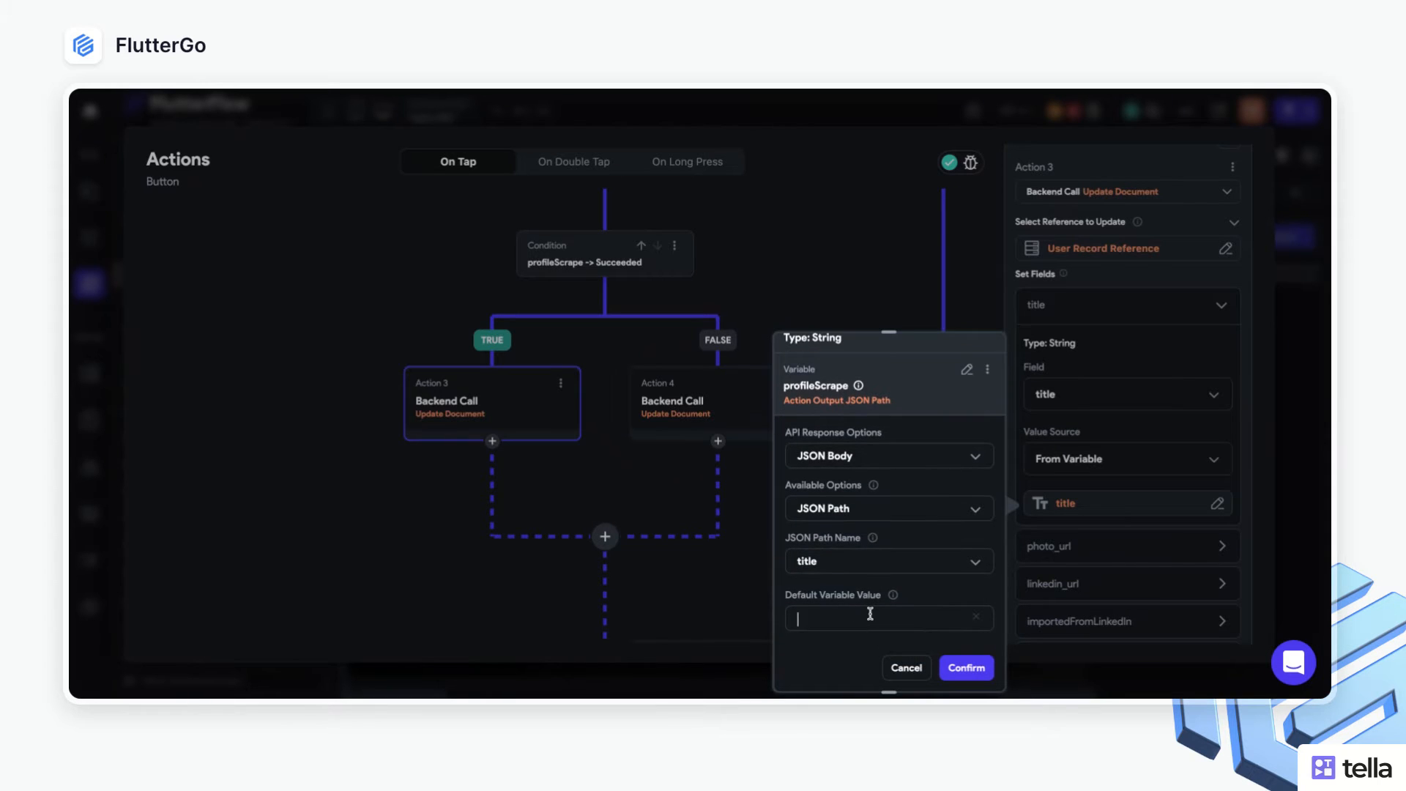
{"action": "left_click", "coordinate": [883, 618]}
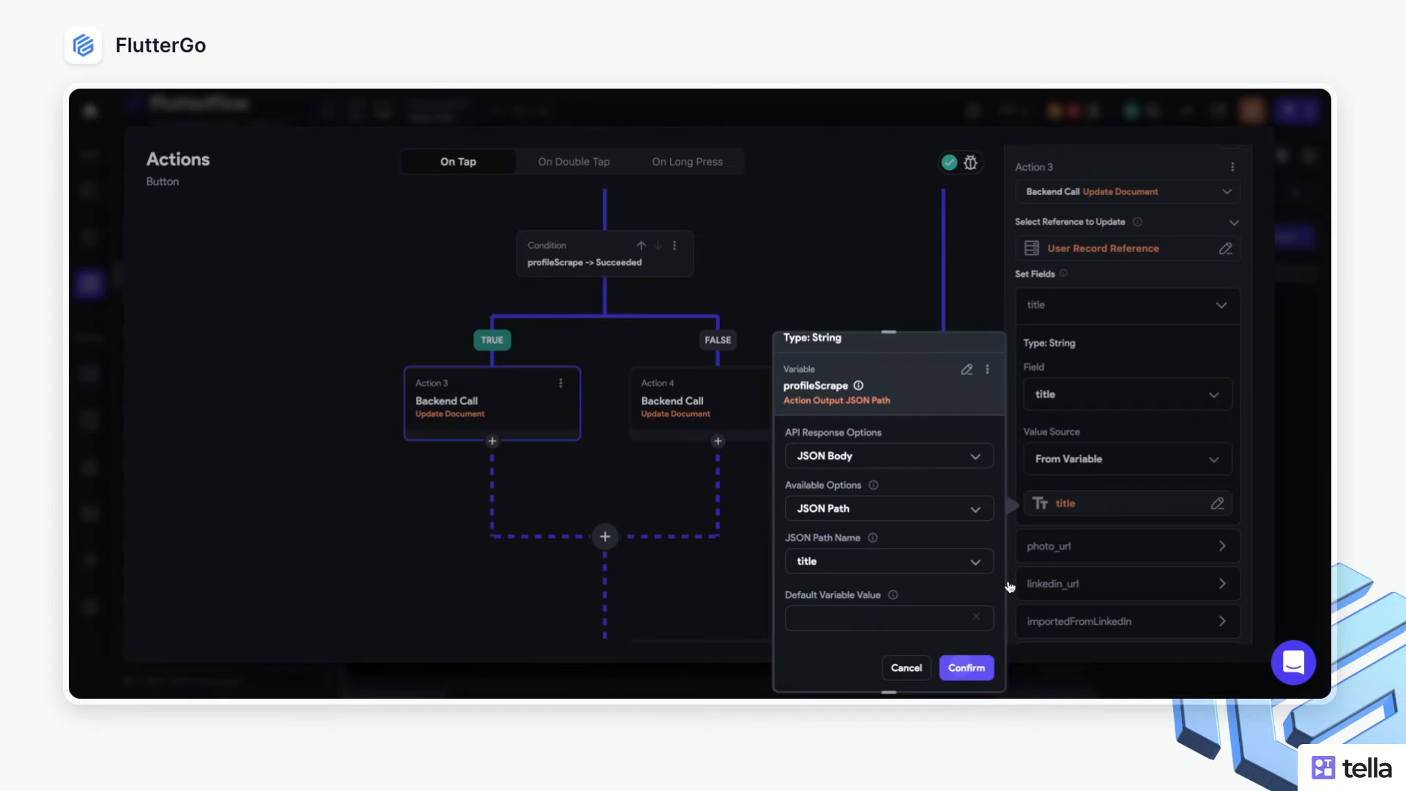
{"action": "left_click", "coordinate": [965, 668]}
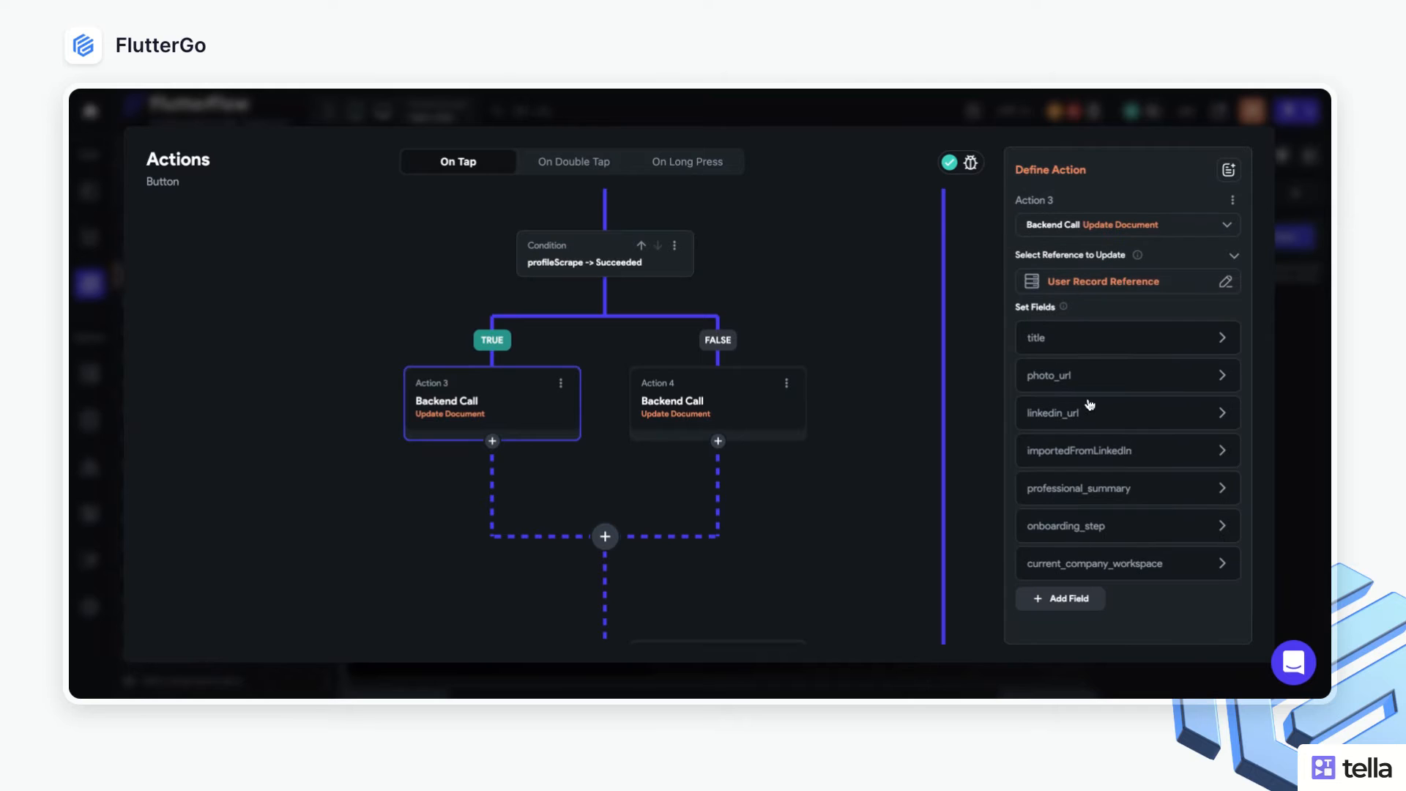
{"action": "mouse_move", "coordinate": [926, 327]}
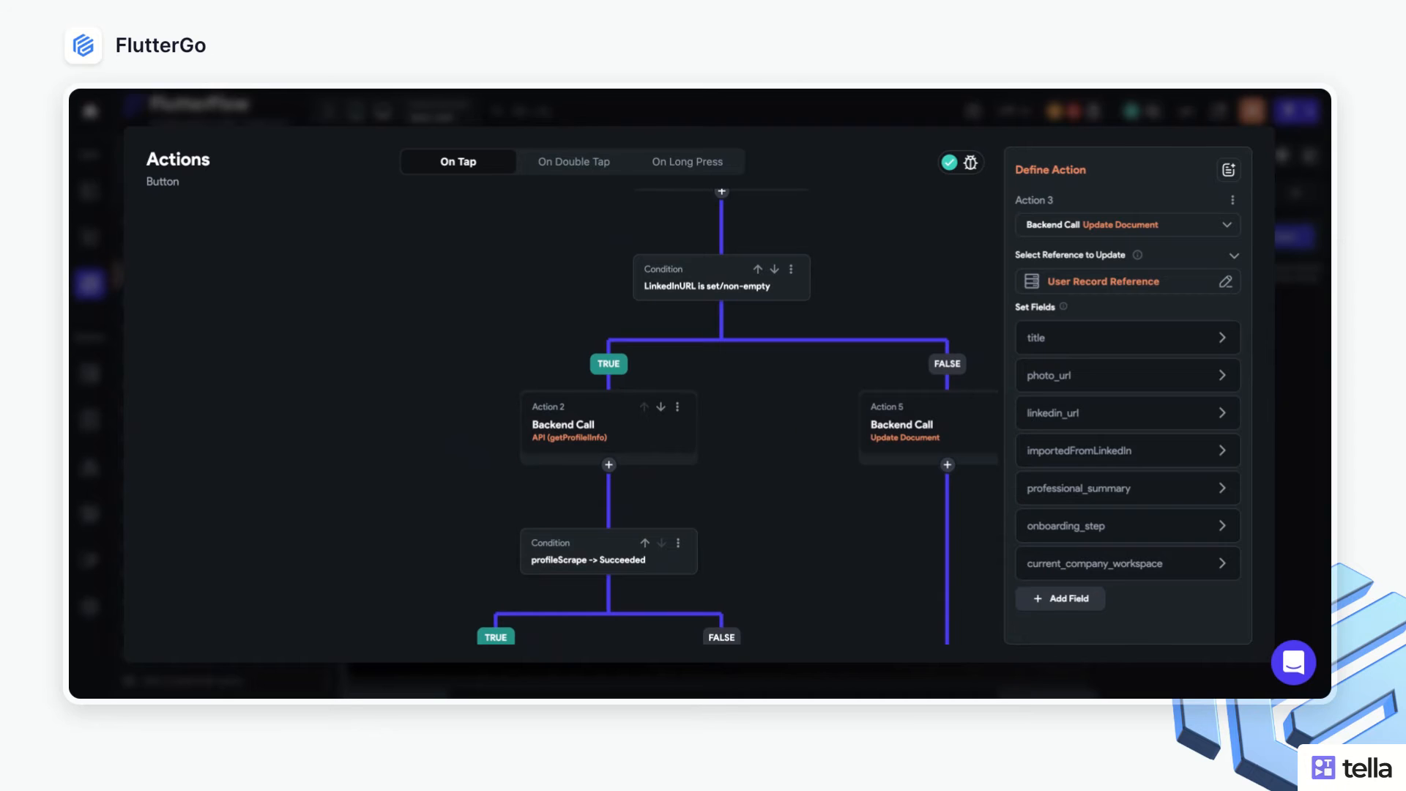
{"action": "mouse_move", "coordinate": [591, 422]}
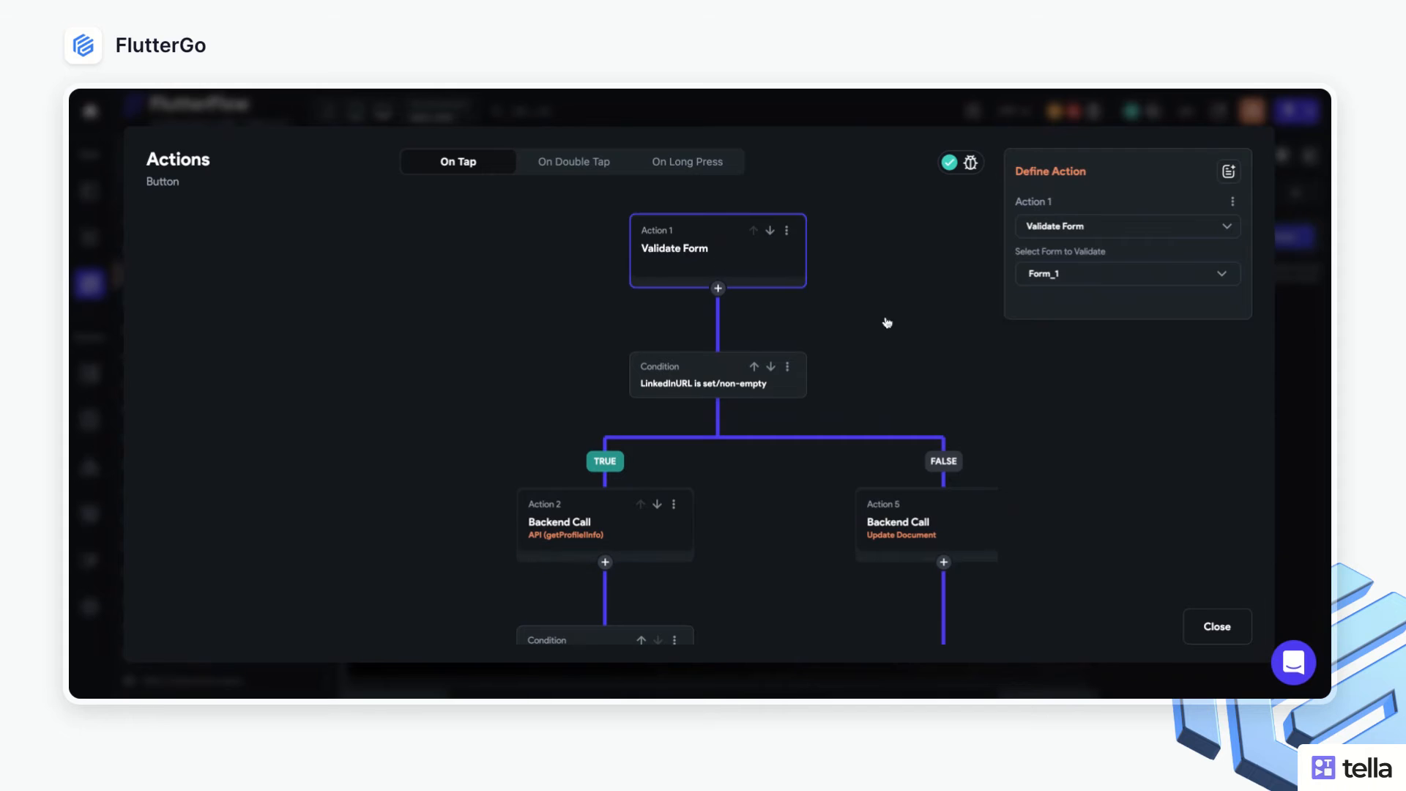
{"action": "mouse_move", "coordinate": [680, 530]}
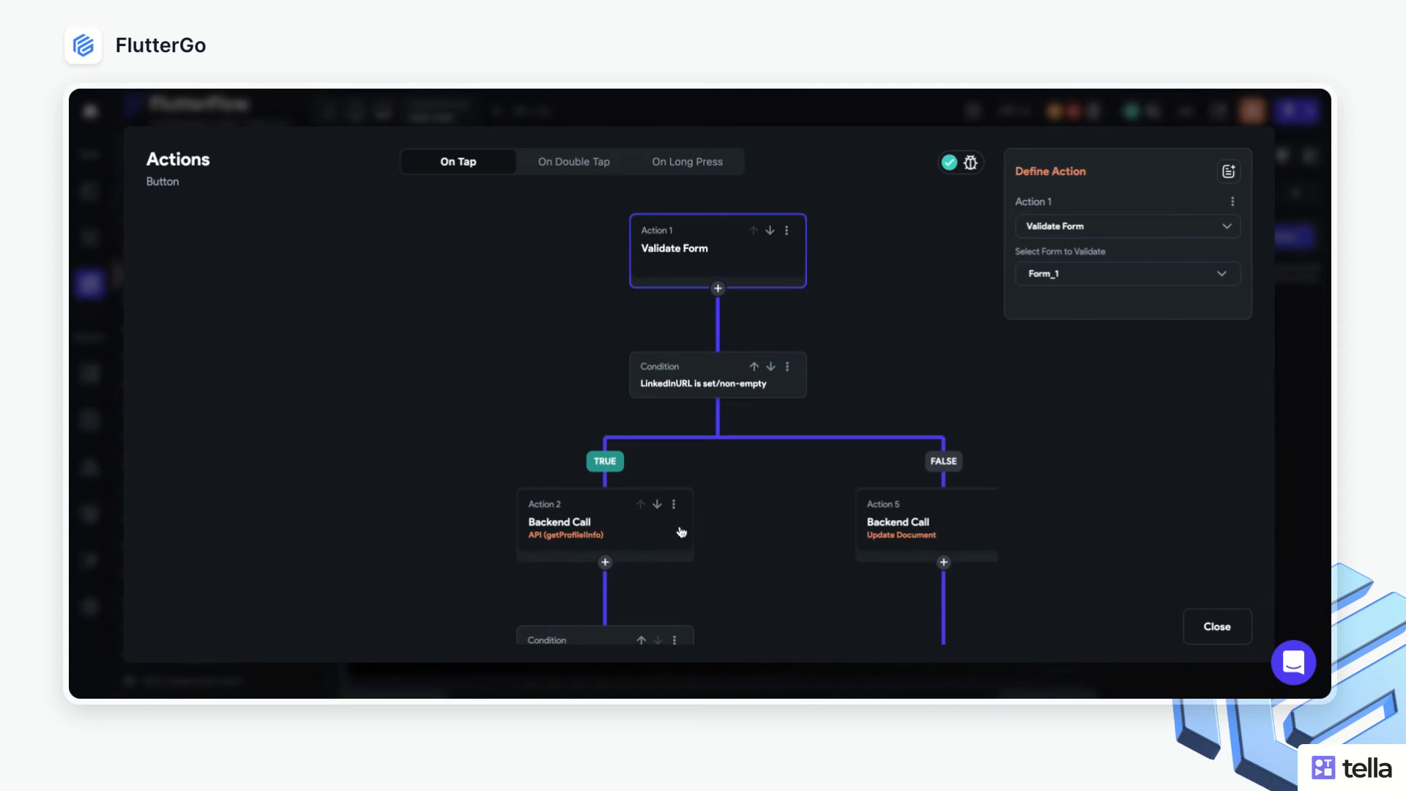
{"action": "left_click", "coordinate": [575, 522]}
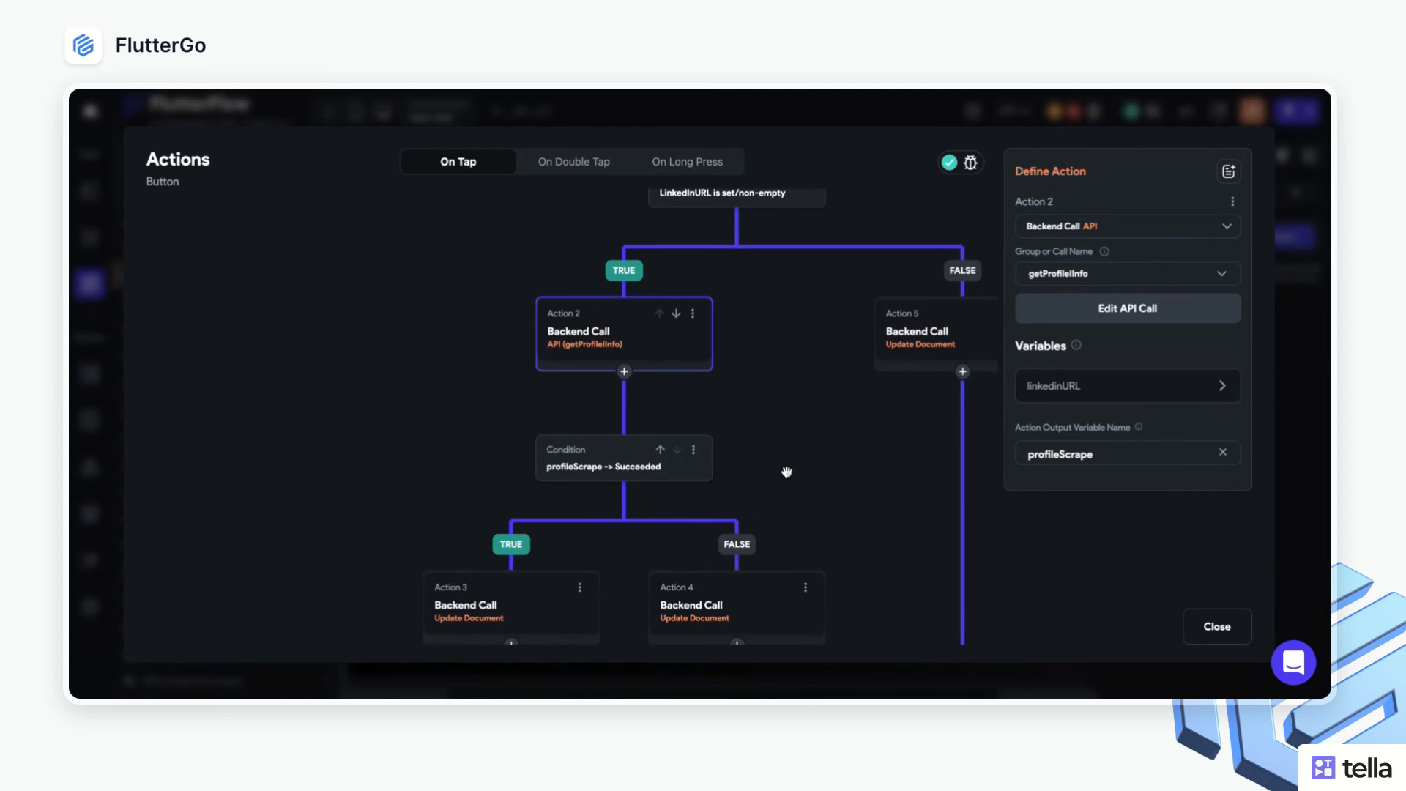
{"action": "scroll", "scroll_direction": "down", "scroll_amount": 3}
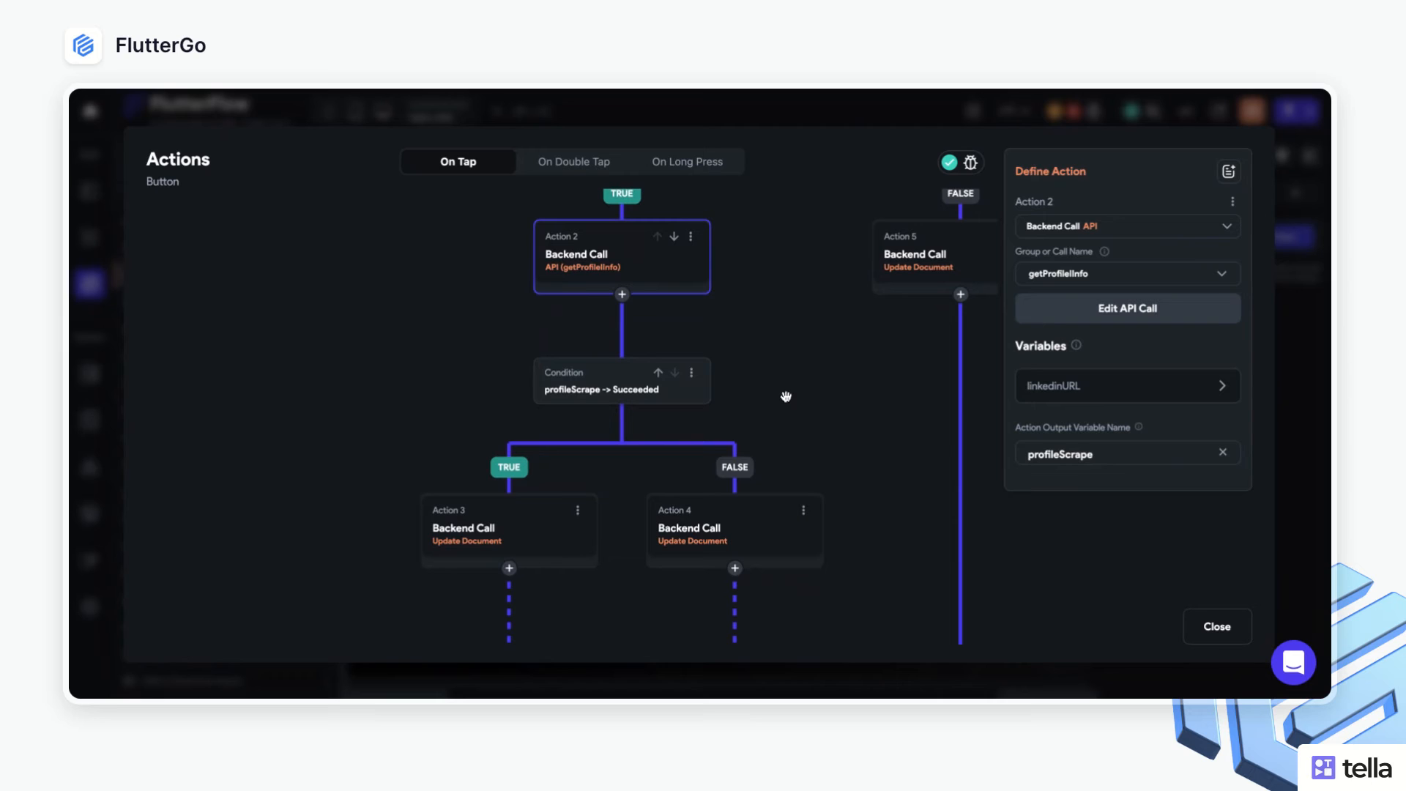
{"action": "mouse_move", "coordinate": [630, 383]}
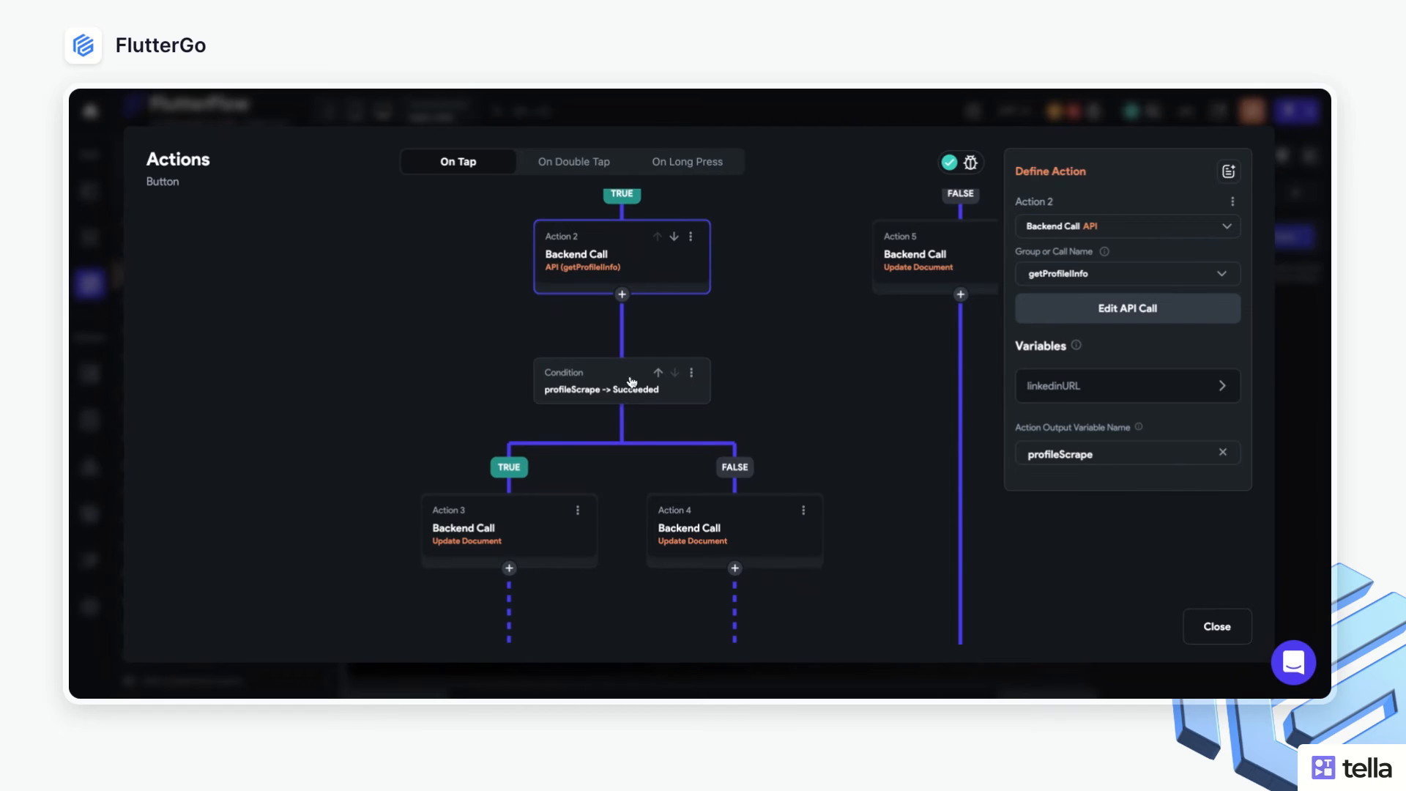
{"action": "left_click", "coordinate": [622, 380]}
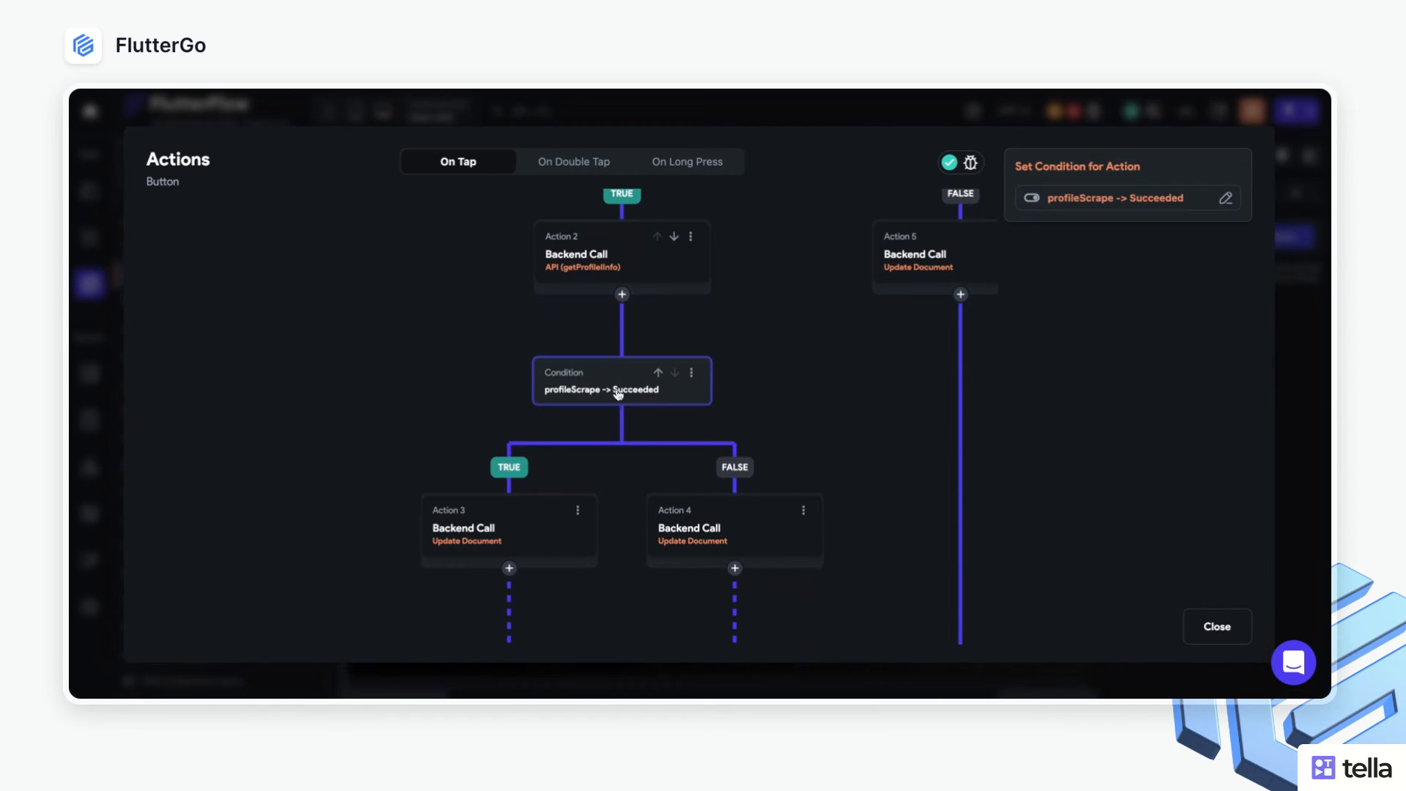
{"action": "scroll", "scroll_direction": "down", "scroll_amount": 3}
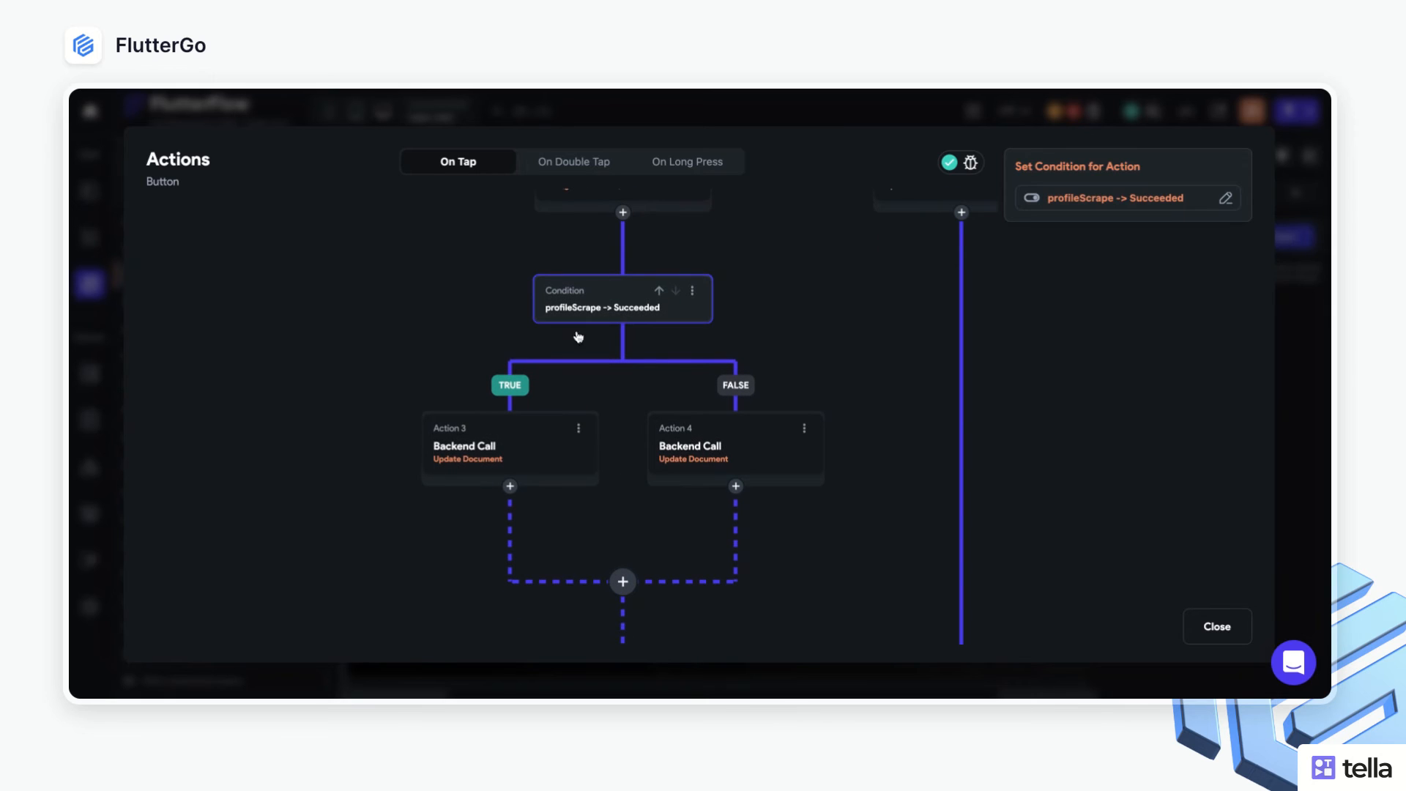
{"action": "left_click", "coordinate": [510, 448]}
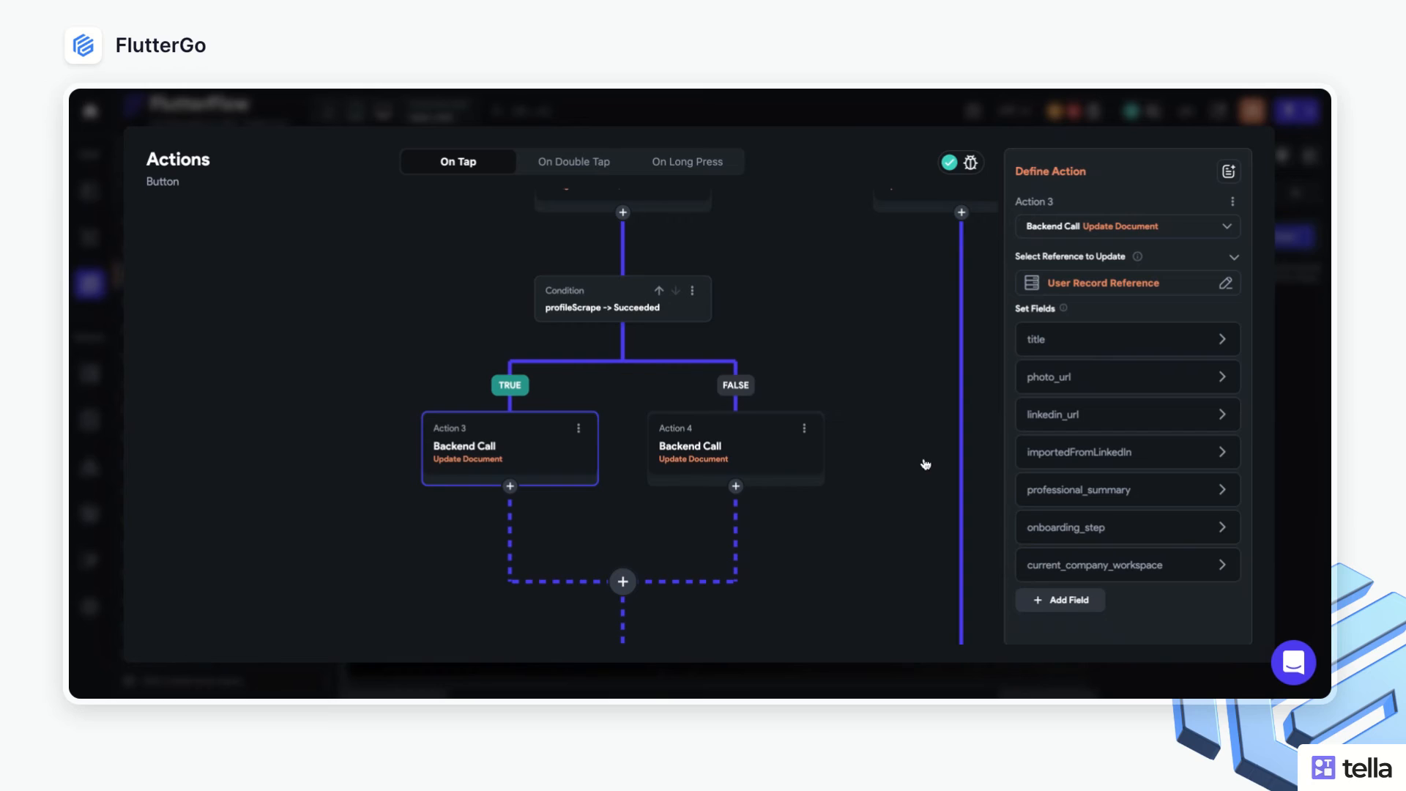
{"action": "mouse_move", "coordinate": [924, 464]}
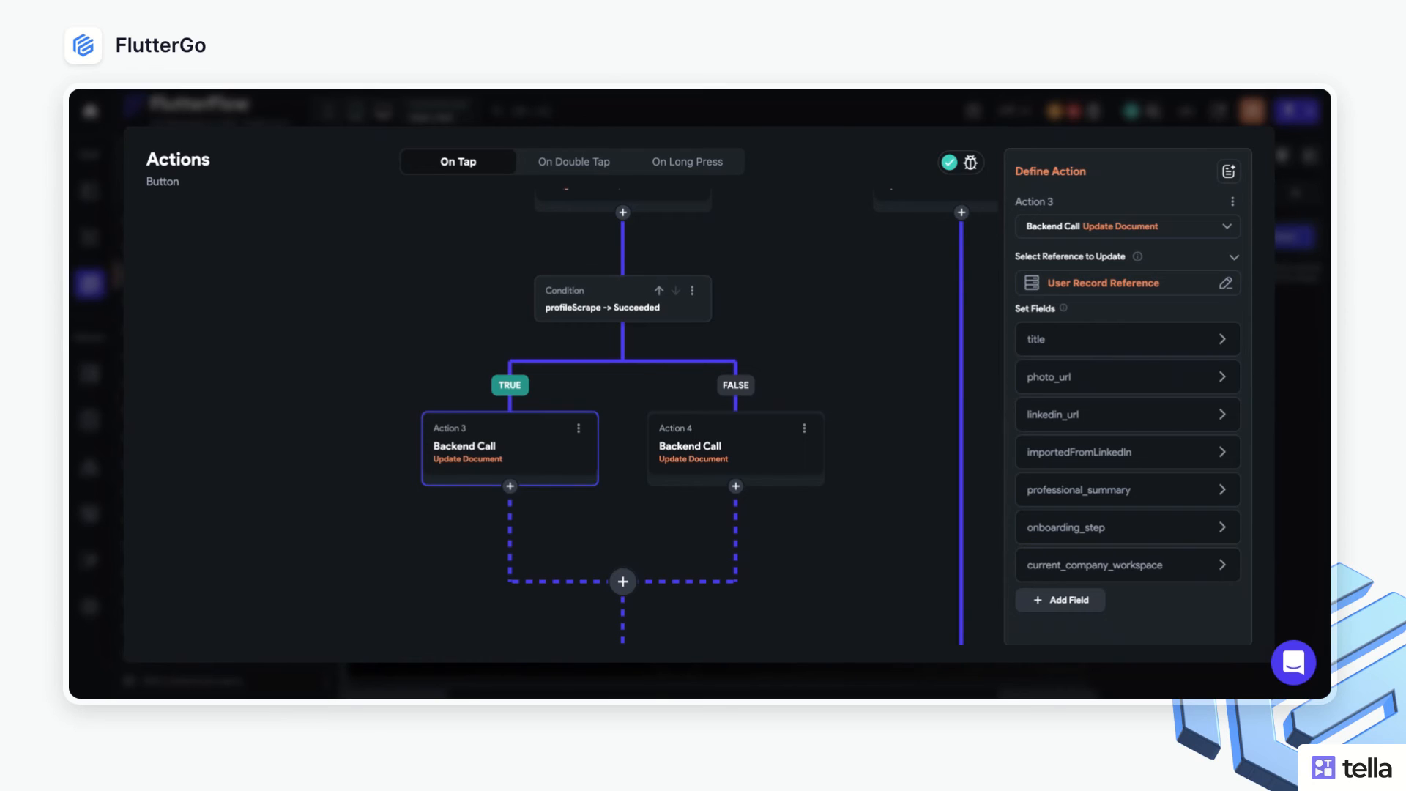